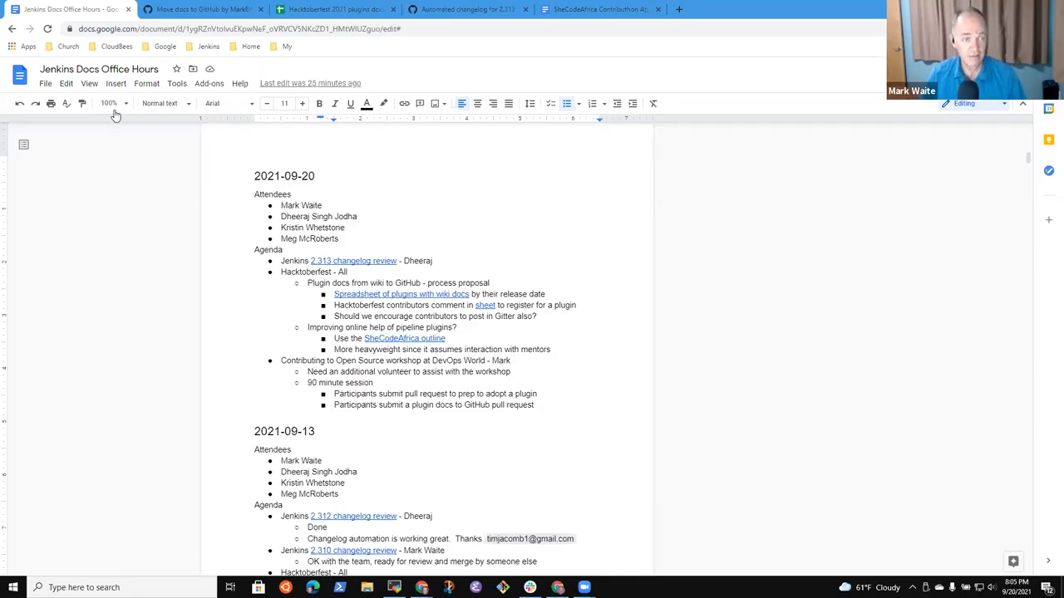
Zoom the notes to 150% and delete the third attendee's name
{"action": "left_click", "coordinate": [110, 103]}
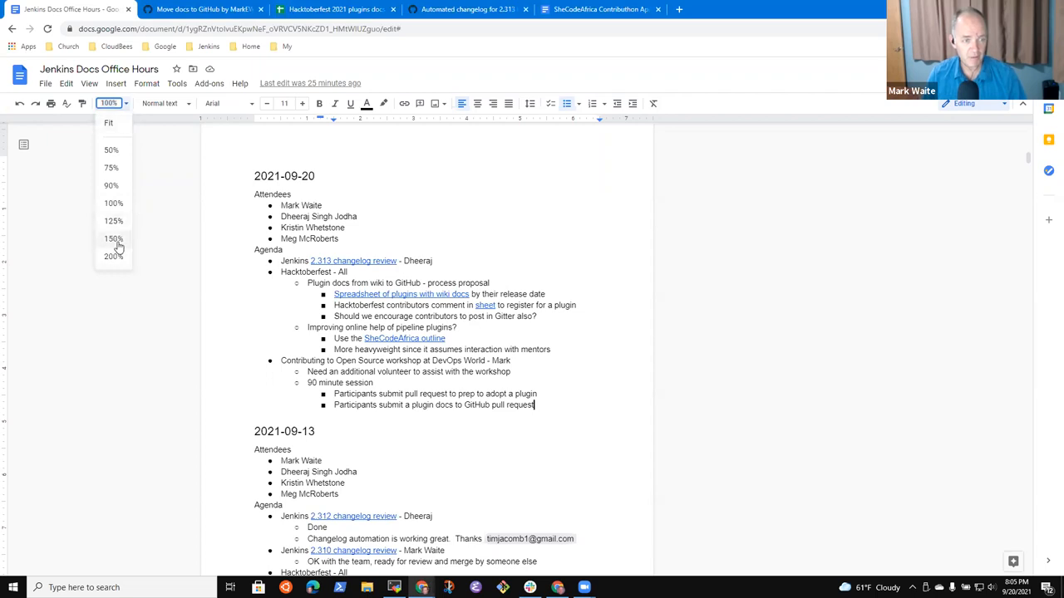
{"action": "left_click", "coordinate": [113, 238]}
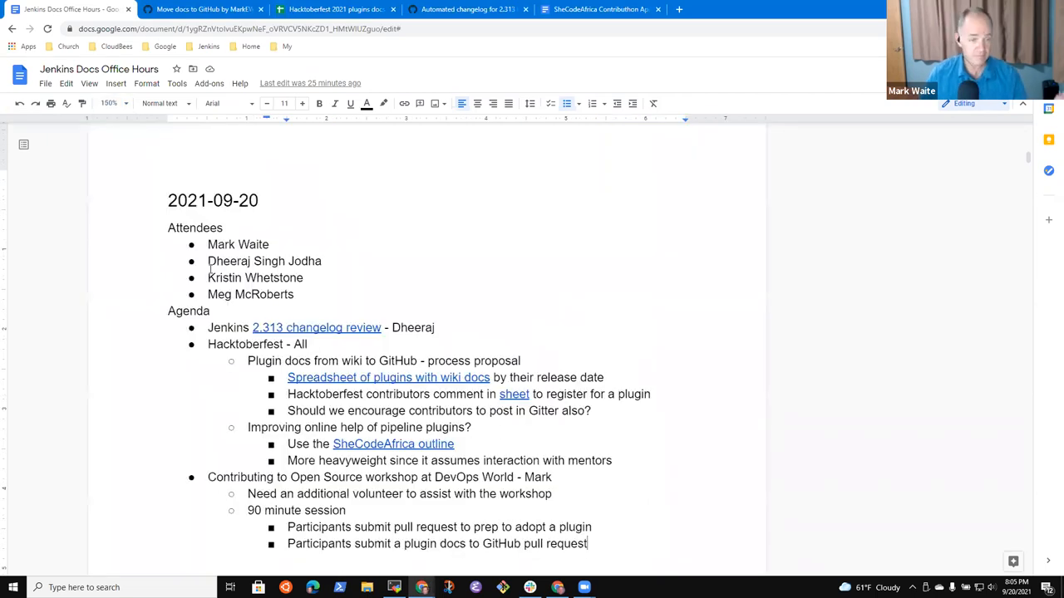
{"action": "double_click", "coordinate": [254, 278]}
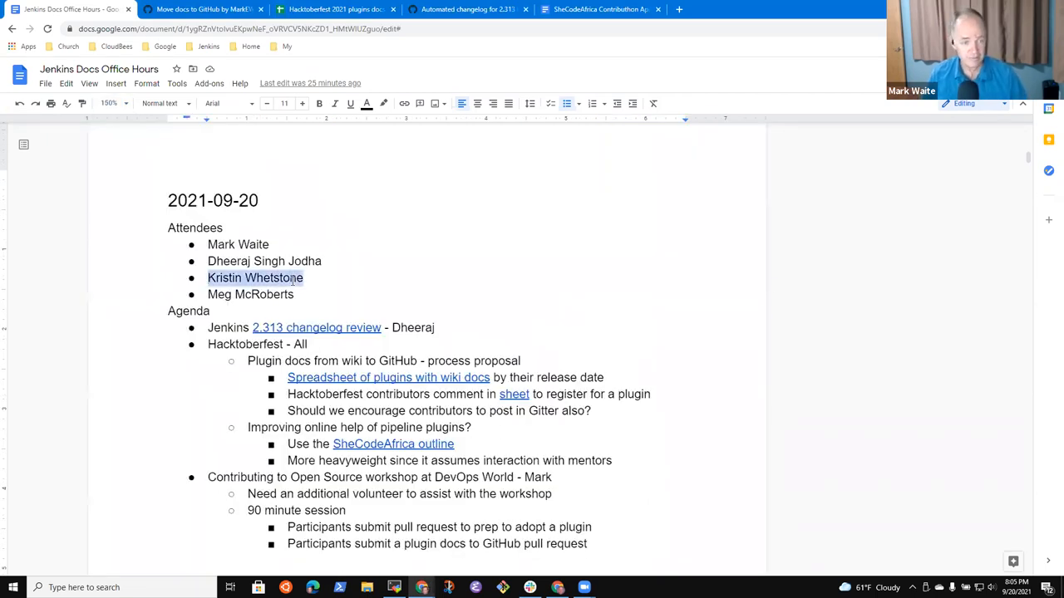
{"action": "key", "text": "Delete"}
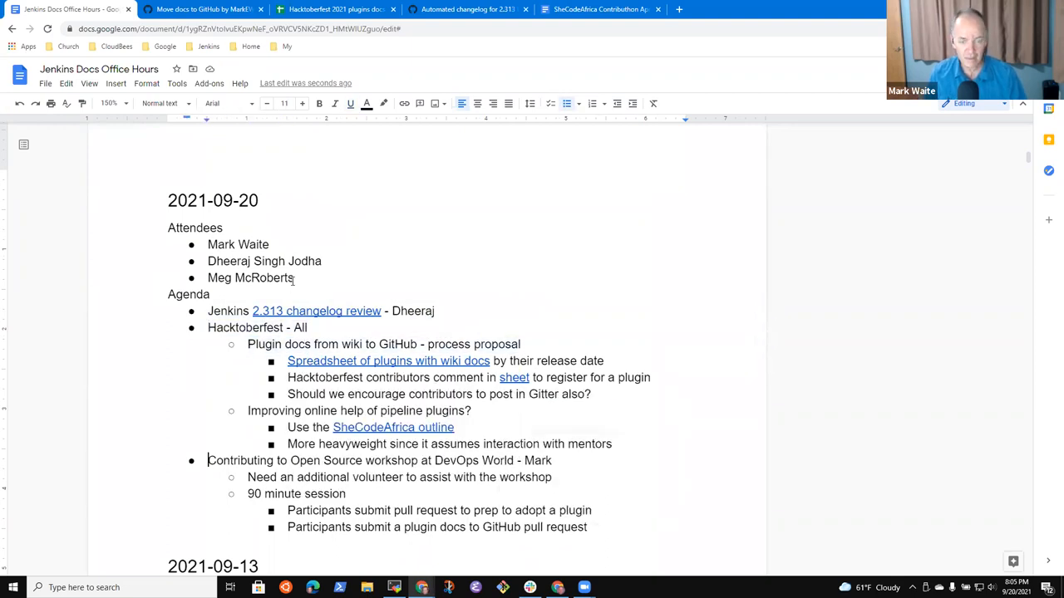
Add the agenda item 'Review issues on jenkins.io repo - Meg' after the changelog review
{"action": "triple_click", "coordinate": [379, 461]}
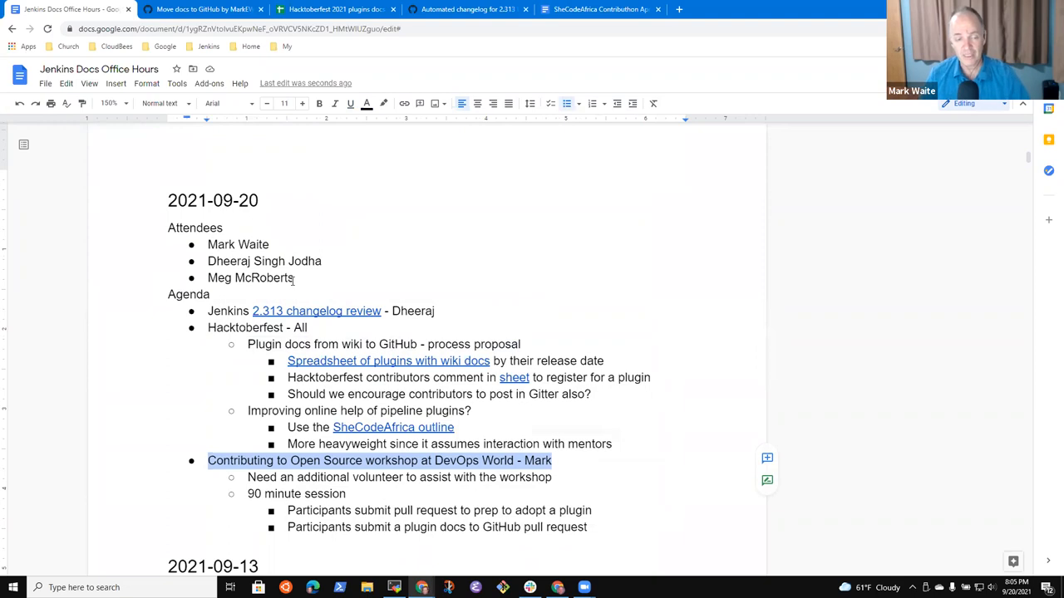
{"action": "left_click", "coordinate": [208, 310]}
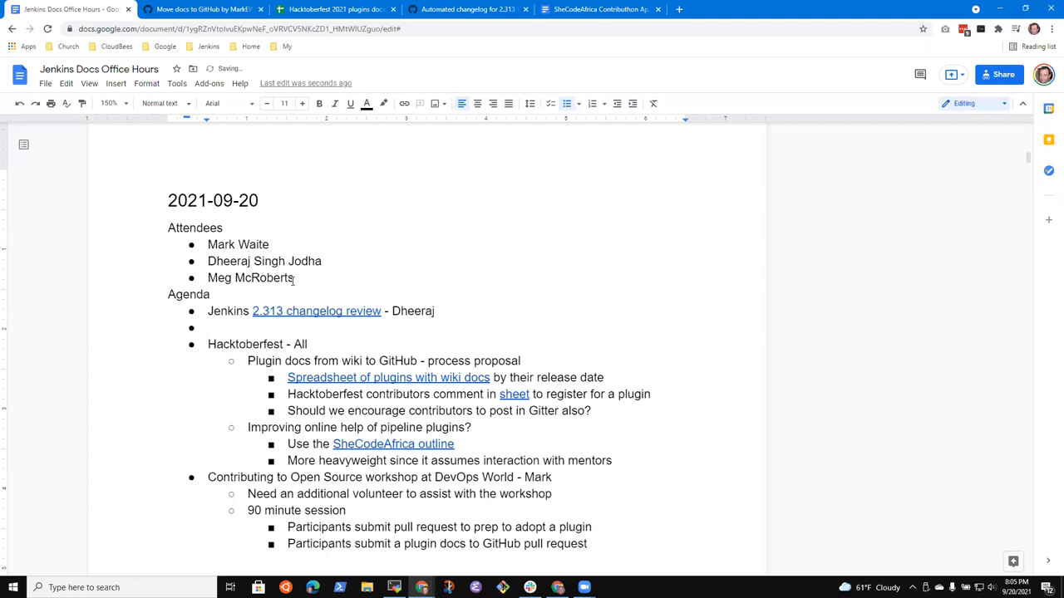
{"action": "type", "text": "Meg submitted"}
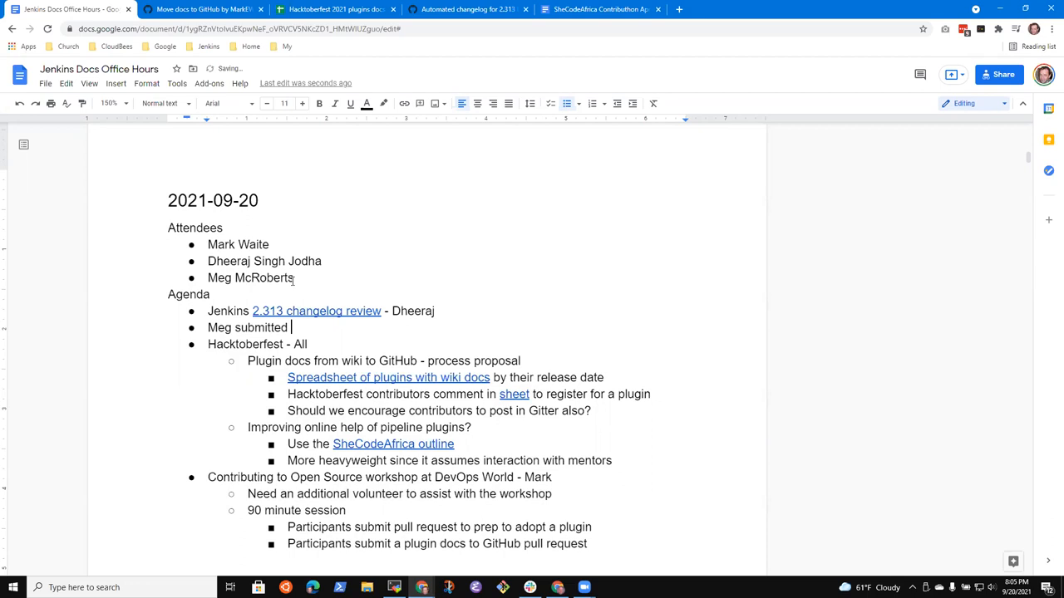
{"action": "type", "text": "some issues in"}
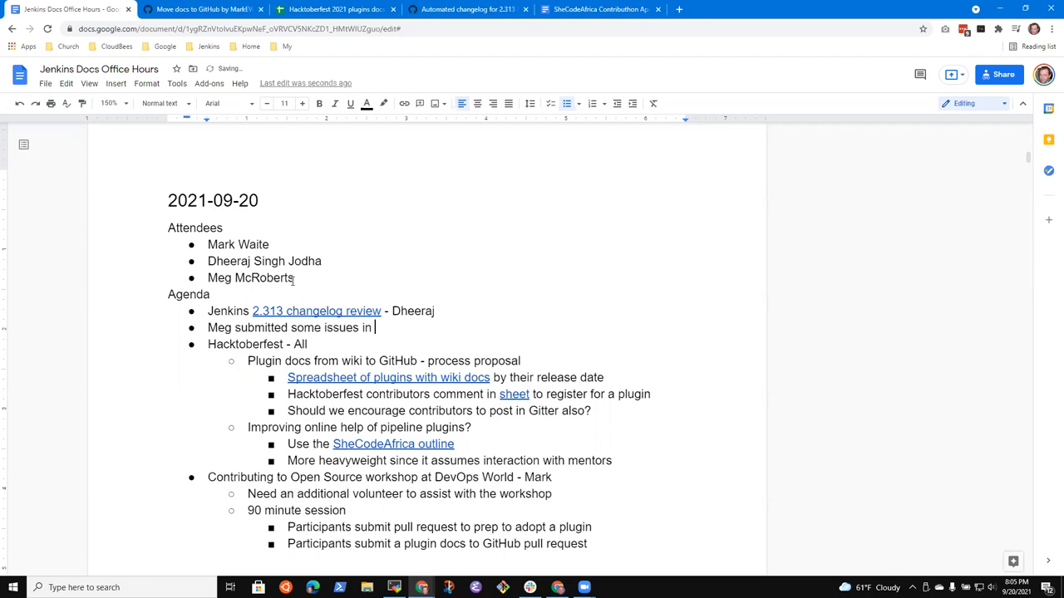
{"action": "type", "text": "on jenkin"}
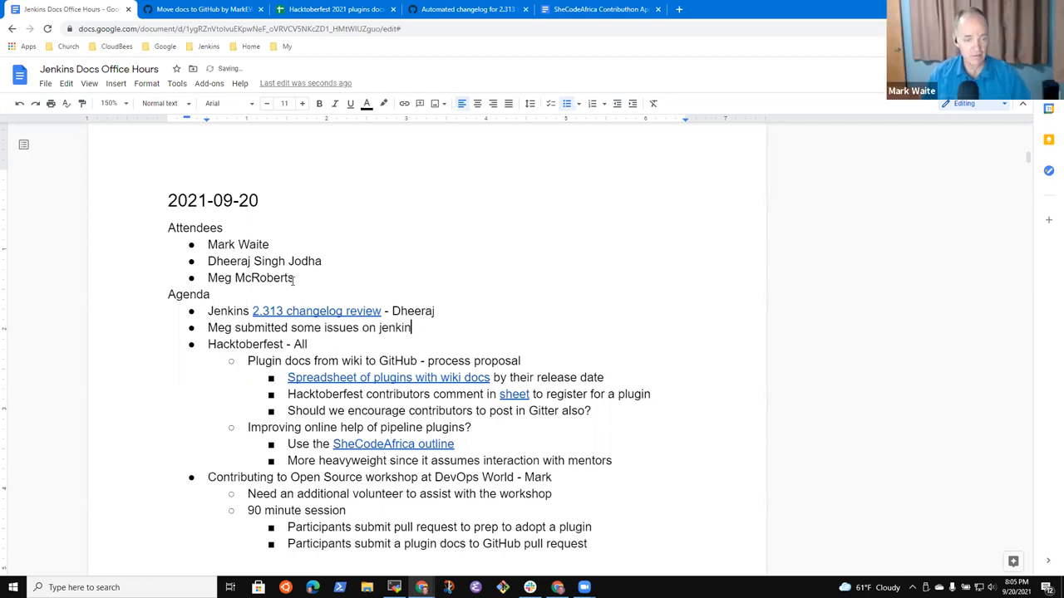
{"action": "type", "text": "Review issues on je"}
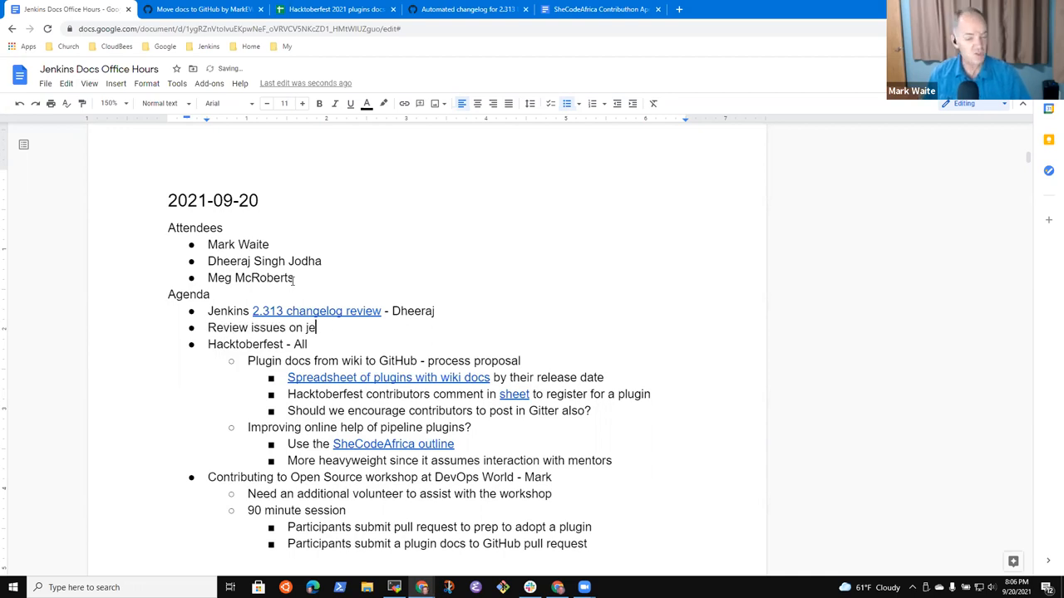
{"action": "type", "text": "nkins.io repo -"}
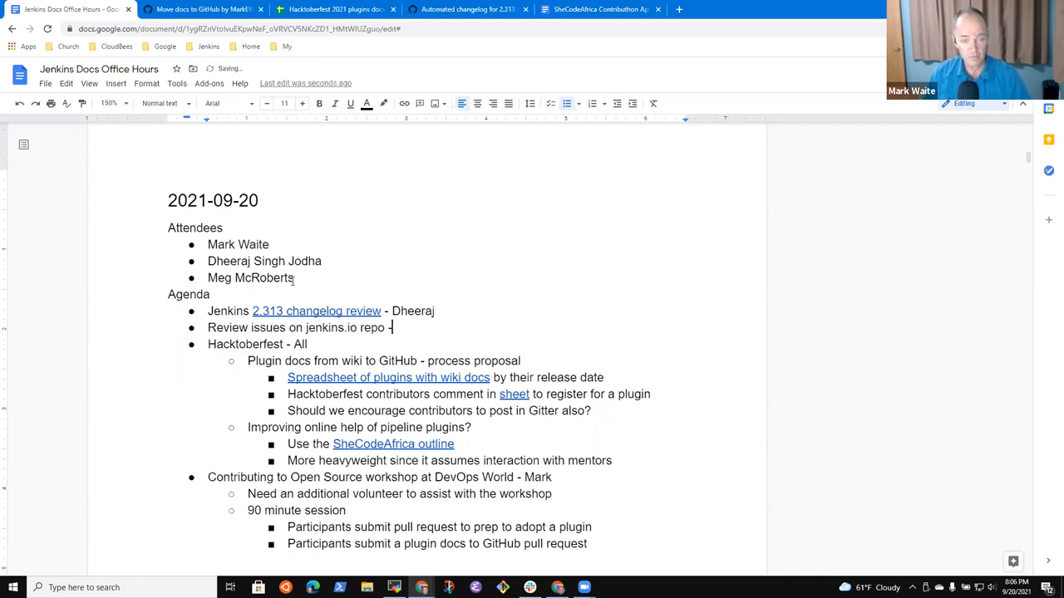
{"action": "type", "text": "Meg"}
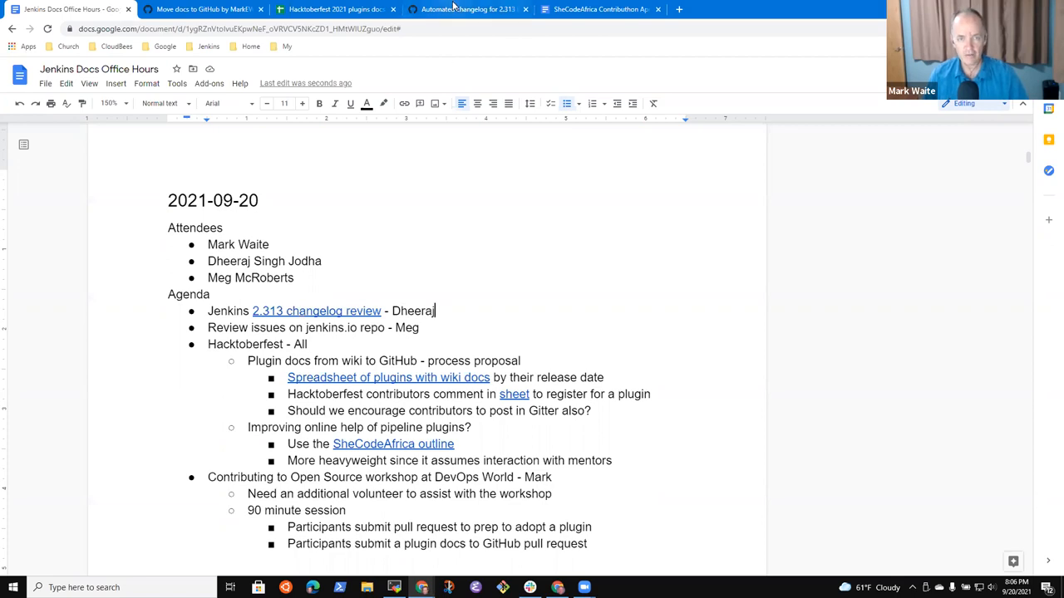
Scroll through pull request #4556's weekly.yml diff, selecting the developer category lines
{"action": "left_click", "coordinate": [468, 9]}
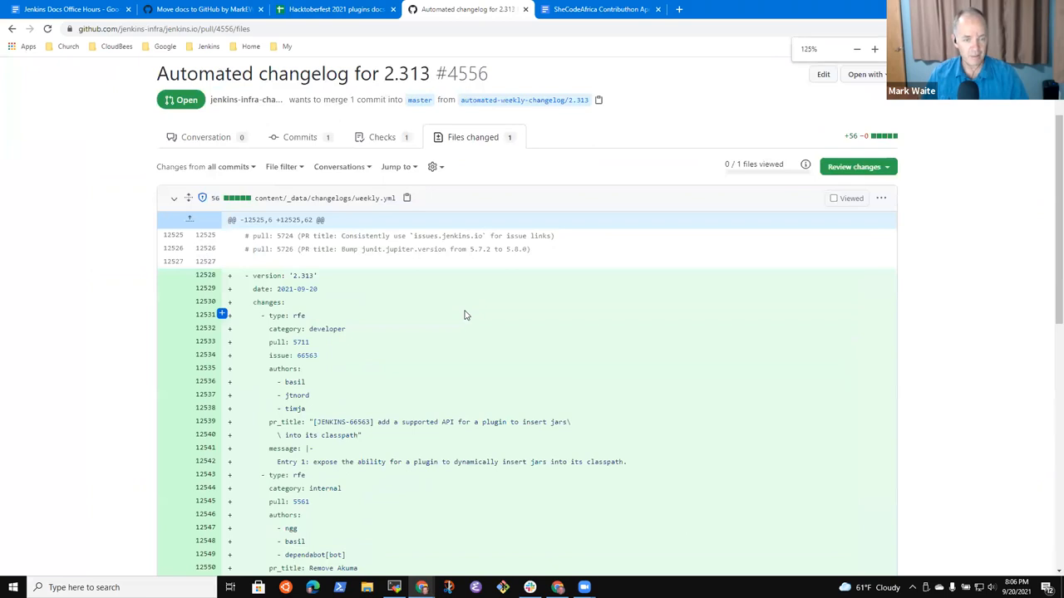
{"action": "scroll", "scroll_direction": "down", "scroll_amount": 3}
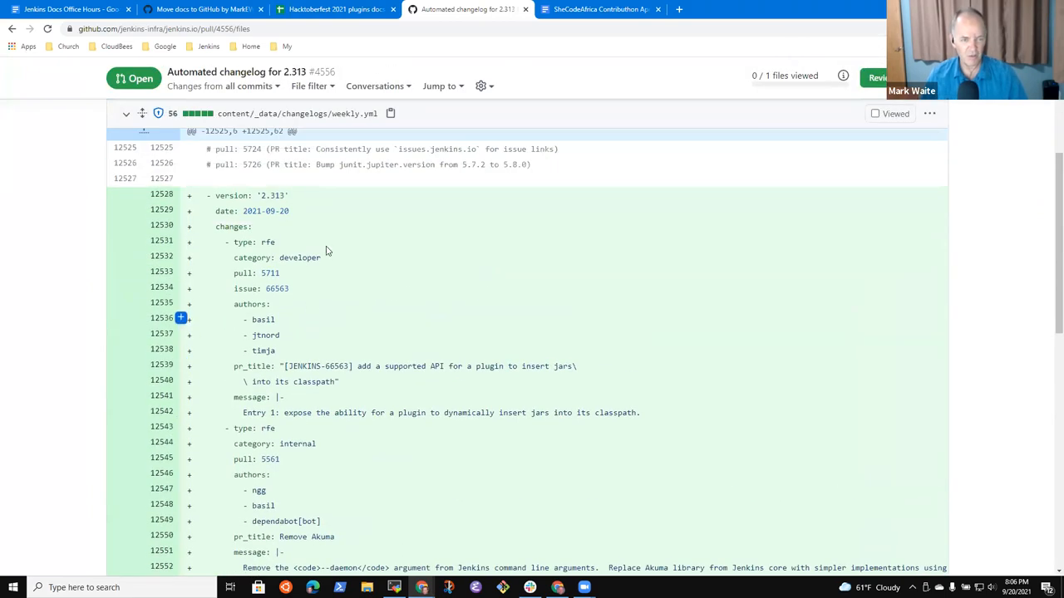
{"action": "double_click", "coordinate": [254, 258]}
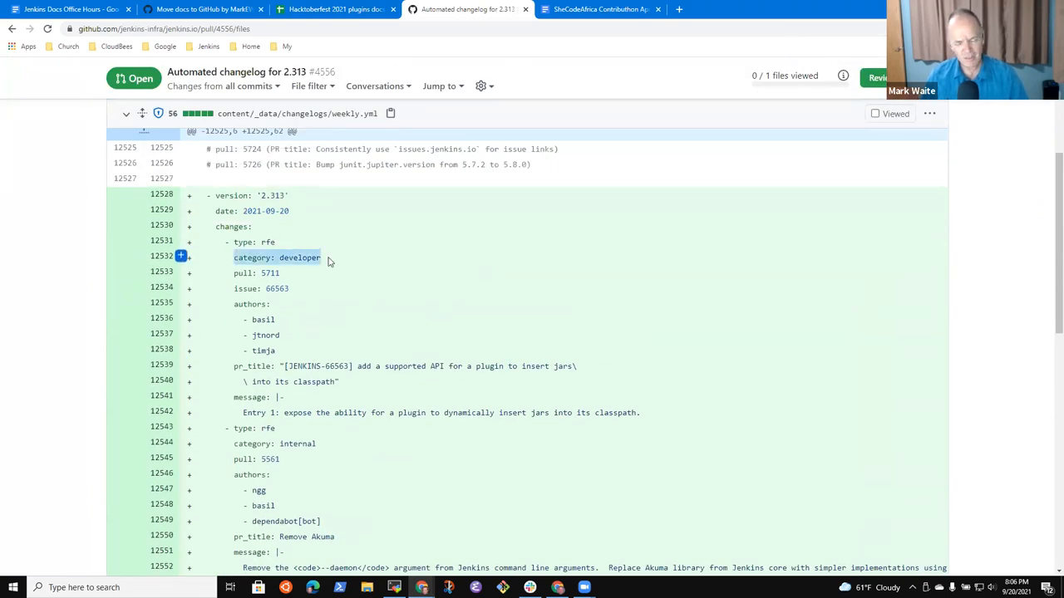
{"action": "scroll", "scroll_direction": "down", "scroll_amount": 3}
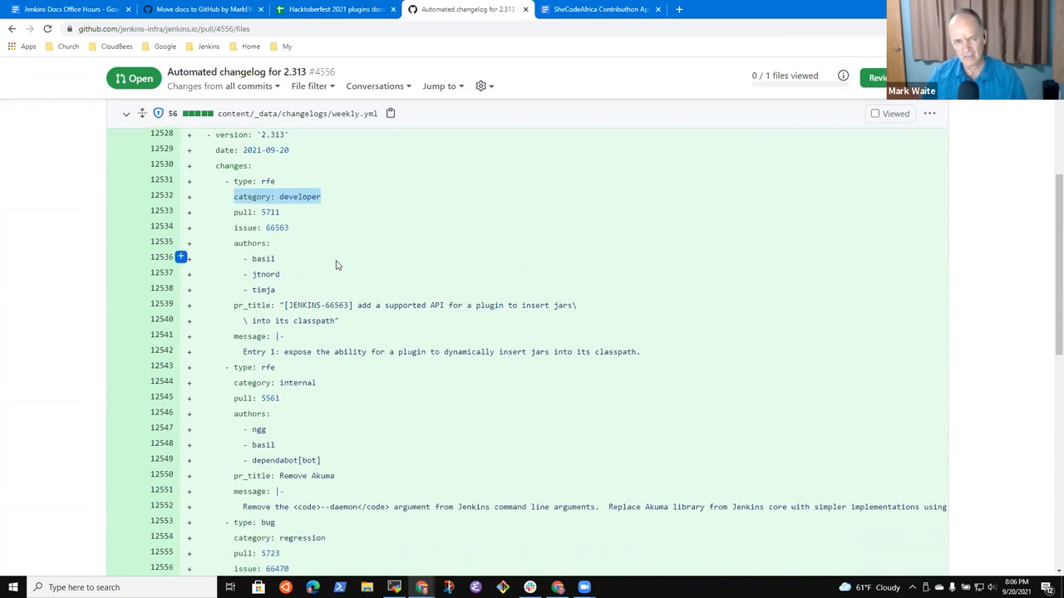
{"action": "scroll", "scroll_direction": "down", "scroll_amount": 3}
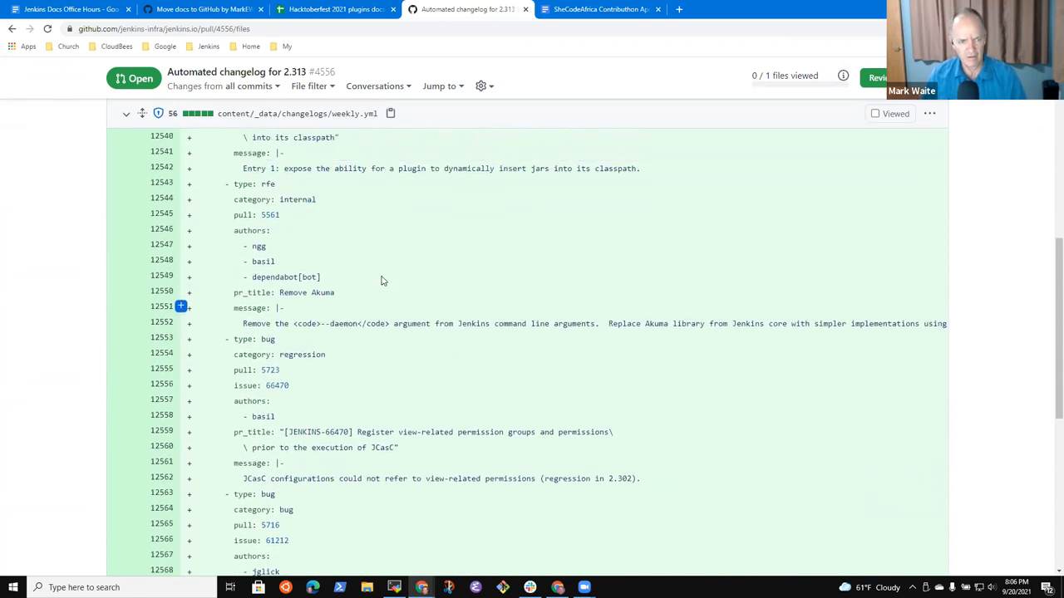
{"action": "scroll", "scroll_direction": "down", "scroll_amount": 3}
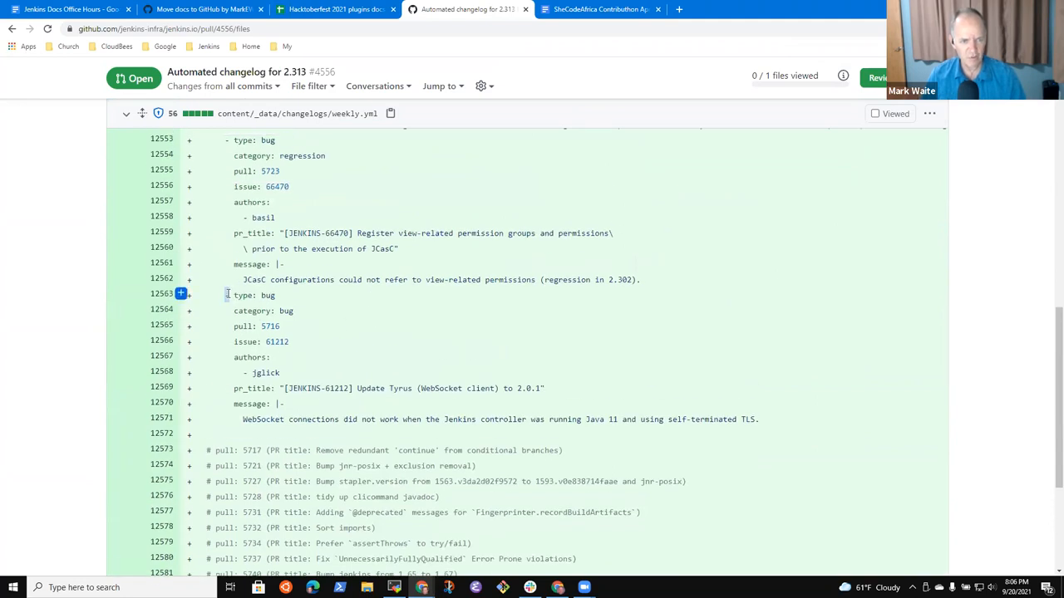
{"action": "left_click_drag", "start_coordinate": [229, 295], "coordinate": [757, 419]}
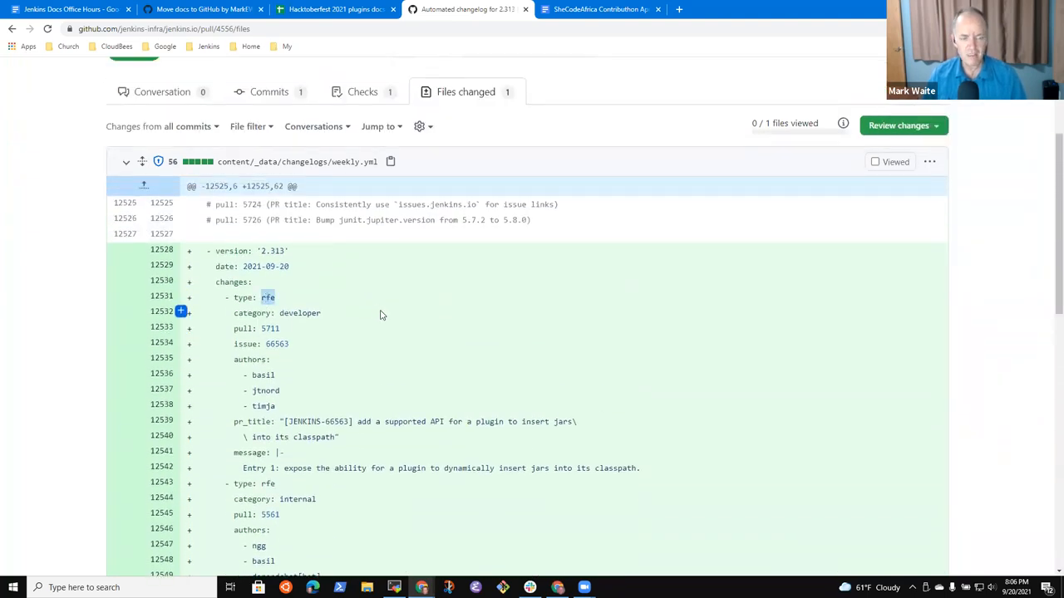
{"action": "scroll", "scroll_direction": "down", "scroll_amount": 3}
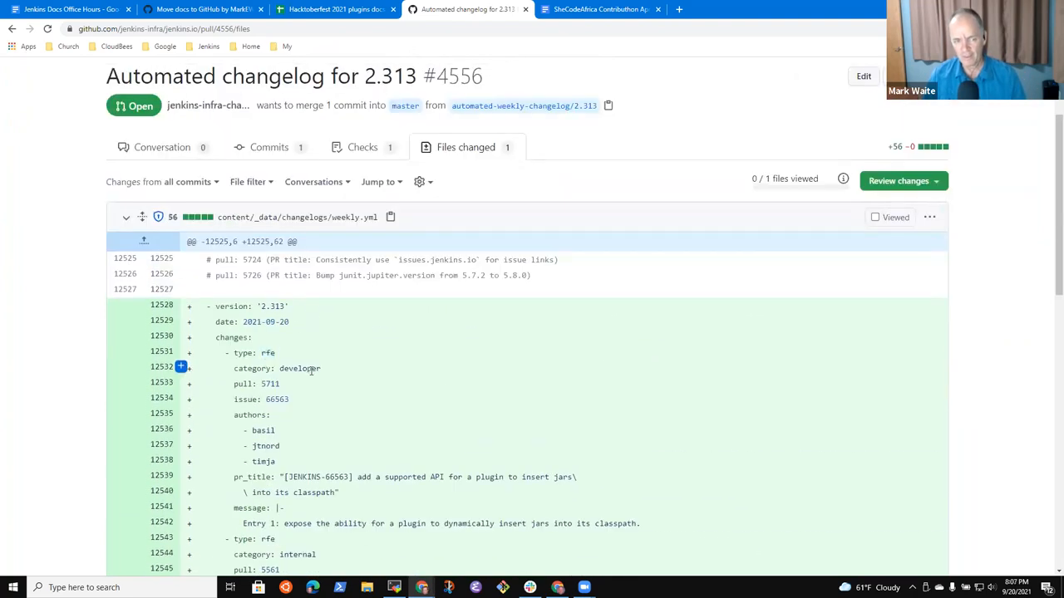
{"action": "double_click", "coordinate": [299, 368]}
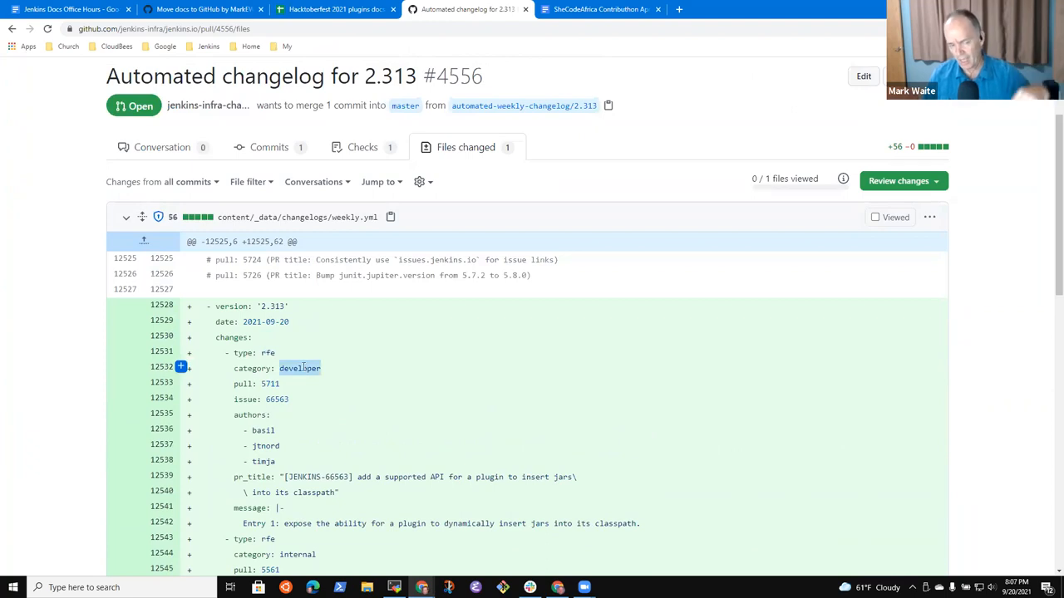
{"action": "scroll", "scroll_direction": "down", "scroll_amount": 3}
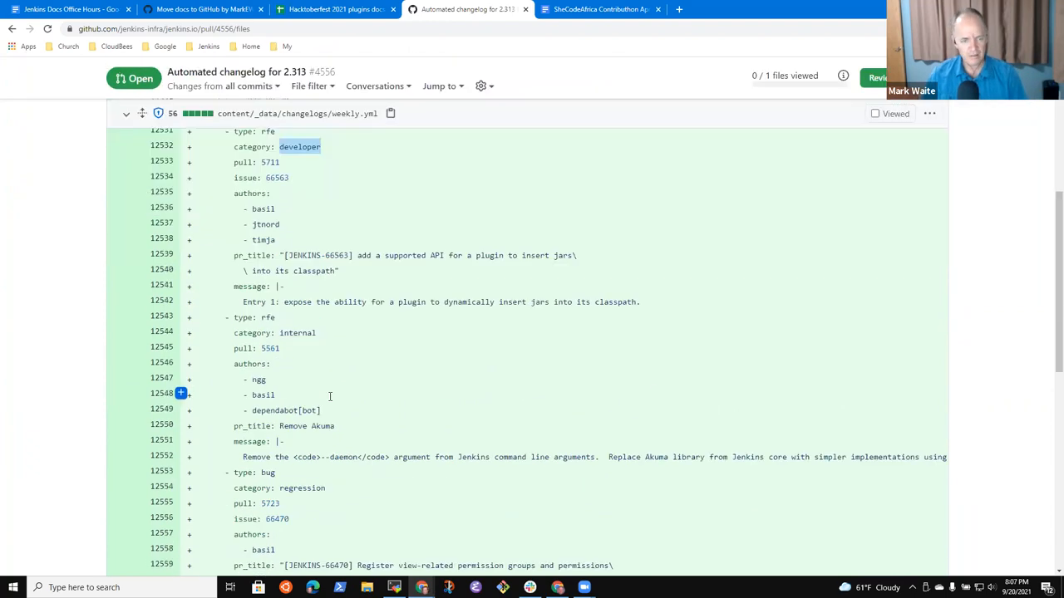
{"action": "scroll", "scroll_direction": "down", "scroll_amount": 3}
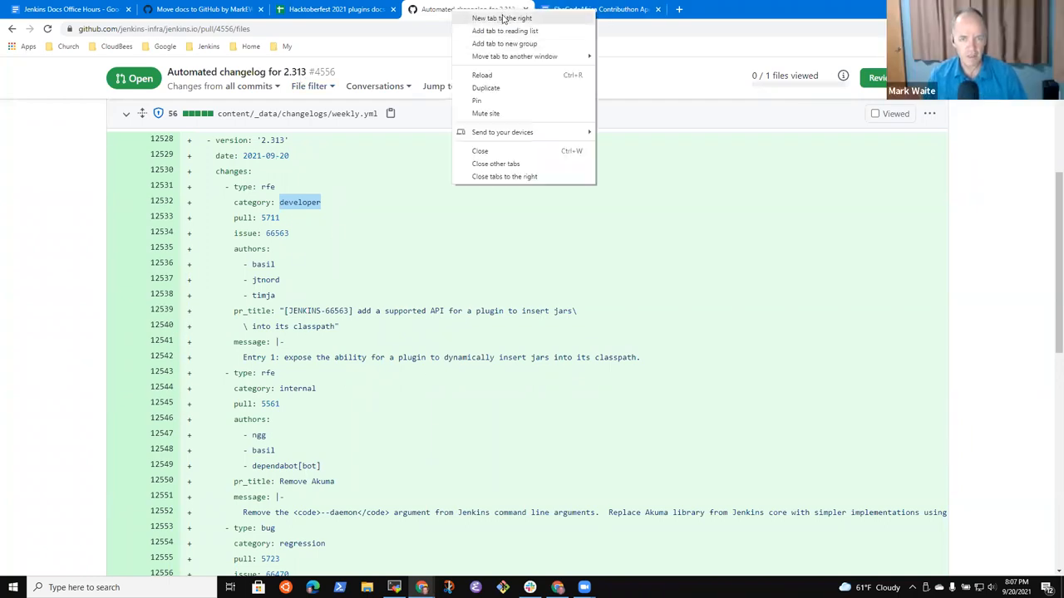
In a new tab, go from the Jenkins bookmarks to jenkinsci/core-changelog-generator
{"action": "left_click", "coordinate": [501, 19]}
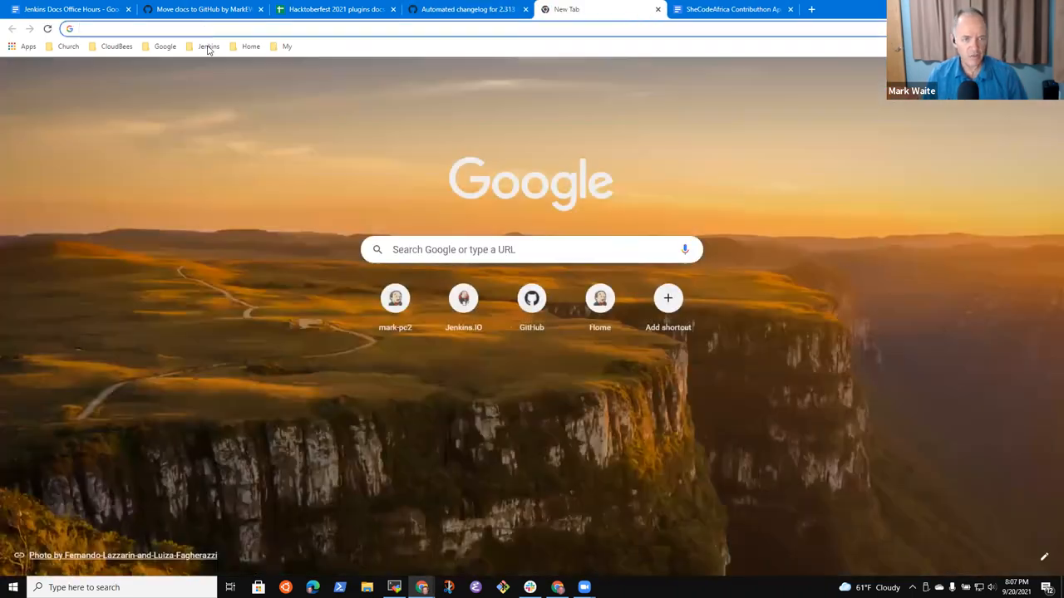
{"action": "left_click", "coordinate": [208, 46]}
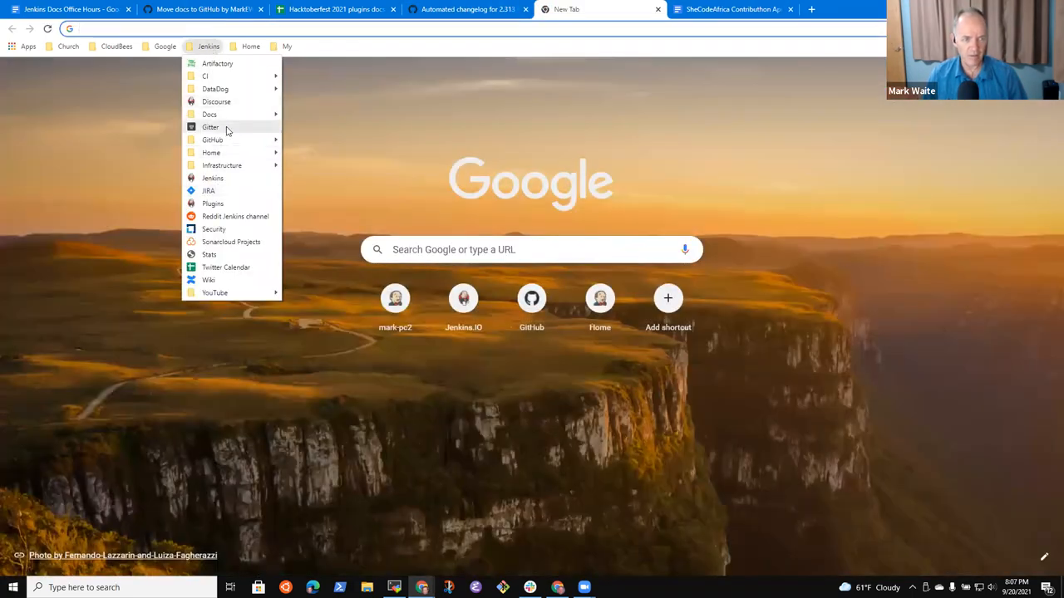
{"action": "left_click", "coordinate": [210, 126]}
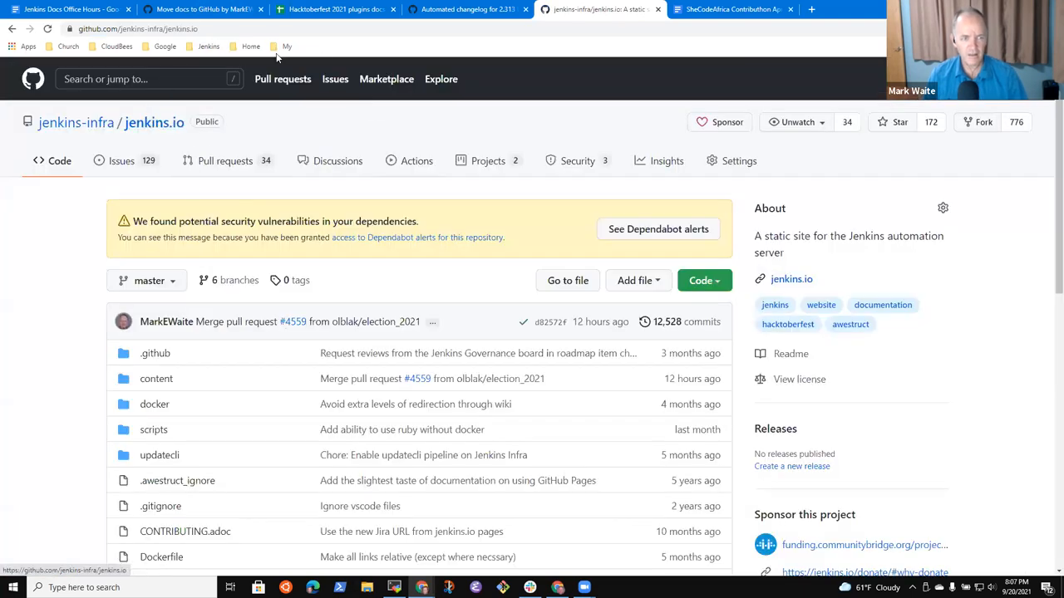
{"action": "left_click", "coordinate": [150, 28]}
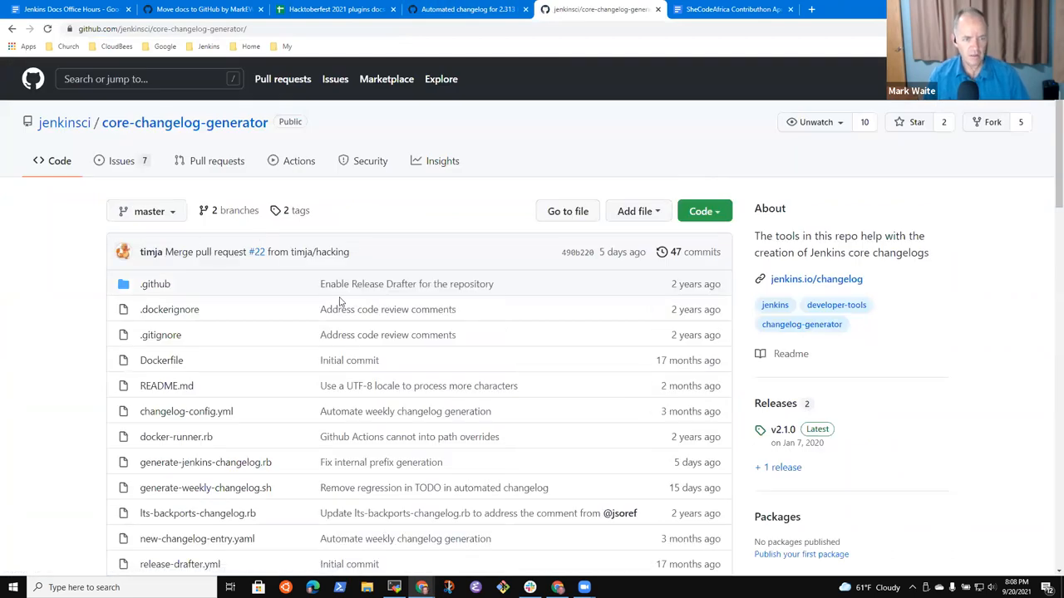
Open issue #21 'Order changelog according to style guide' and begin editing its description
{"action": "left_click", "coordinate": [121, 161]}
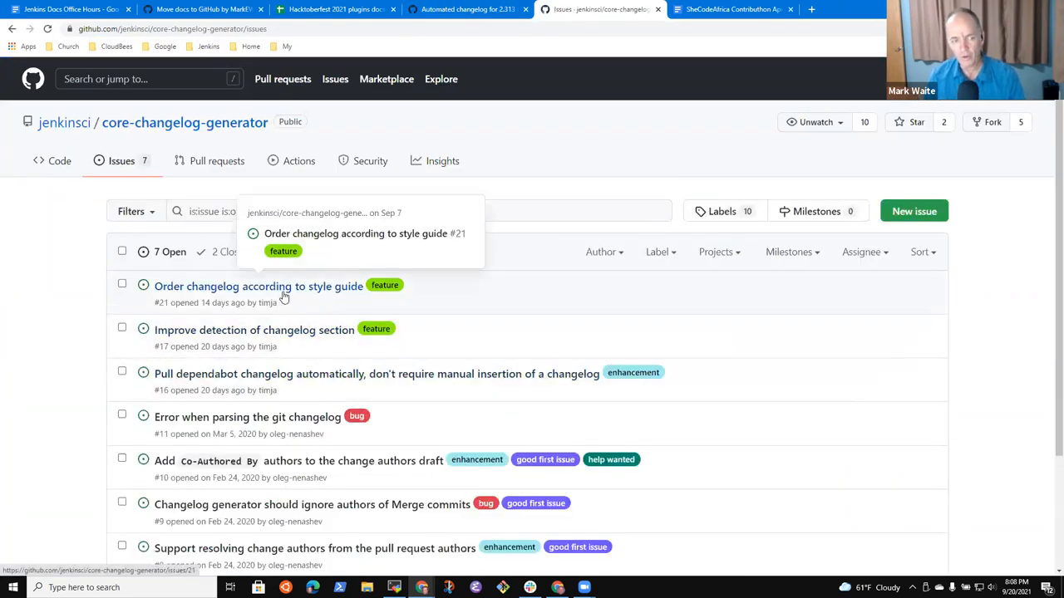
{"action": "left_click", "coordinate": [257, 285]}
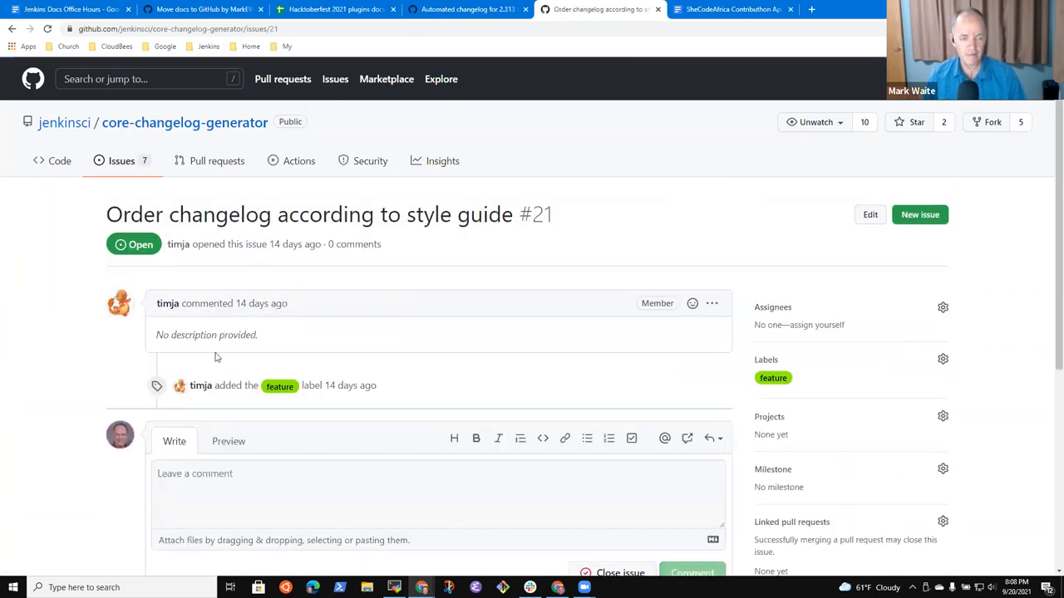
{"action": "mouse_move", "coordinate": [336, 352]}
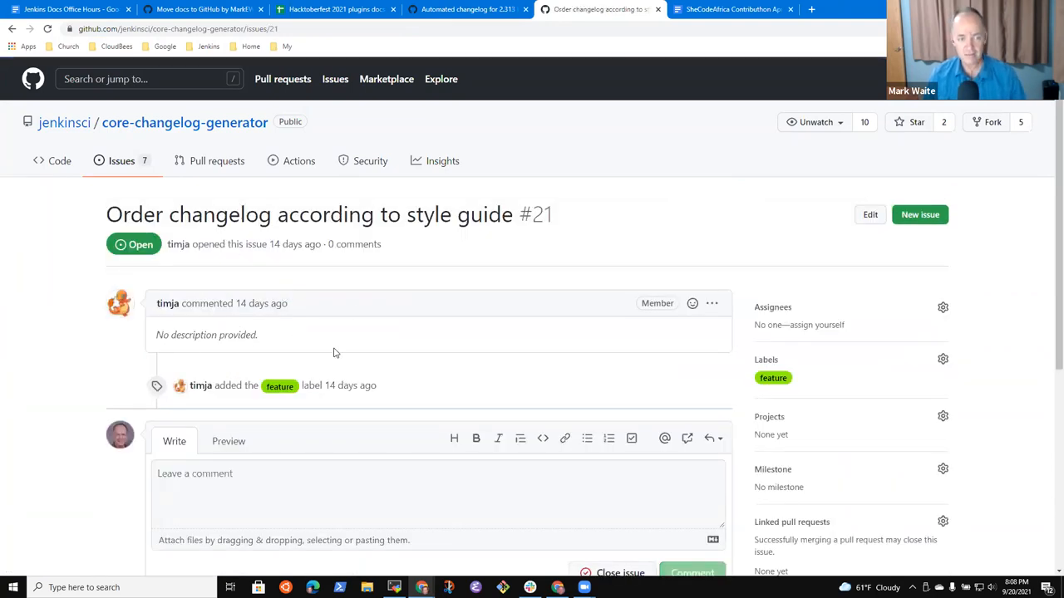
{"action": "left_click", "coordinate": [712, 304]}
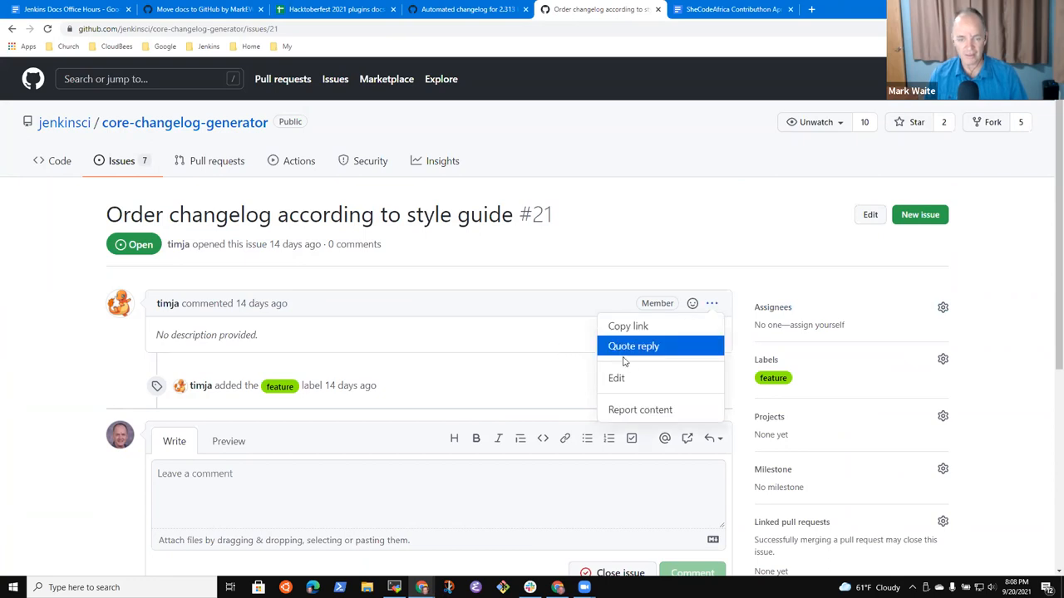
{"action": "left_click", "coordinate": [616, 378]}
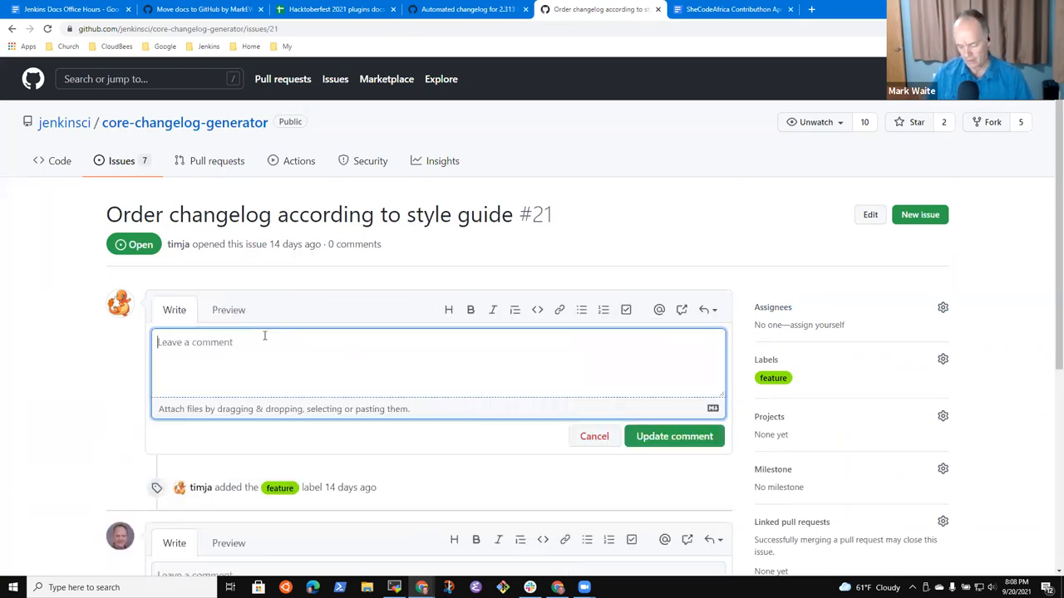
Describe that developer and internal entries must follow all other entries, citing 2.313
{"action": "type", "text": "Developer and"}
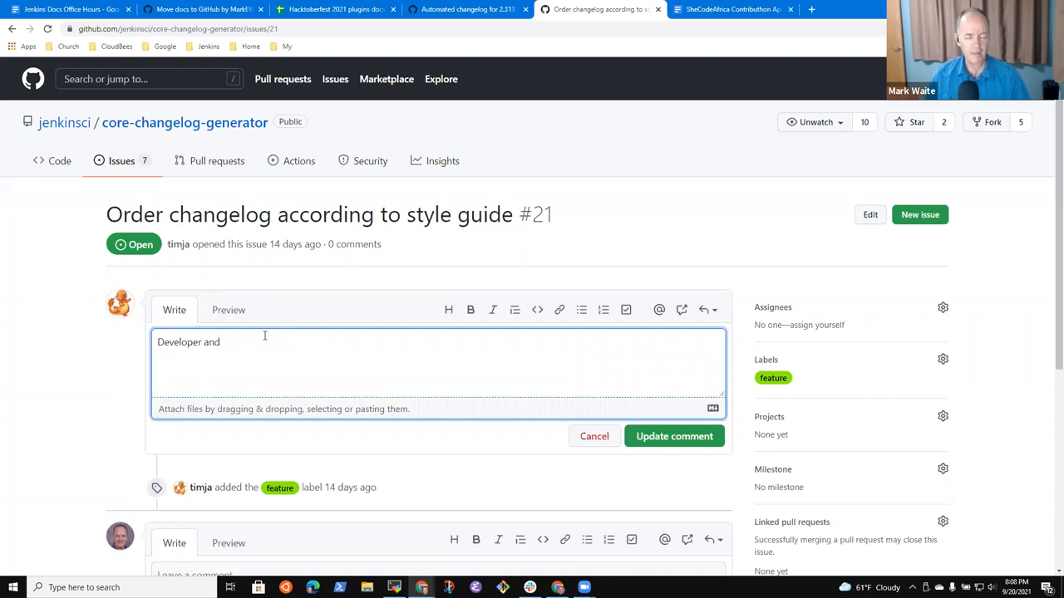
{"action": "type", "text": "Internal"}
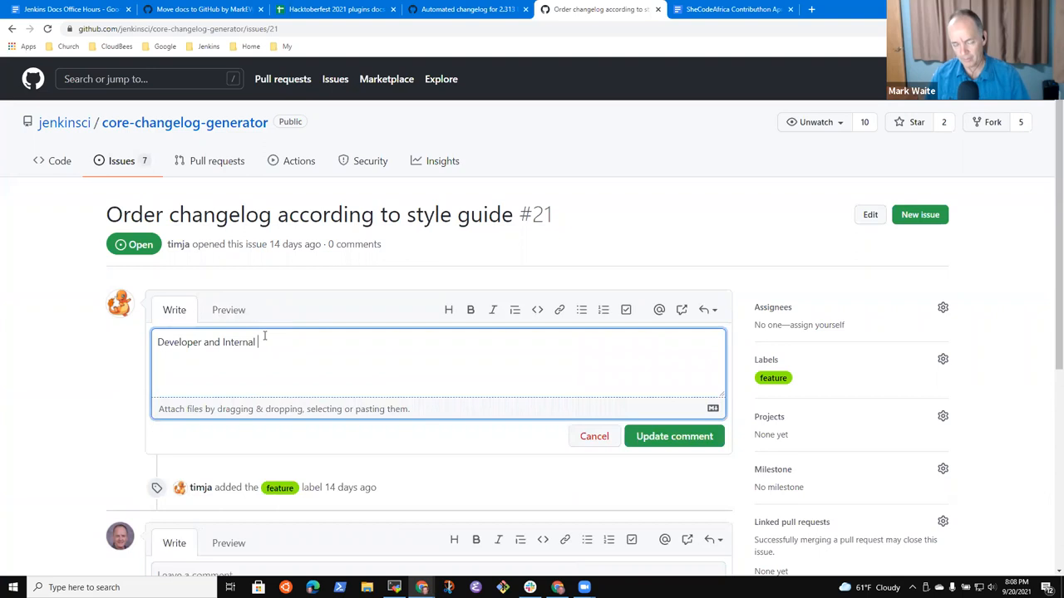
{"action": "type", "text": "entries a"}
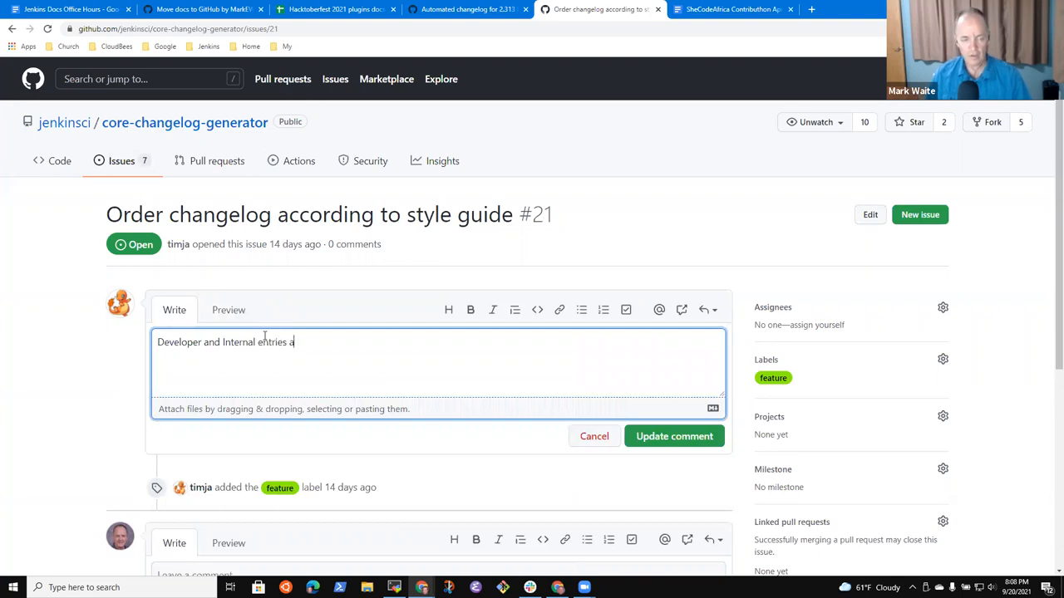
{"action": "type", "text": "re always"}
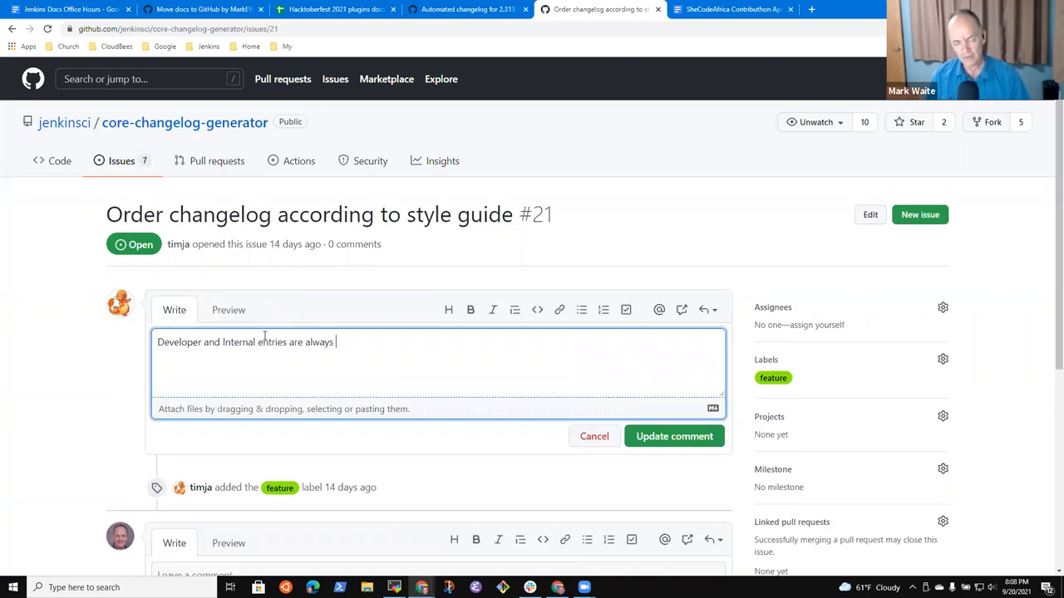
{"action": "type", "text": "to be after a"}
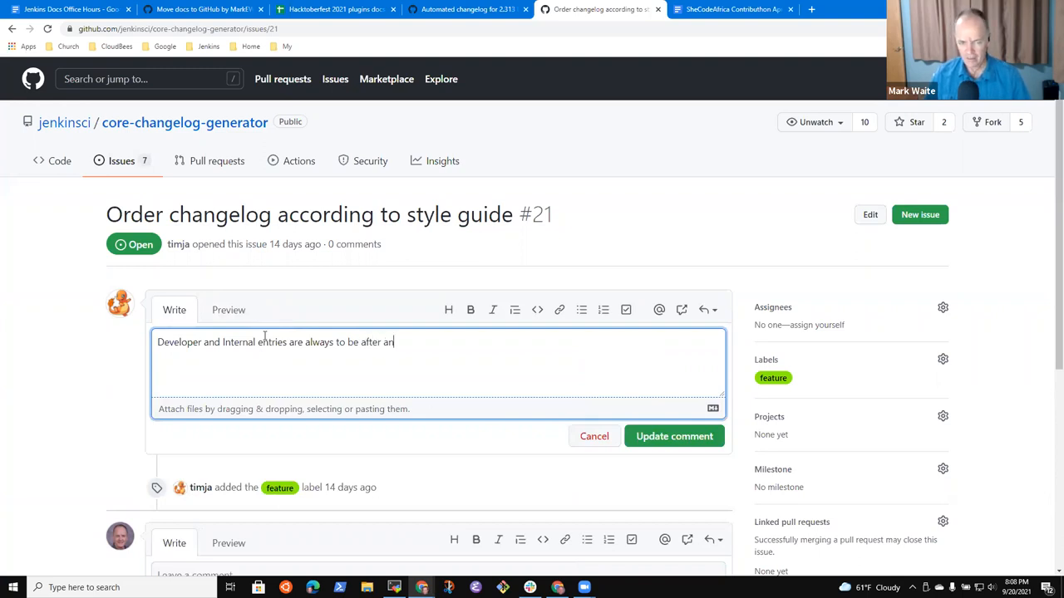
{"action": "type", "text": "ny entrie"}
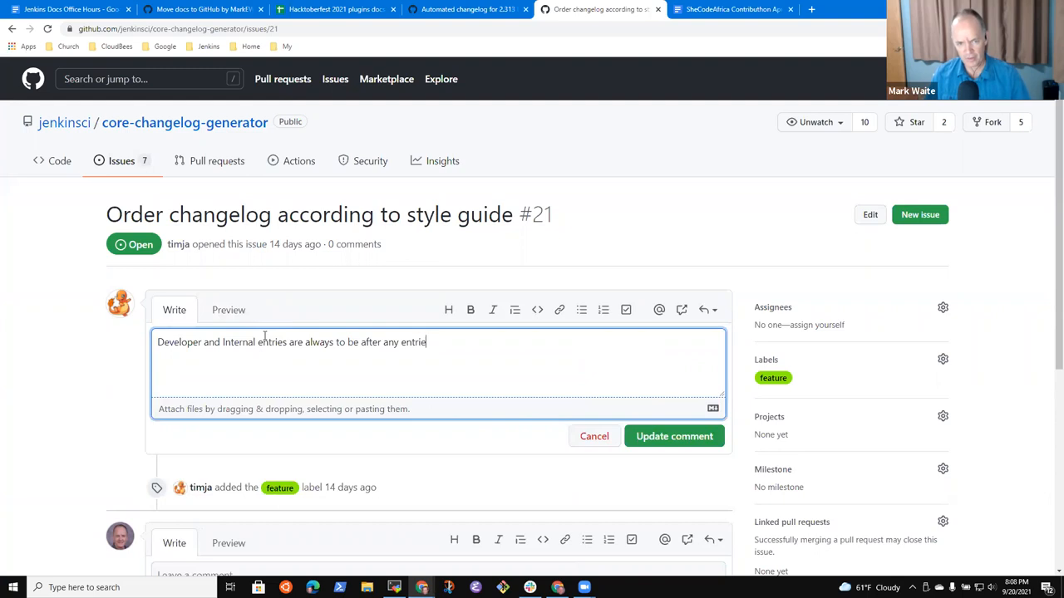
{"action": "type", "text": "s that are"}
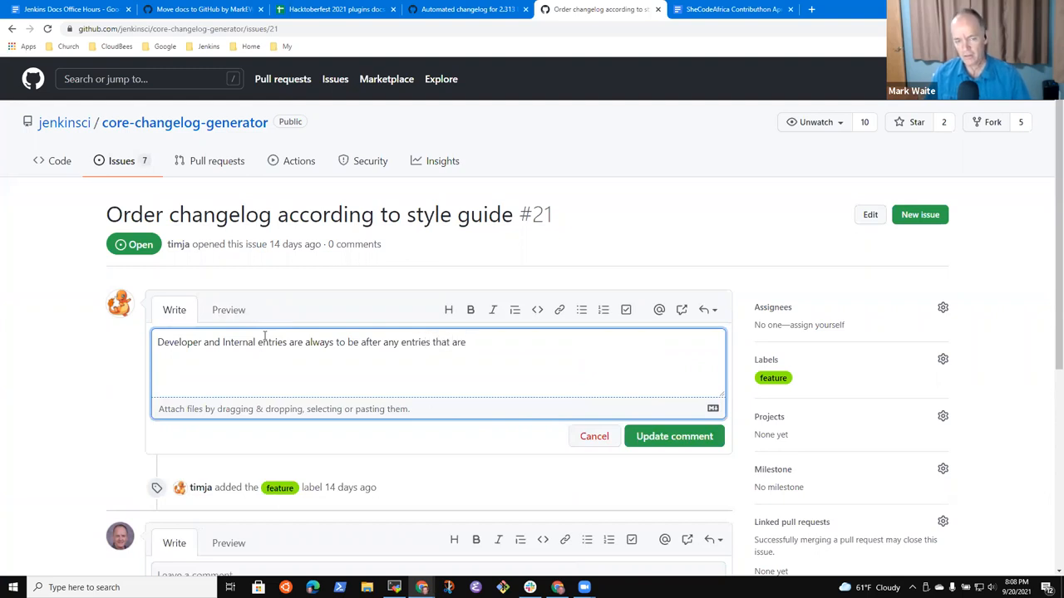
{"action": "type", "text": "not flag"}
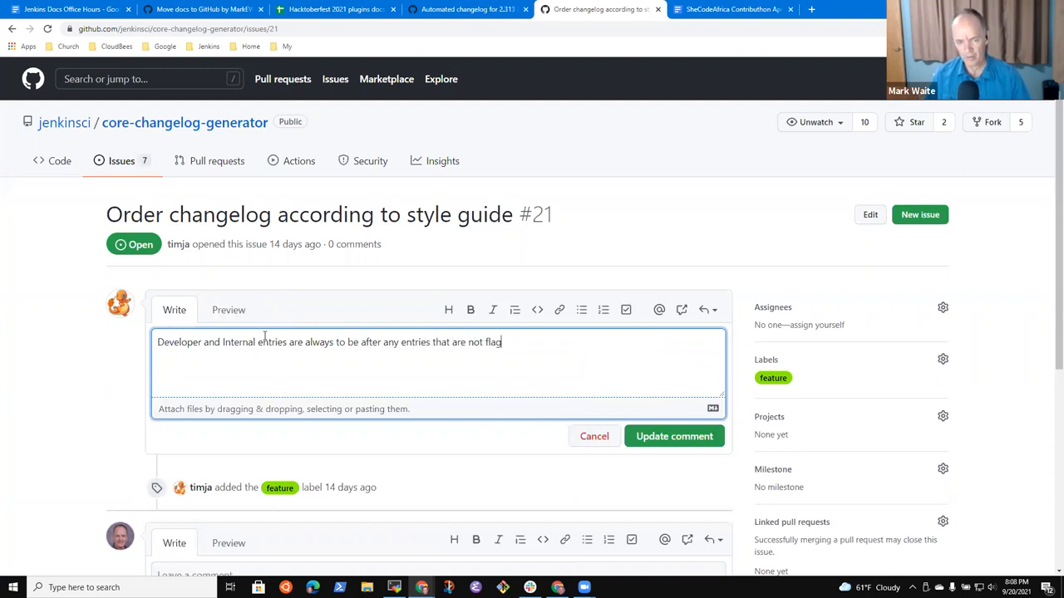
{"action": "type", "text": "ged with developer"}
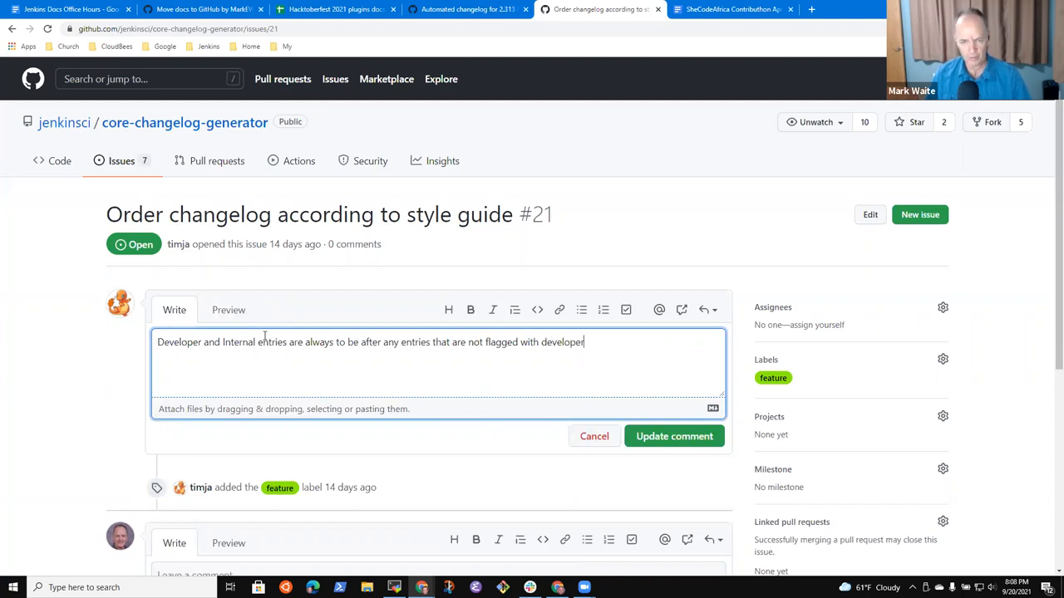
{"action": "type", "text": "or internal."}
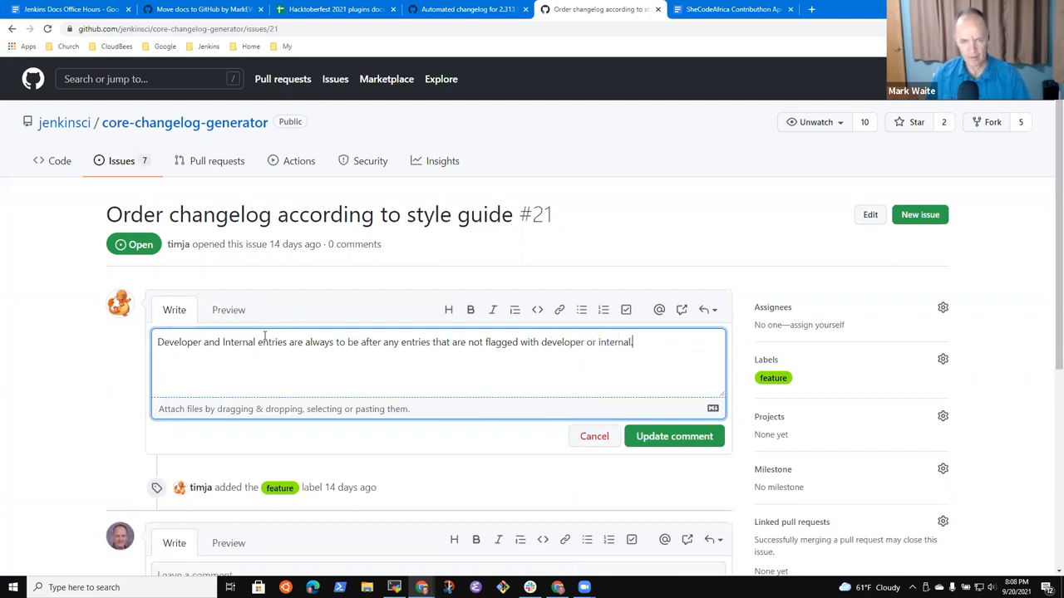
{"action": "type", "text": "2"}
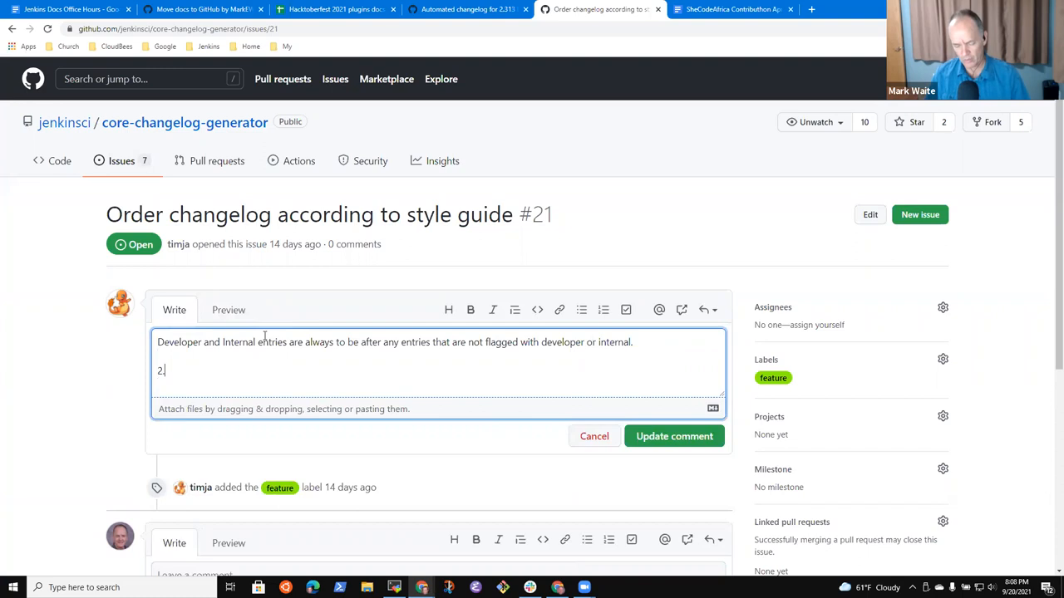
{"action": "type", "text": ".313 automated changelo"}
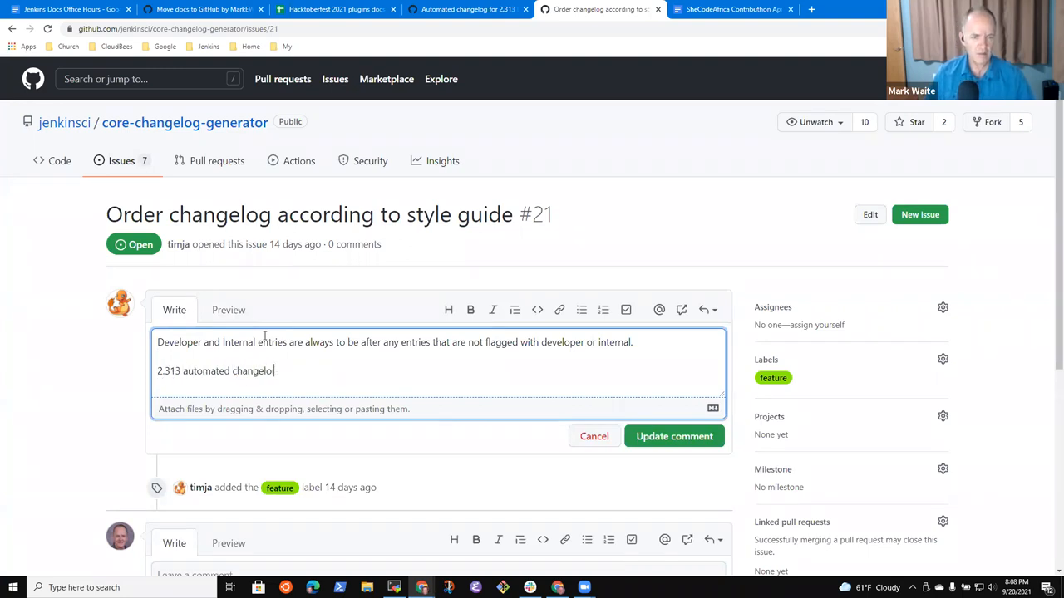
{"action": "type", "text": "placed"}
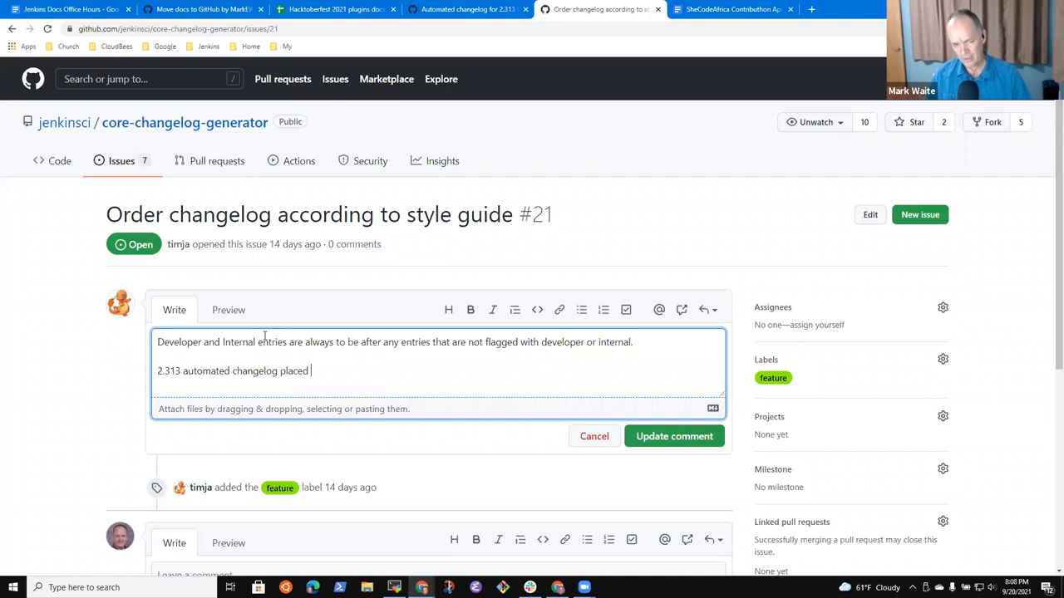
{"action": "type", "text": "developer adn"}
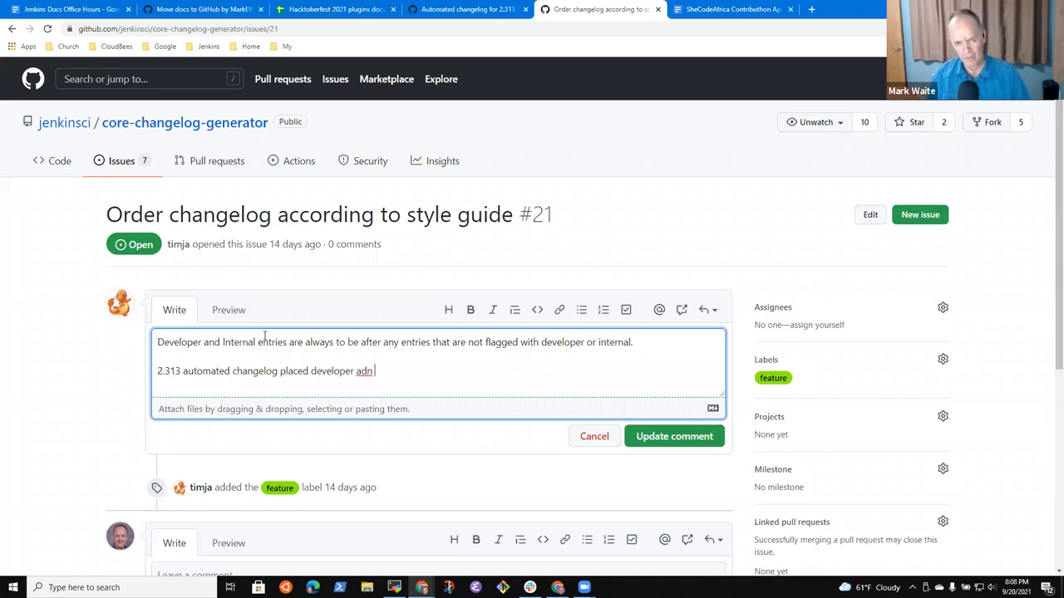
{"action": "type", "text": "and internal before a b"}
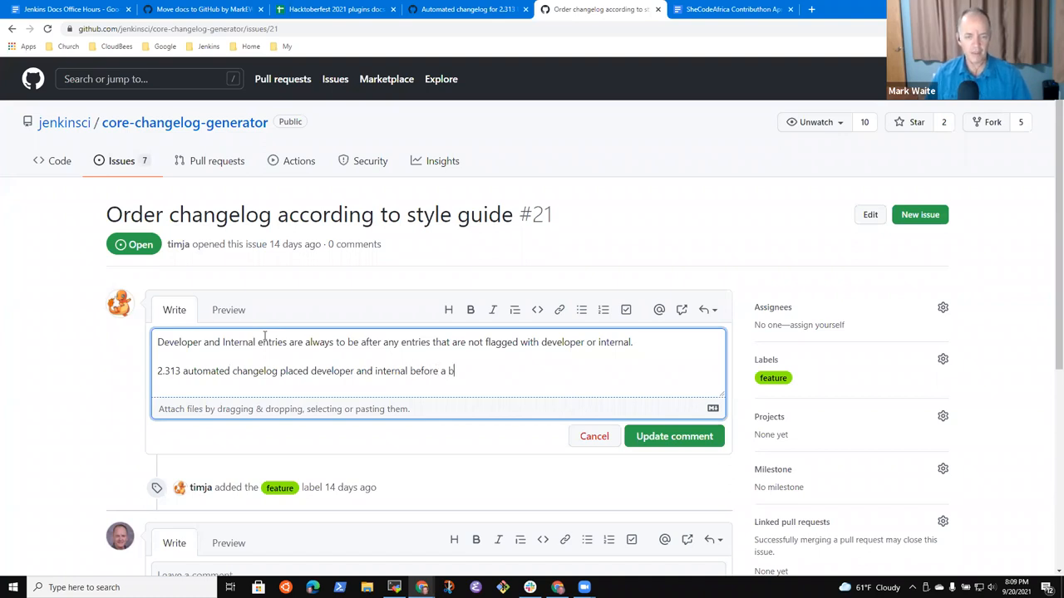
{"action": "type", "text": "ug"}
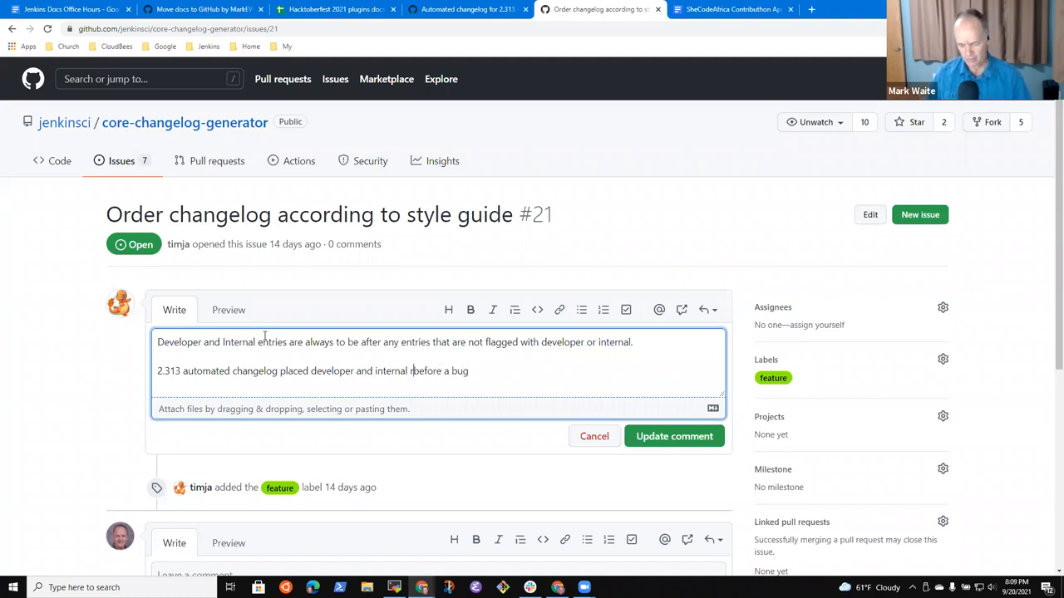
{"action": "type", "text": "rfe's"}
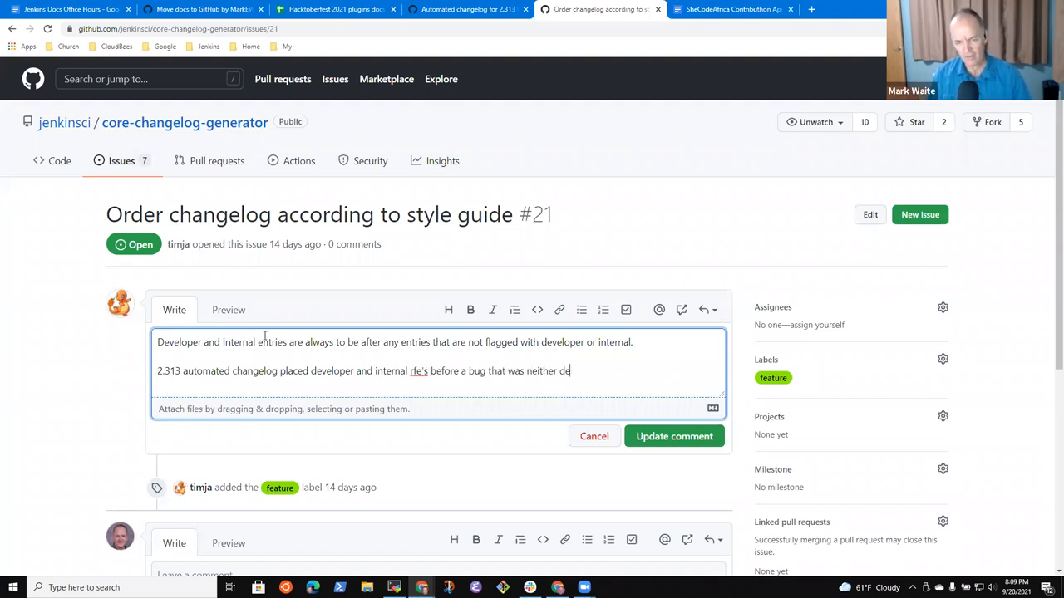
{"action": "type", "text": "veloper nor n"}
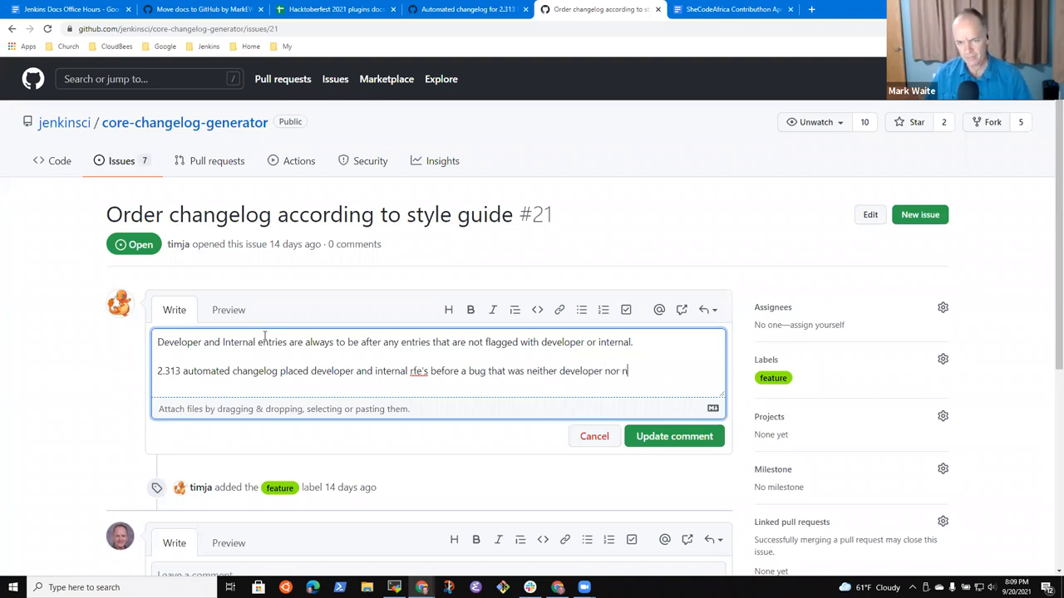
{"action": "type", "text": "iternal"}
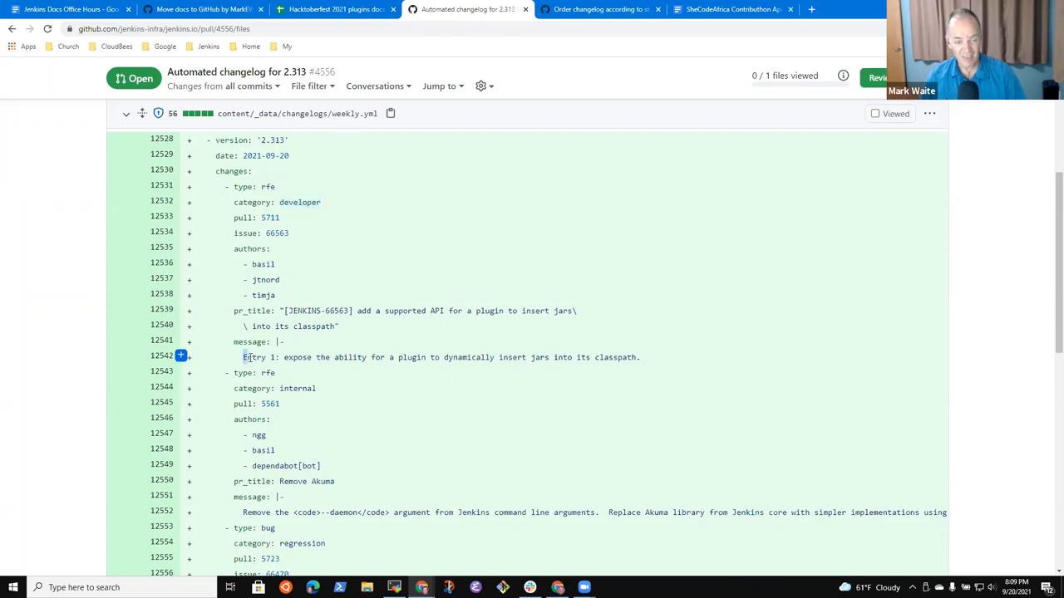
Select the Entry 1 message line in the 2.313 weekly.yml diff
{"action": "triple_click", "coordinate": [441, 357]}
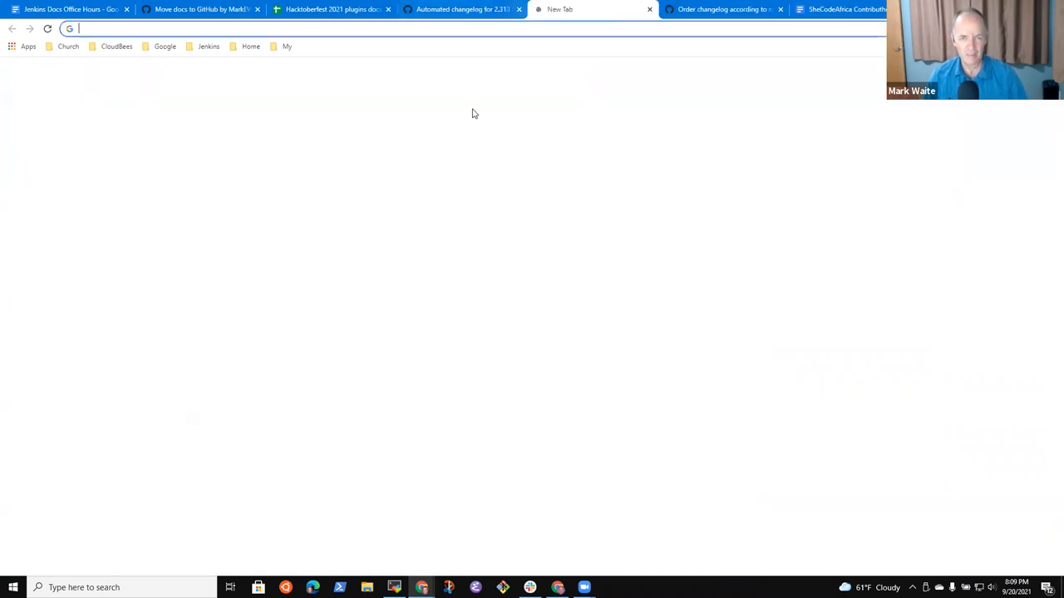
{"action": "left_click", "coordinate": [208, 45]}
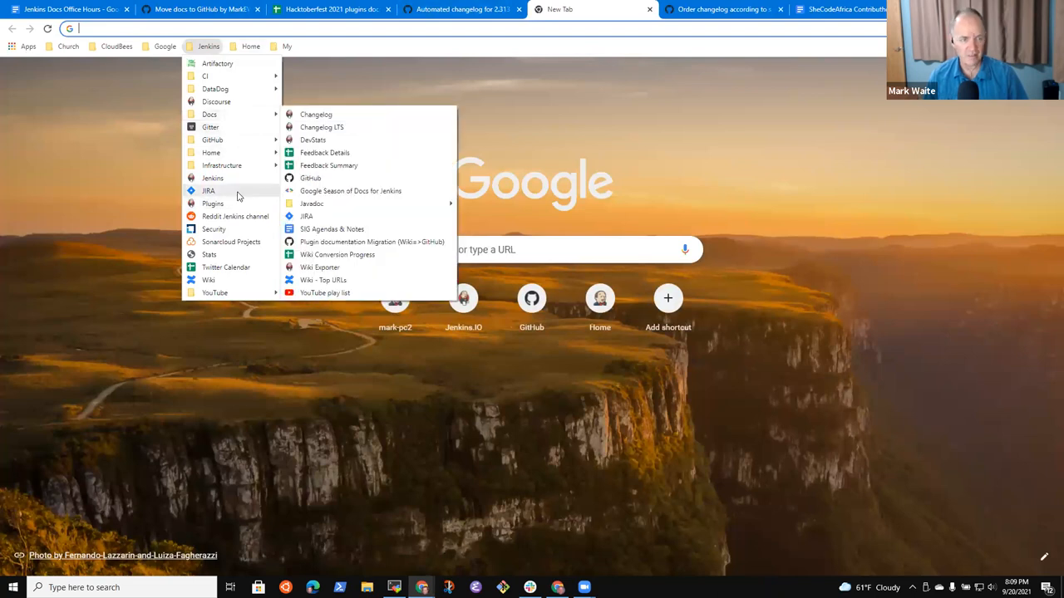
{"action": "mouse_move", "coordinate": [211, 152]}
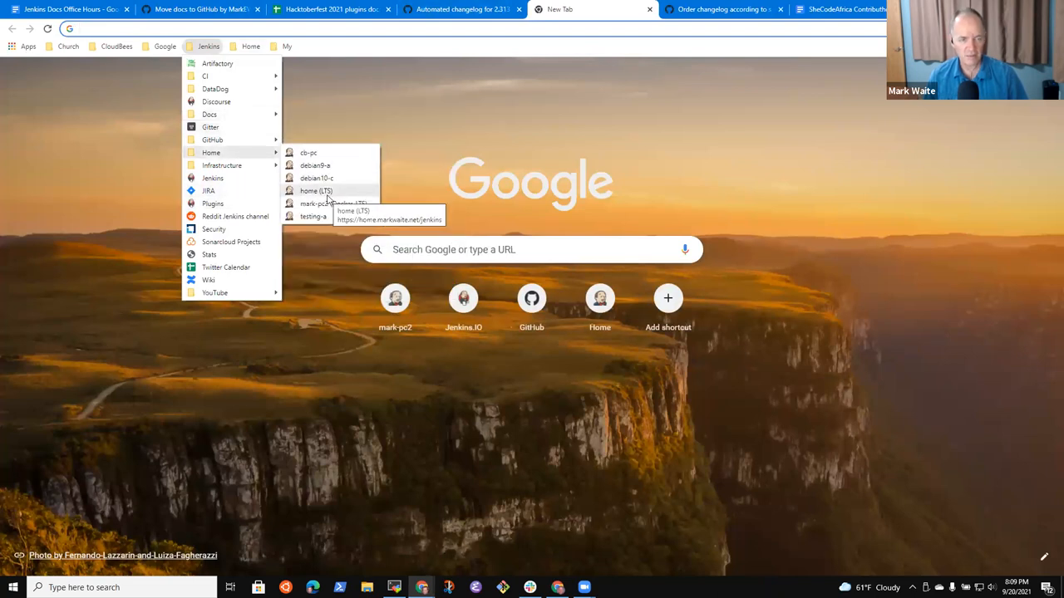
{"action": "mouse_move", "coordinate": [212, 140]}
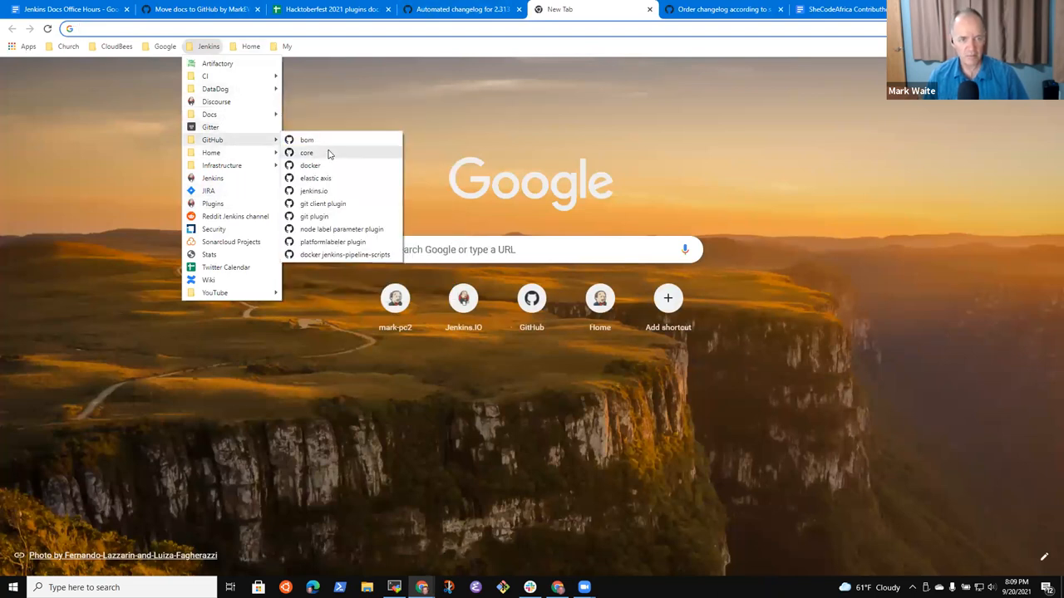
{"action": "left_click", "coordinate": [307, 153]}
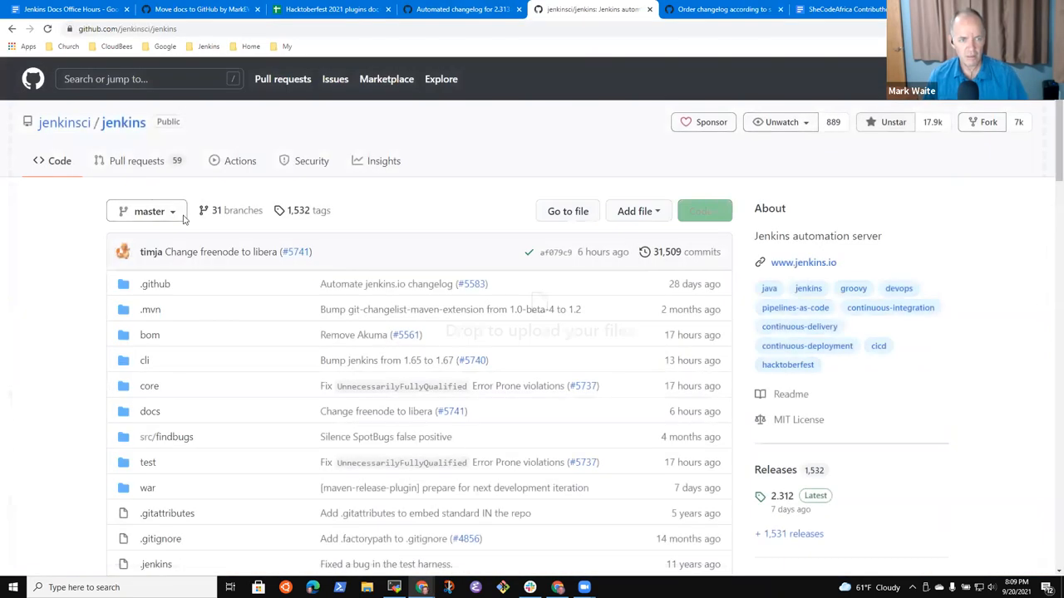
{"action": "left_click", "coordinate": [135, 160]}
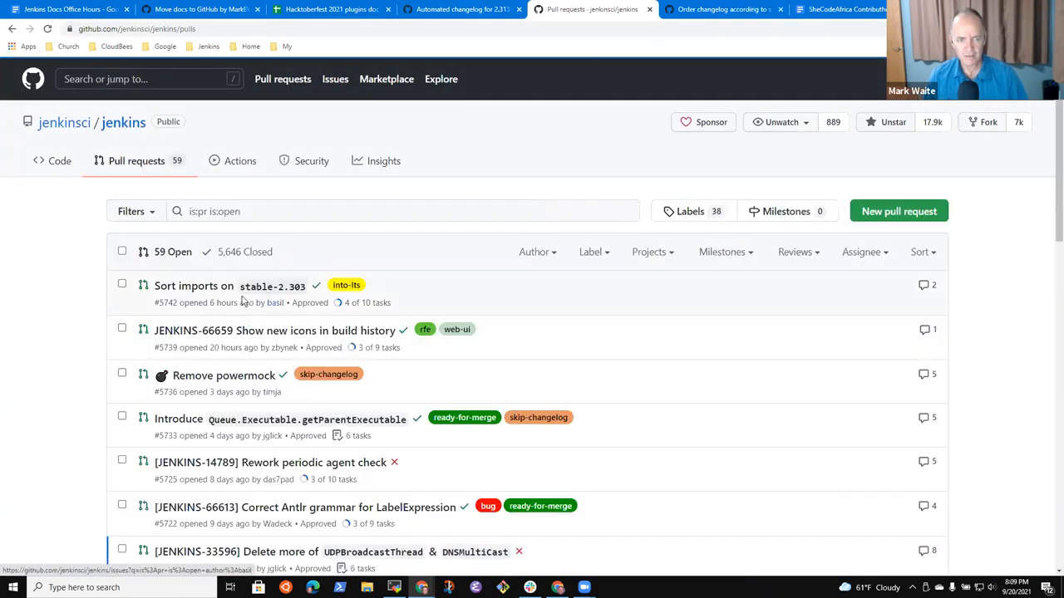
{"action": "left_click", "coordinate": [194, 286]}
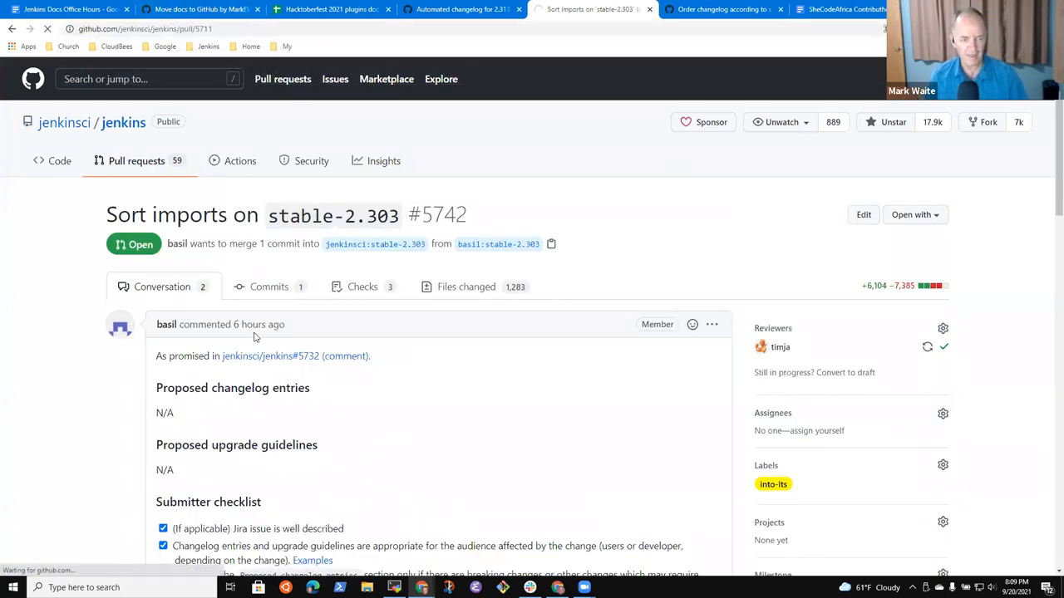
{"action": "left_click", "coordinate": [592, 9]}
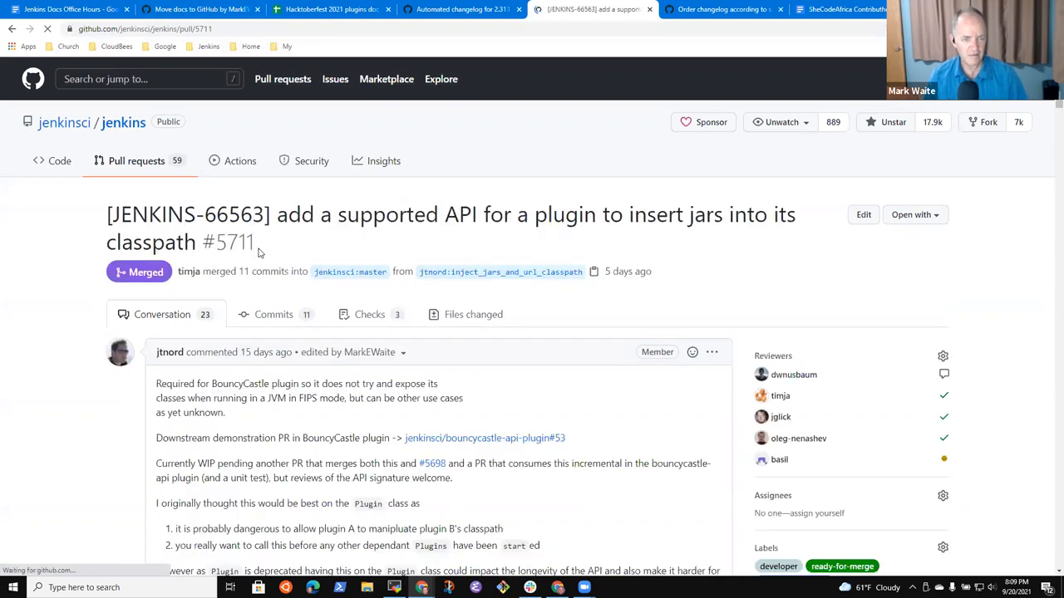
{"action": "scroll", "scroll_direction": "down", "scroll_amount": 3}
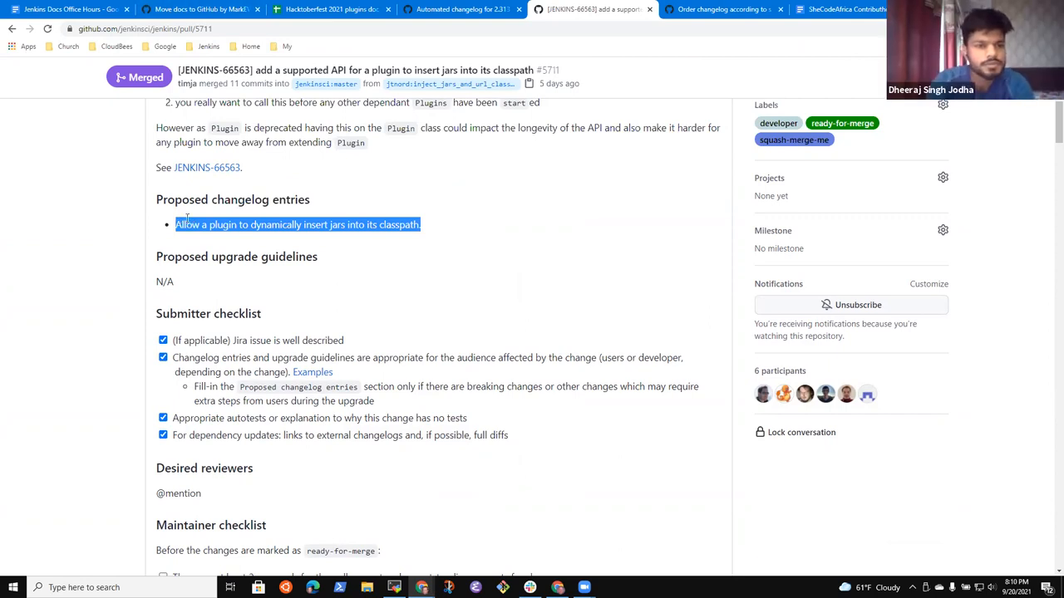
{"action": "mouse_move", "coordinate": [363, 333]}
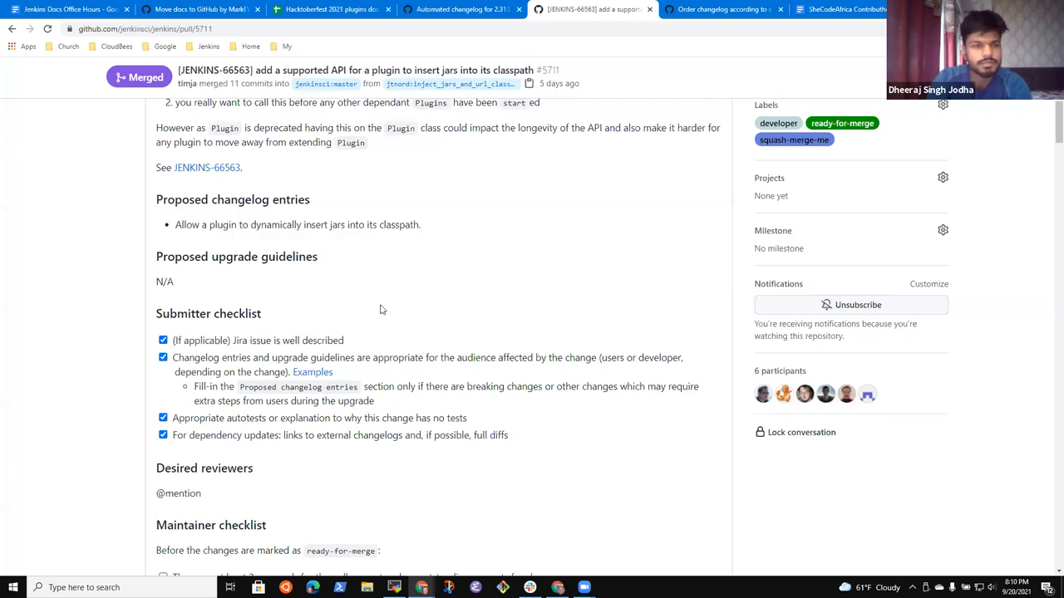
{"action": "mouse_move", "coordinate": [338, 227]}
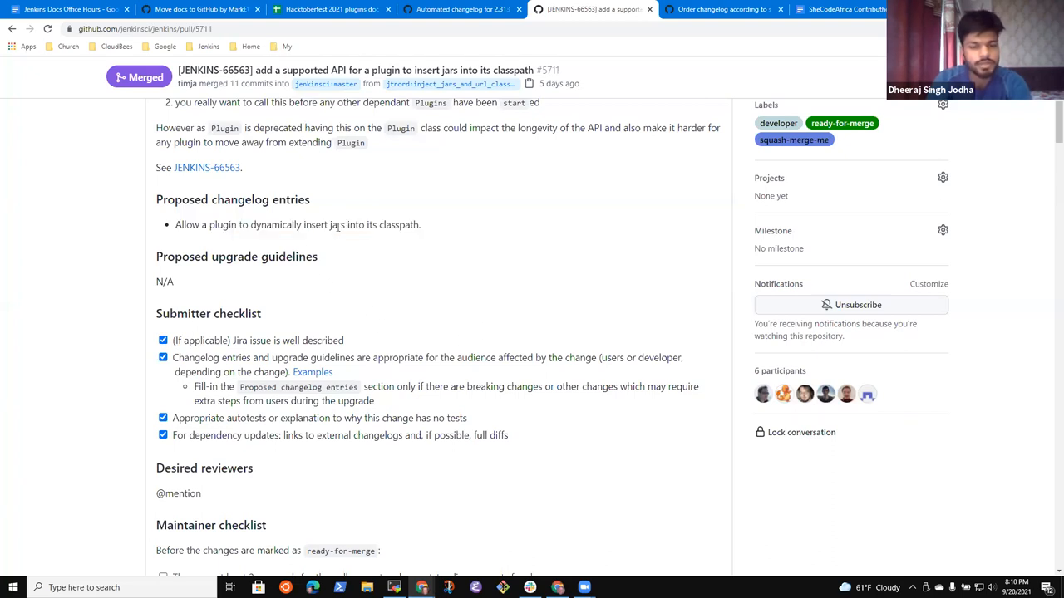
{"action": "mouse_move", "coordinate": [428, 267]}
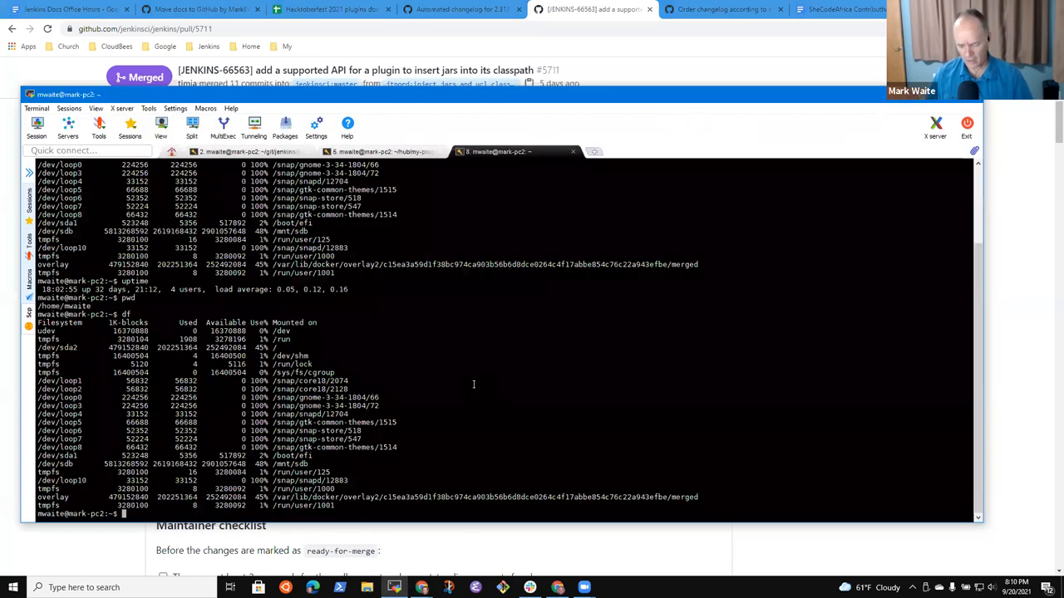
From git/jenkins/jenkins.io, open content/_data/changelogs/weekly.yml in emacs
{"action": "type", "text": "cd git/jenkins/"}
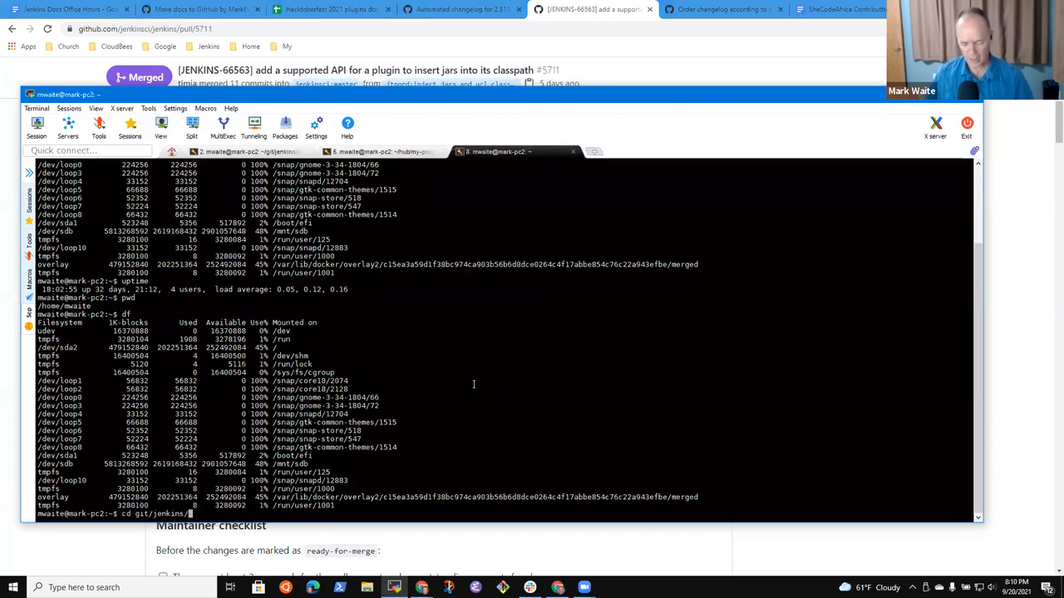
{"action": "type", "text": "jenkins.io/"}
{"action": "type", "text": "emacs"}
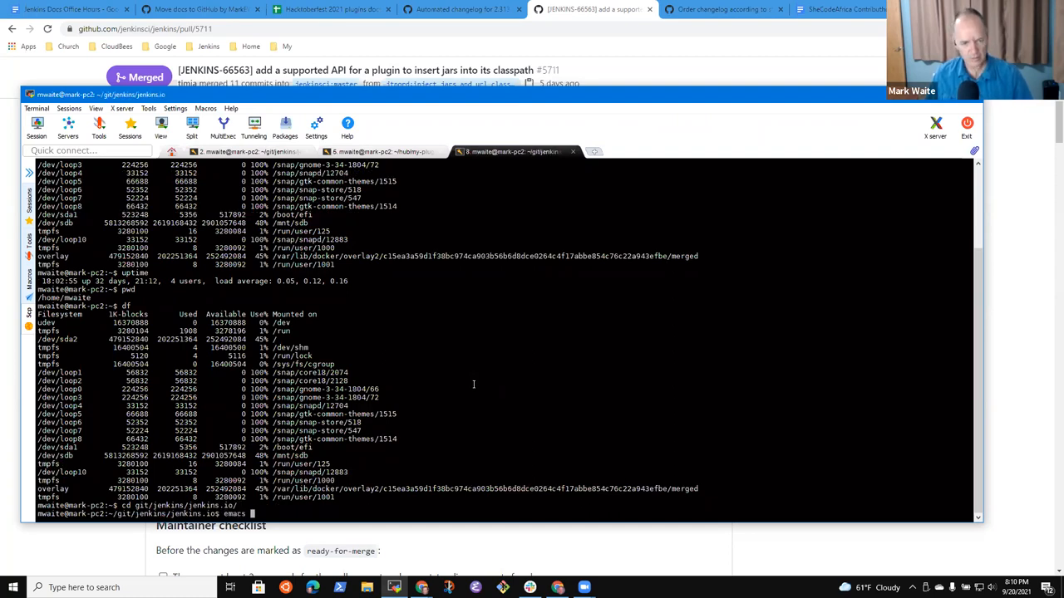
{"action": "type", "text": "content/"}
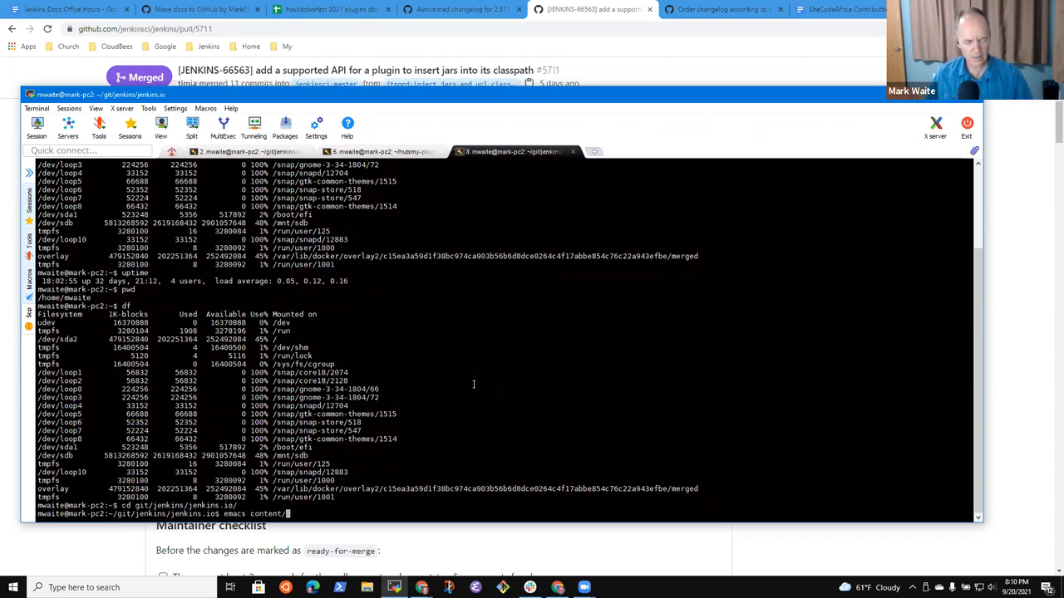
{"action": "type", "text": "_data/"}
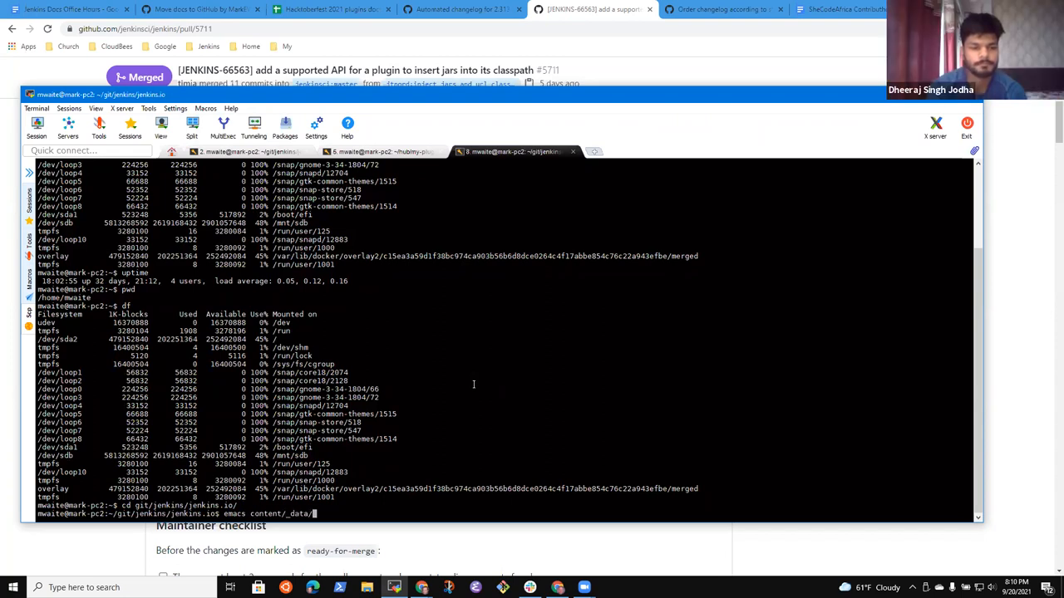
{"action": "type", "text": "changelogs/weekly.yml"}
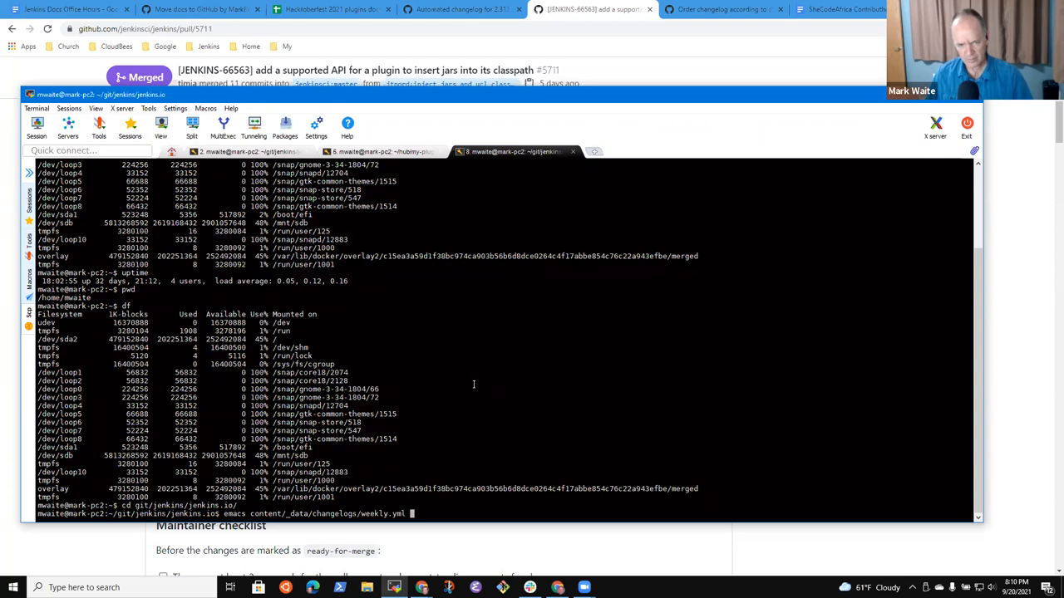
{"action": "key", "text": "Return"}
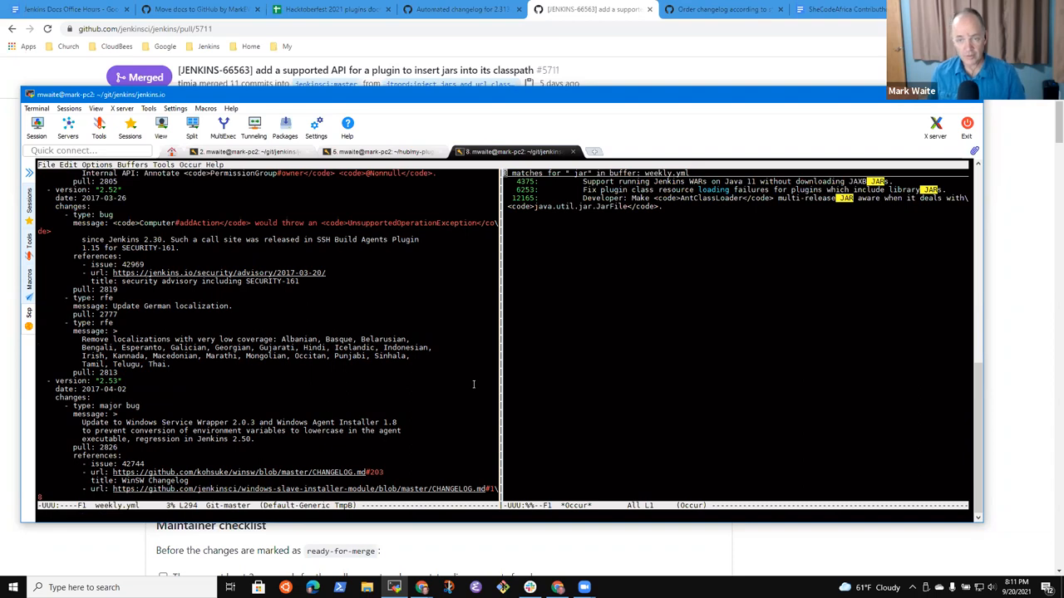
{"action": "mouse_move", "coordinate": [880, 267]}
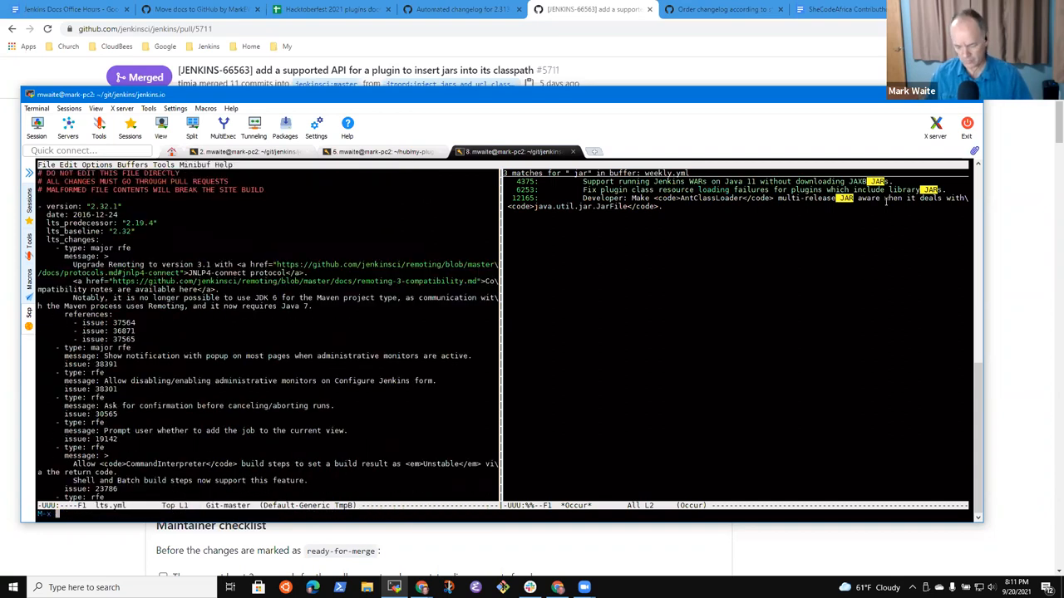
Run occur for 'jar' and scroll through the matching changelog lines
{"action": "type", "text": "ouc"}
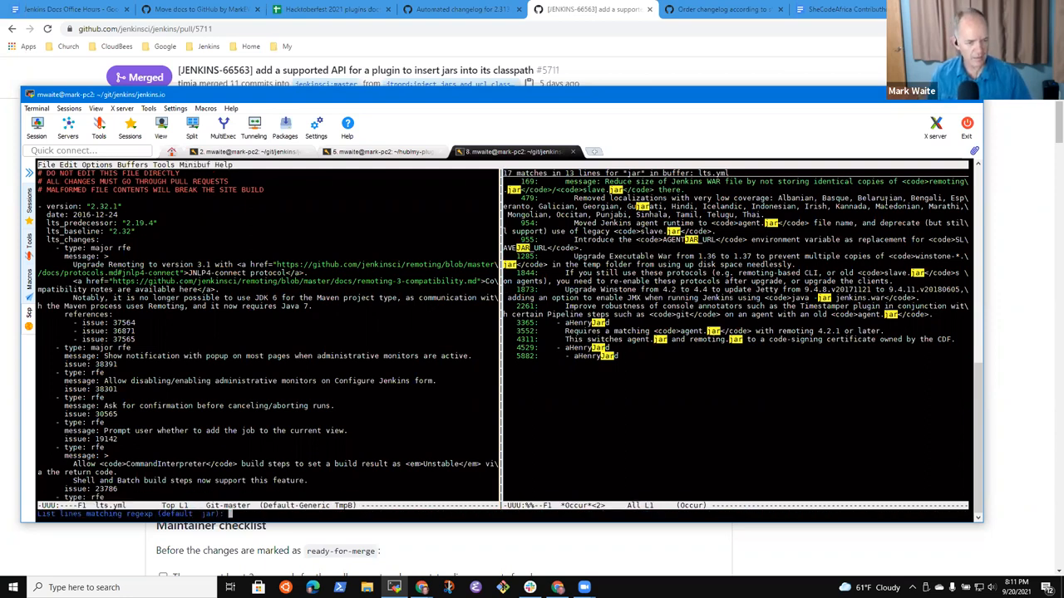
{"action": "type", "text": "jar"}
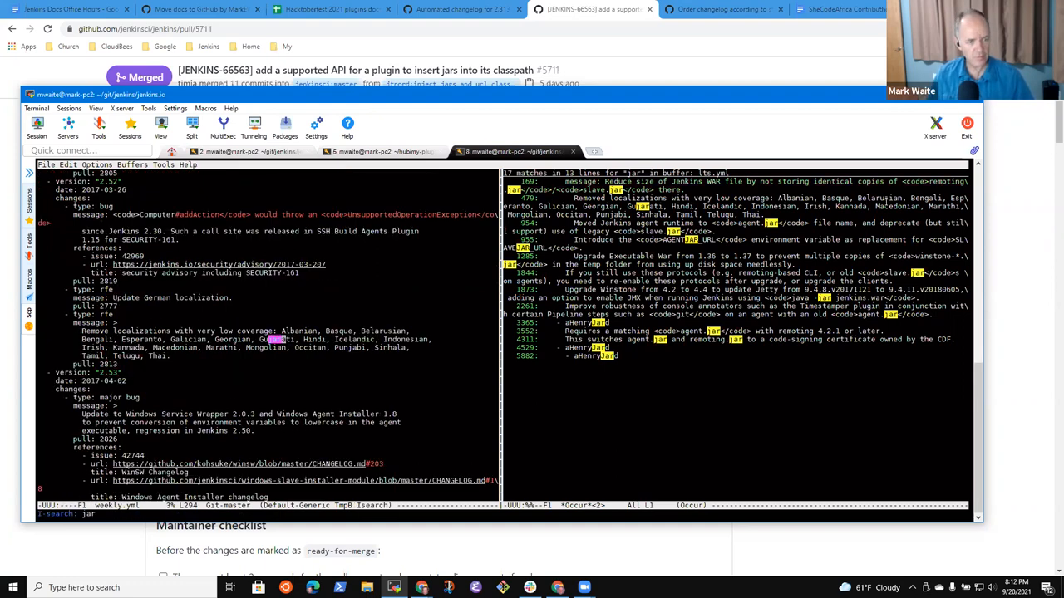
{"action": "scroll", "scroll_direction": "down", "scroll_amount": 3}
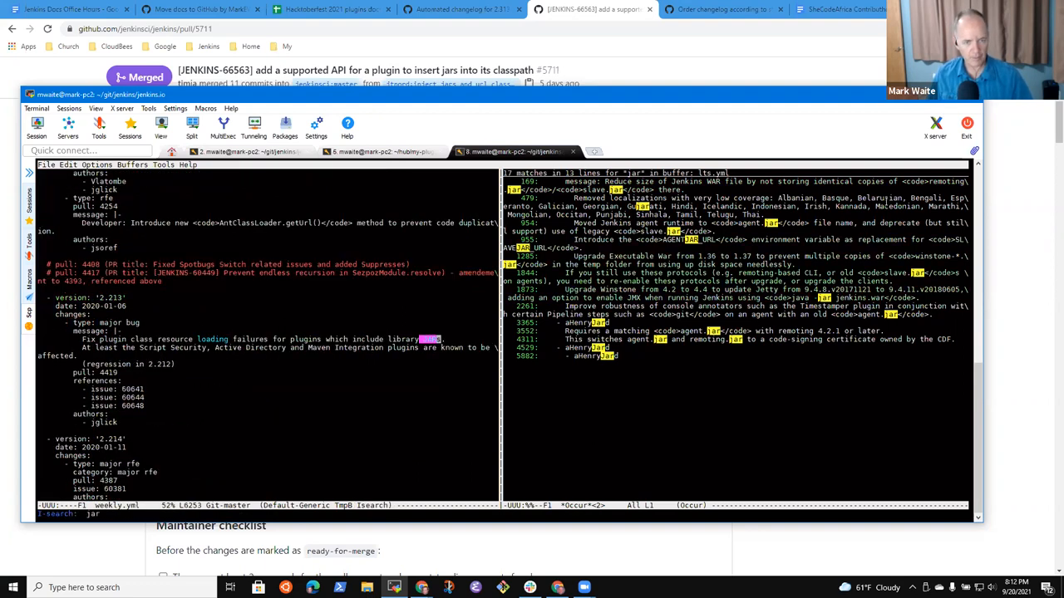
{"action": "scroll", "scroll_direction": "down", "scroll_amount": 3}
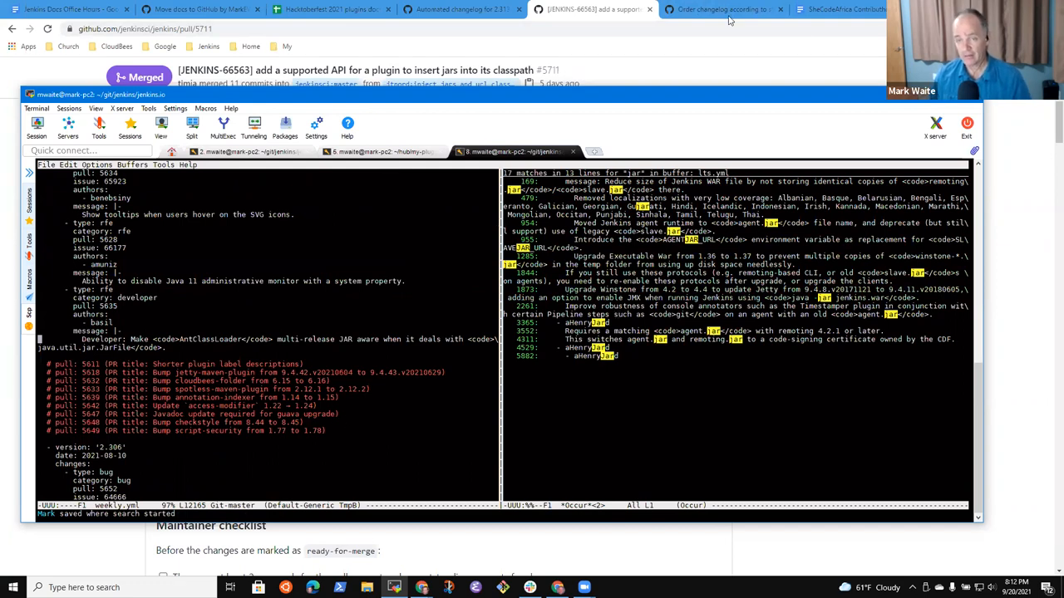
{"action": "left_click", "coordinate": [831, 9]}
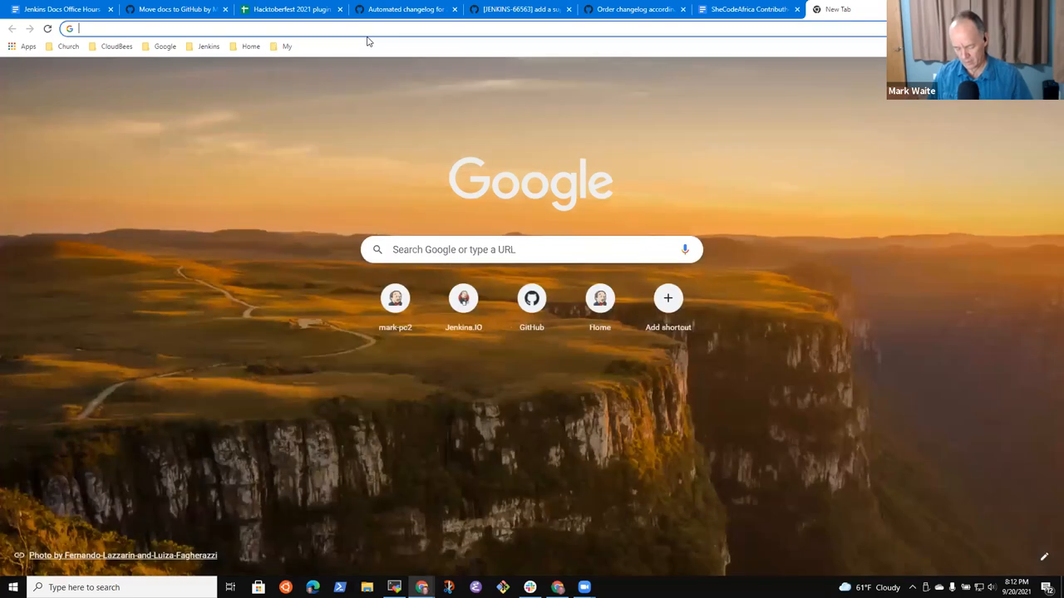
Search Oracle and check how 'JAR' is written in the Creating a JAR File tutorial
{"action": "type", "text": "Oracle.com/javase/tutorial/deployment/jar/build.html"}
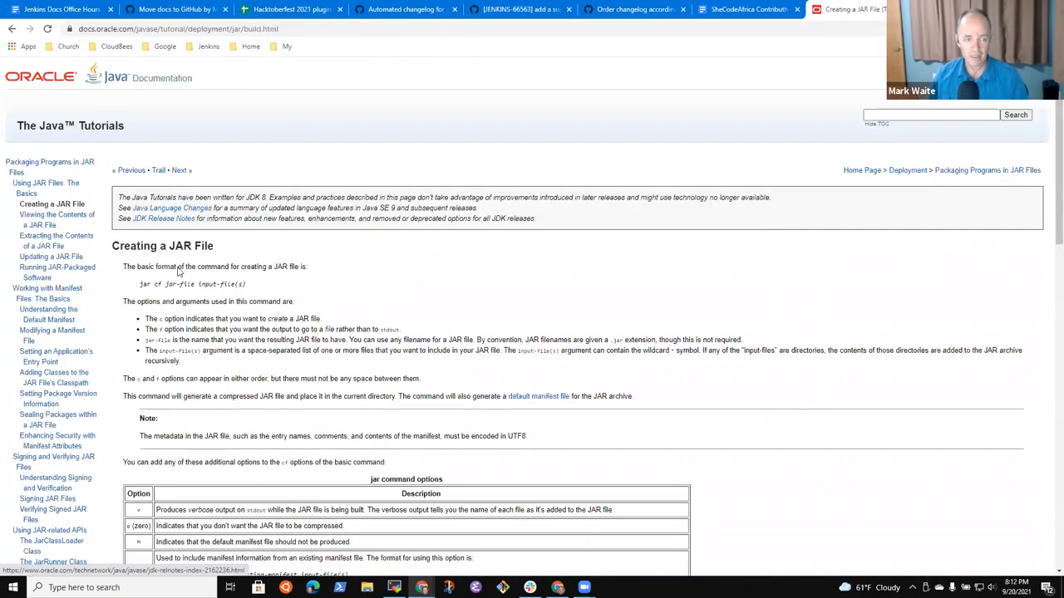
{"action": "double_click", "coordinate": [180, 245]}
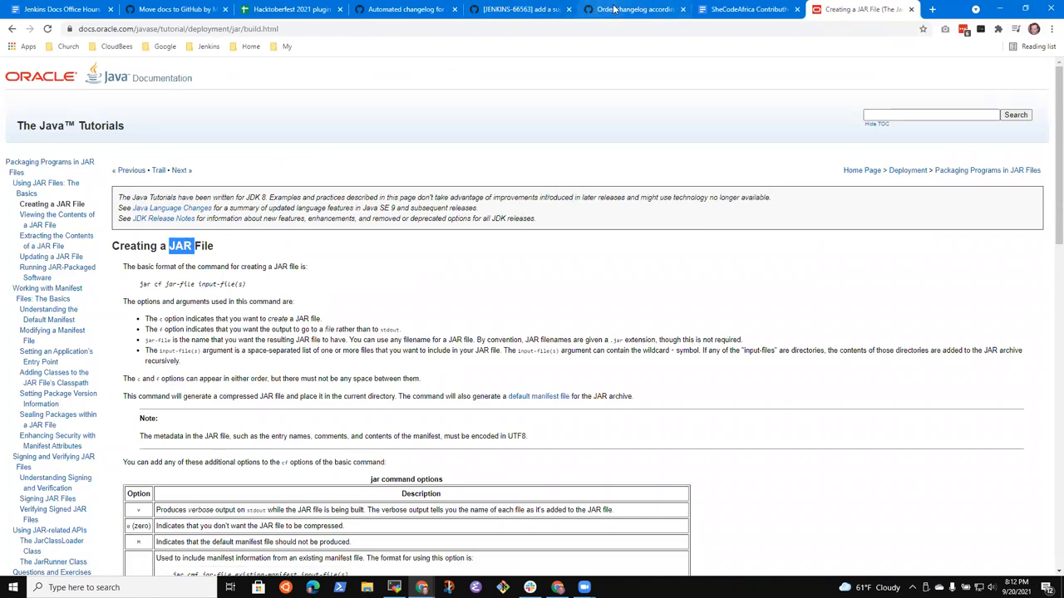
{"action": "left_click", "coordinate": [515, 9]}
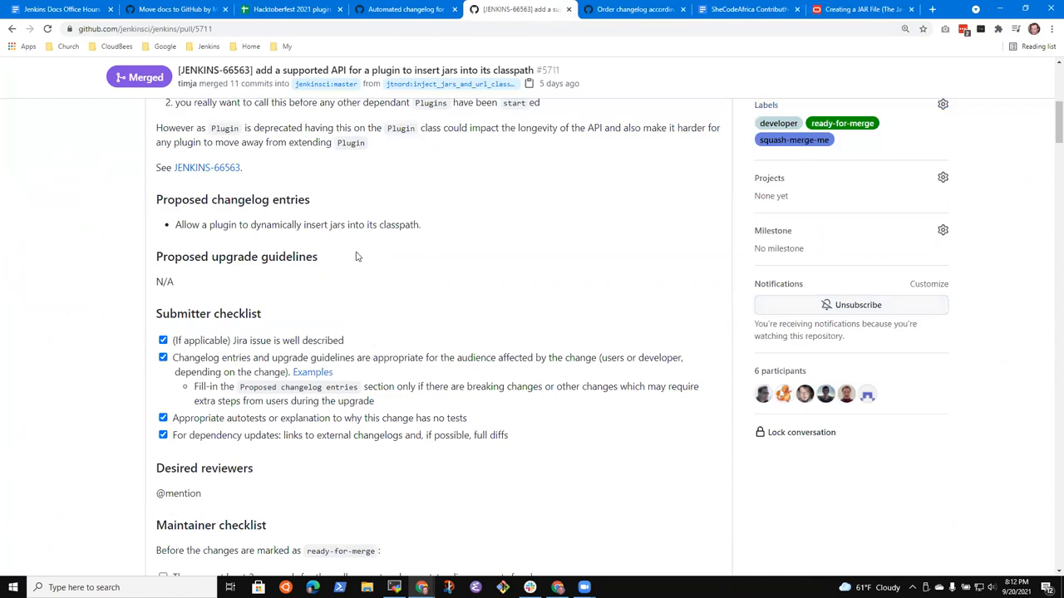
Change pull request #5711's changelog wording from 'JARs' to 'a JAR file' and update the comment
{"action": "left_click", "coordinate": [712, 185]}
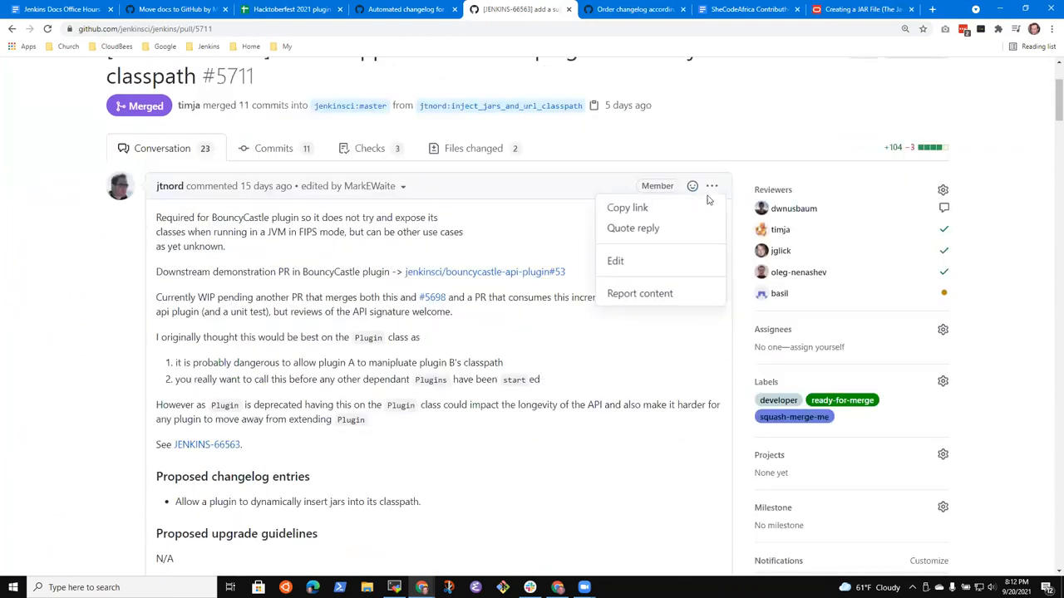
{"action": "left_click", "coordinate": [615, 261]}
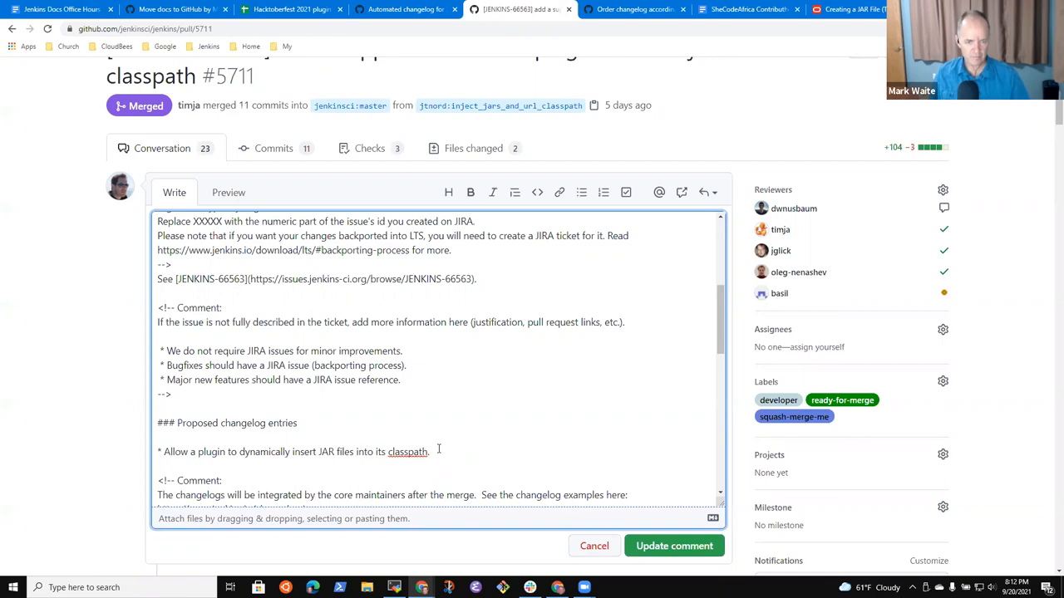
{"action": "left_click", "coordinate": [355, 451]}
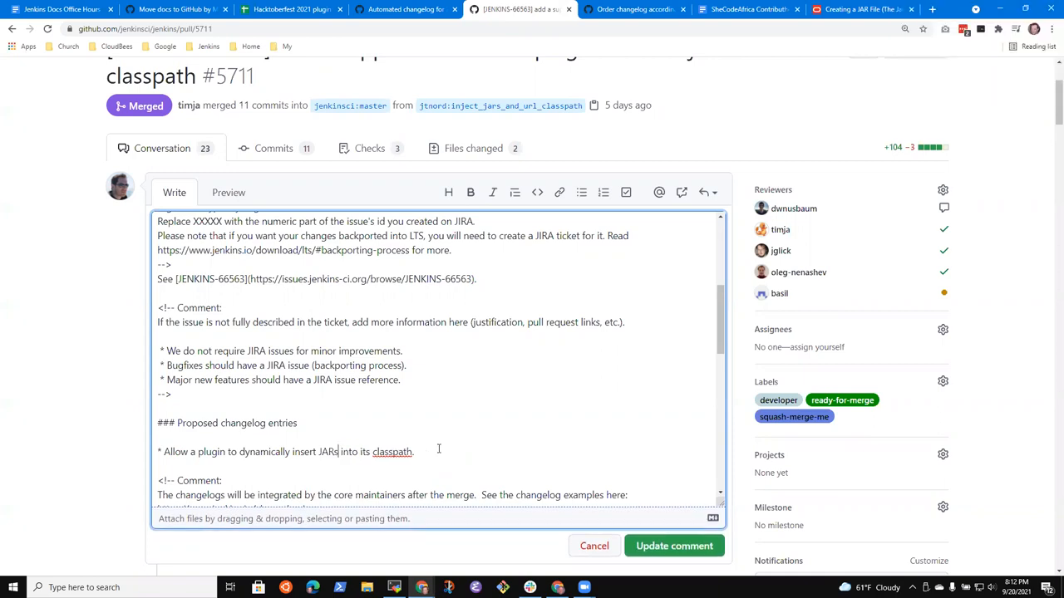
{"action": "key", "text": "Backspace"}
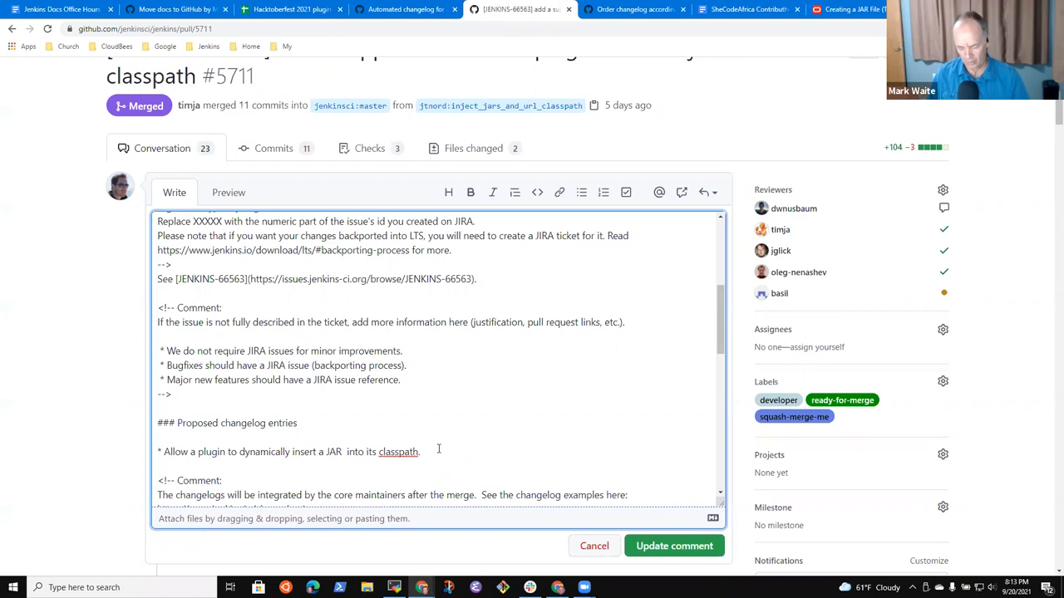
{"action": "type", "text": "file"}
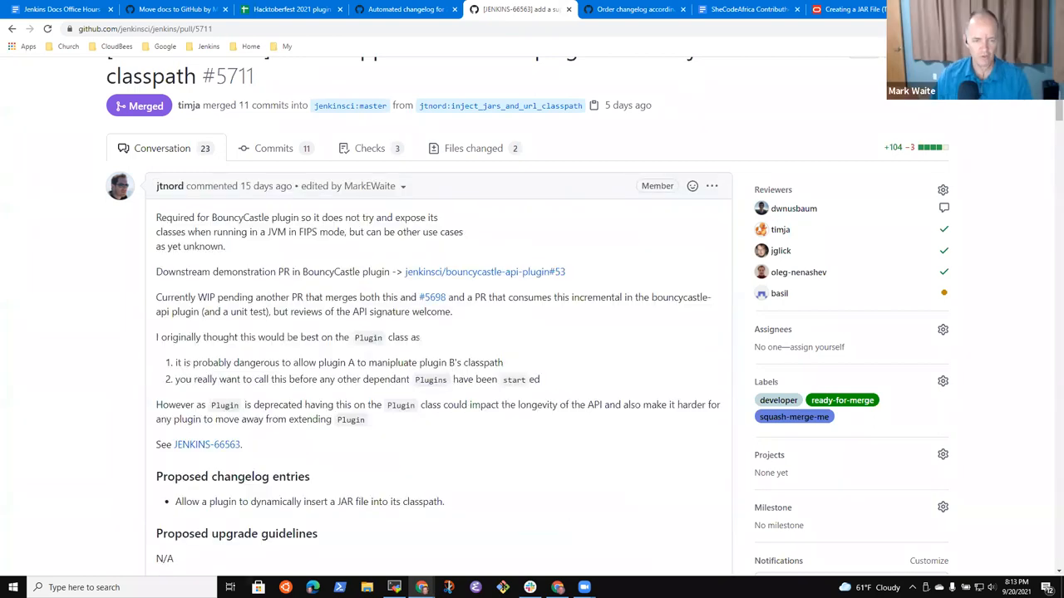
{"action": "left_click", "coordinate": [844, 9]}
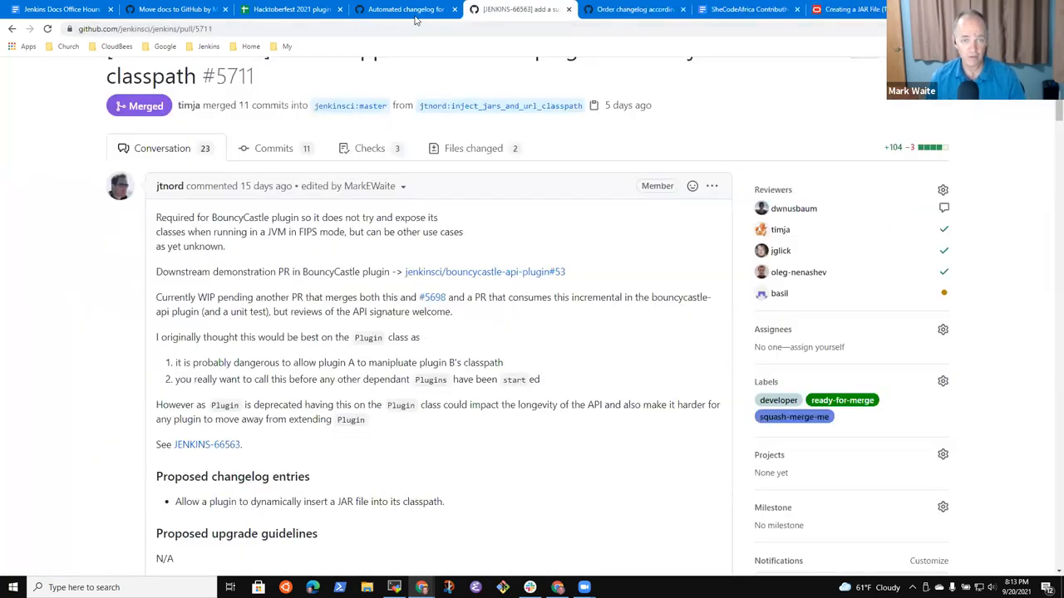
Find pull number 5561 in the automated changelog and open the Remove Akuma pull request
{"action": "left_click", "coordinate": [405, 9]}
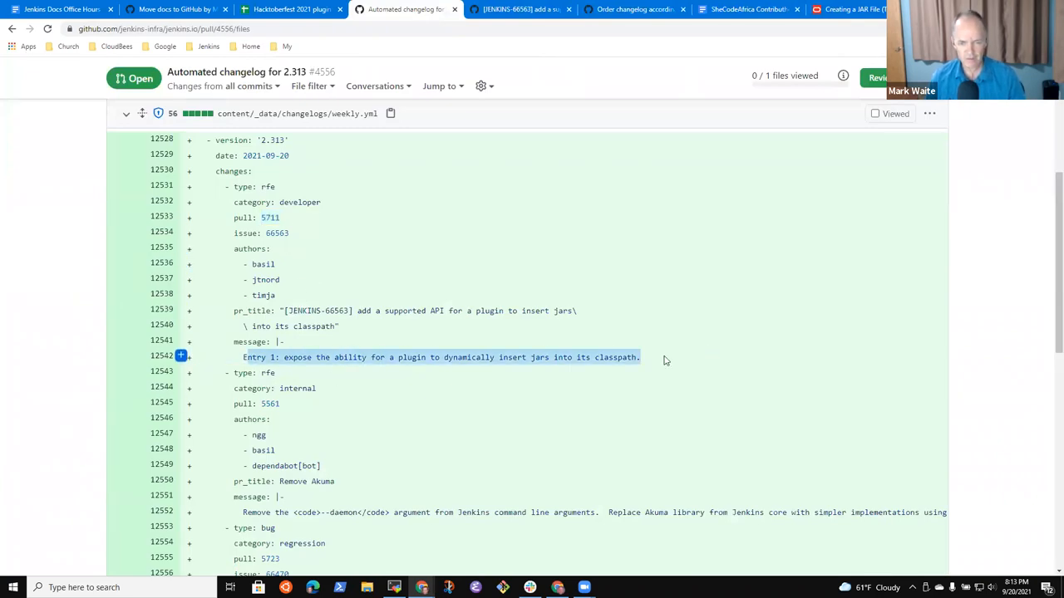
{"action": "scroll", "scroll_direction": "down", "scroll_amount": 3}
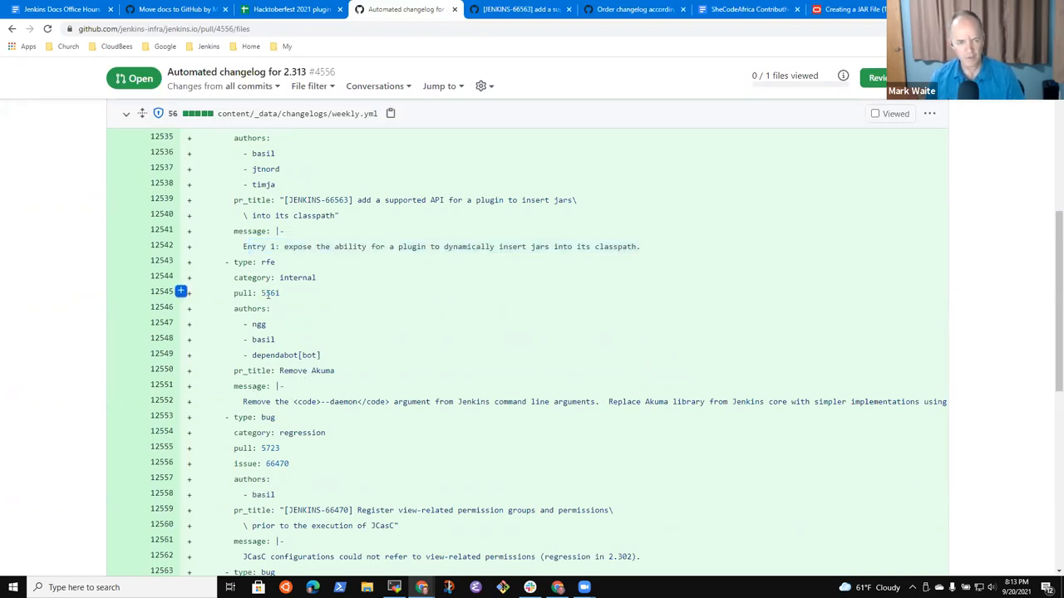
{"action": "double_click", "coordinate": [269, 293]}
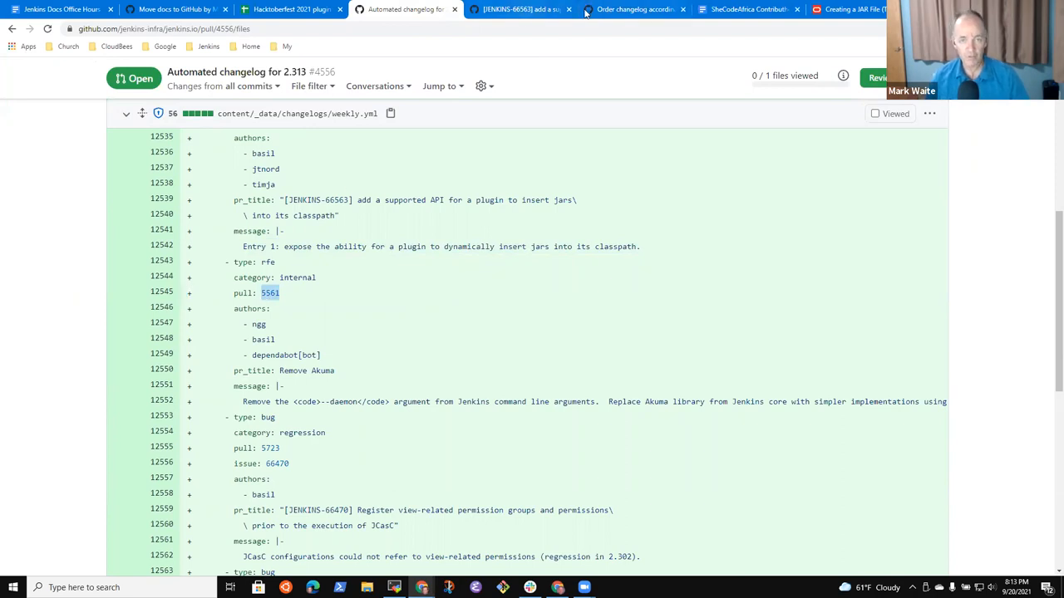
{"action": "left_click", "coordinate": [744, 9]}
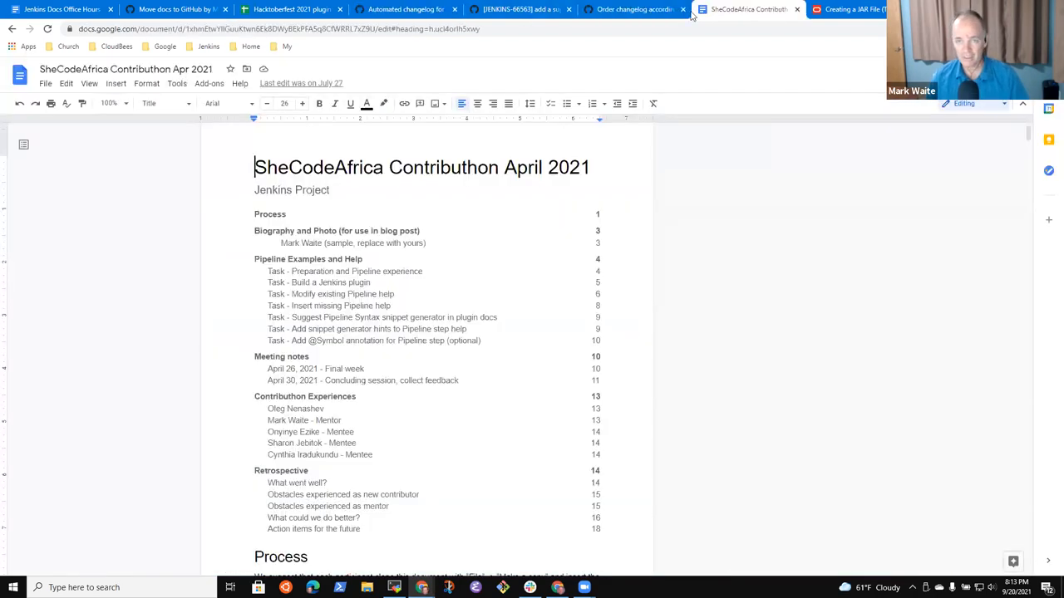
{"action": "left_click", "coordinate": [520, 9]}
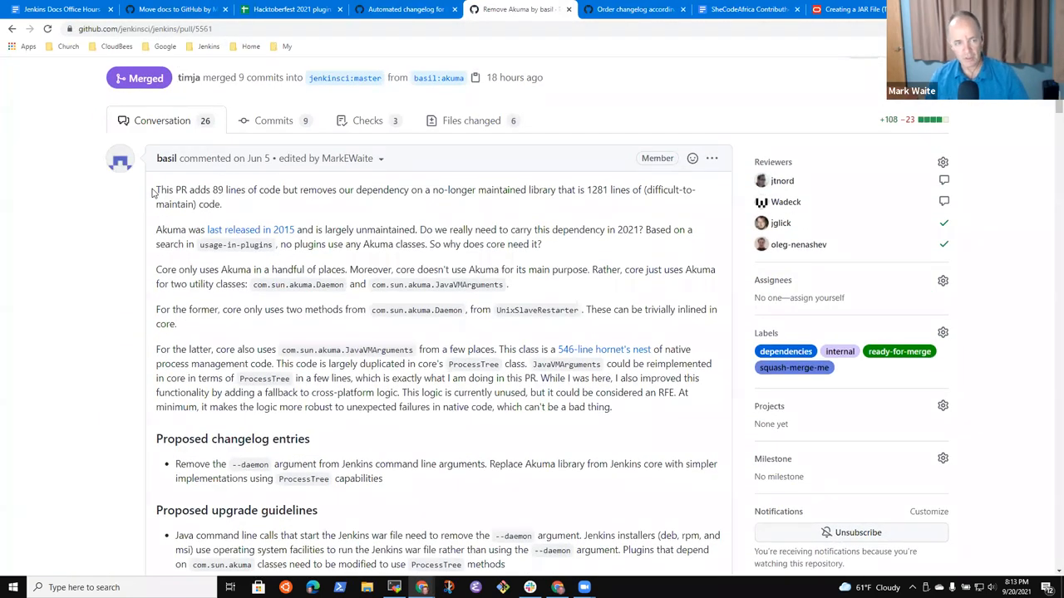
{"action": "left_click_drag", "start_coordinate": [156, 190], "coordinate": [511, 408]}
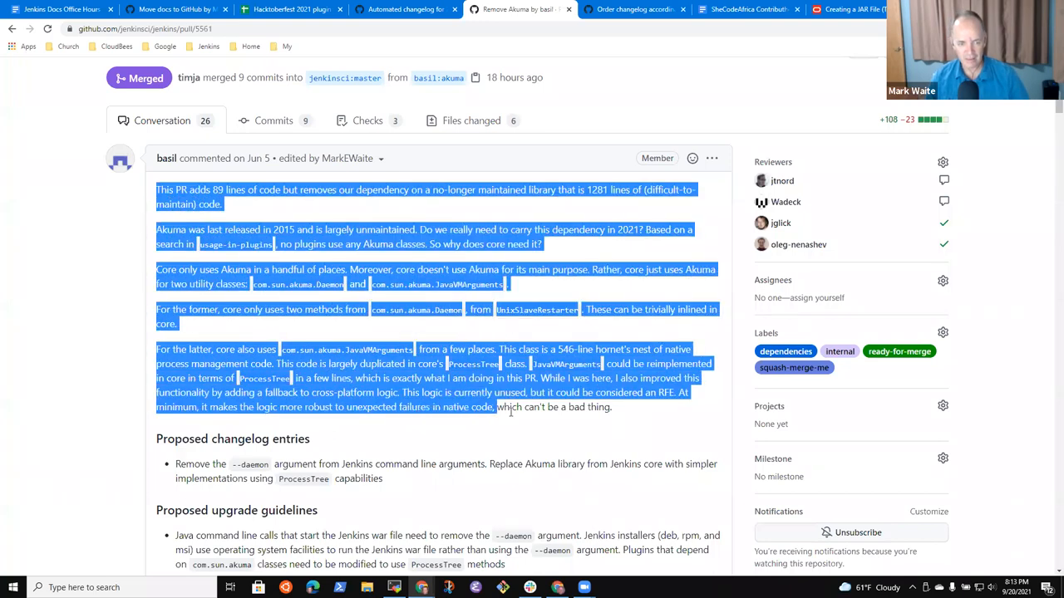
{"action": "left_click", "coordinate": [510, 407]}
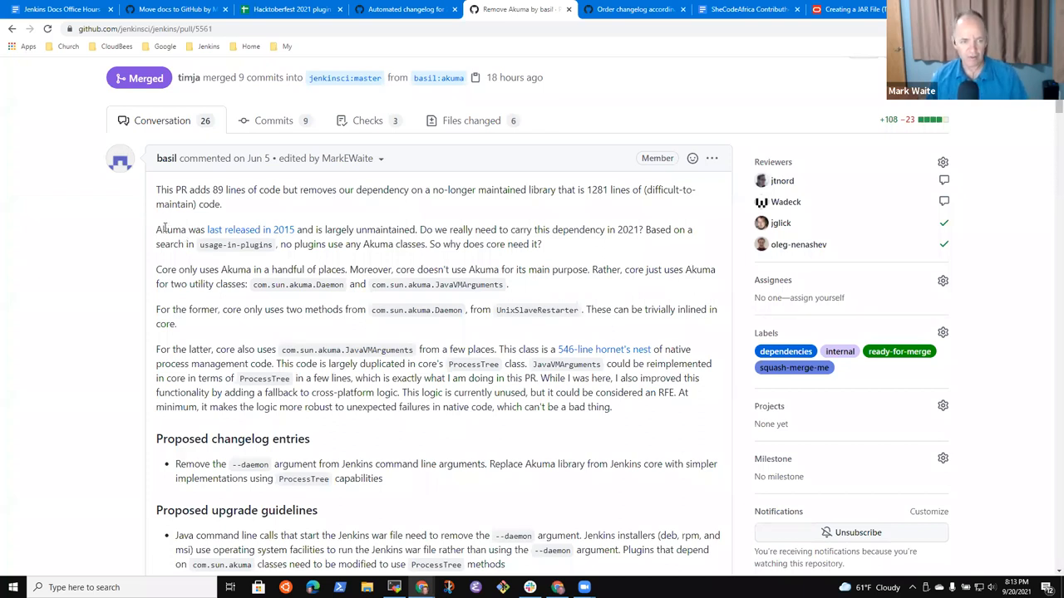
{"action": "left_click_drag", "start_coordinate": [155, 230], "coordinate": [298, 229]}
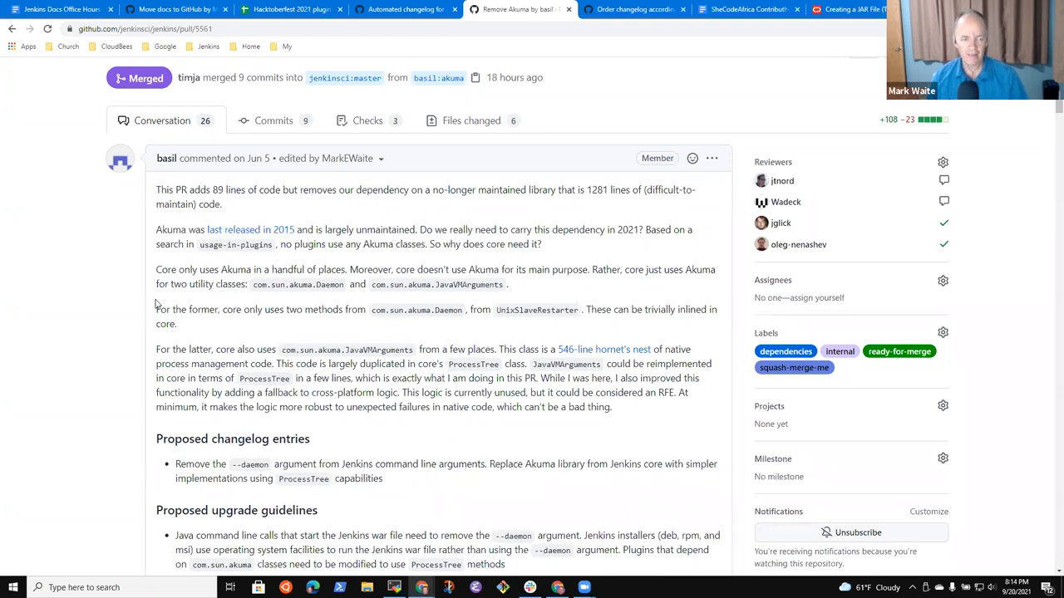
{"action": "mouse_move", "coordinate": [339, 262]}
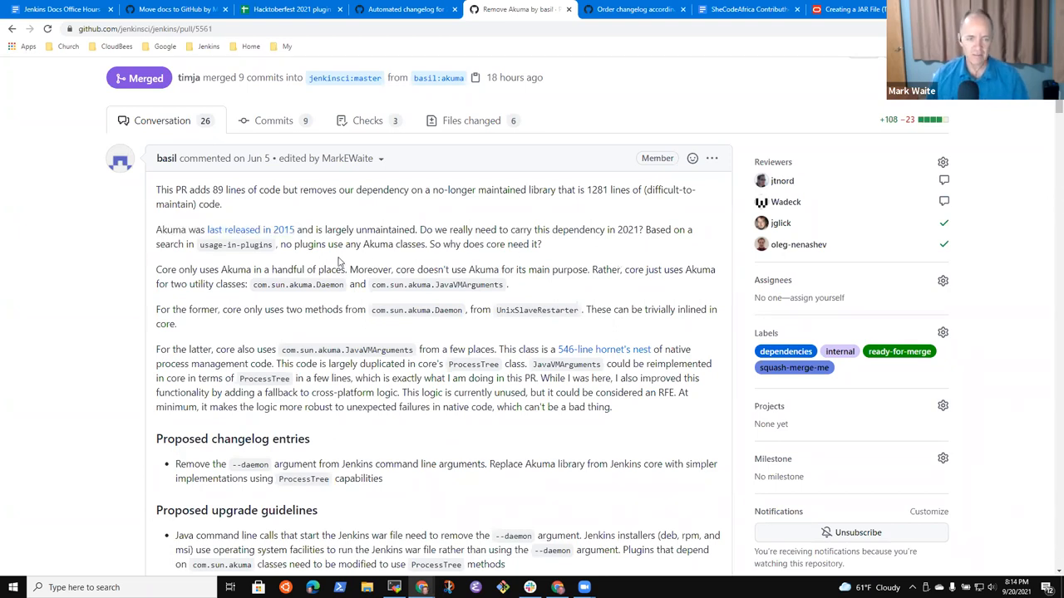
{"action": "left_click_drag", "start_coordinate": [299, 229], "coordinate": [426, 244]}
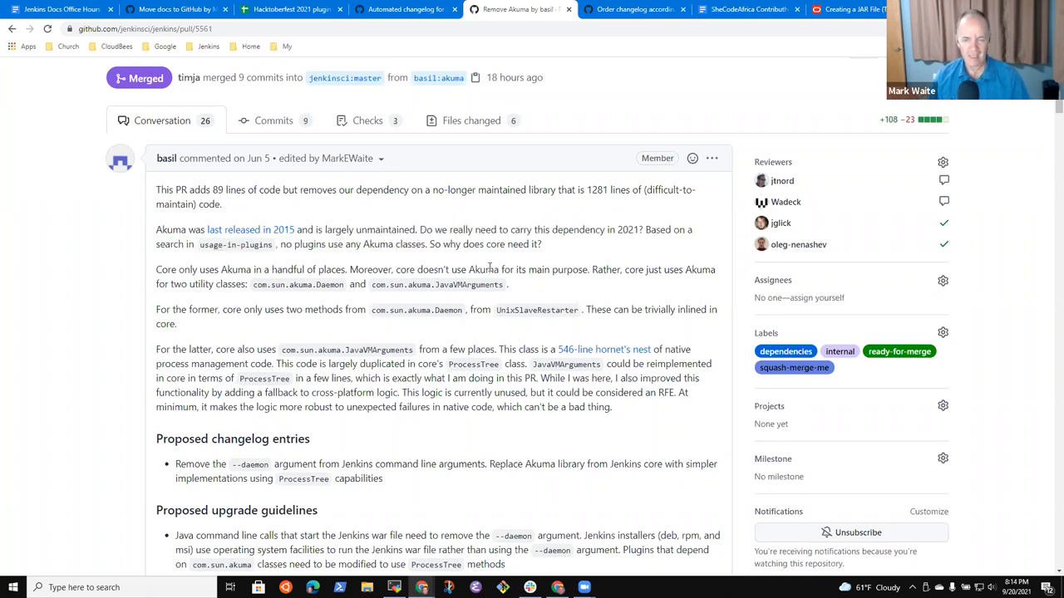
{"action": "double_click", "coordinate": [486, 285]}
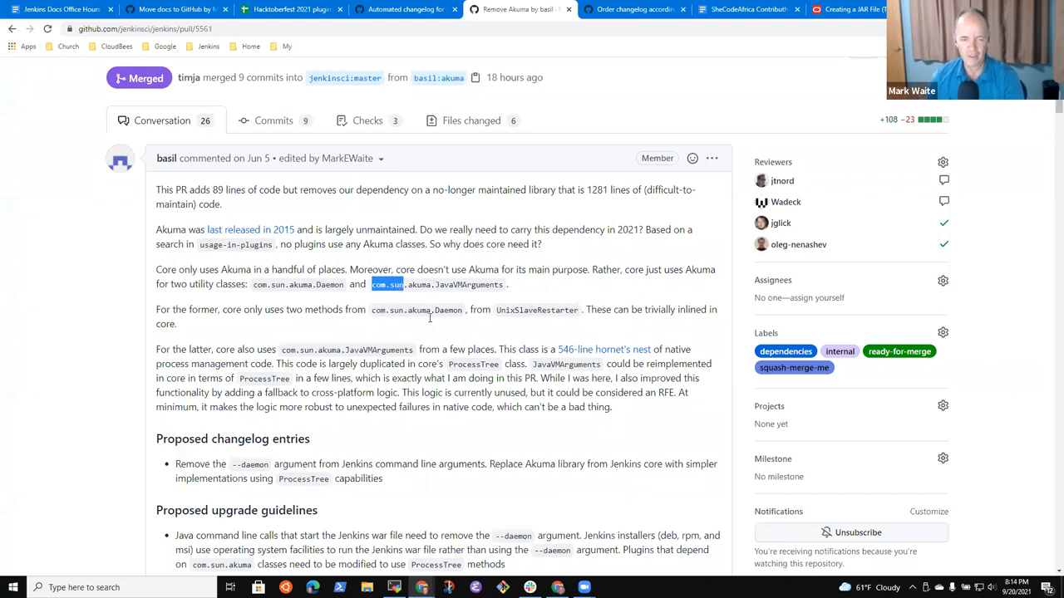
{"action": "mouse_move", "coordinate": [349, 339]}
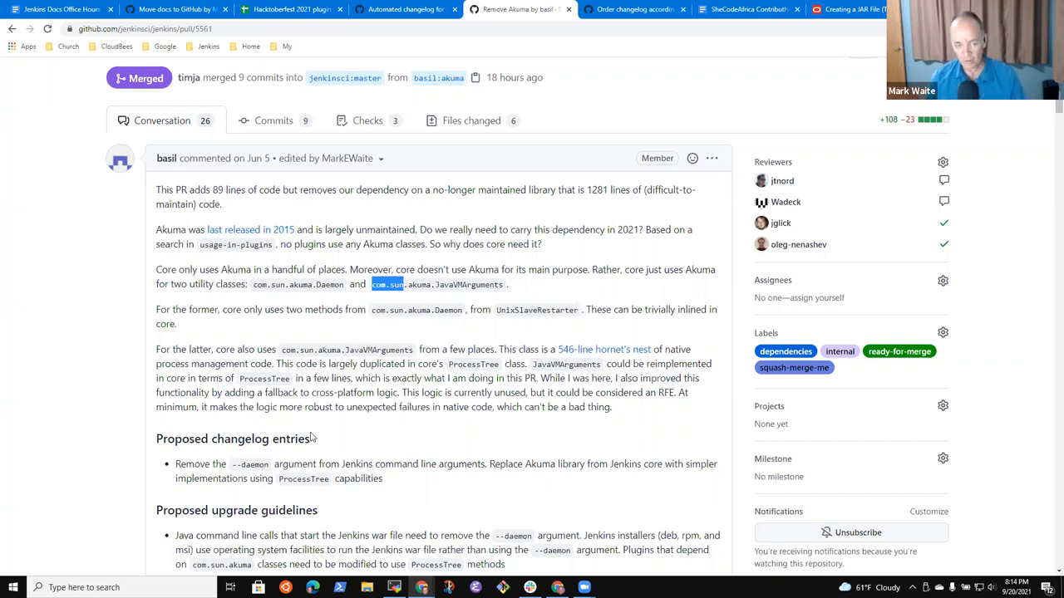
{"action": "scroll", "scroll_direction": "down", "scroll_amount": 3}
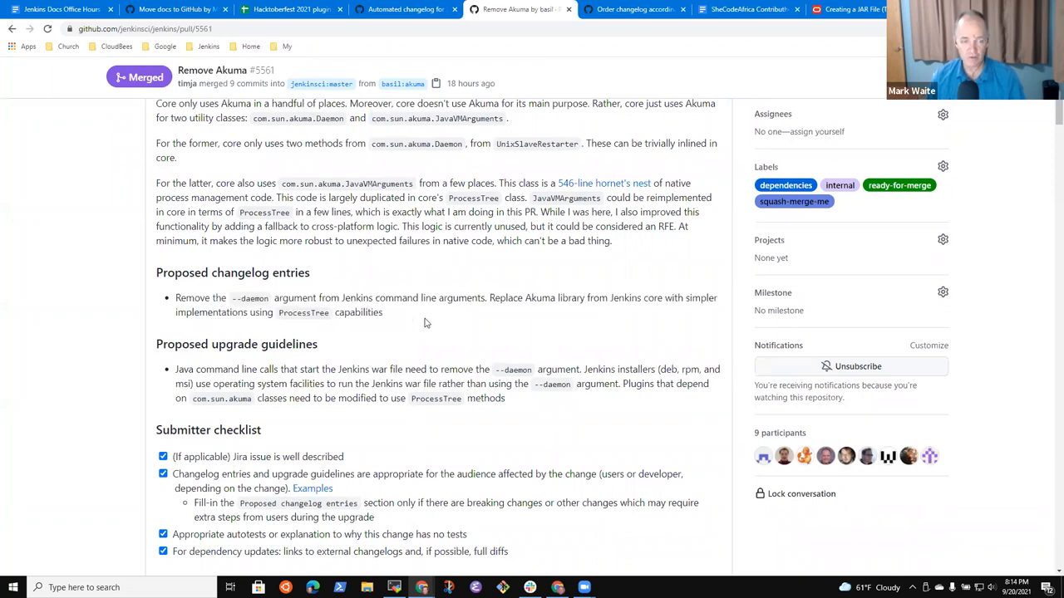
Scroll through the Remove Akuma pull request #5561 conversation
{"action": "scroll", "scroll_direction": "down", "scroll_amount": 3}
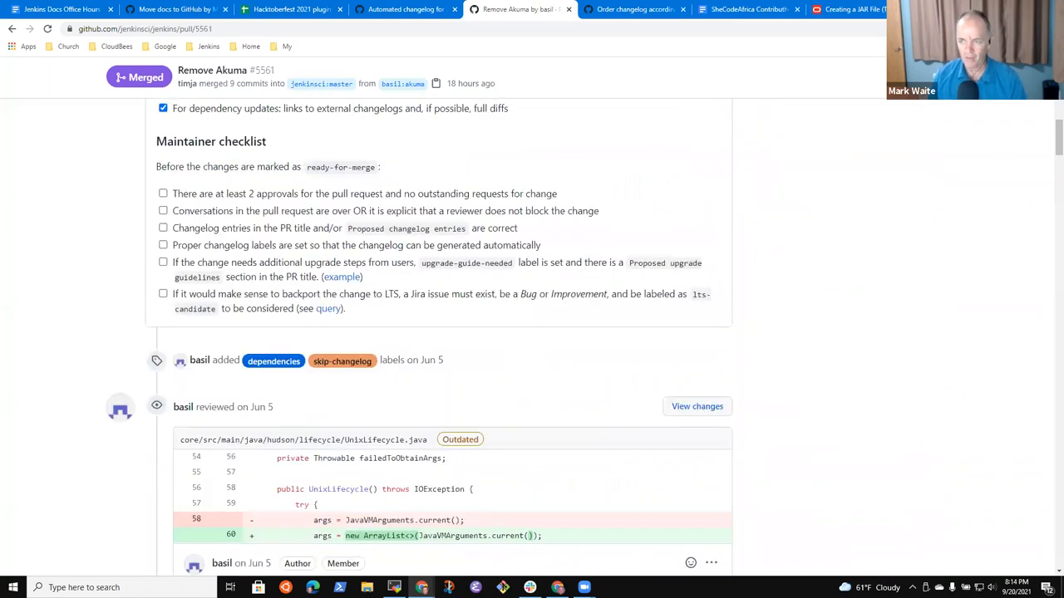
{"action": "scroll", "scroll_direction": "down", "scroll_amount": 3}
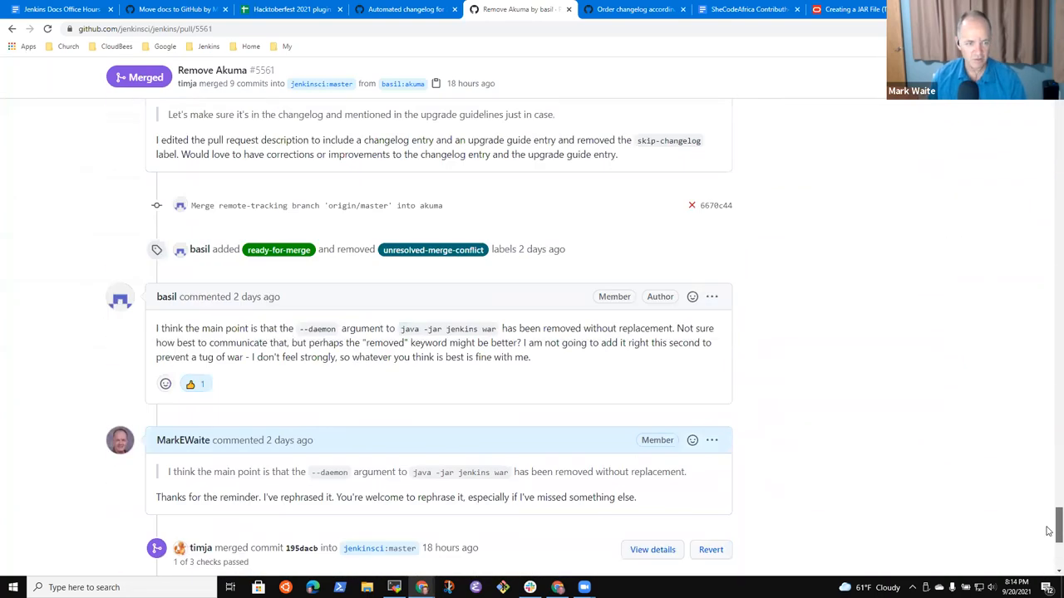
{"action": "scroll", "scroll_direction": "down", "scroll_amount": 3}
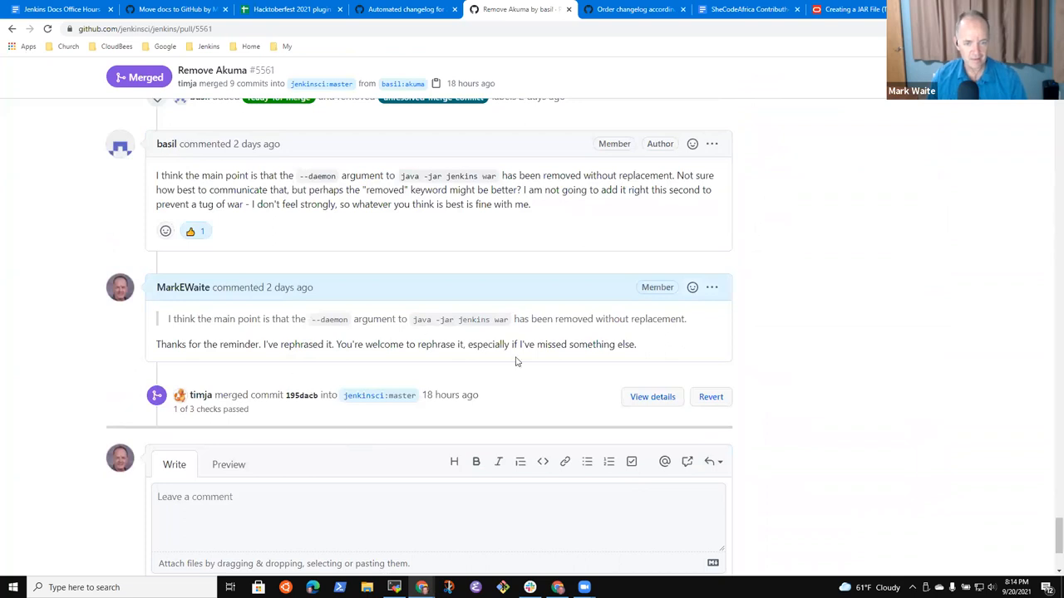
{"action": "scroll", "scroll_direction": "up", "scroll_amount": 3}
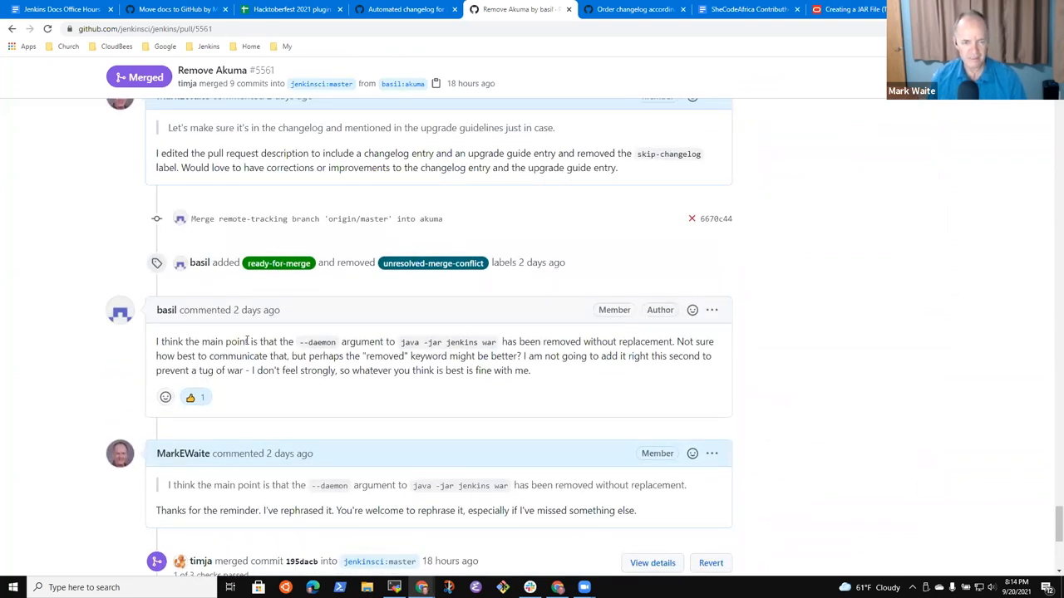
{"action": "left_click_drag", "start_coordinate": [248, 342], "coordinate": [669, 341]}
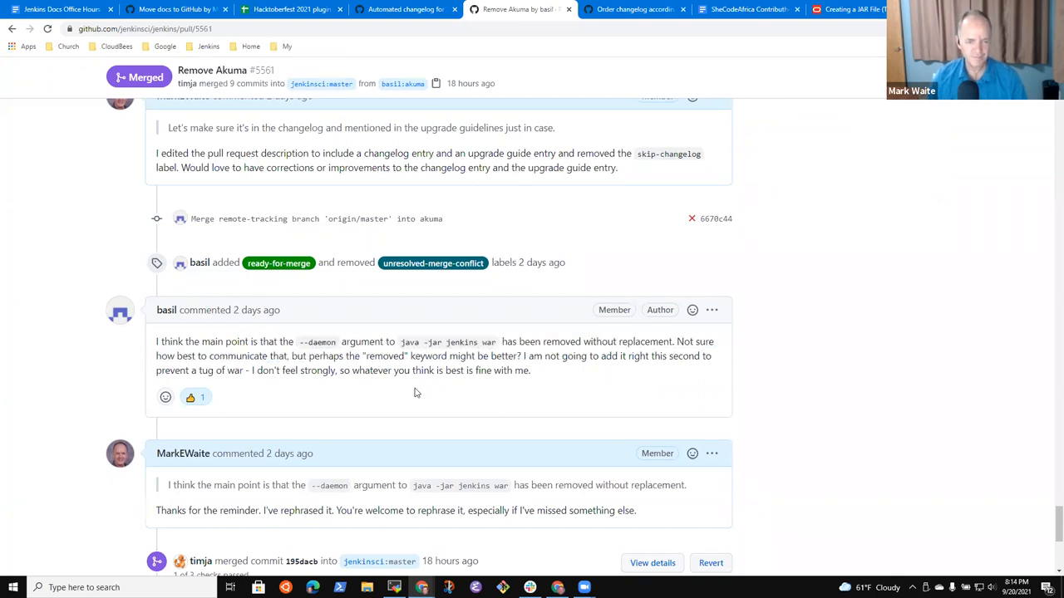
Select the Proposed upgrade guidelines paragraph, then bring MobaXterm to the front
{"action": "double_click", "coordinate": [384, 356]}
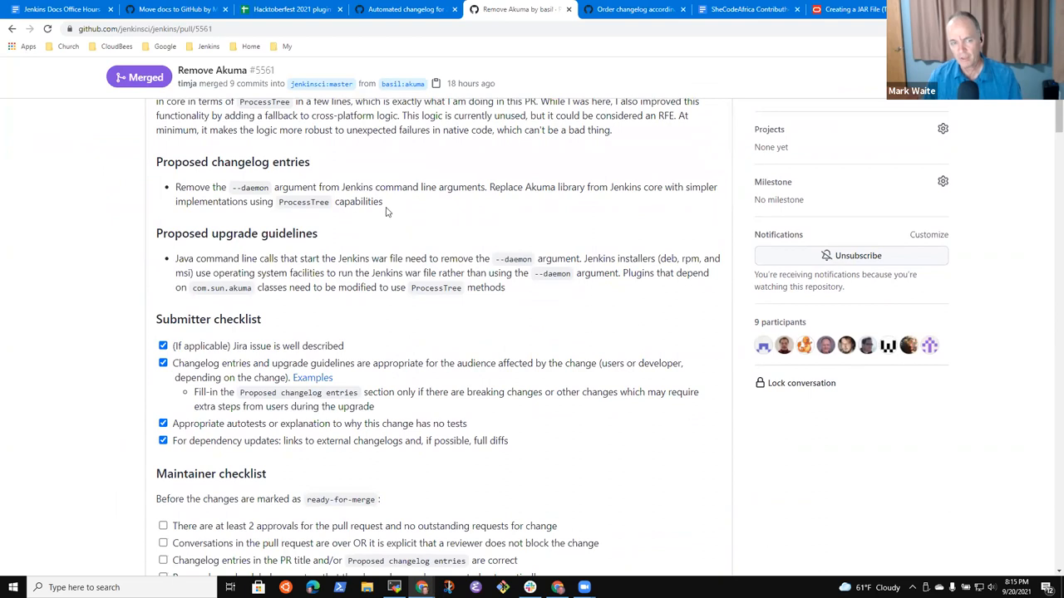
{"action": "mouse_move", "coordinate": [501, 187]}
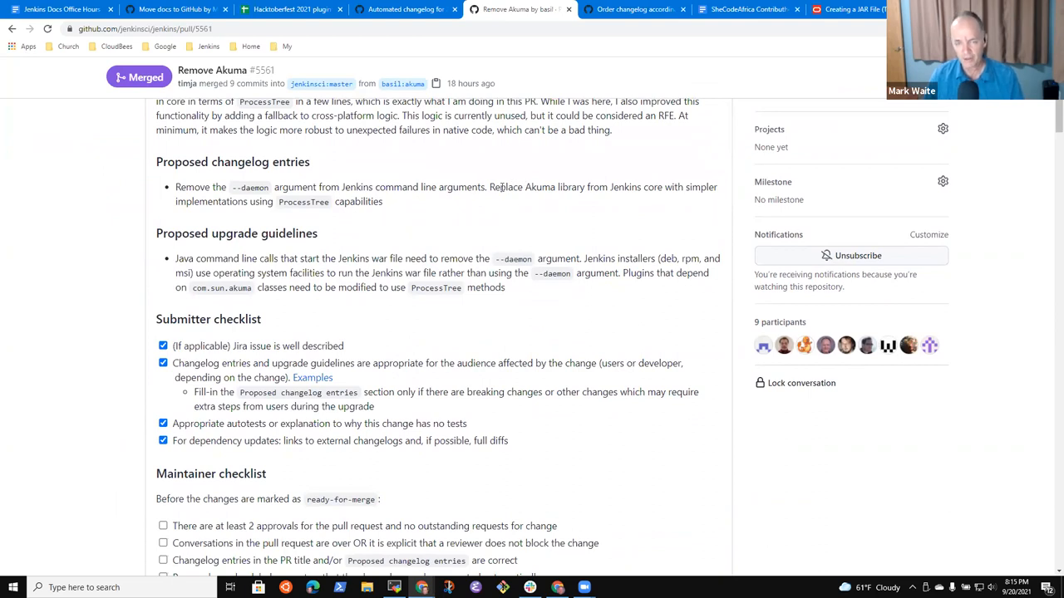
{"action": "left_click_drag", "start_coordinate": [491, 186], "coordinate": [383, 202]}
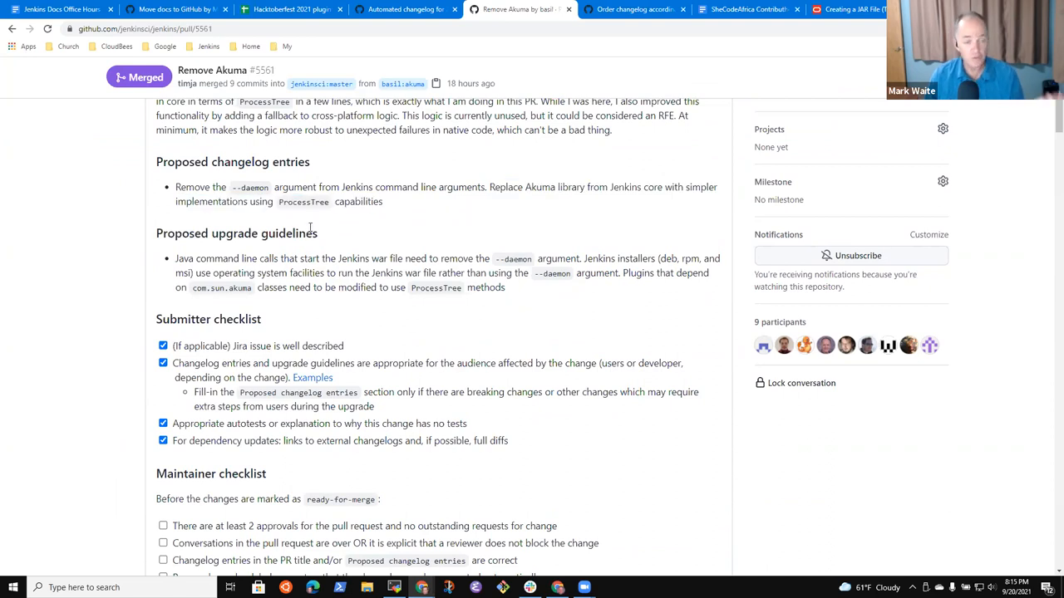
{"action": "mouse_move", "coordinate": [178, 258]}
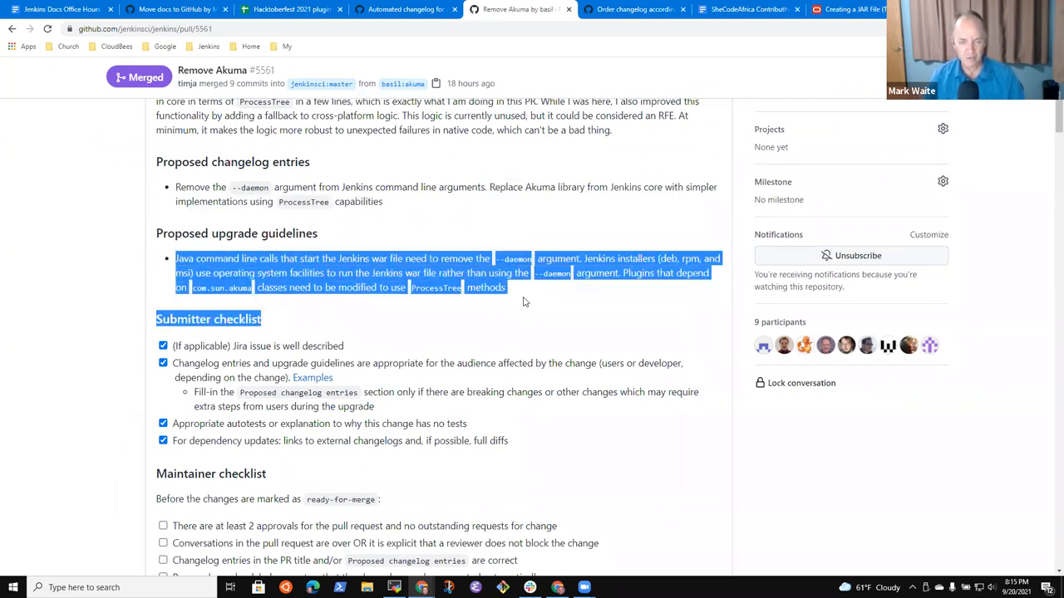
{"action": "left_click", "coordinate": [451, 247]}
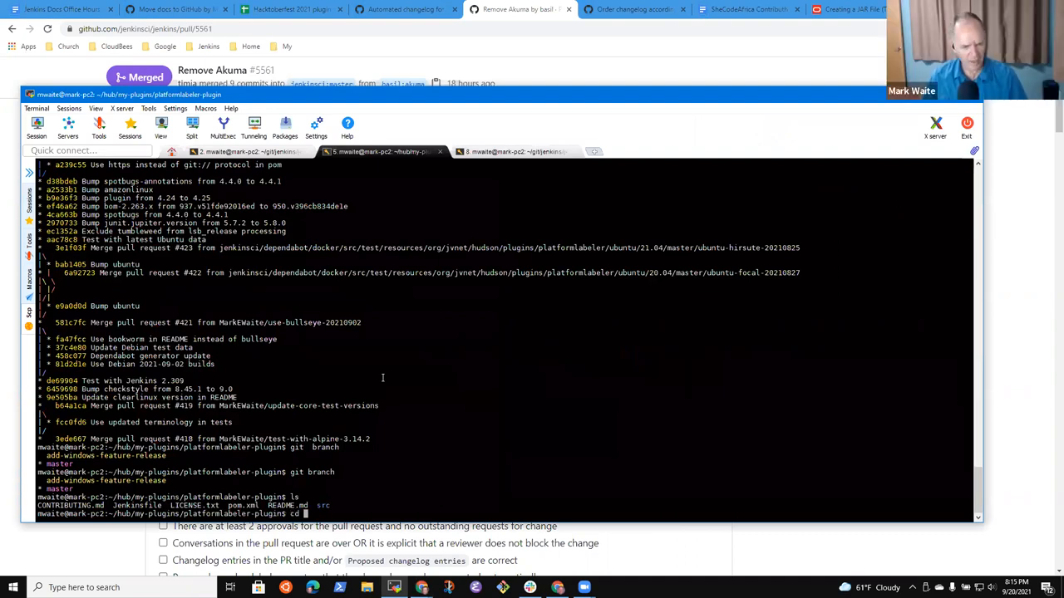
In ~/git/jenkins/jenkins.io, run git grep -F -- '--daemon'
{"action": "type", "text": "~/git/jenkins/jenkins.io/"}
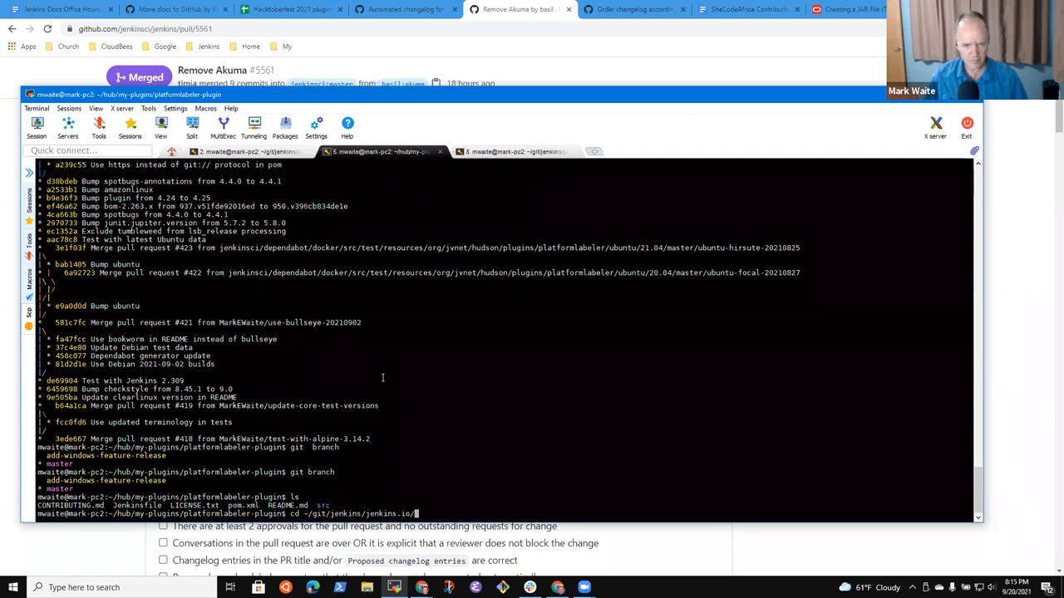
{"action": "type", "text": "git grep -F"}
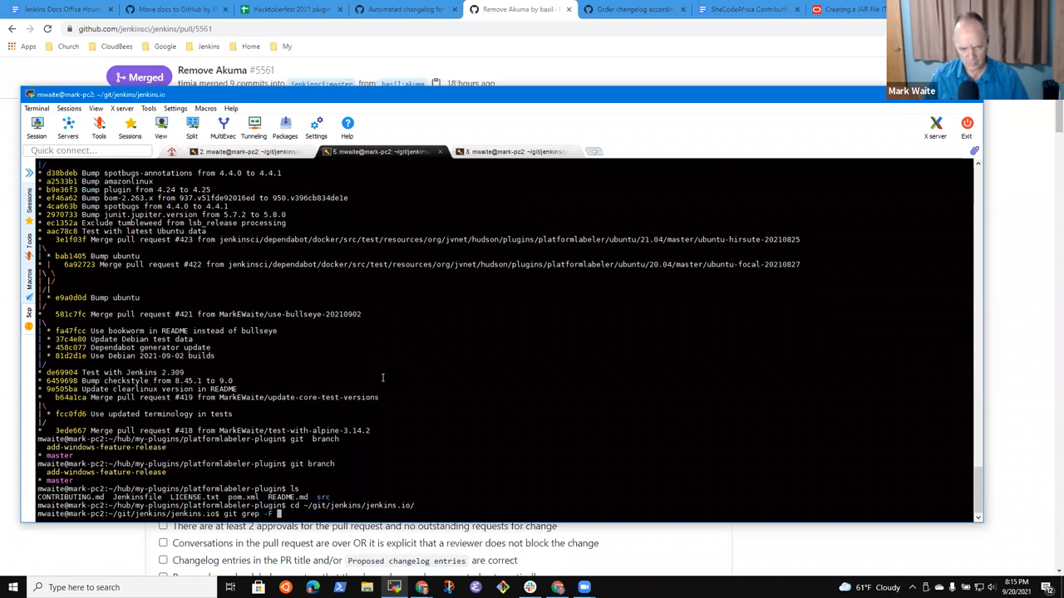
{"action": "type", "text": "--"}
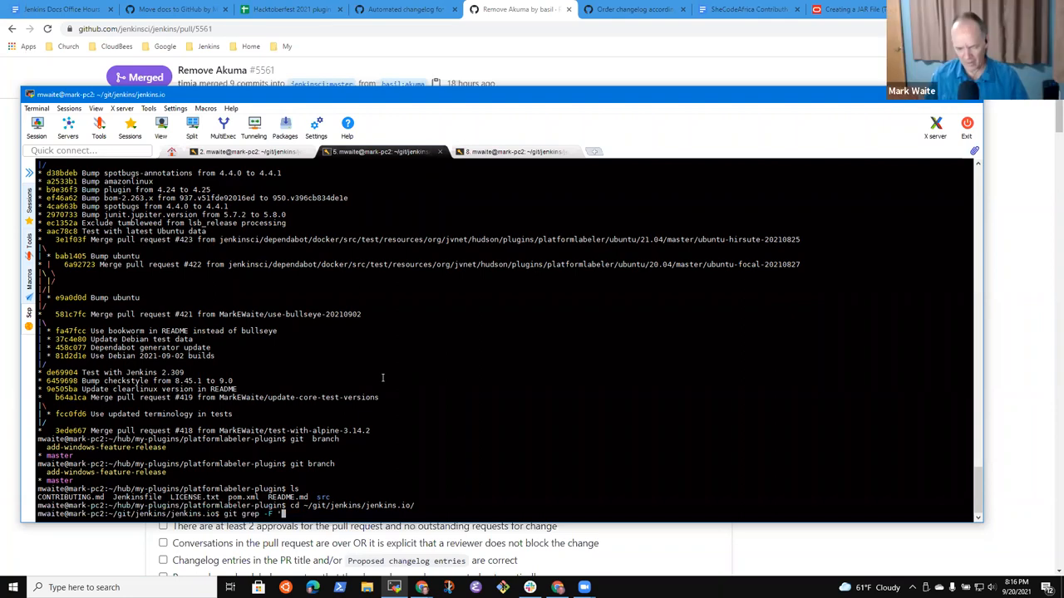
{"action": "type", "text": "'--daemon"}
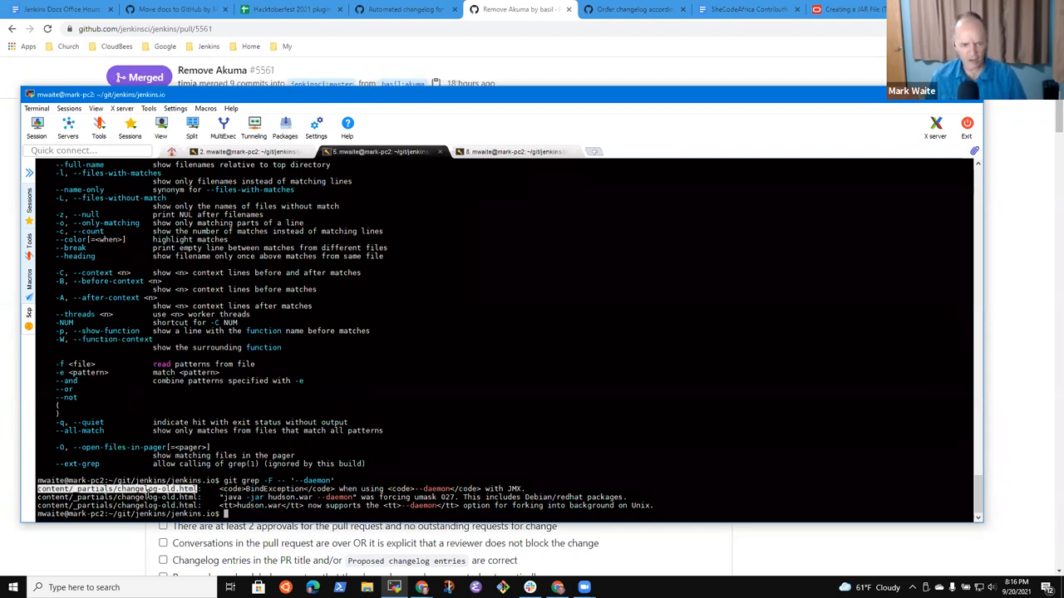
Inspect the --daemon mentions in changelog-old.html with vi, then return to Chrome
{"action": "type", "text": "vi"}
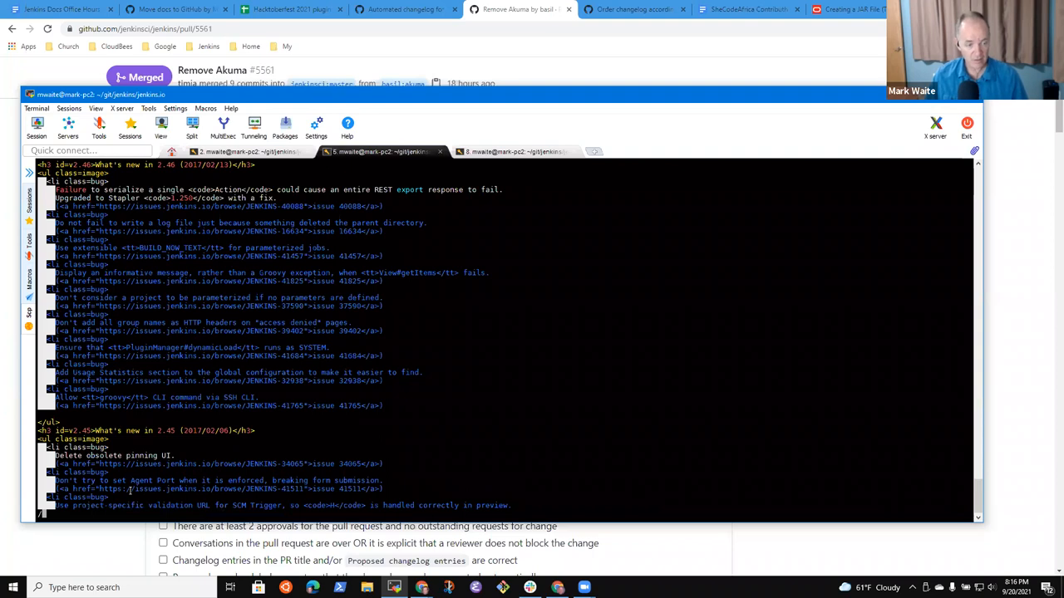
{"action": "type", "text": "--dam"}
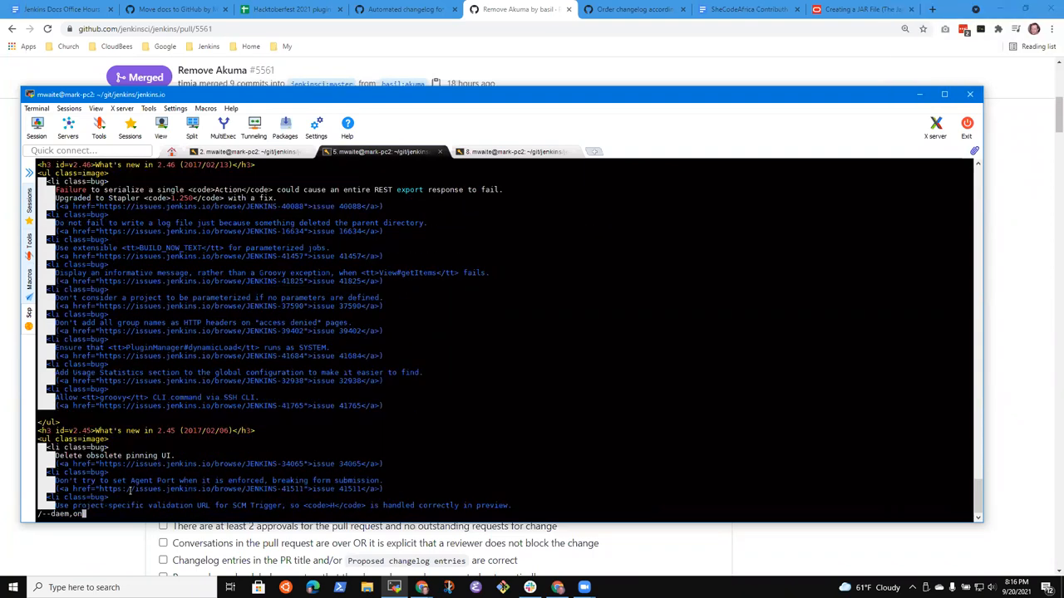
{"action": "scroll", "scroll_direction": "down", "scroll_amount": 3}
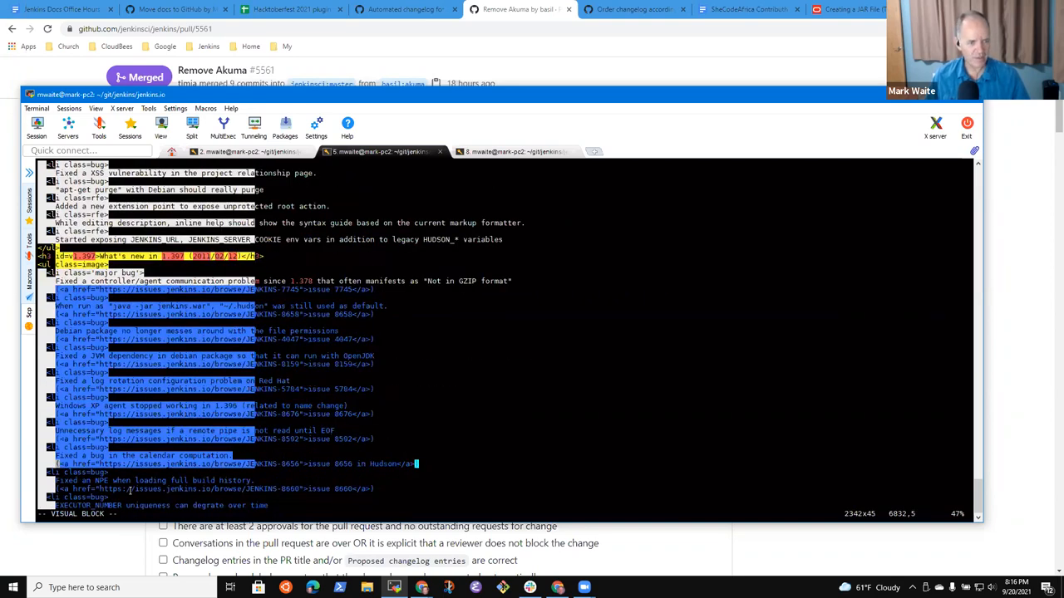
{"action": "scroll", "scroll_direction": "down", "scroll_amount": 3}
{"action": "type", "text": ":q!"}
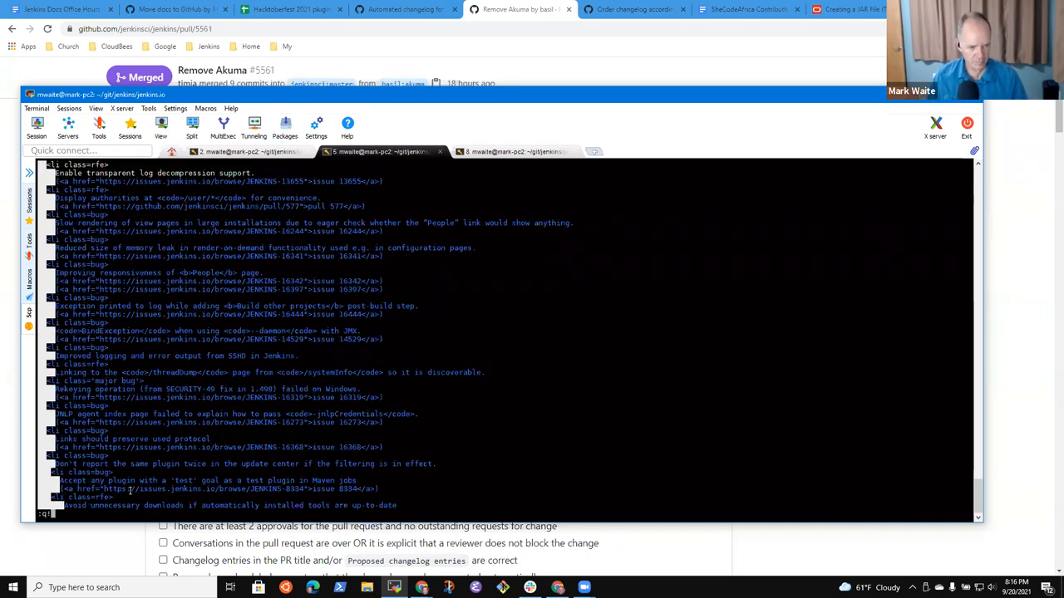
{"action": "type", "text": "git grep -F -- '--daemon'"}
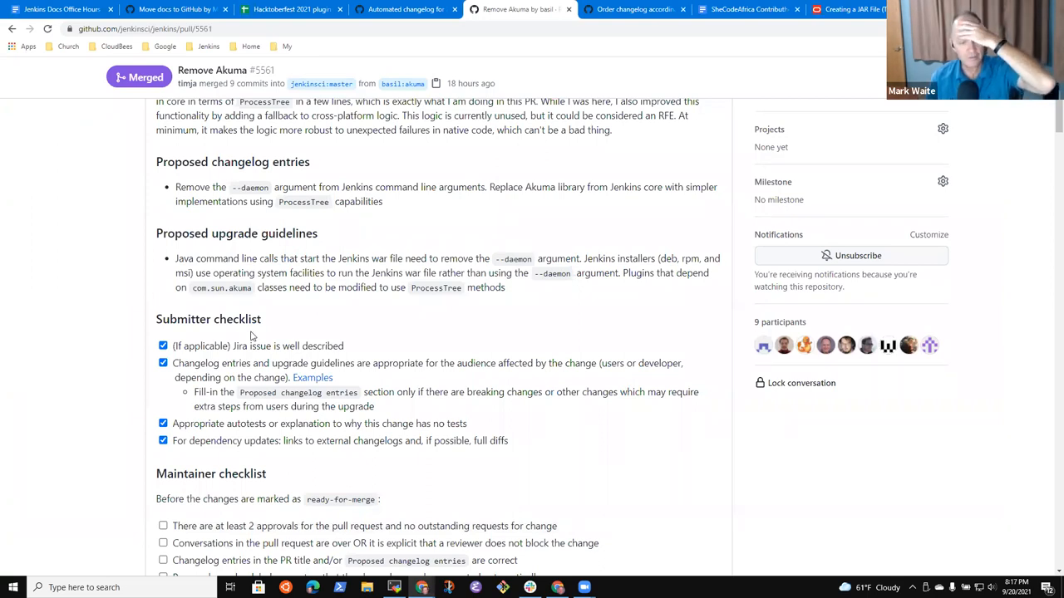
{"action": "scroll", "scroll_direction": "down", "scroll_amount": 3}
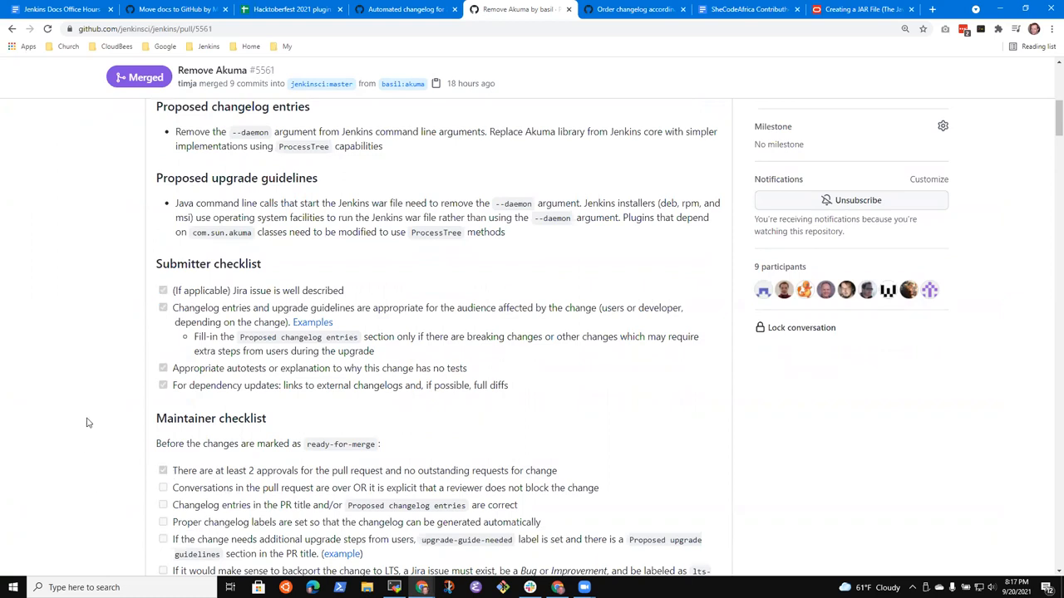
{"action": "scroll", "scroll_direction": "down", "scroll_amount": 3}
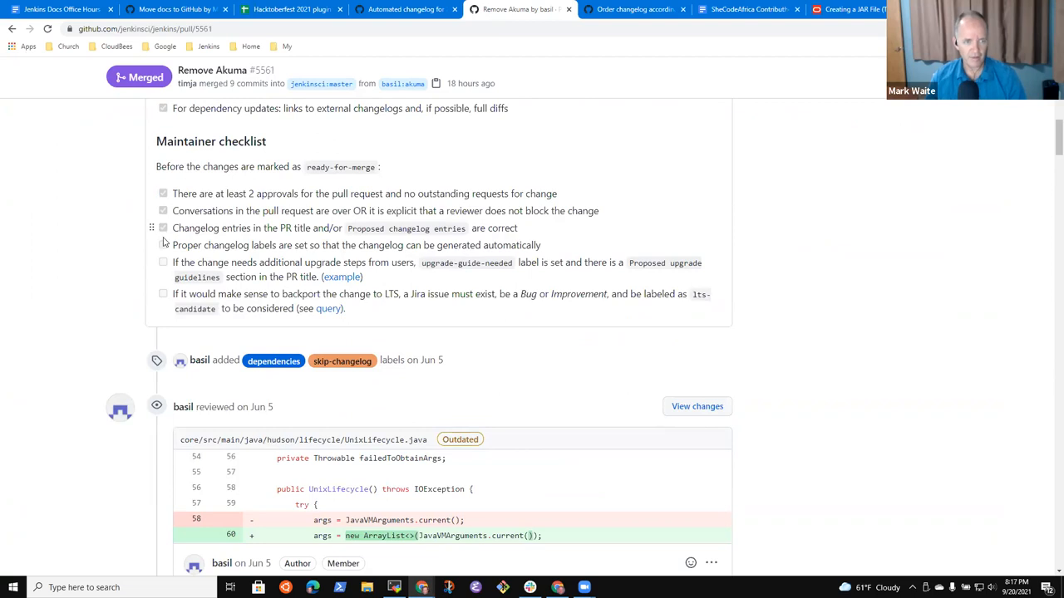
{"action": "left_click", "coordinate": [163, 244]}
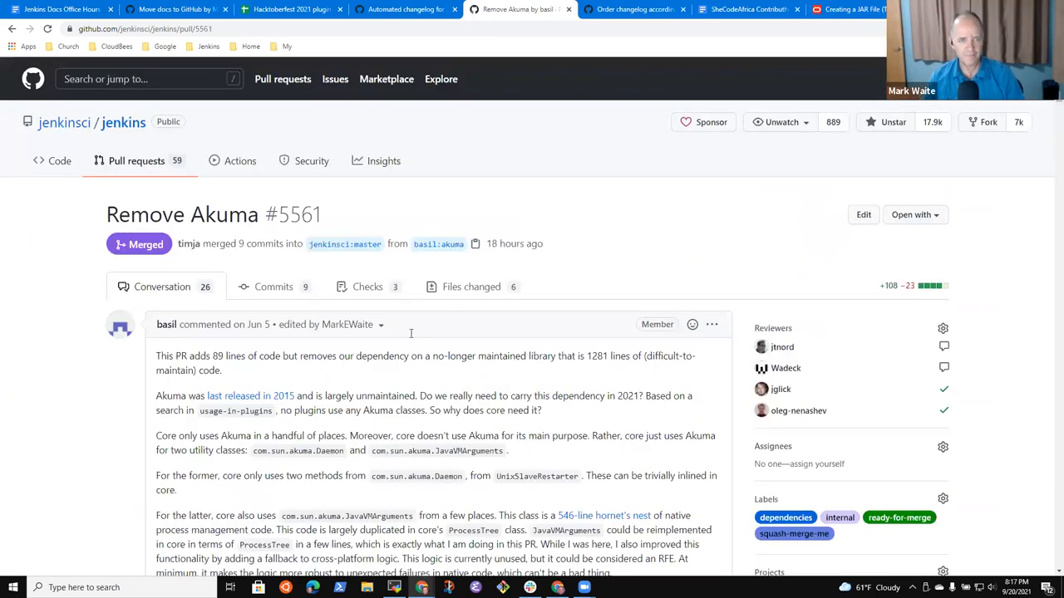
{"action": "left_click", "coordinate": [403, 9]}
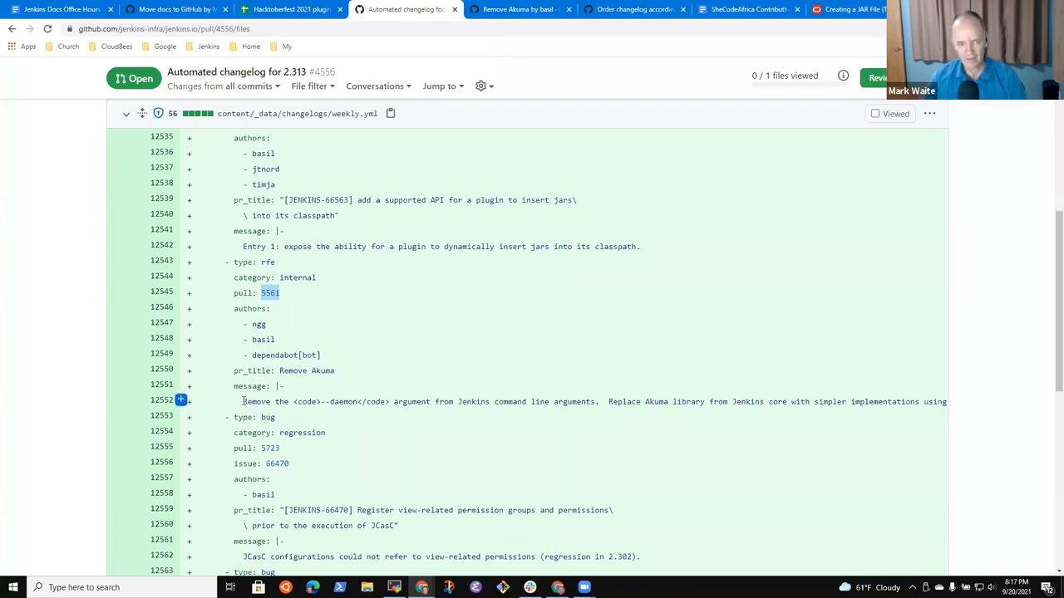
Review the weekly.yml diff and highlight the JCasC regression entry for pull 5723
{"action": "left_click_drag", "start_coordinate": [242, 401], "coordinate": [706, 401]}
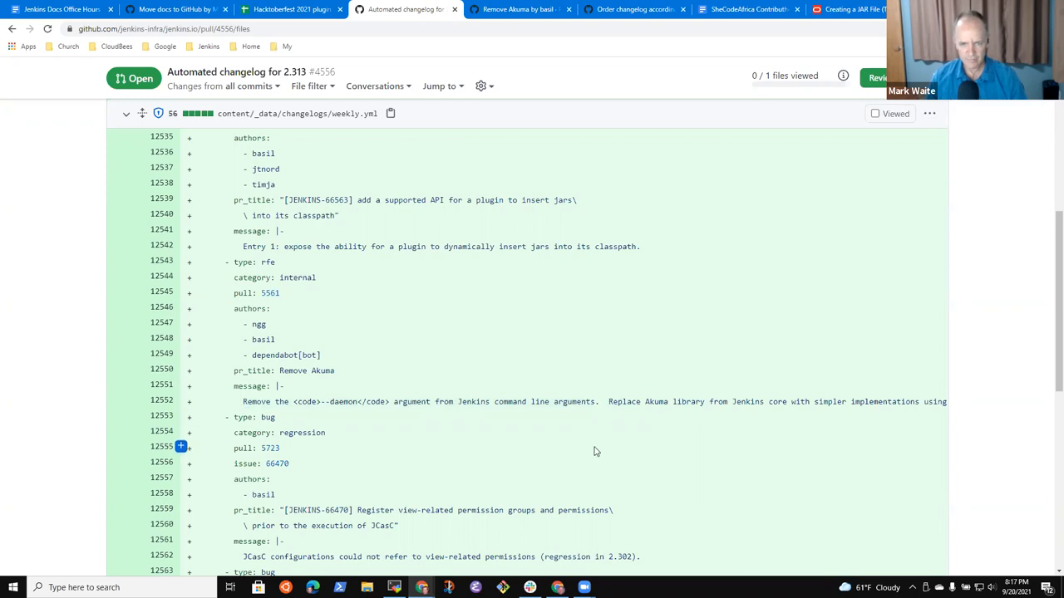
{"action": "scroll", "scroll_direction": "down", "scroll_amount": 3}
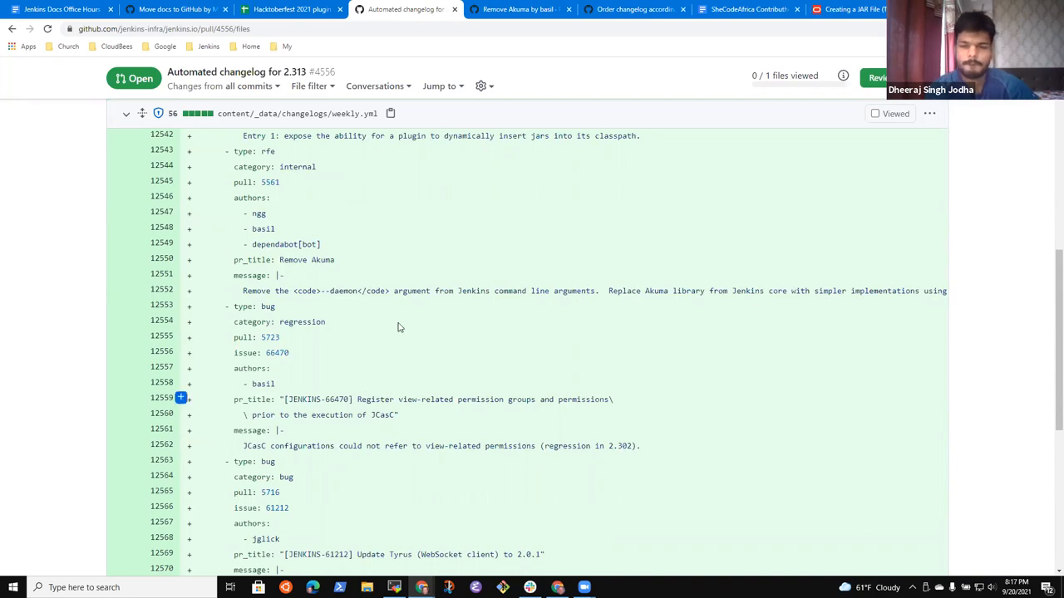
{"action": "scroll", "scroll_direction": "down", "scroll_amount": 3}
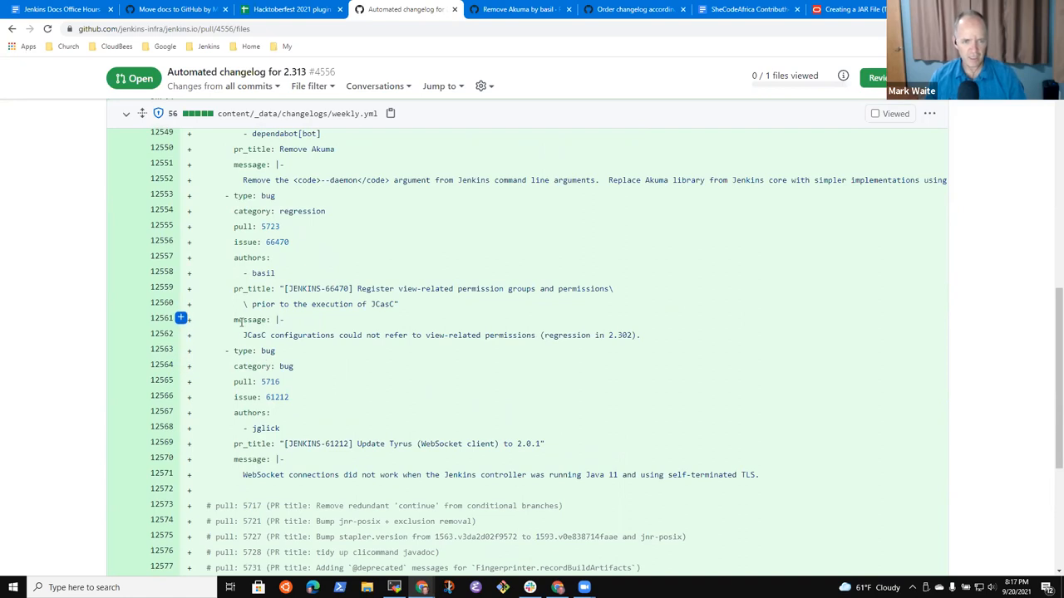
{"action": "left_click_drag", "start_coordinate": [242, 335], "coordinate": [631, 335]}
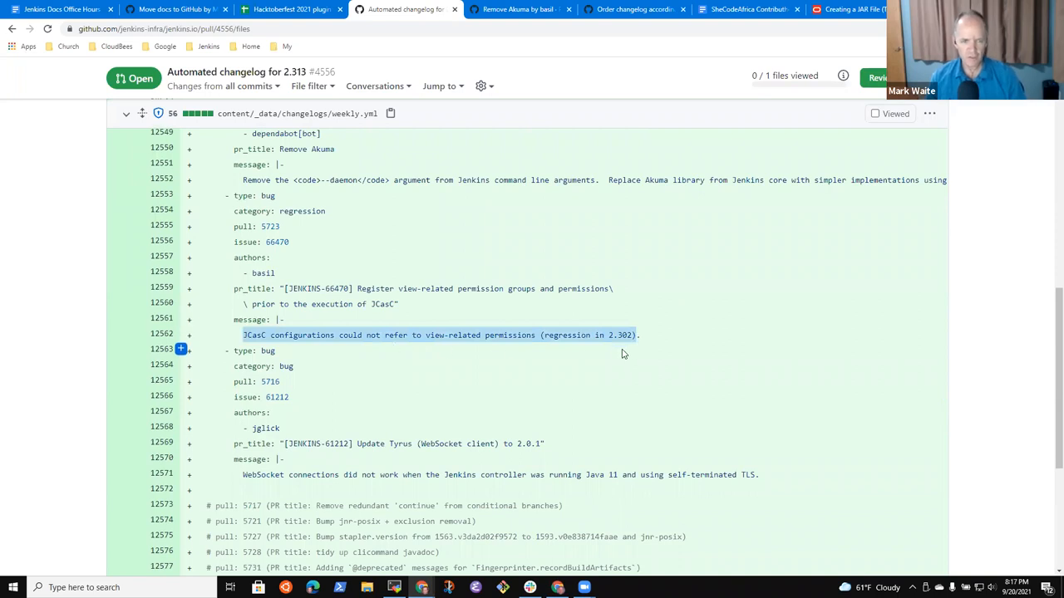
{"action": "mouse_move", "coordinate": [649, 360]}
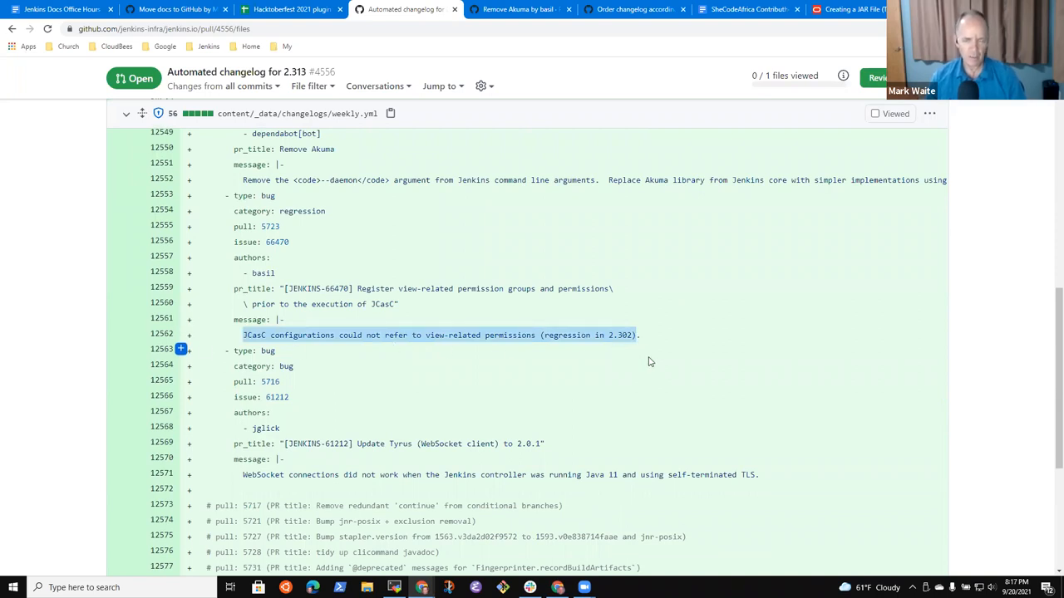
{"action": "mouse_move", "coordinate": [659, 356]}
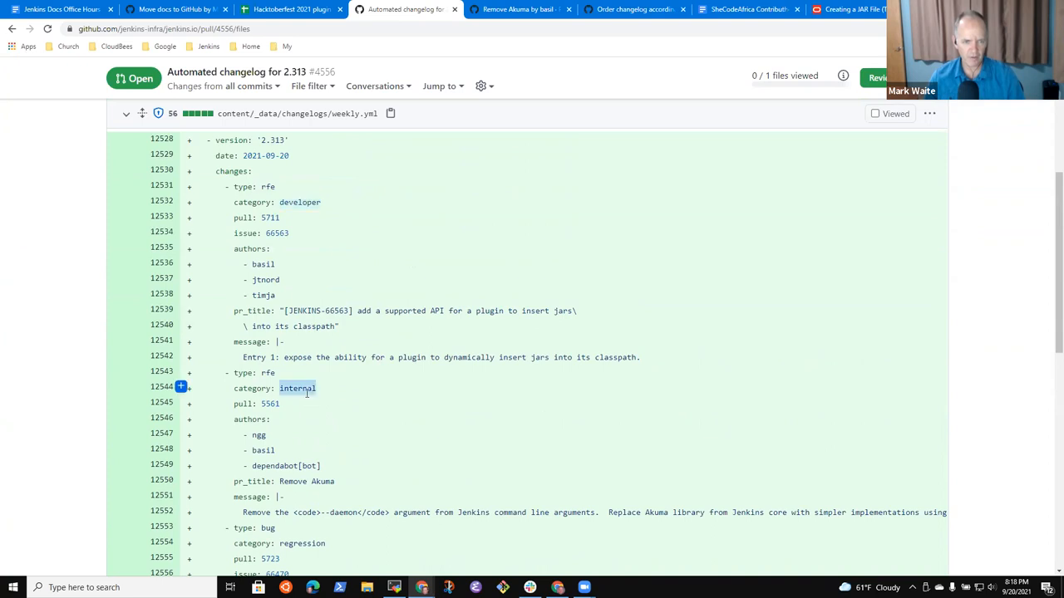
{"action": "scroll", "scroll_direction": "down", "scroll_amount": 3}
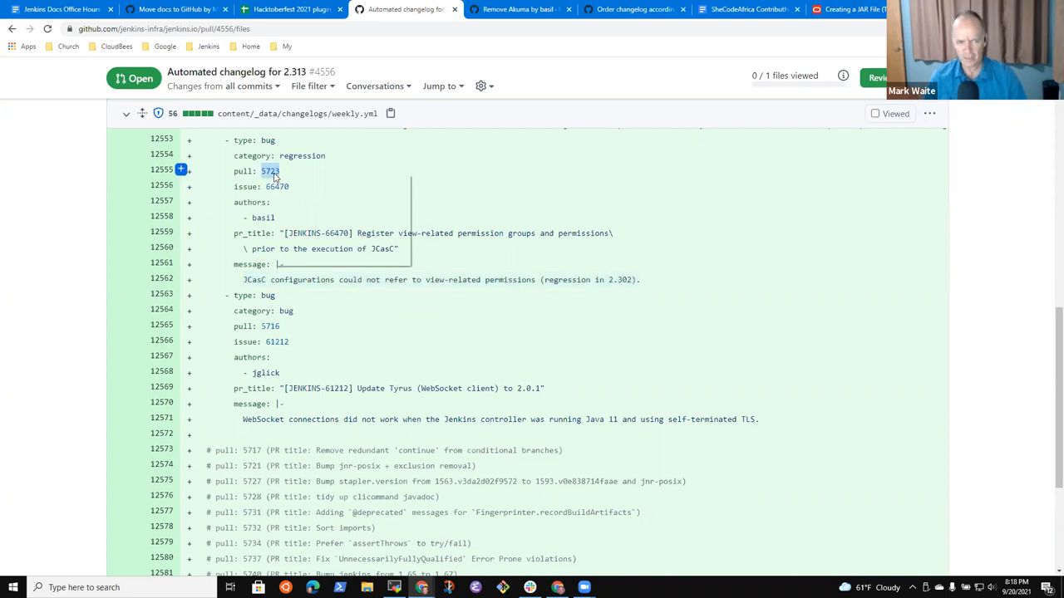
{"action": "mouse_move", "coordinate": [293, 205]}
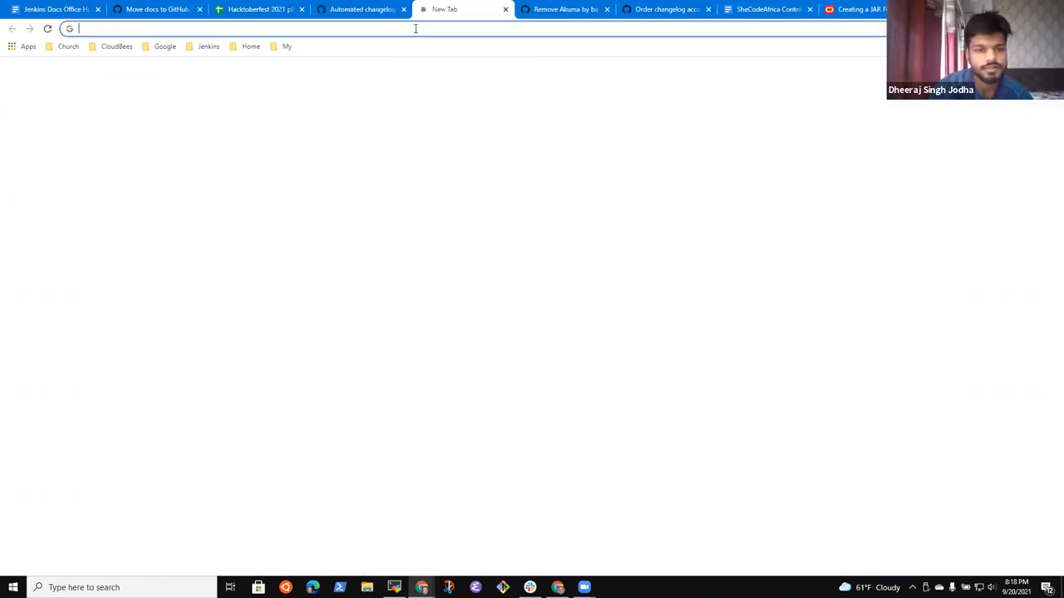
Search for JENKINS-66470, read the Jira issue, and return to the Automated changelog tab
{"action": "type", "text": "JENKIJNS-66470"}
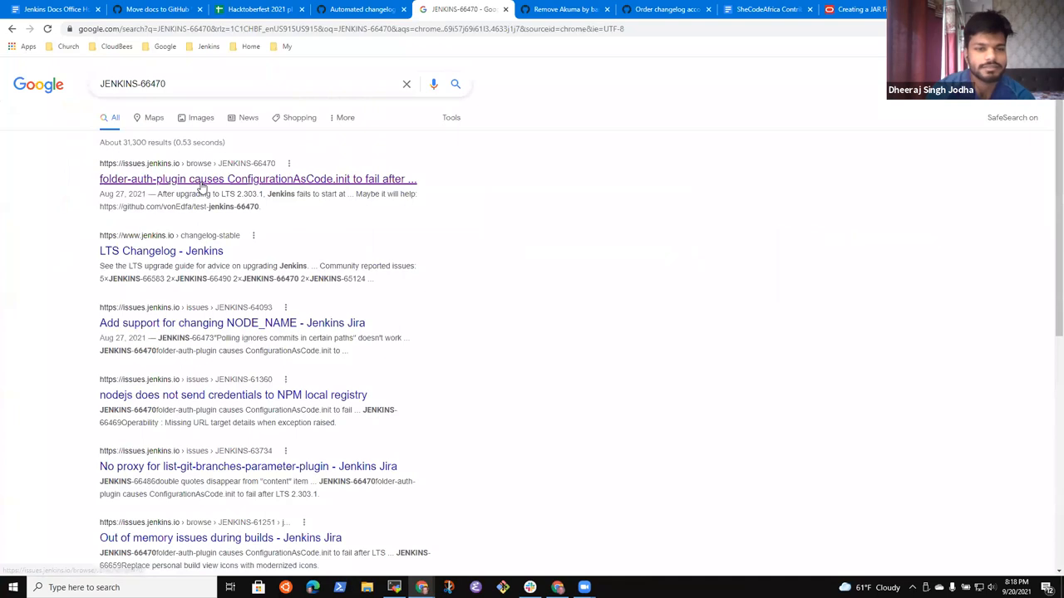
{"action": "left_click", "coordinate": [258, 178]}
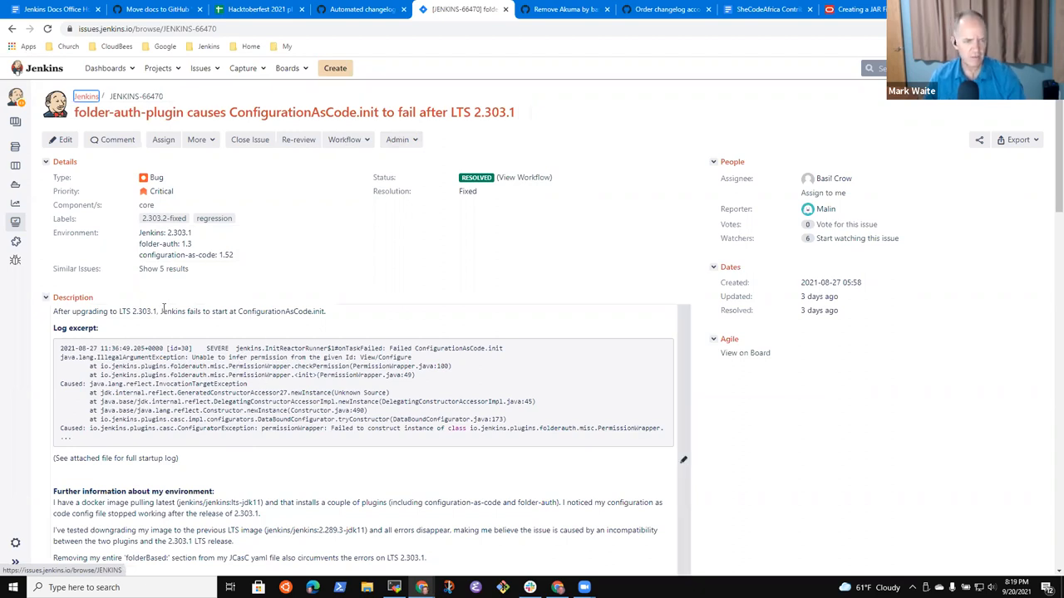
{"action": "scroll", "scroll_direction": "down", "scroll_amount": 3}
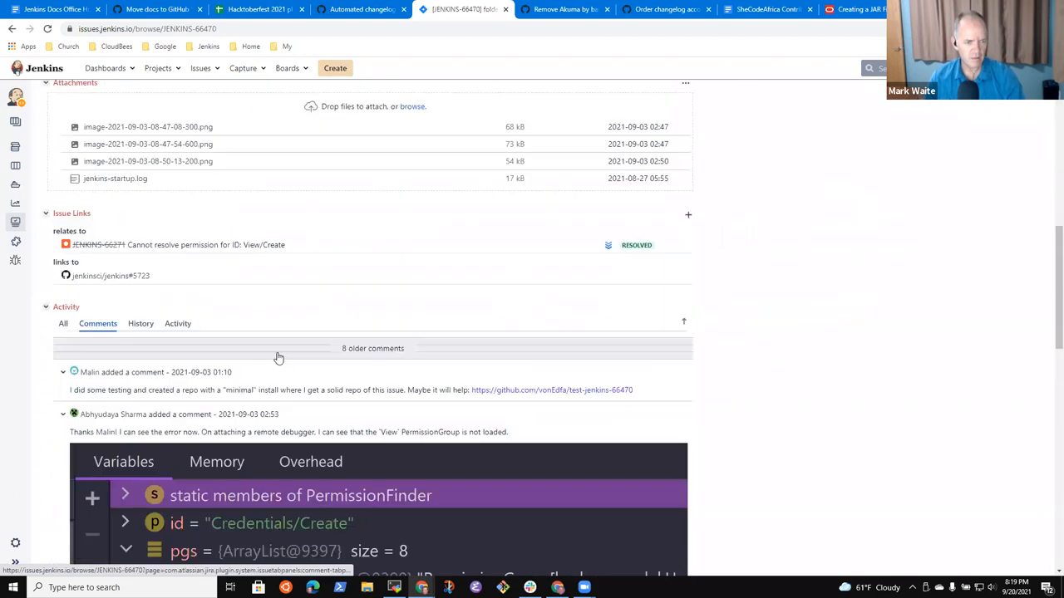
{"action": "left_click", "coordinate": [361, 9]}
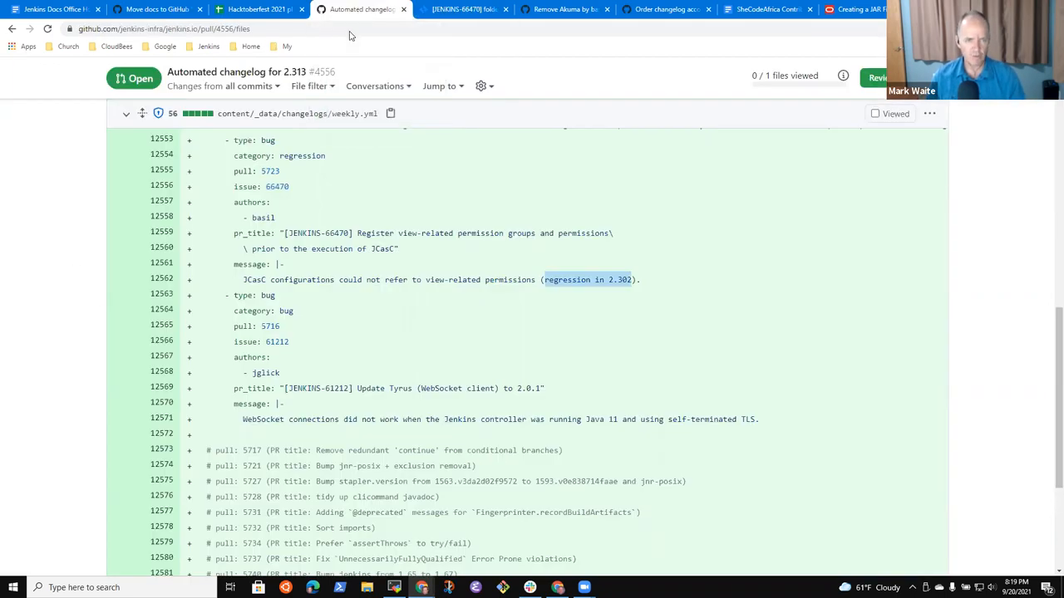
{"action": "mouse_move", "coordinate": [539, 264]}
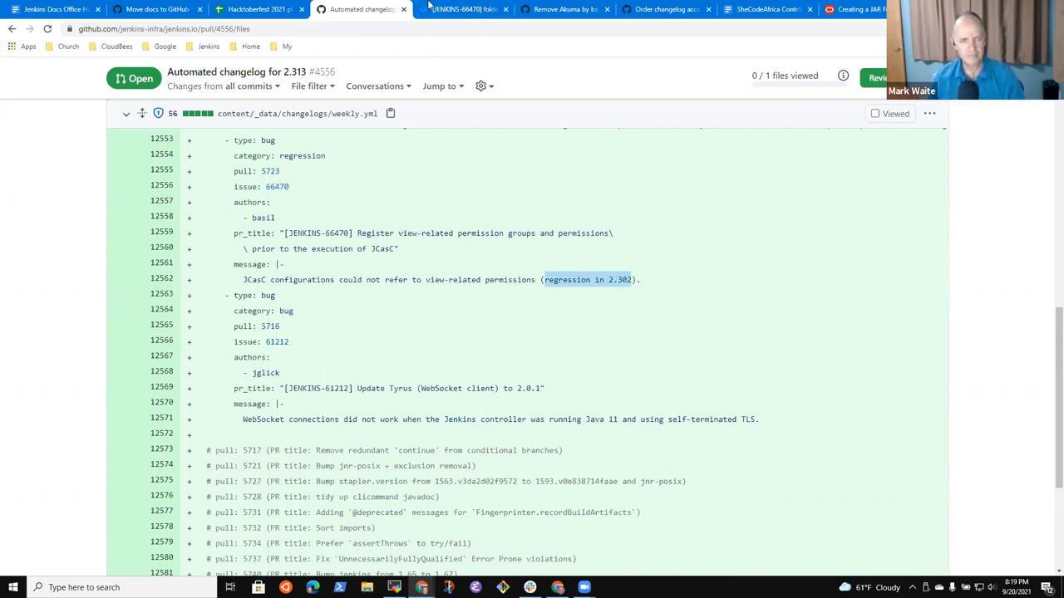
{"action": "mouse_move", "coordinate": [461, 9]}
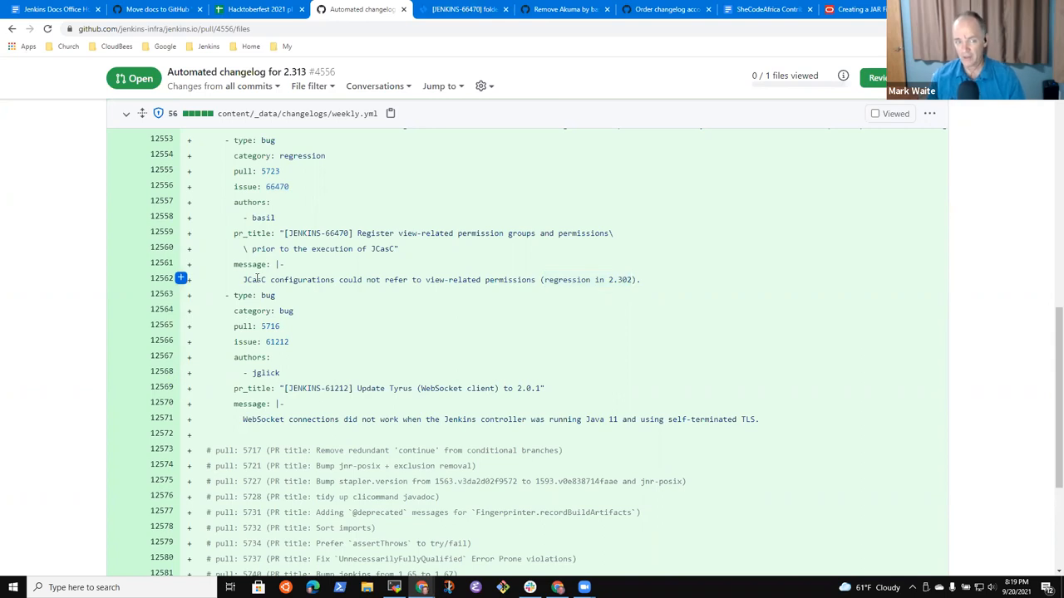
{"action": "left_click_drag", "start_coordinate": [243, 279], "coordinate": [536, 279]}
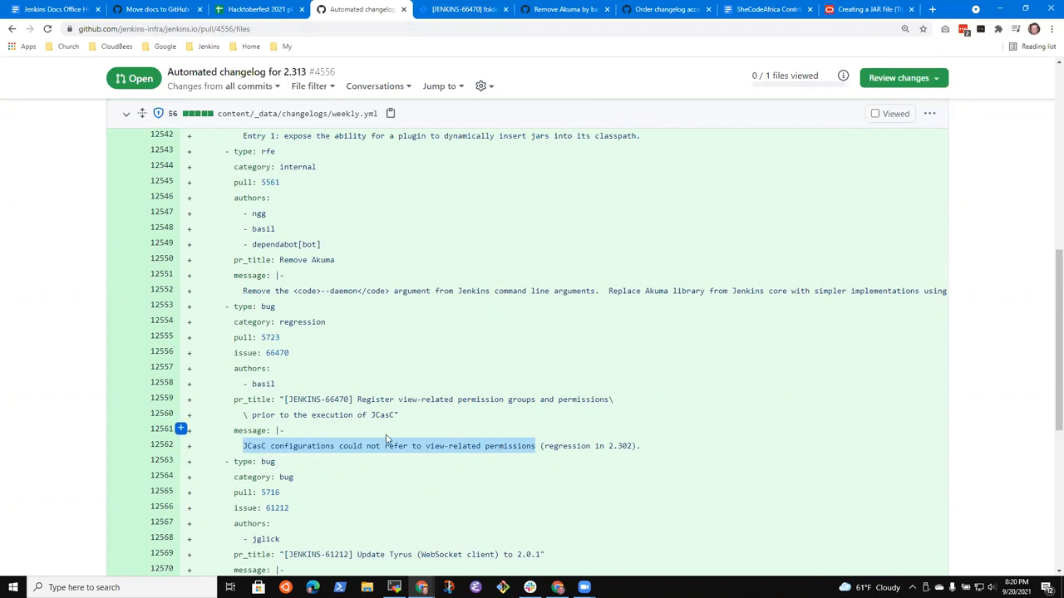
{"action": "scroll", "scroll_direction": "down", "scroll_amount": 3}
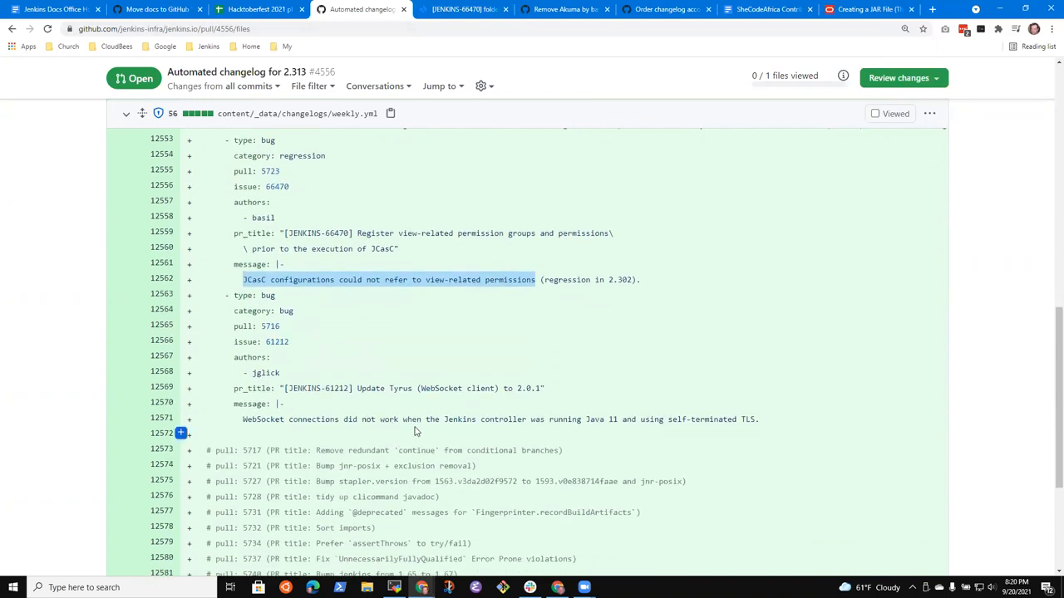
{"action": "mouse_move", "coordinate": [403, 423]}
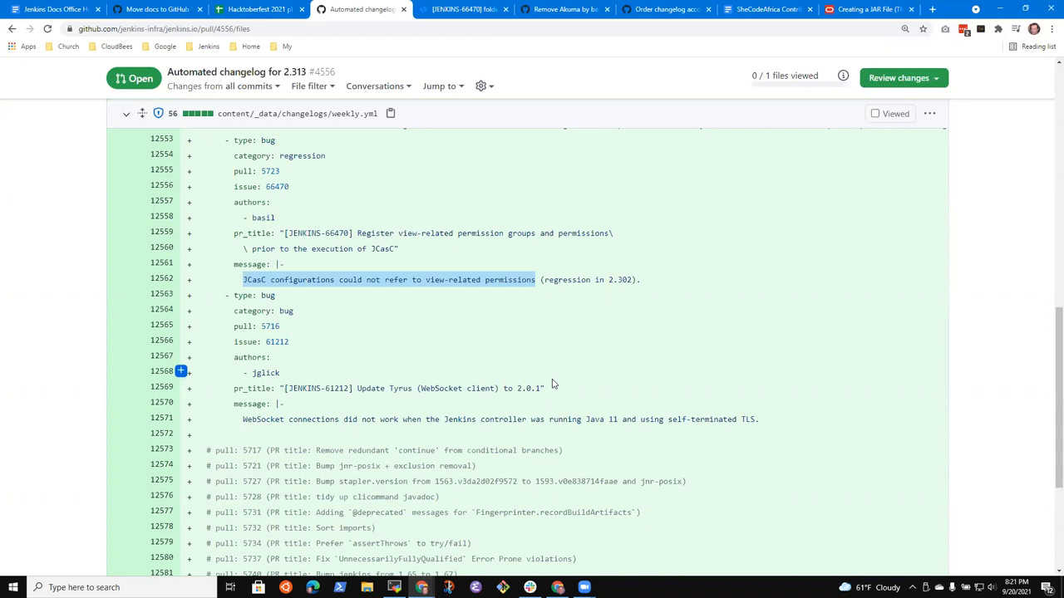
{"action": "mouse_move", "coordinate": [465, 9]}
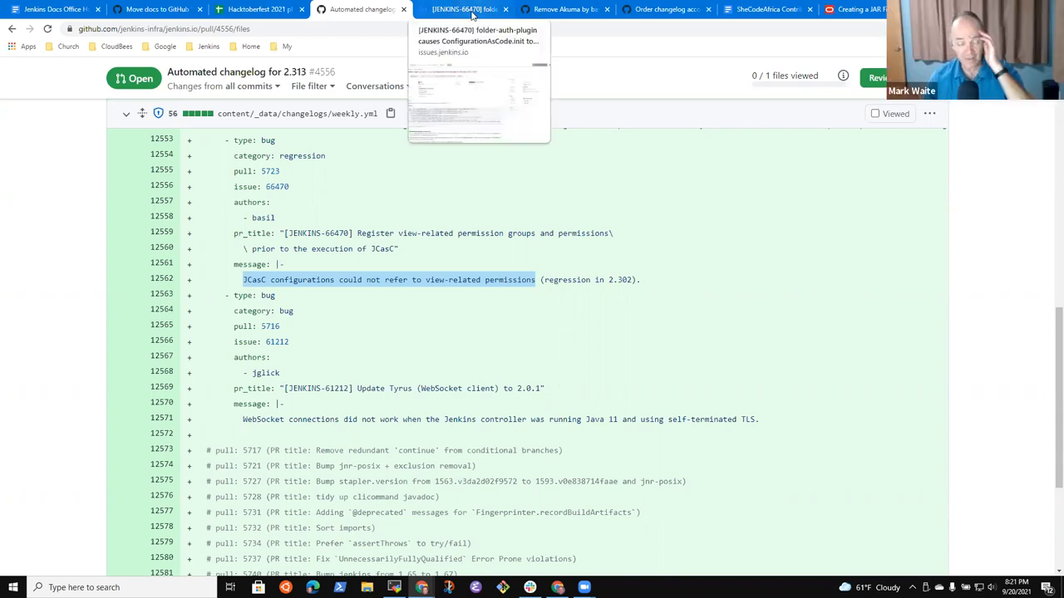
{"action": "left_click", "coordinate": [461, 9]}
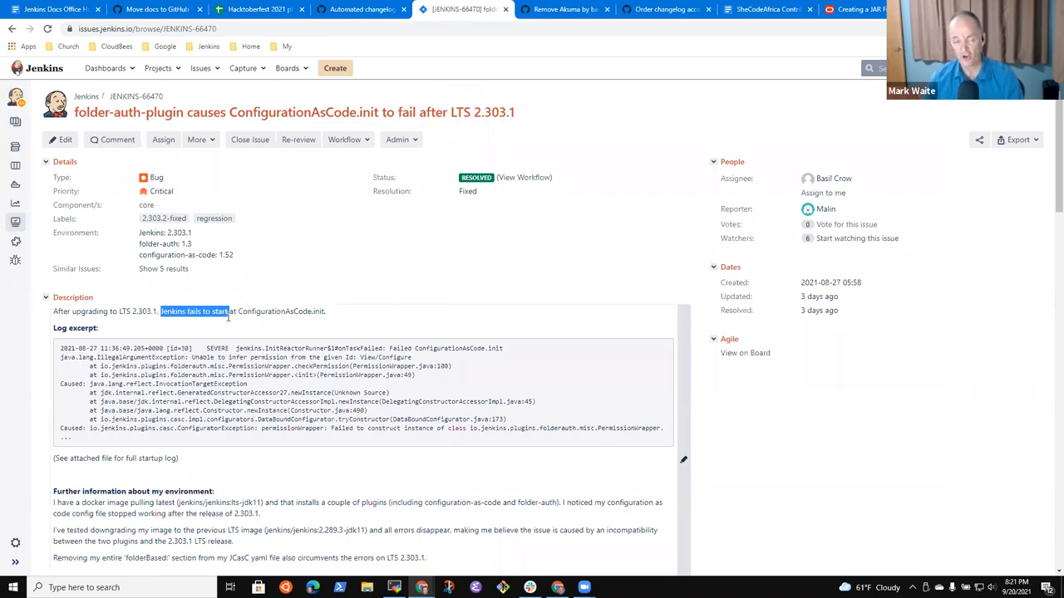
{"action": "mouse_move", "coordinate": [225, 311]}
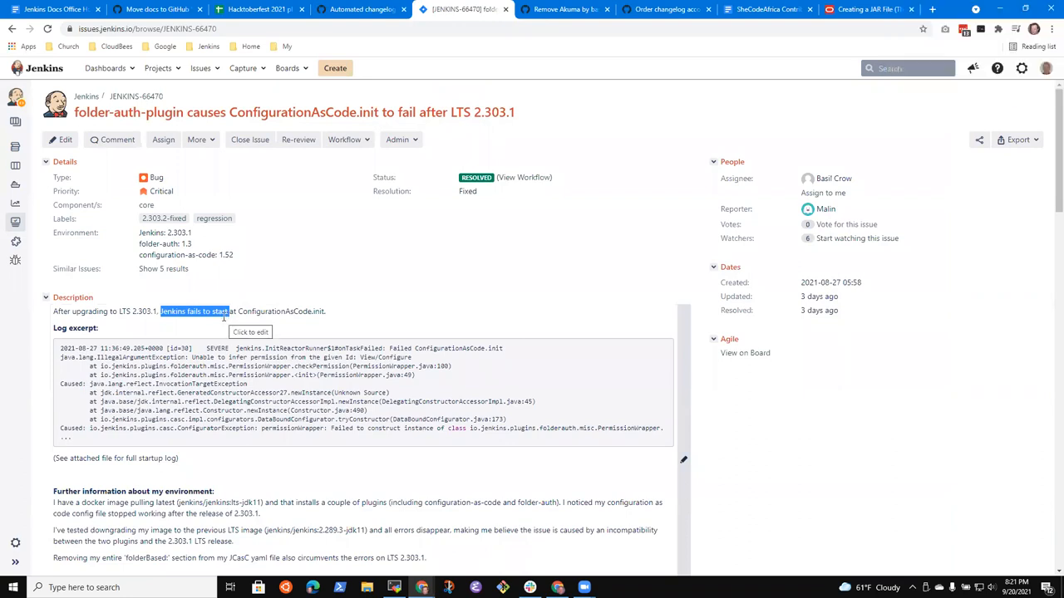
{"action": "left_click", "coordinate": [359, 9]}
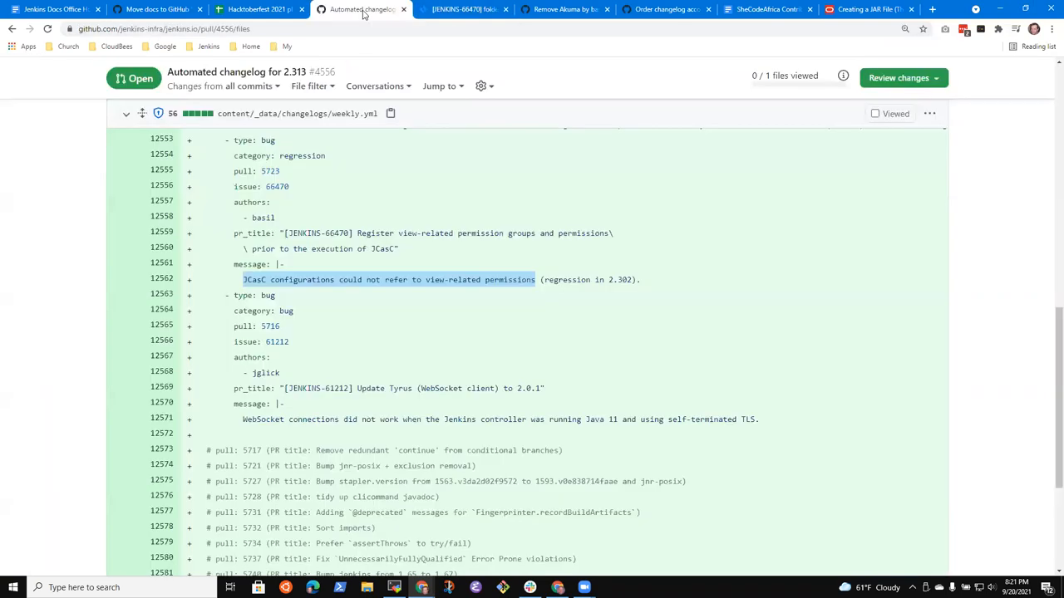
{"action": "left_click", "coordinate": [463, 9]}
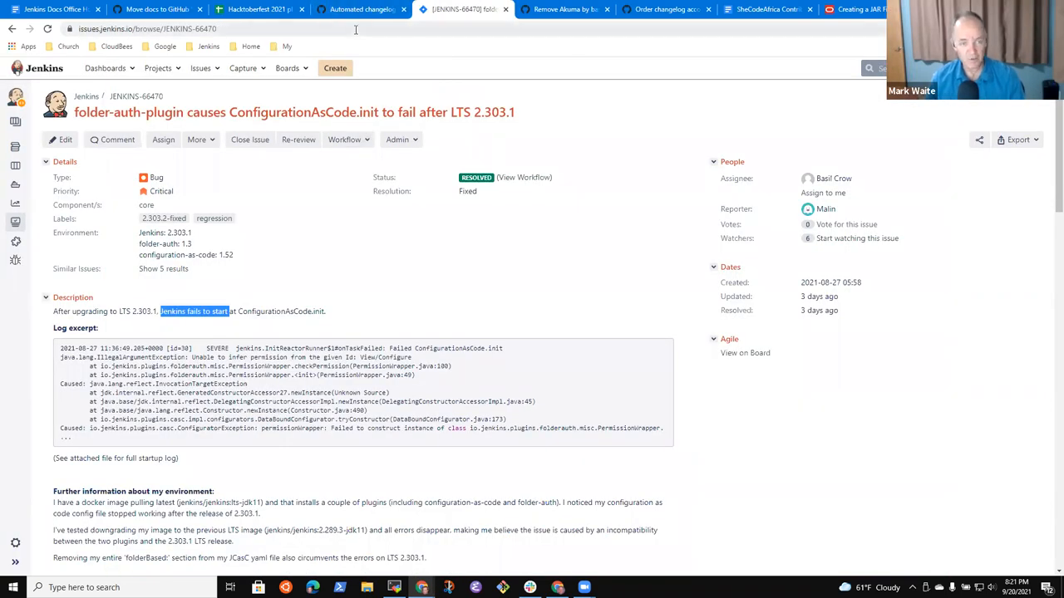
{"action": "left_click", "coordinate": [357, 9]}
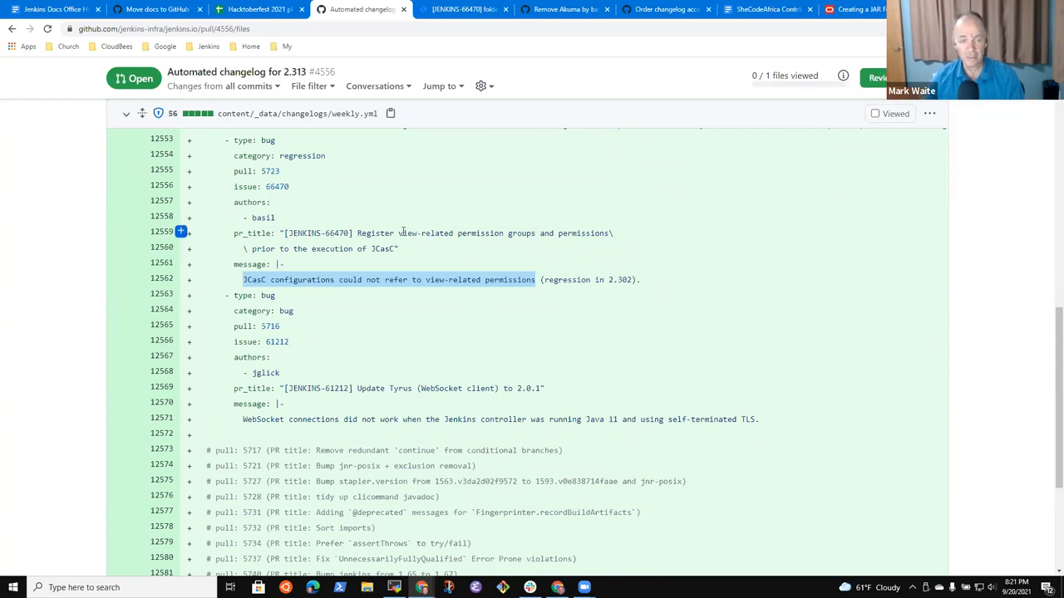
{"action": "double_click", "coordinate": [481, 233]}
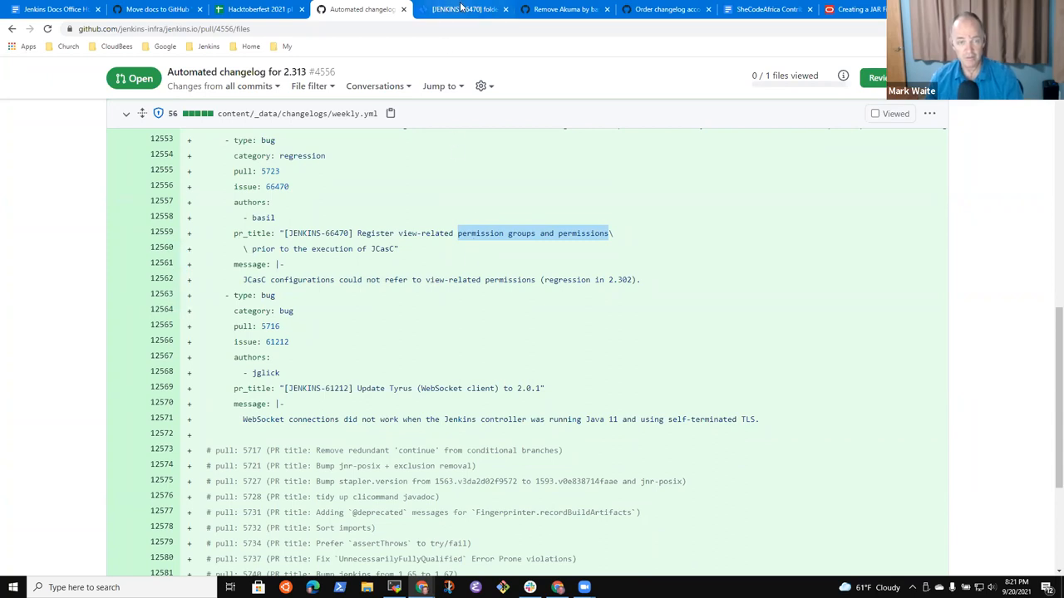
{"action": "left_click", "coordinate": [461, 10]}
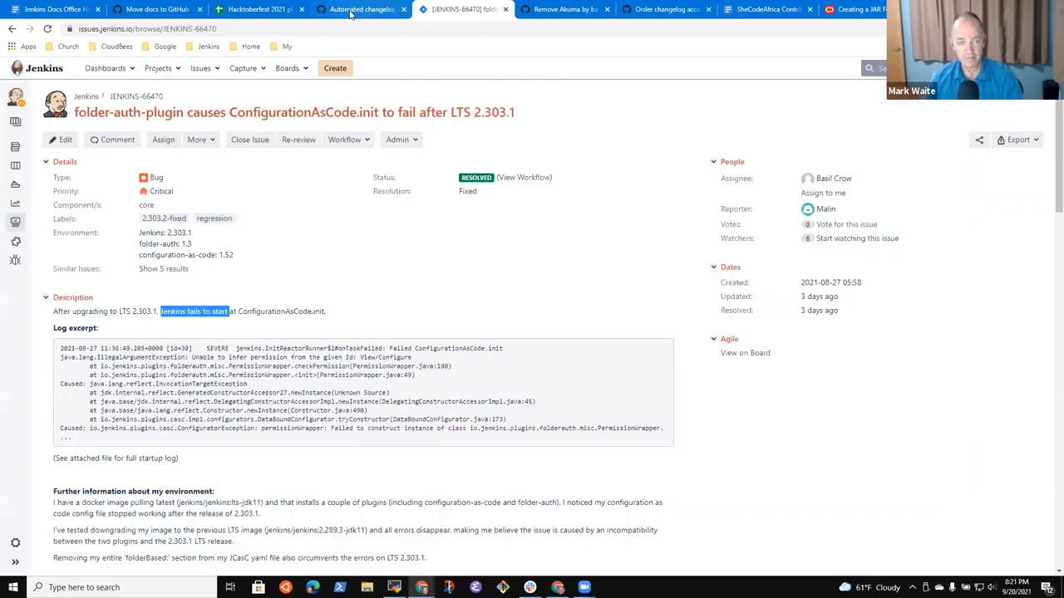
{"action": "left_click", "coordinate": [360, 9]}
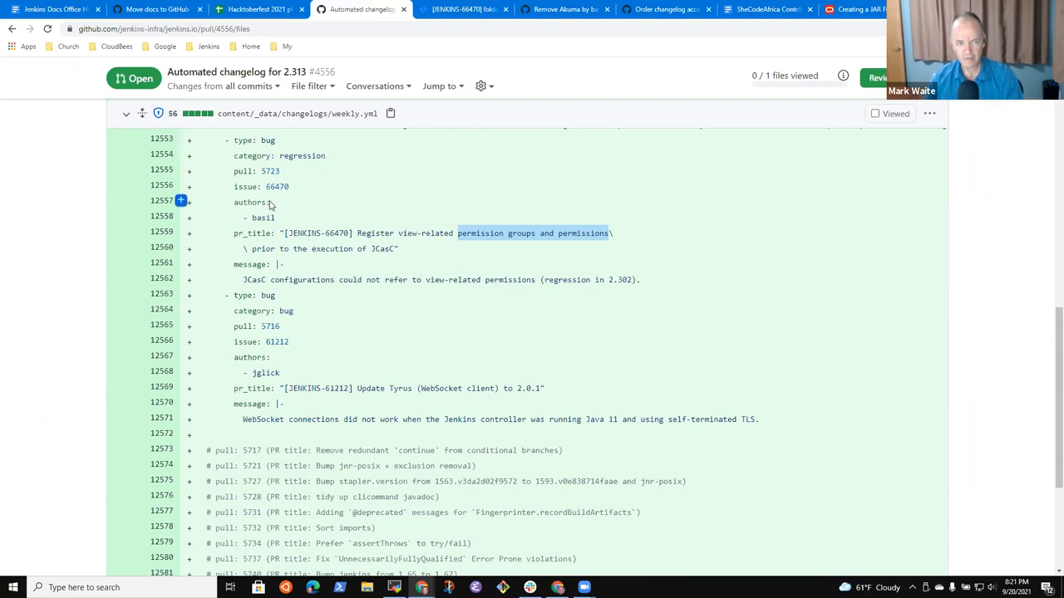
{"action": "left_click", "coordinate": [463, 9]}
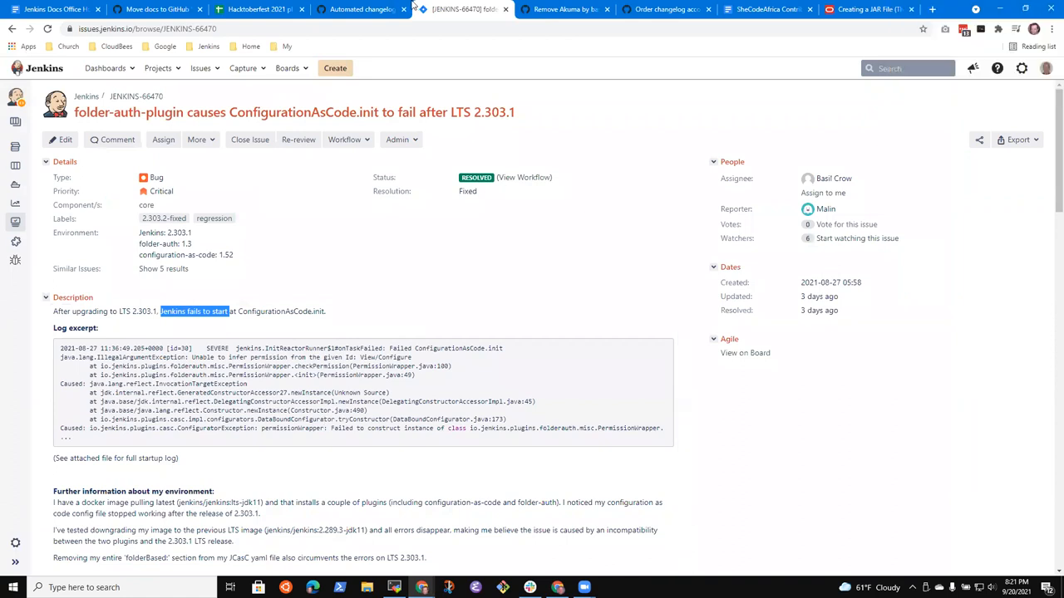
{"action": "left_click", "coordinate": [358, 9]}
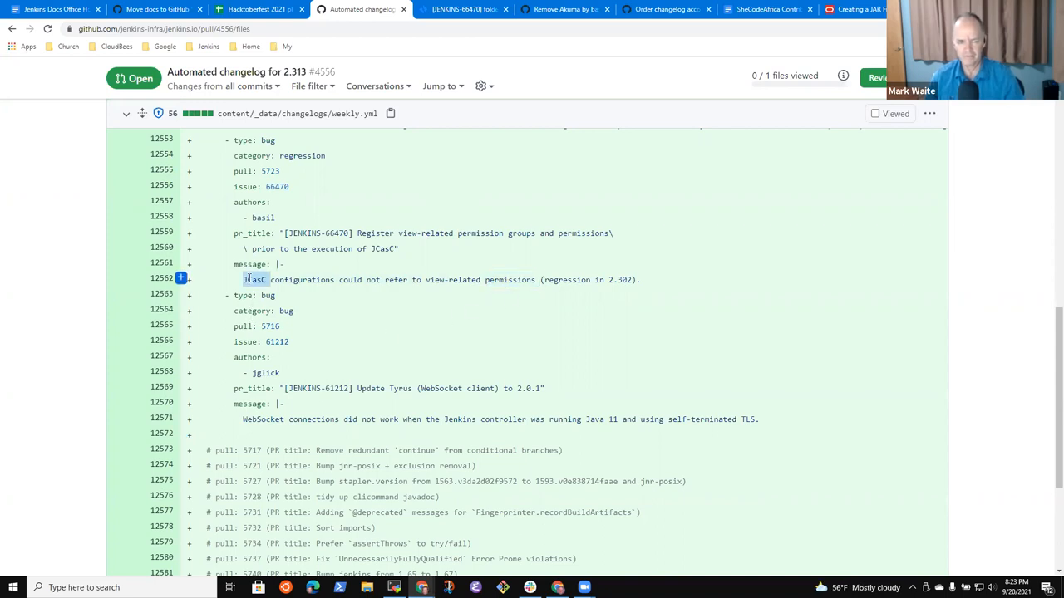
Suggest rewording the JCasC entry to 'Allow Jenkins to start when…defines view-related permissions'
{"action": "left_click", "coordinate": [180, 278]}
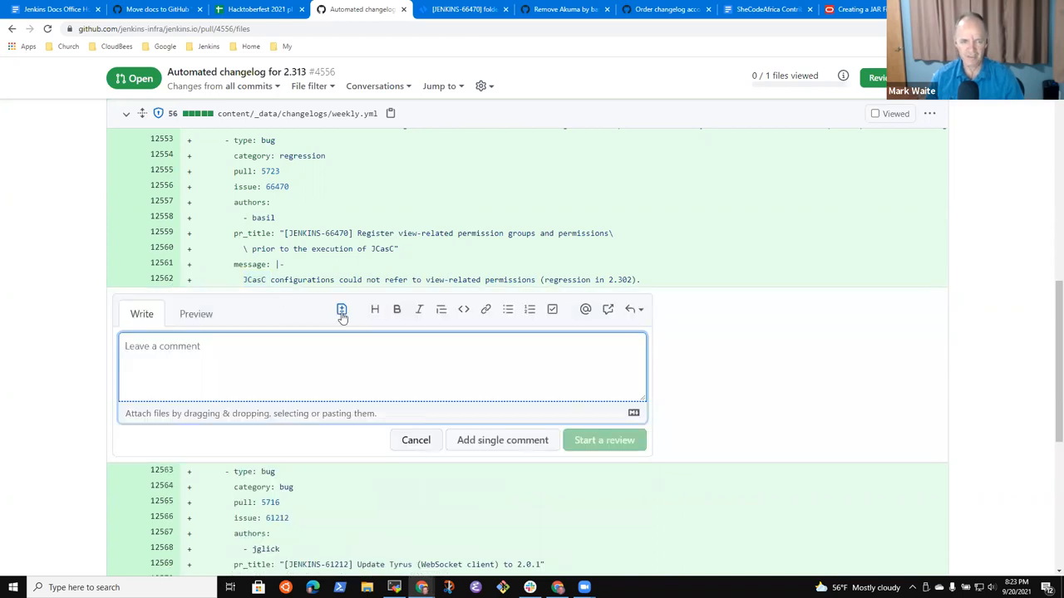
{"action": "left_click", "coordinate": [340, 309]}
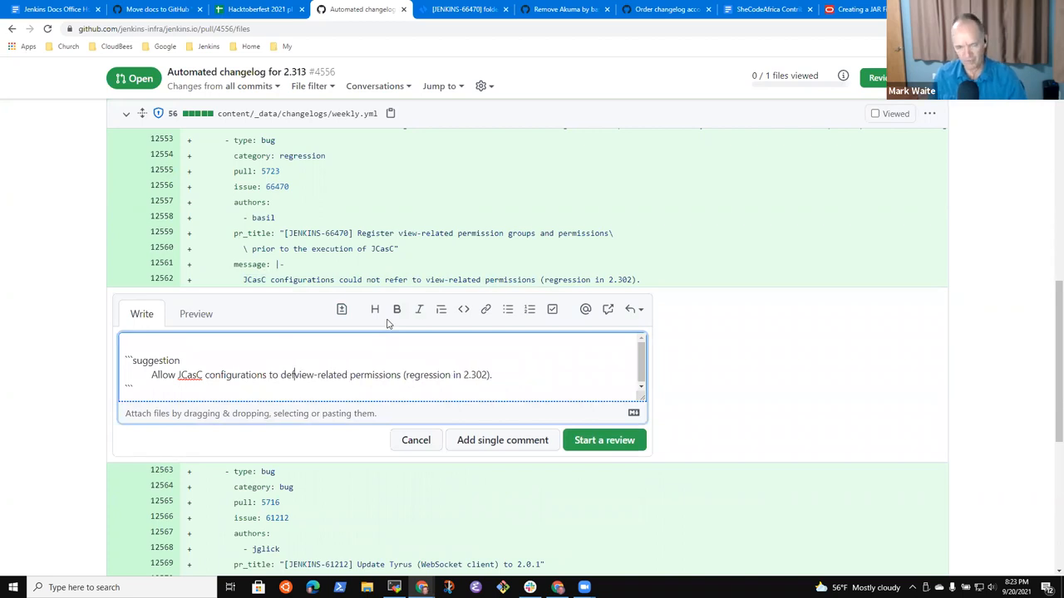
{"action": "type", "text": "define"}
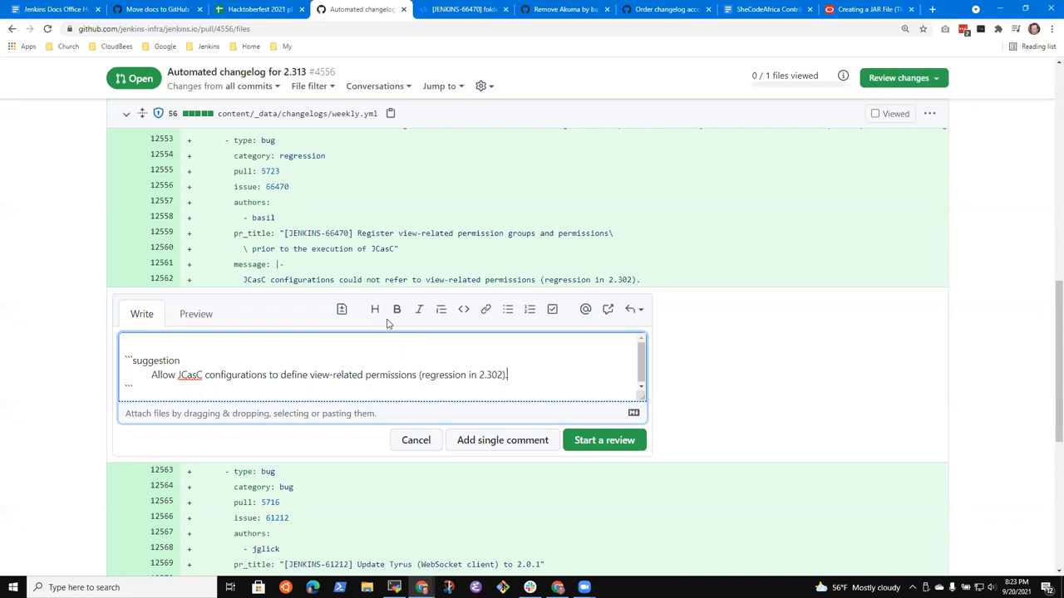
{"action": "key", "text": "enter"}
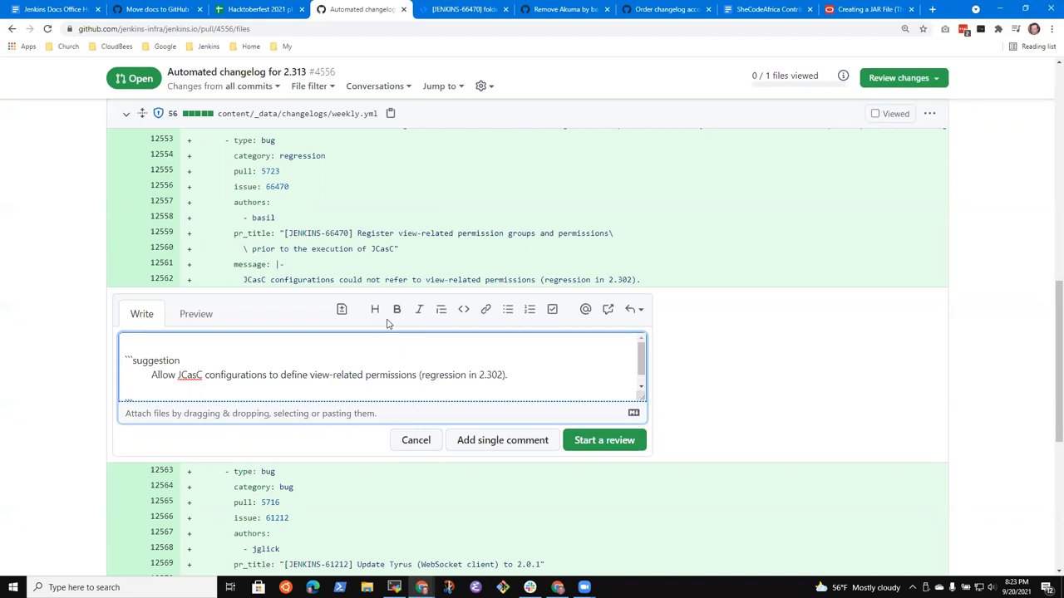
{"action": "key", "text": "Enter"}
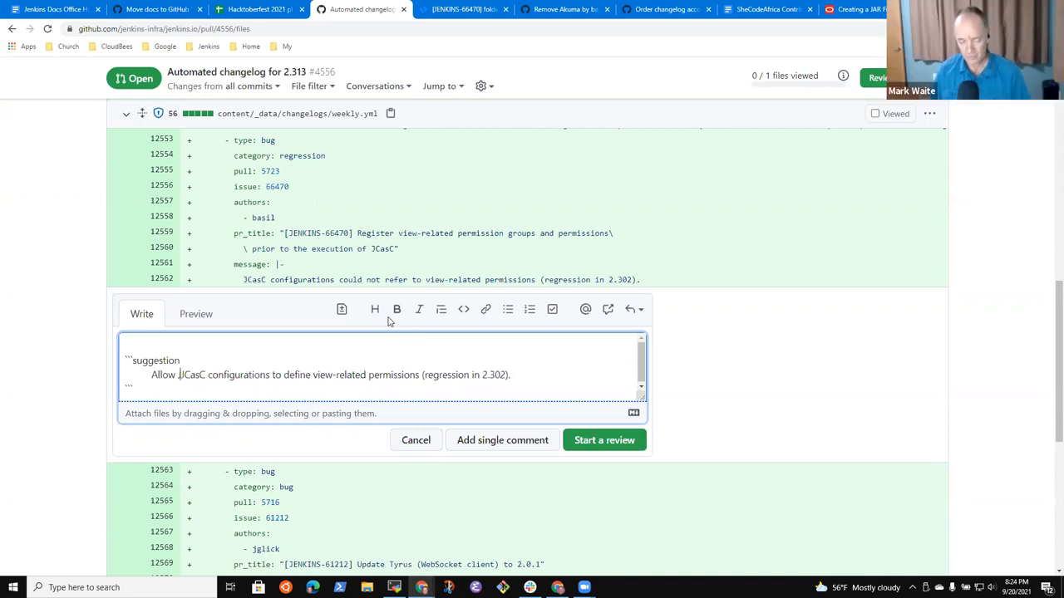
{"action": "type", "text": "Jenkins"}
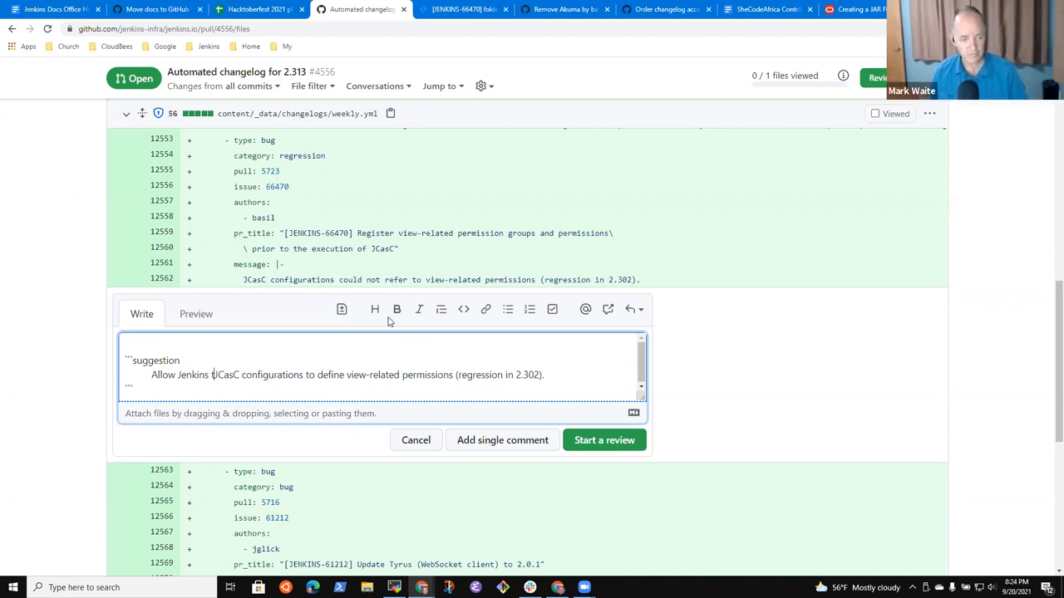
{"action": "type", "text": "to start when the"}
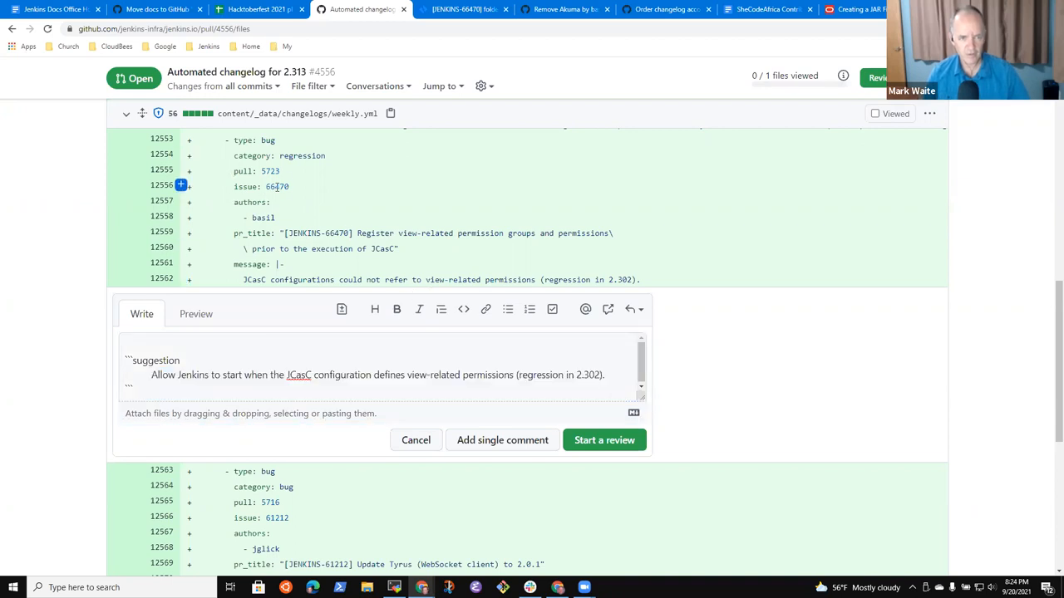
Open Jira issue 66470 and follow its link to pull request #5723
{"action": "left_click", "coordinate": [459, 9]}
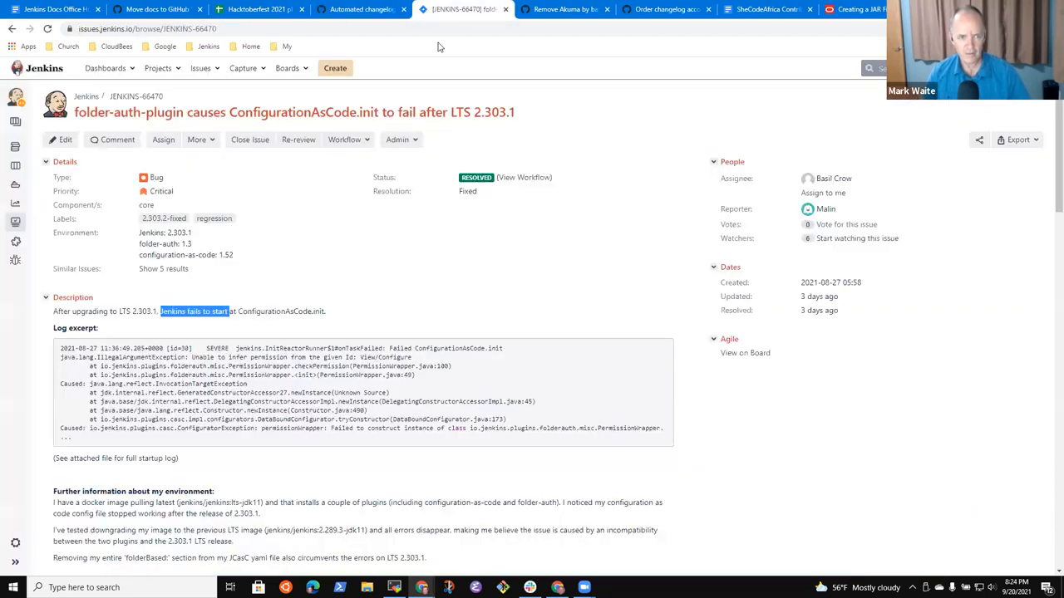
{"action": "scroll", "scroll_direction": "down", "scroll_amount": 3}
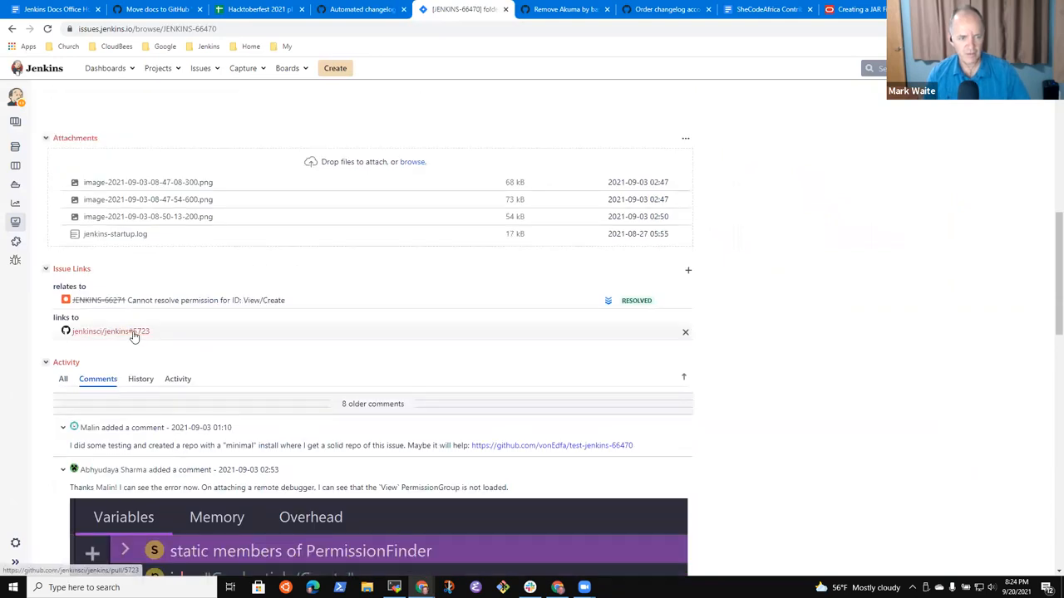
{"action": "left_click", "coordinate": [111, 330]}
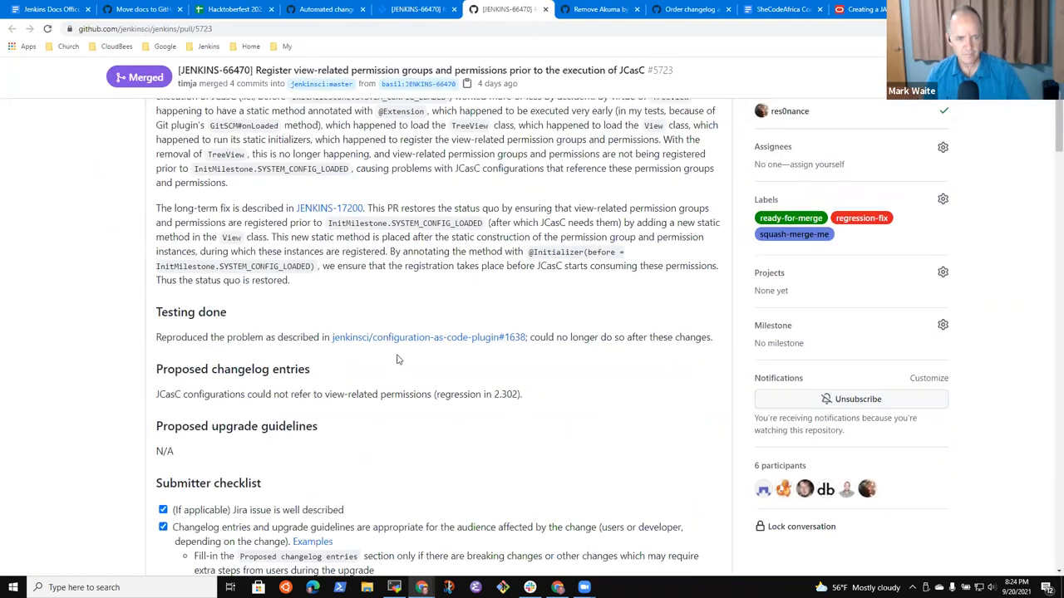
Update #5723's description with the new JCasC changelog entry, then return to #4556
{"action": "scroll", "scroll_direction": "up", "scroll_amount": 3}
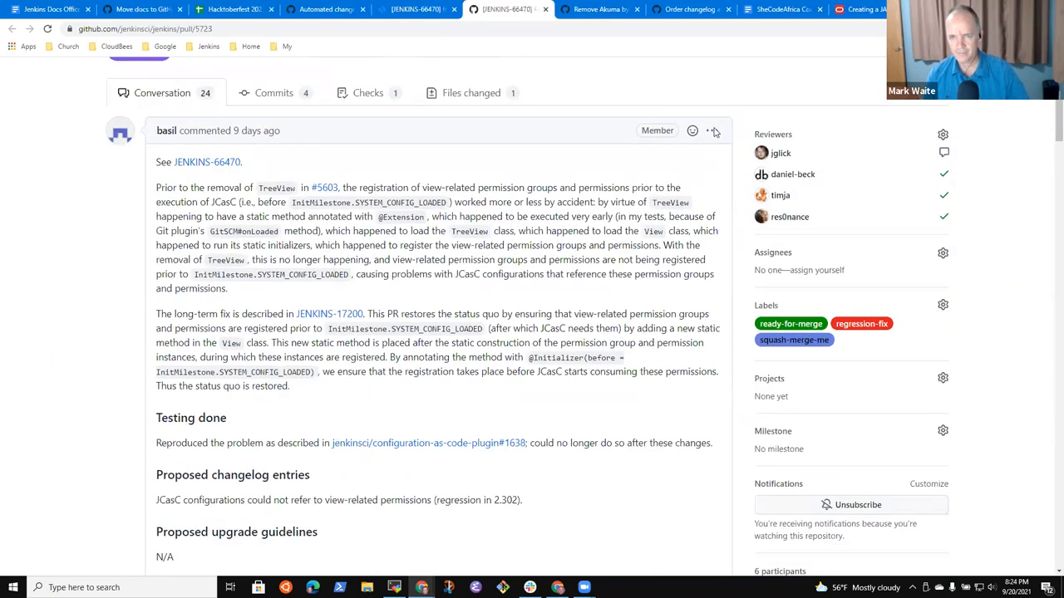
{"action": "left_click", "coordinate": [712, 130]}
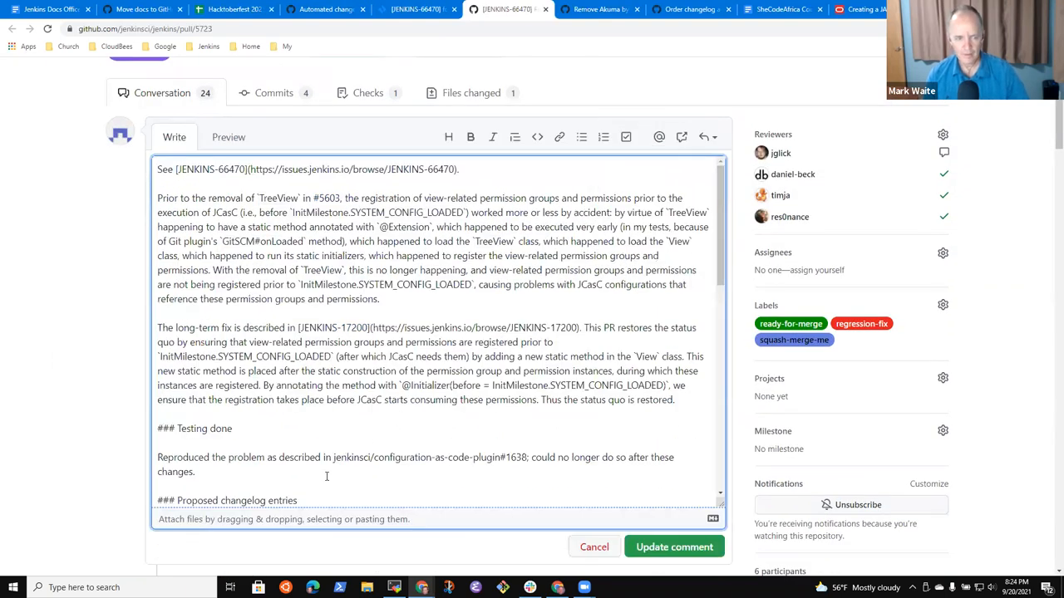
{"action": "scroll", "scroll_direction": "down", "scroll_amount": 3}
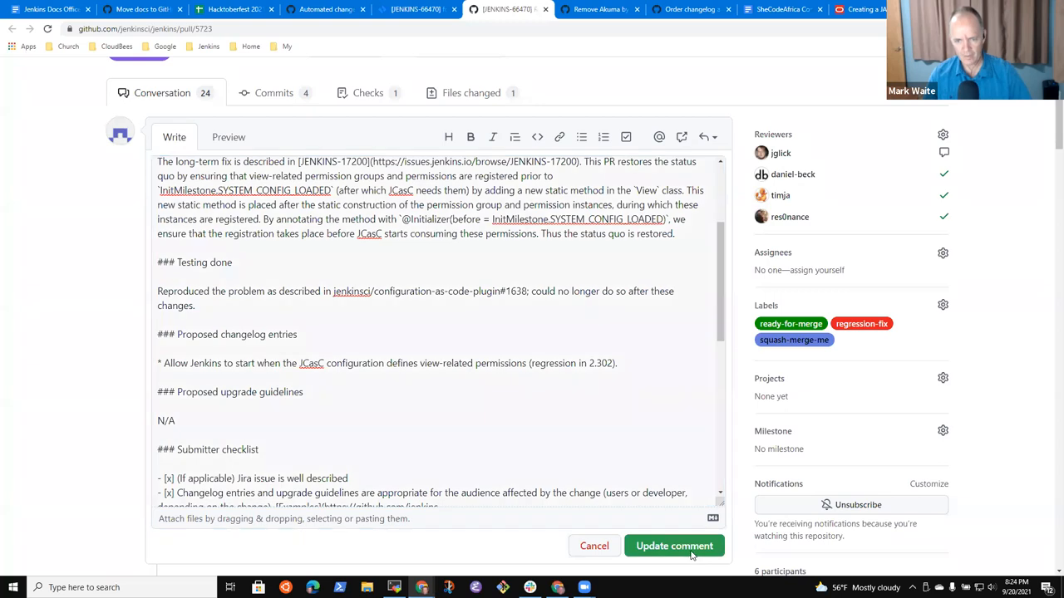
{"action": "left_click", "coordinate": [674, 546]}
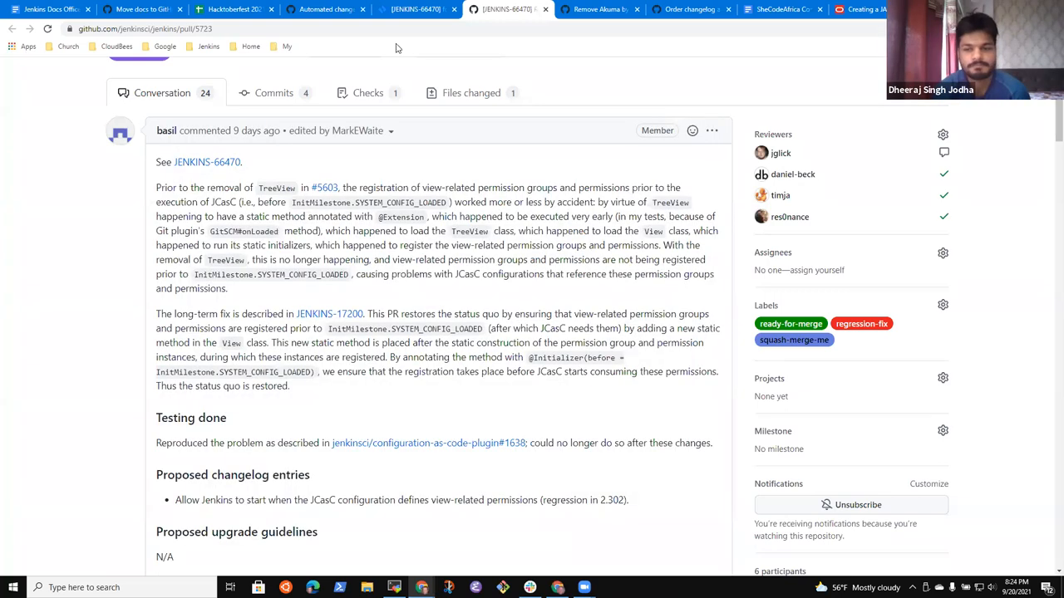
{"action": "left_click", "coordinate": [415, 9]}
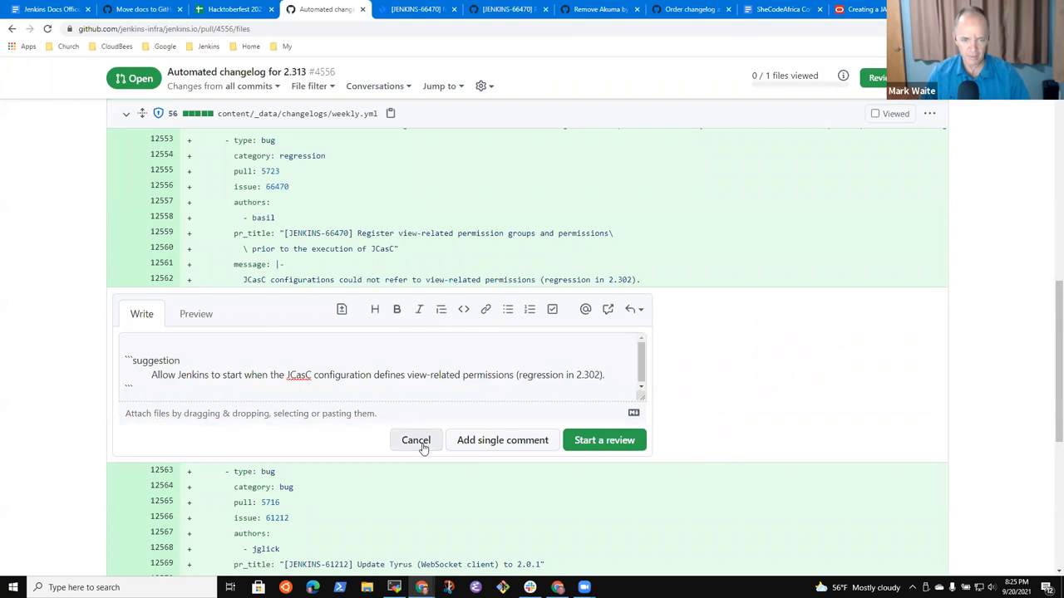
Cancel the JCasC suggestion, select the WebSocket entry, and open JENKINS-61212
{"action": "left_click", "coordinate": [415, 440]}
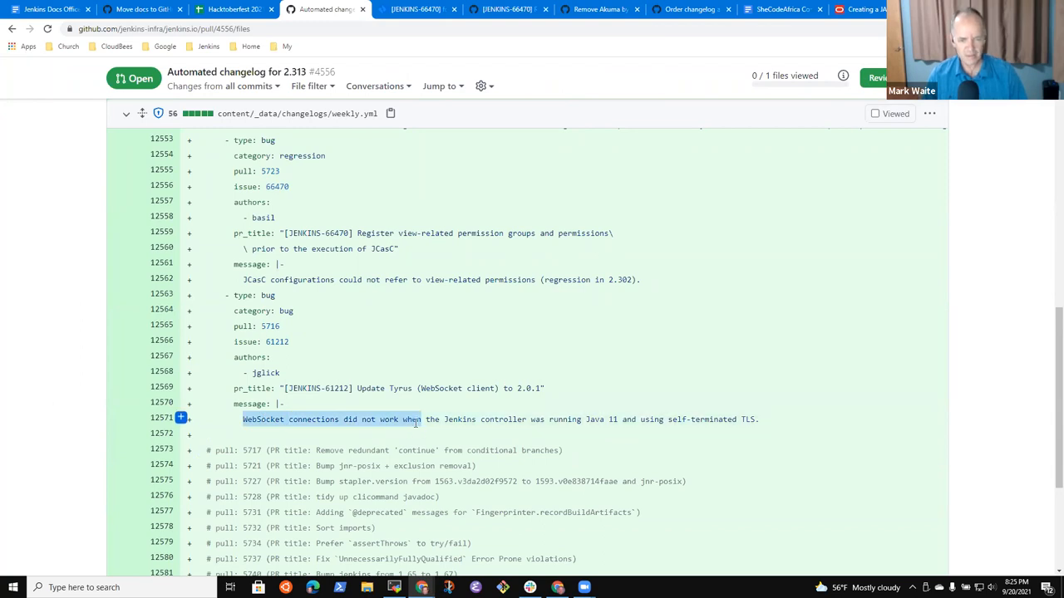
{"action": "left_click_drag", "start_coordinate": [420, 419], "coordinate": [757, 419]}
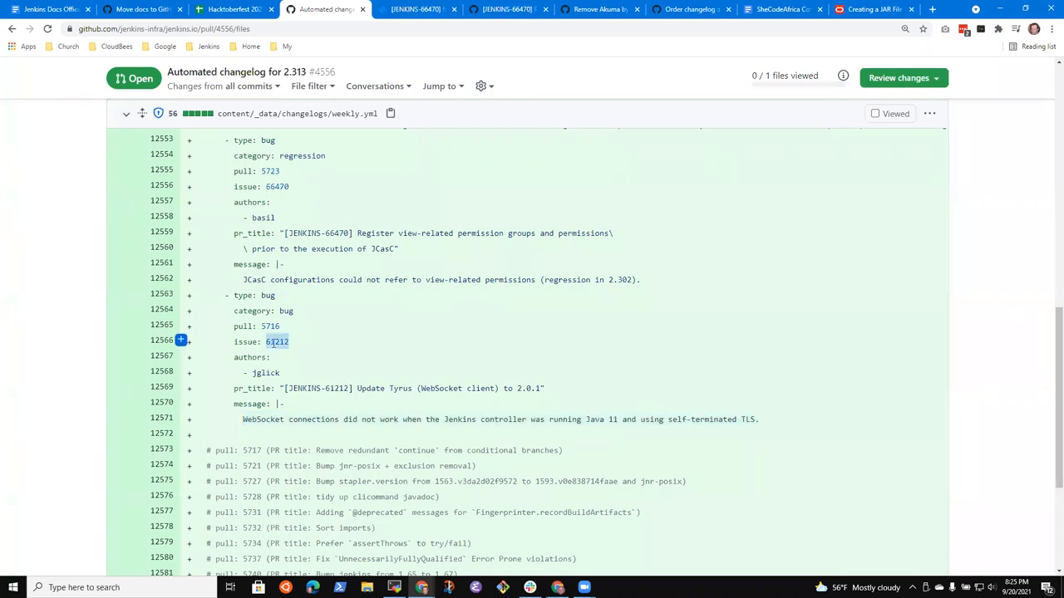
{"action": "left_click", "coordinate": [415, 9]}
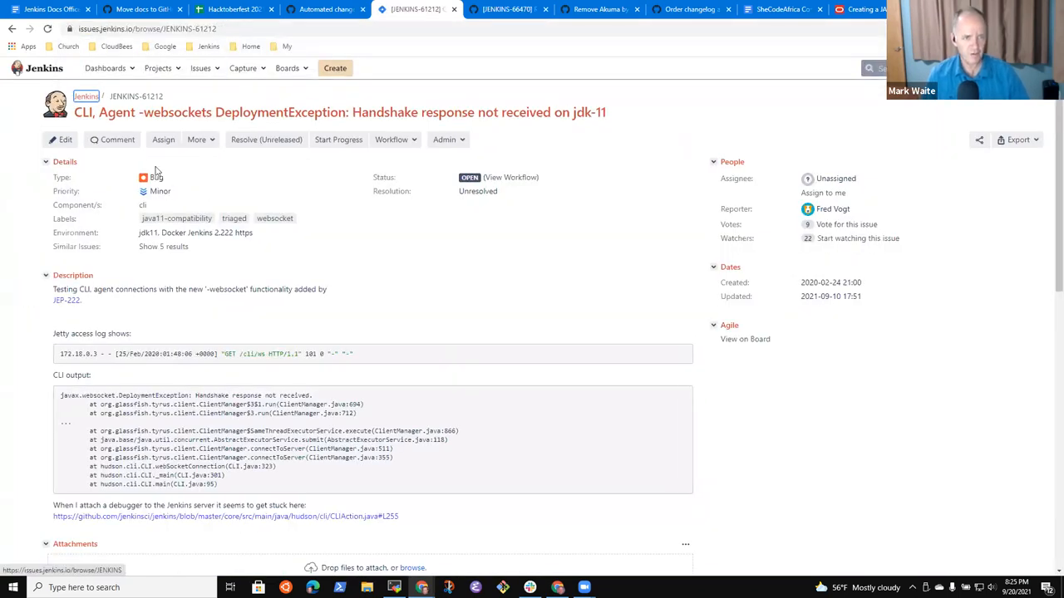
Scroll JENKINS-61212 to its Issue Links and switch back to the changelog pull request
{"action": "left_click", "coordinate": [324, 9]}
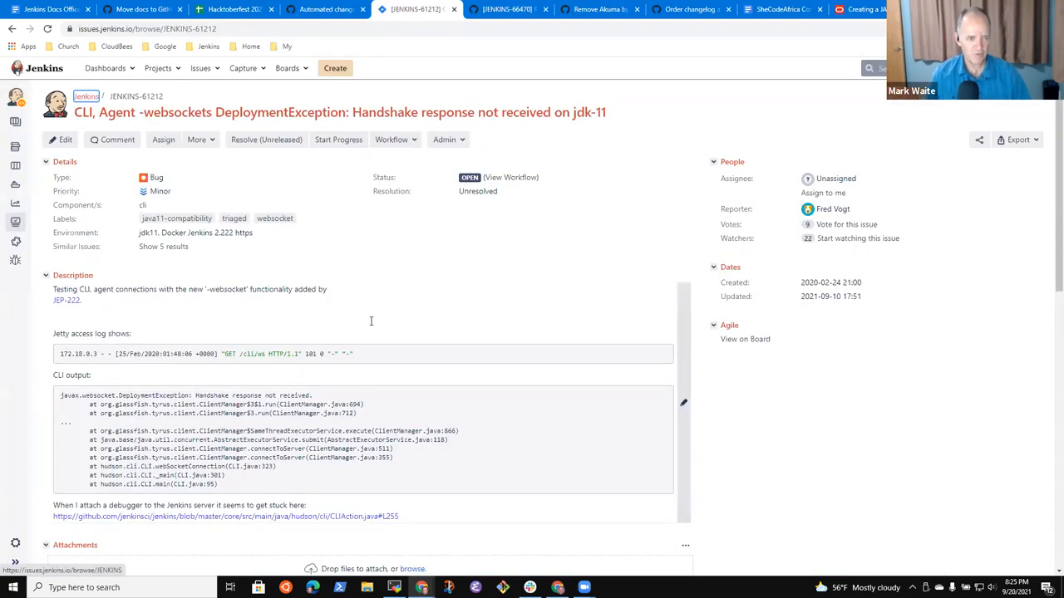
{"action": "scroll", "scroll_direction": "down", "scroll_amount": 3}
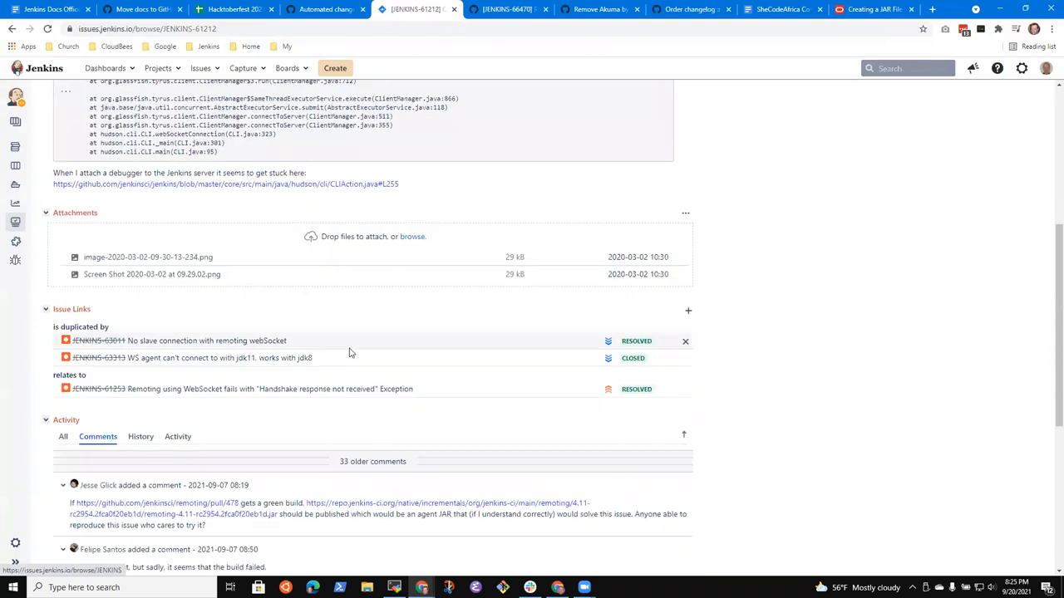
{"action": "left_click", "coordinate": [324, 10]}
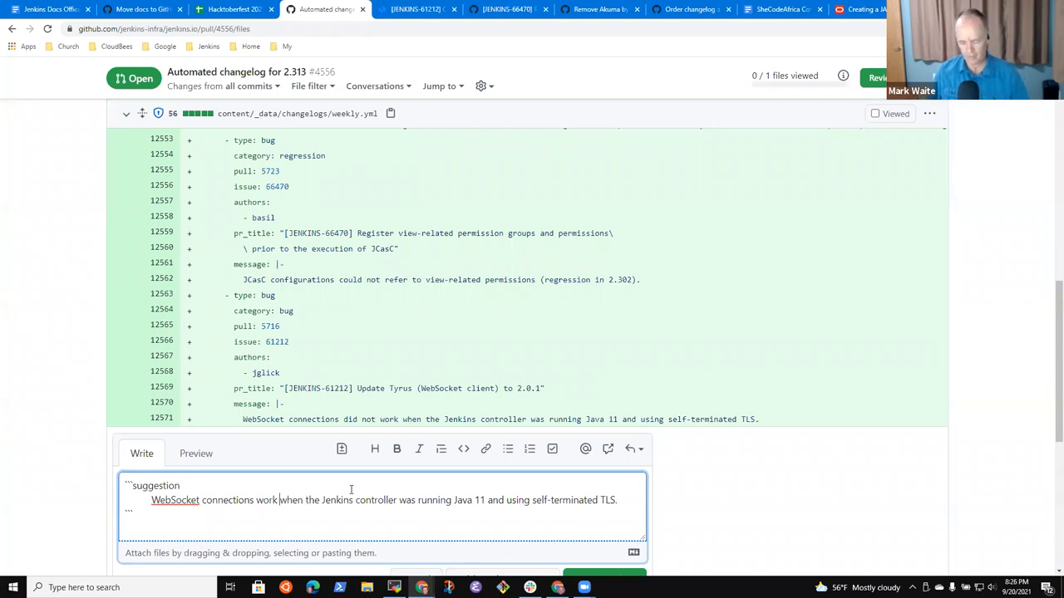
Edit the WebSocket suggestion: add 'even', change 'was' to 'is', and add 'now'
{"action": "type", "text": "even"}
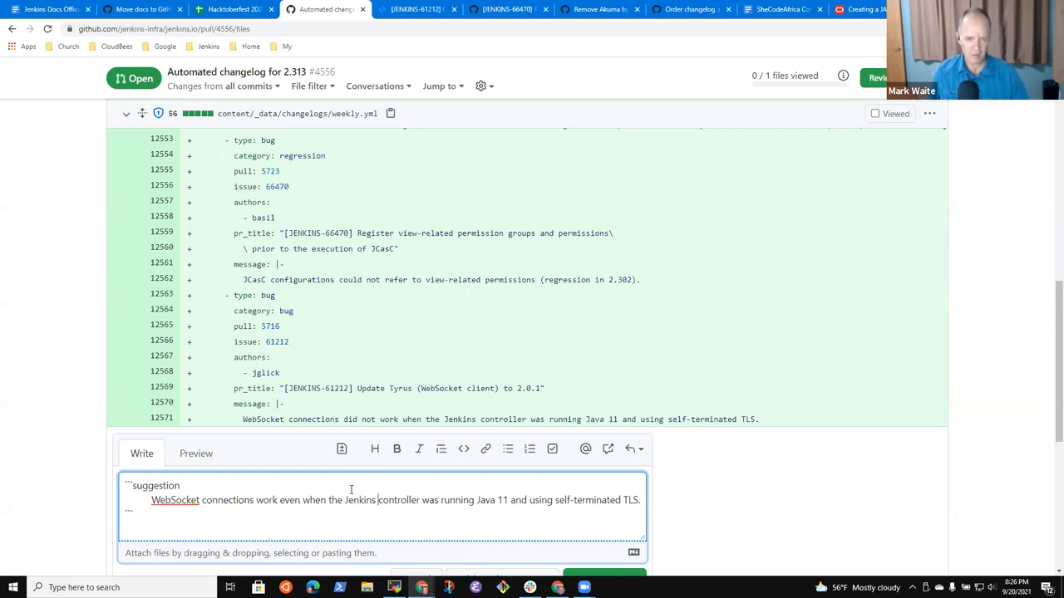
{"action": "type", "text": "is"}
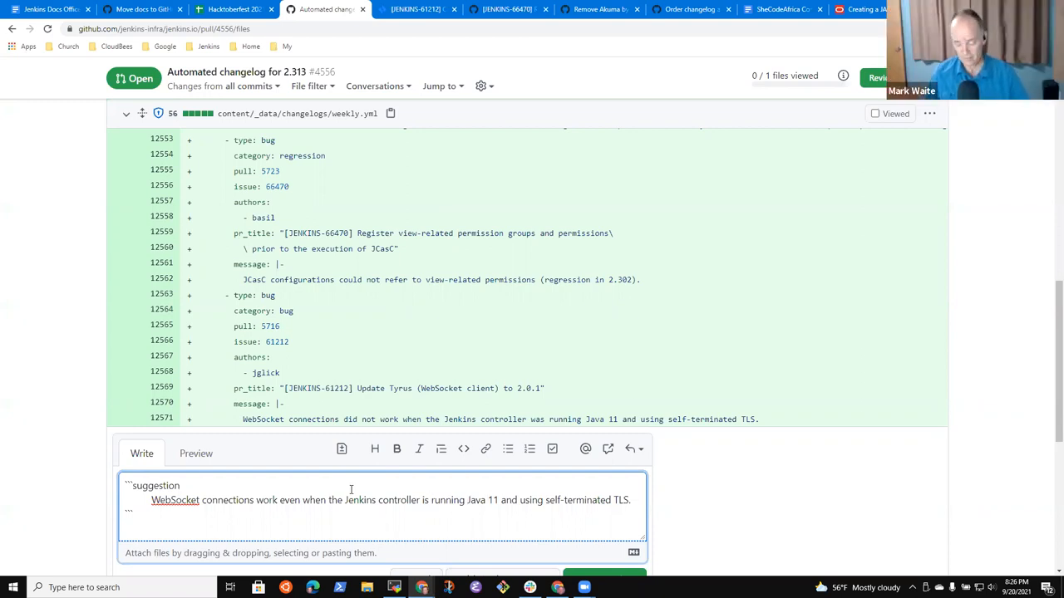
{"action": "double_click", "coordinate": [472, 499]}
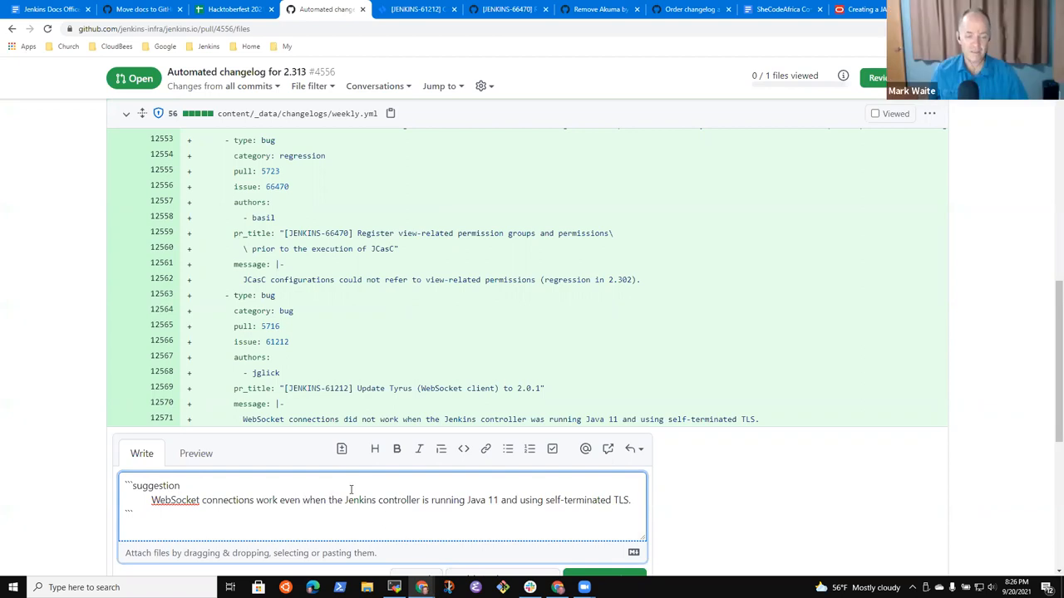
{"action": "type", "text": "noew"}
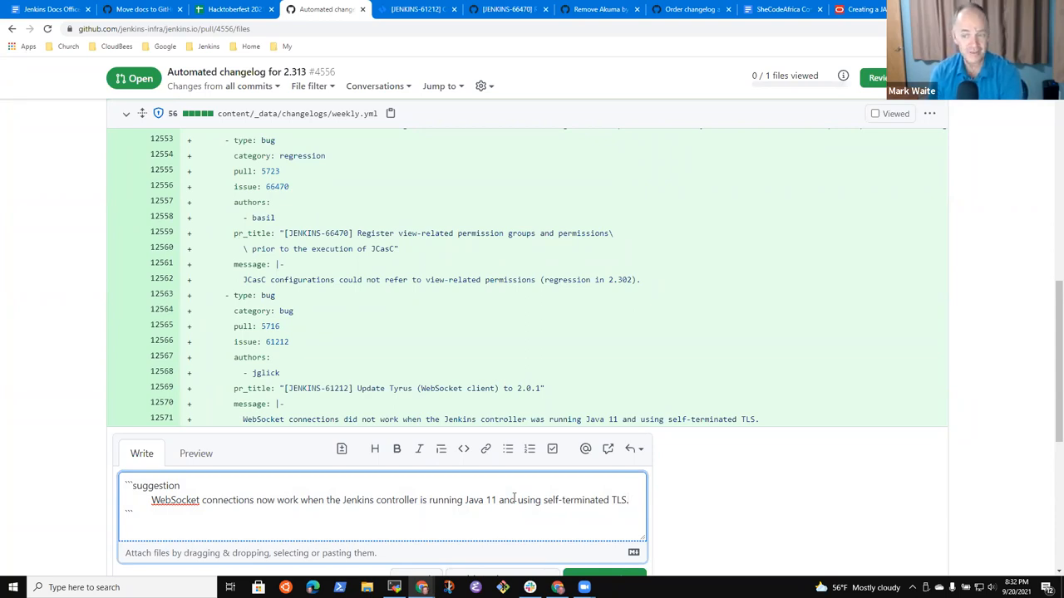
Add a closing period to the WebSocket suggestion and click in the comment box
{"action": "type", "text": "."}
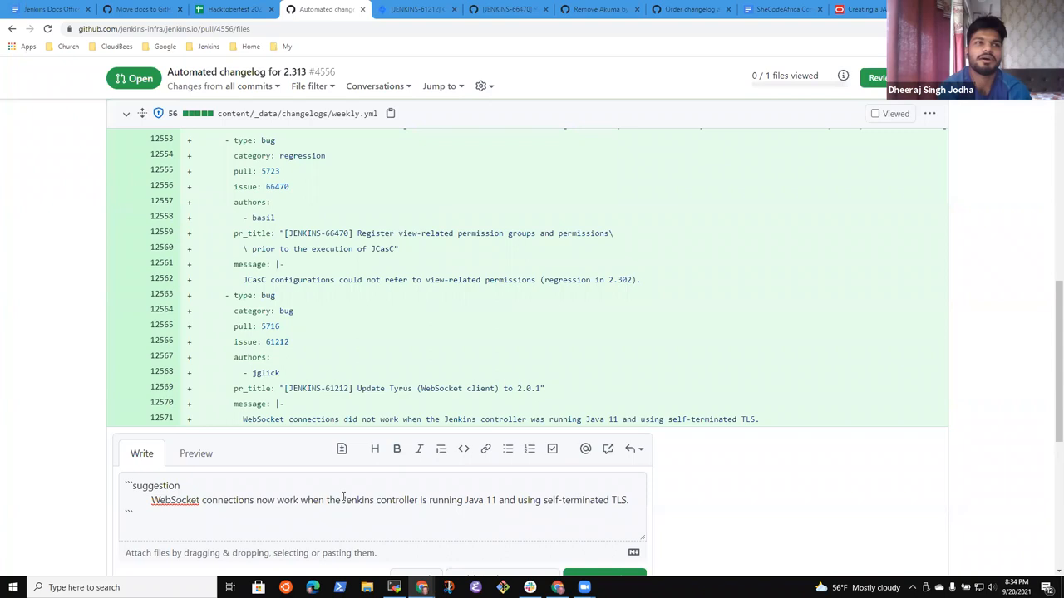
{"action": "left_click", "coordinate": [358, 500]}
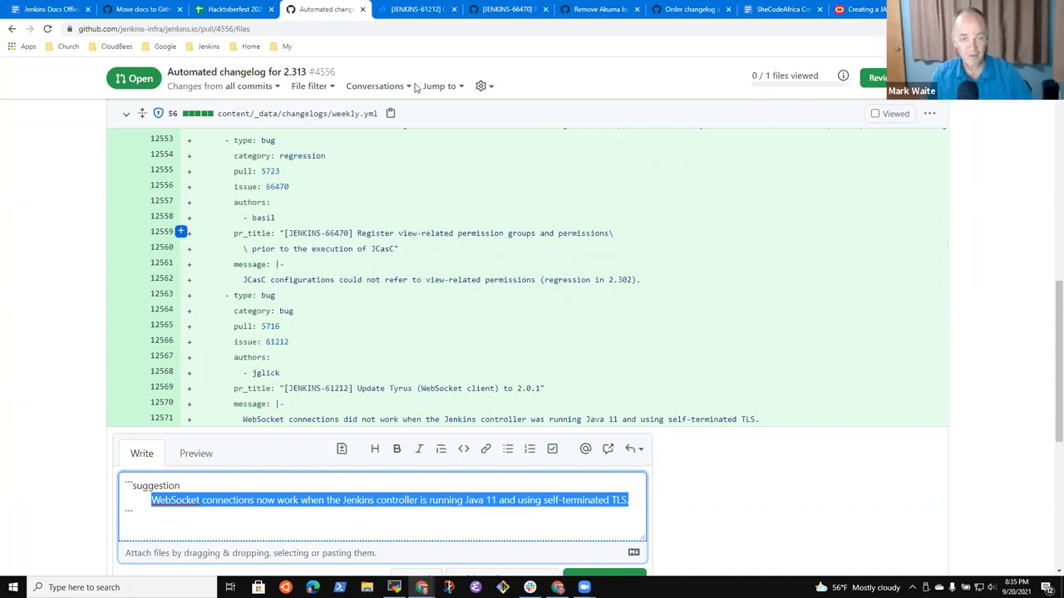
From Jira issue JENKINS-61212, open linked pull request #5716 updating Tyrus to 2.0.1
{"action": "left_click", "coordinate": [386, 9]}
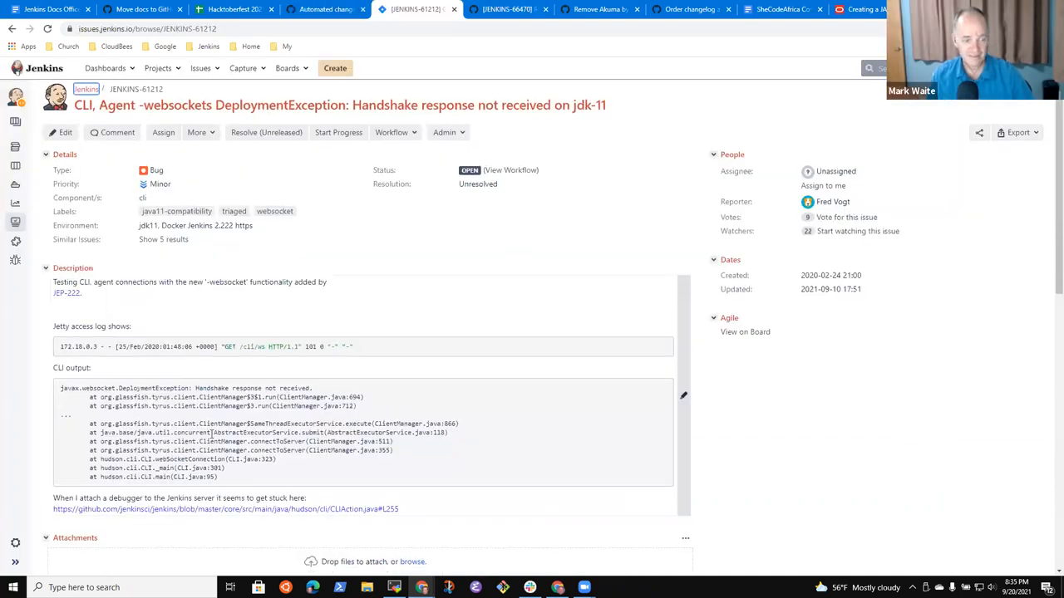
{"action": "scroll", "scroll_direction": "down", "scroll_amount": 3}
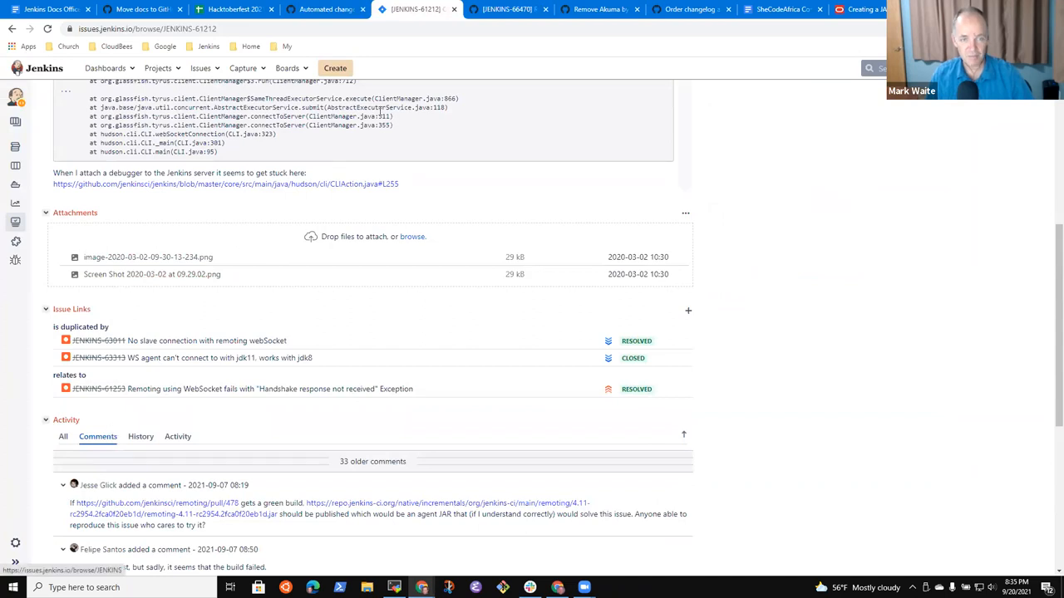
{"action": "left_click", "coordinate": [324, 9]}
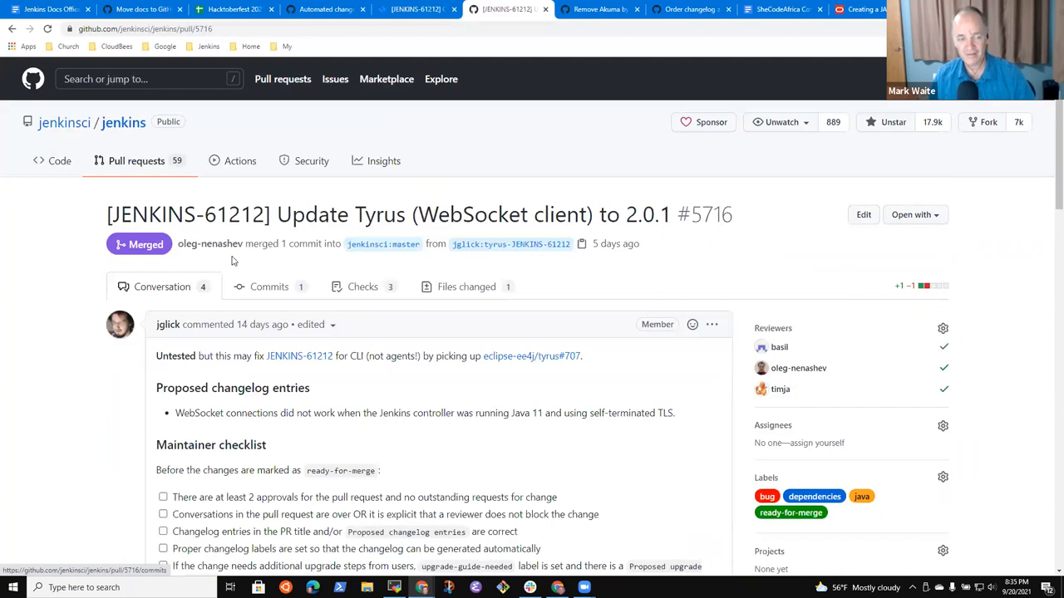
Tick all six maintainer checklist items on pull request #5716, from approvals to backports
{"action": "scroll", "scroll_direction": "down", "scroll_amount": 3}
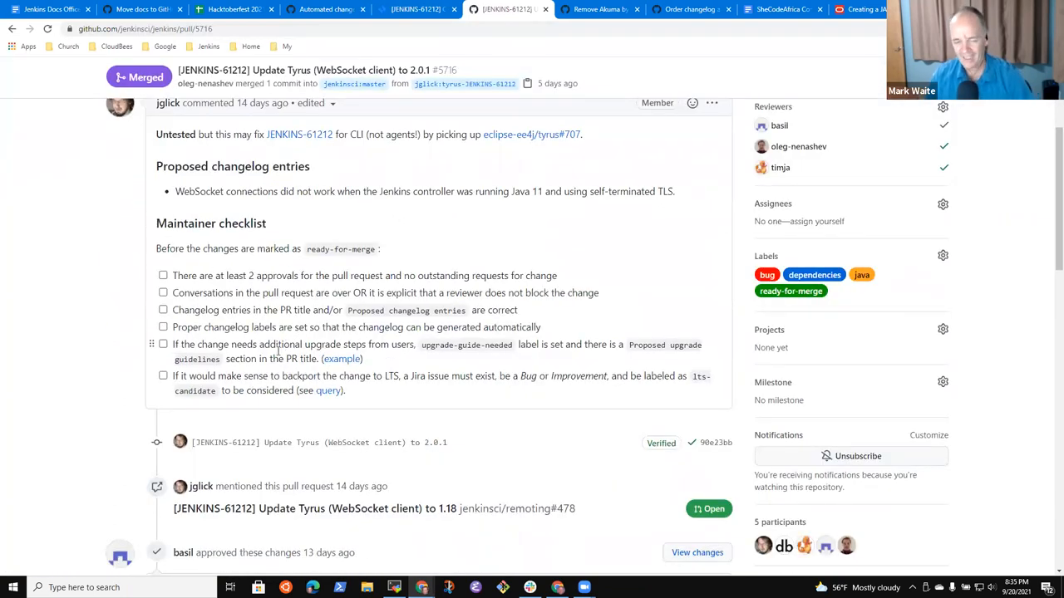
{"action": "left_click", "coordinate": [164, 275]}
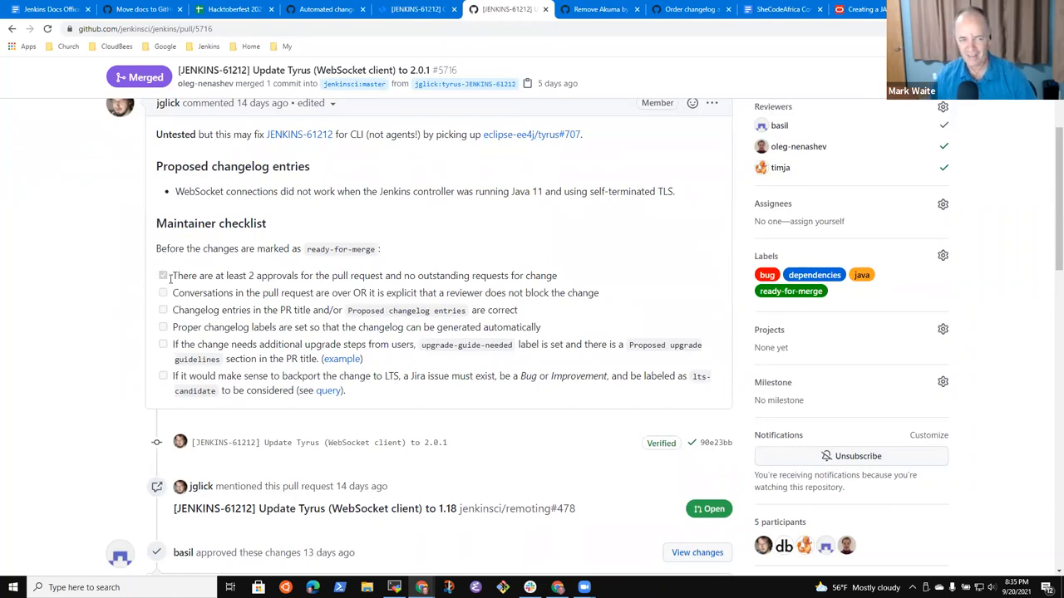
{"action": "left_click", "coordinate": [163, 275]}
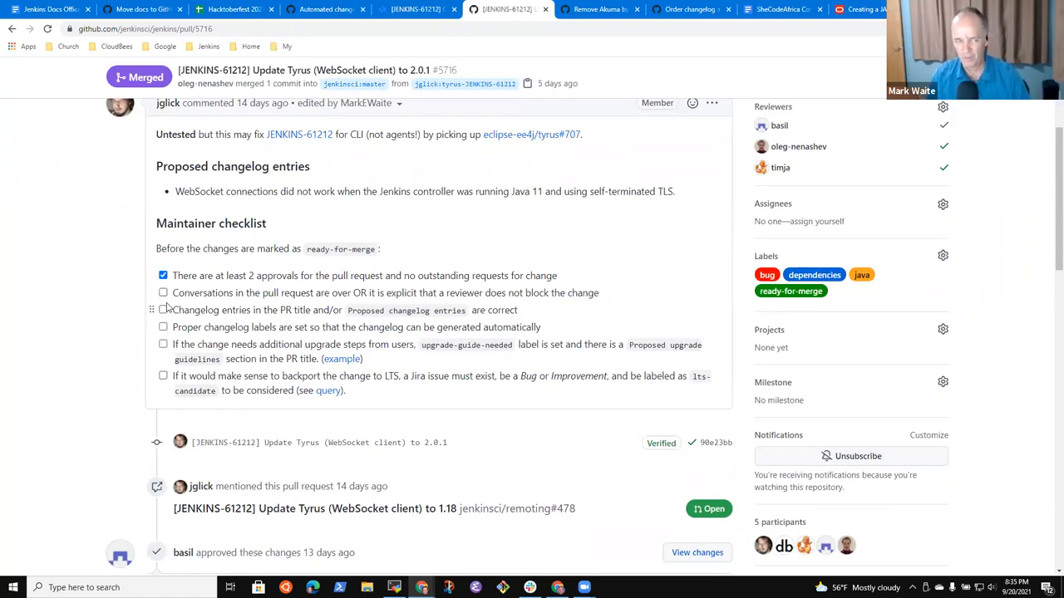
{"action": "left_click", "coordinate": [163, 292]}
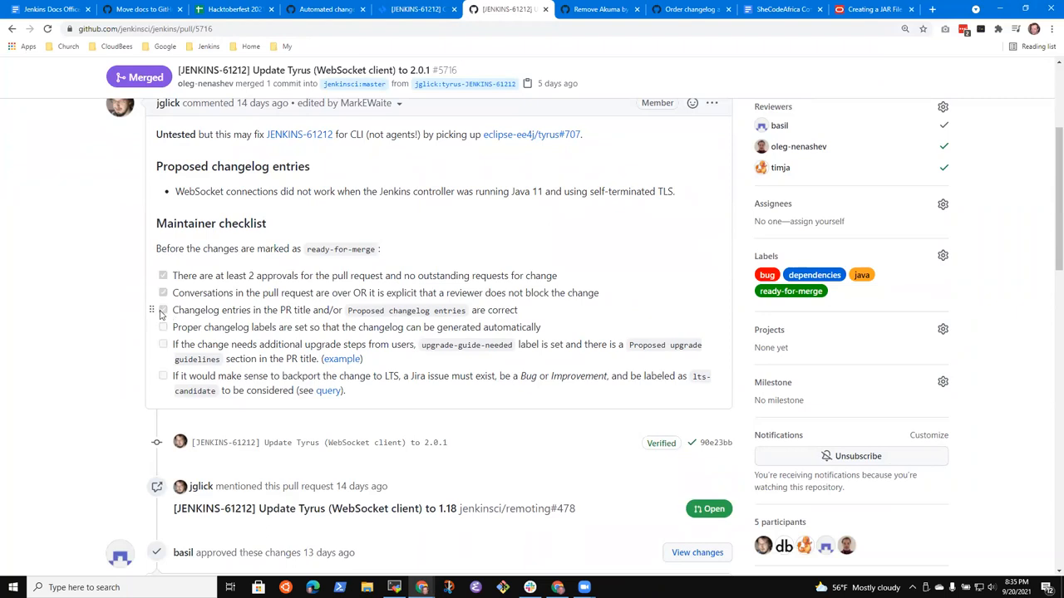
{"action": "left_click", "coordinate": [163, 310]}
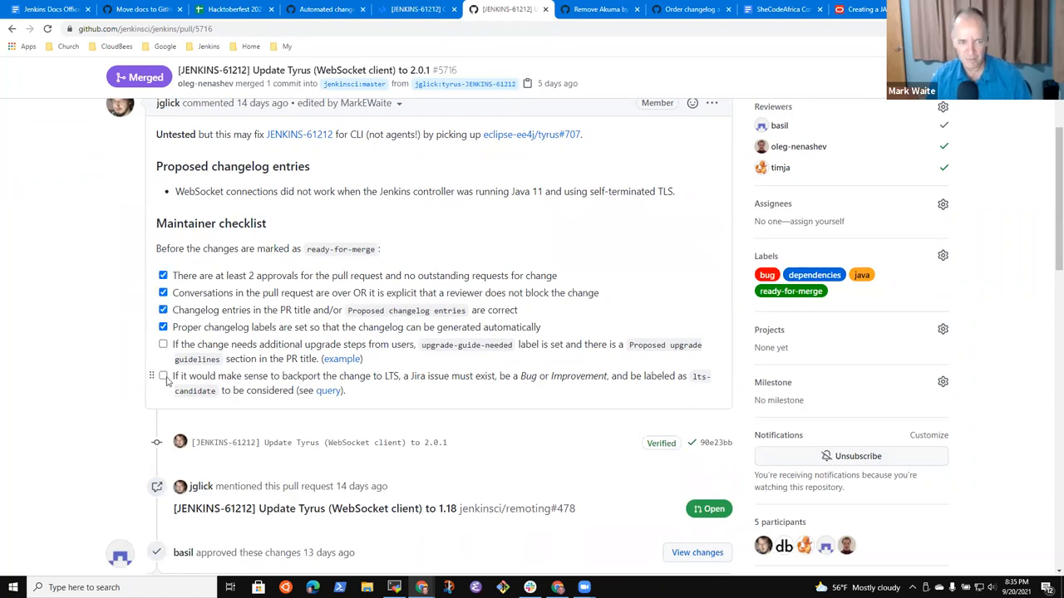
{"action": "left_click", "coordinate": [163, 375]}
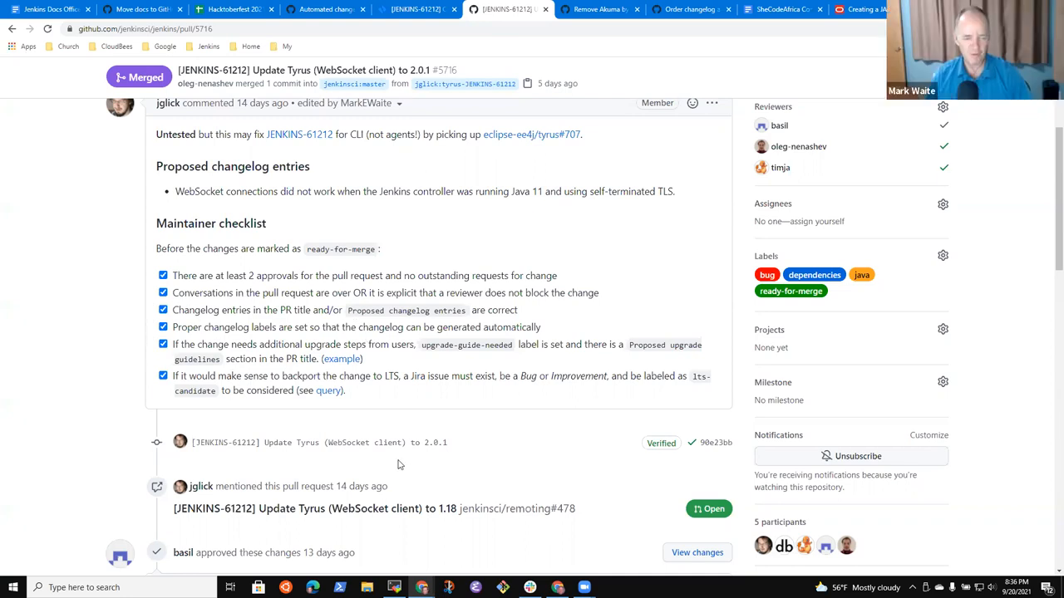
{"action": "mouse_move", "coordinate": [377, 430]}
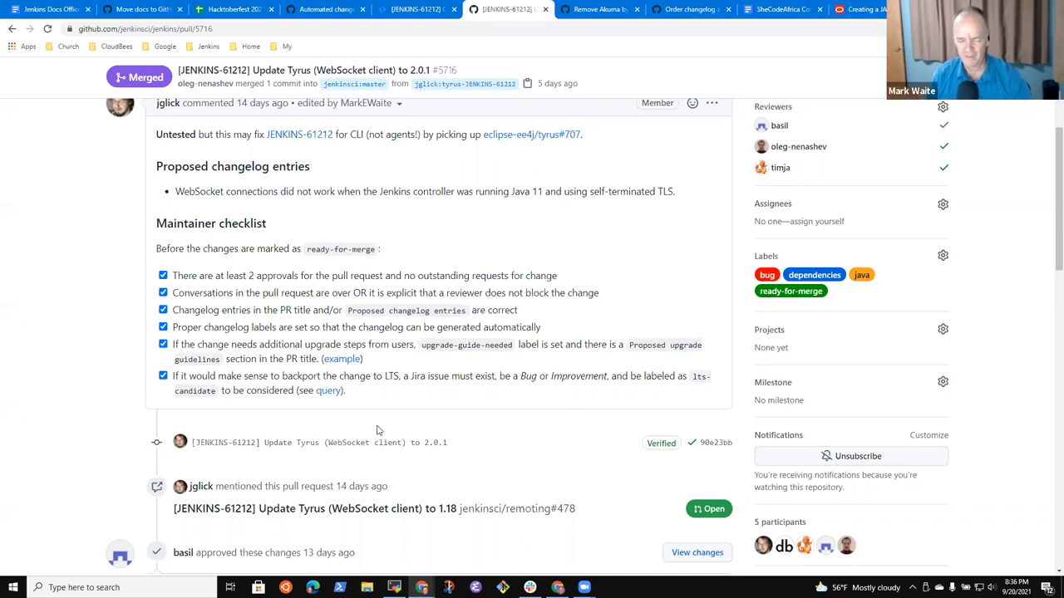
{"action": "scroll", "scroll_direction": "down", "scroll_amount": 3}
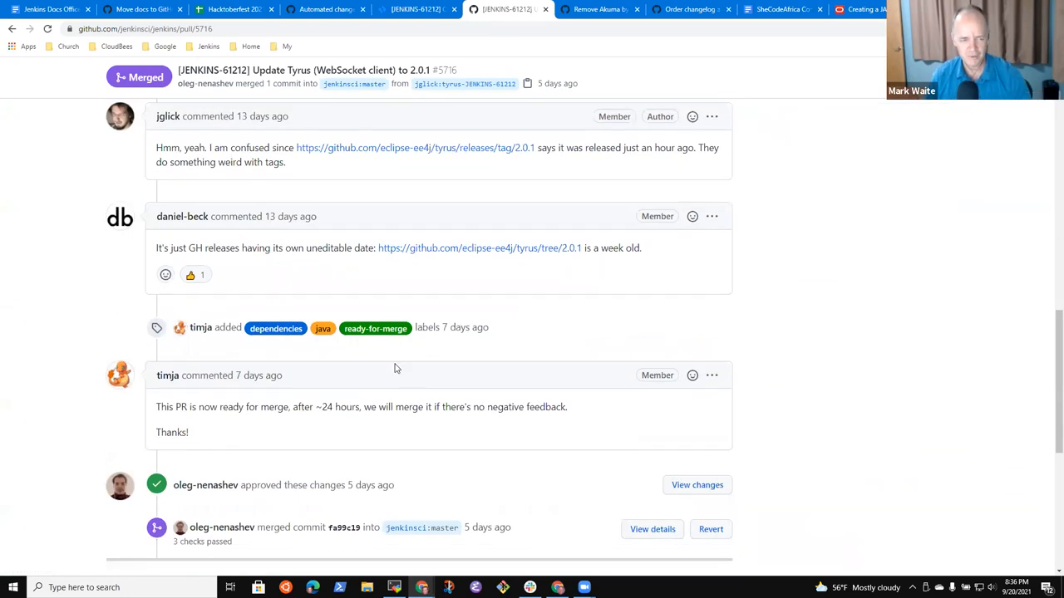
{"action": "scroll", "scroll_direction": "down", "scroll_amount": 3}
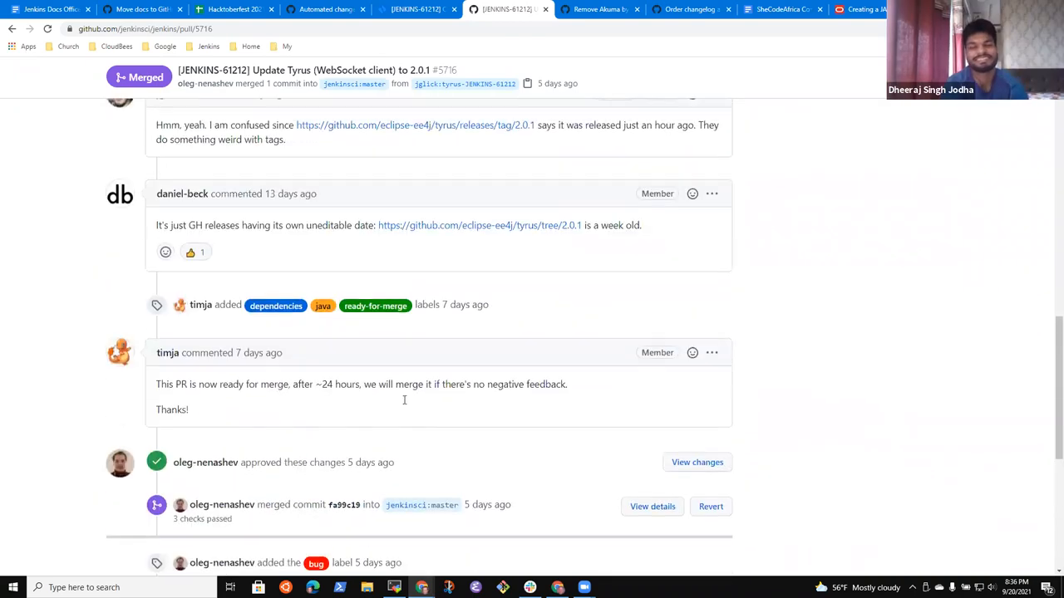
{"action": "scroll", "scroll_direction": "up", "scroll_amount": 3}
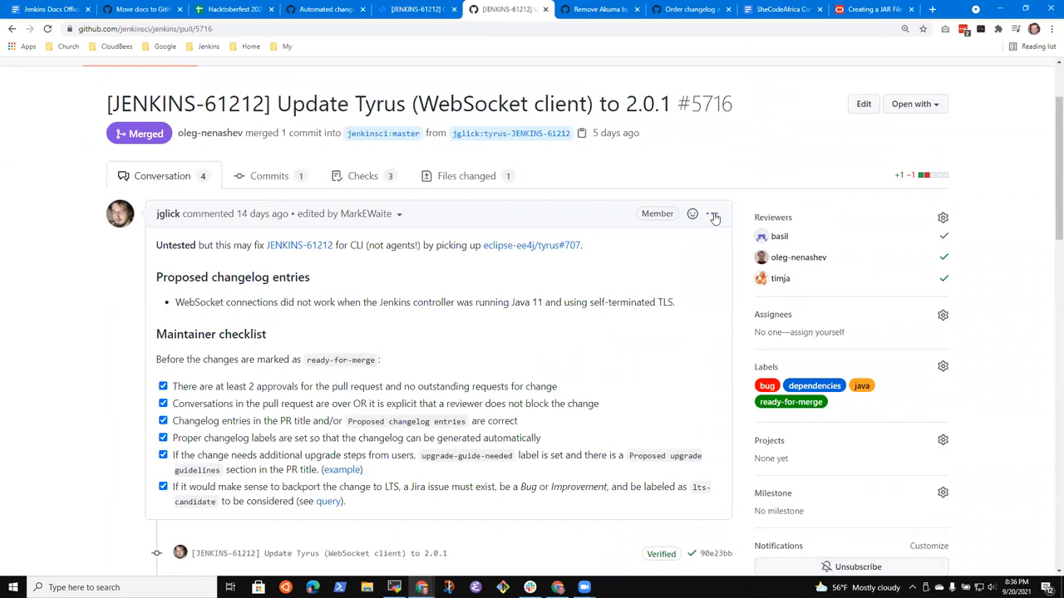
Edit #5716's description so the changelog says WebSocket now works with Java 11 and self-terminated TLS
{"action": "left_click", "coordinate": [712, 214]}
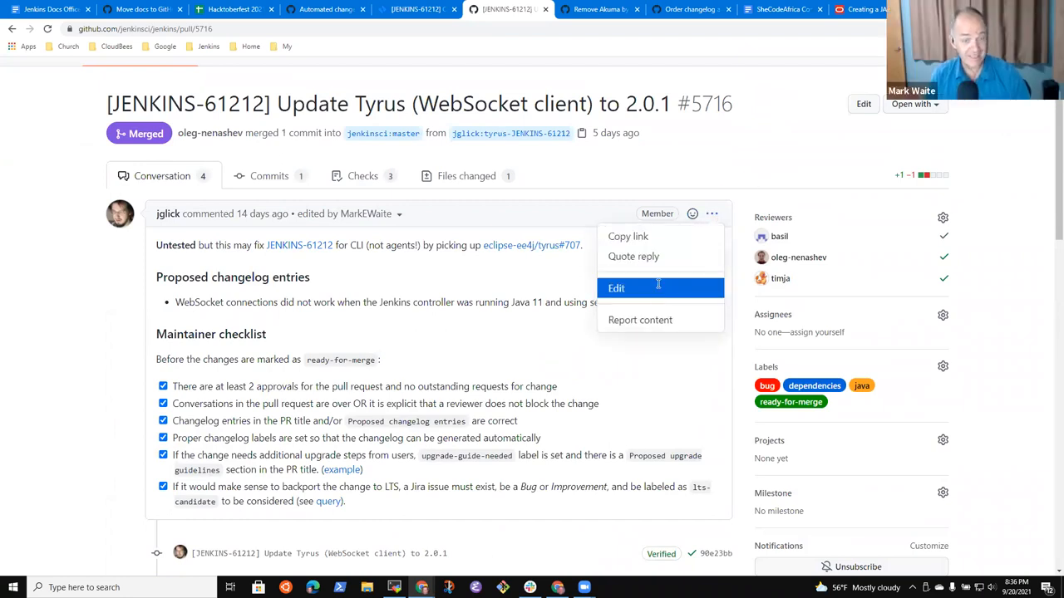
{"action": "left_click", "coordinate": [616, 287]}
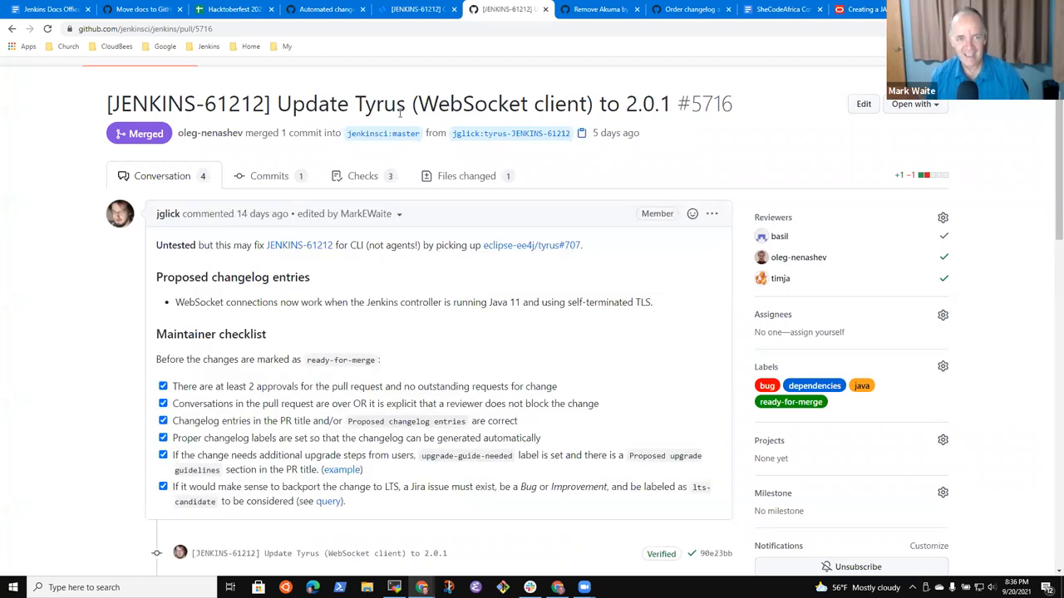
{"action": "left_click", "coordinate": [324, 9]}
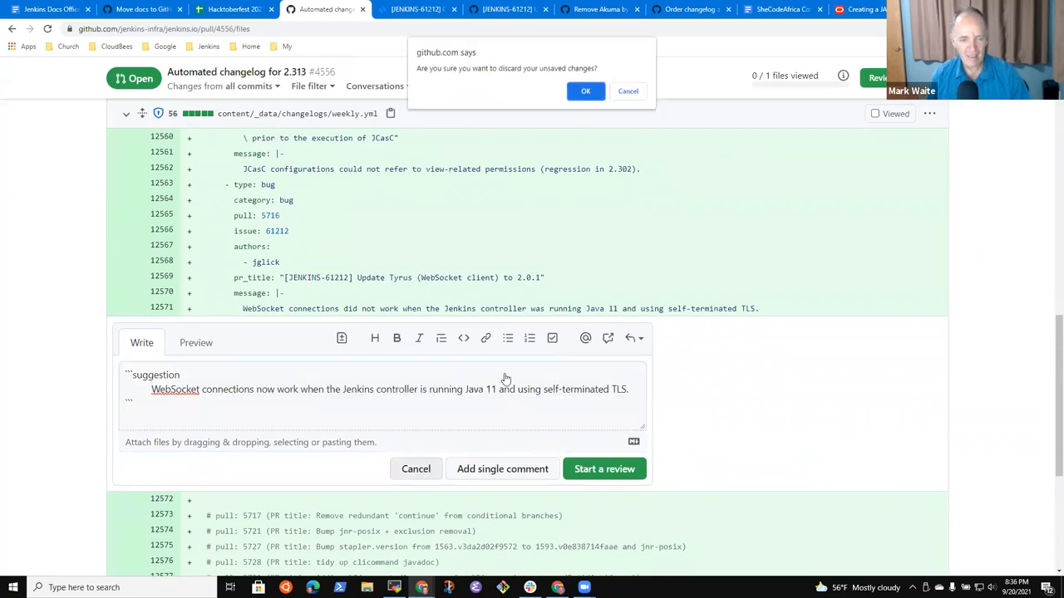
Discard the pending WebSocket suggestion on #4556 and review weekly.yml pull entries 5717–5741
{"action": "left_click", "coordinate": [585, 90]}
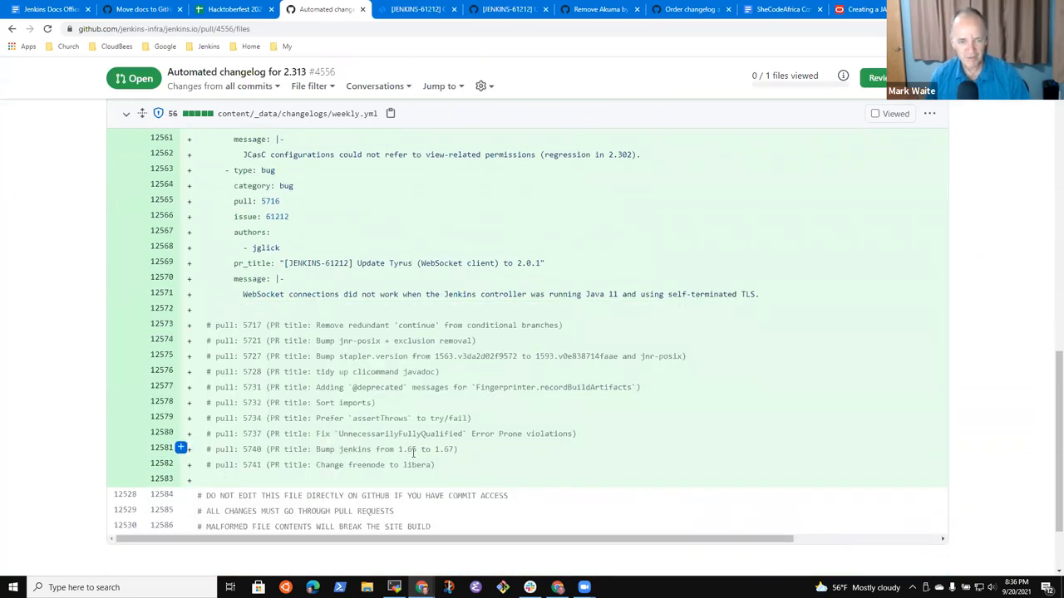
{"action": "scroll", "scroll_direction": "down", "scroll_amount": 3}
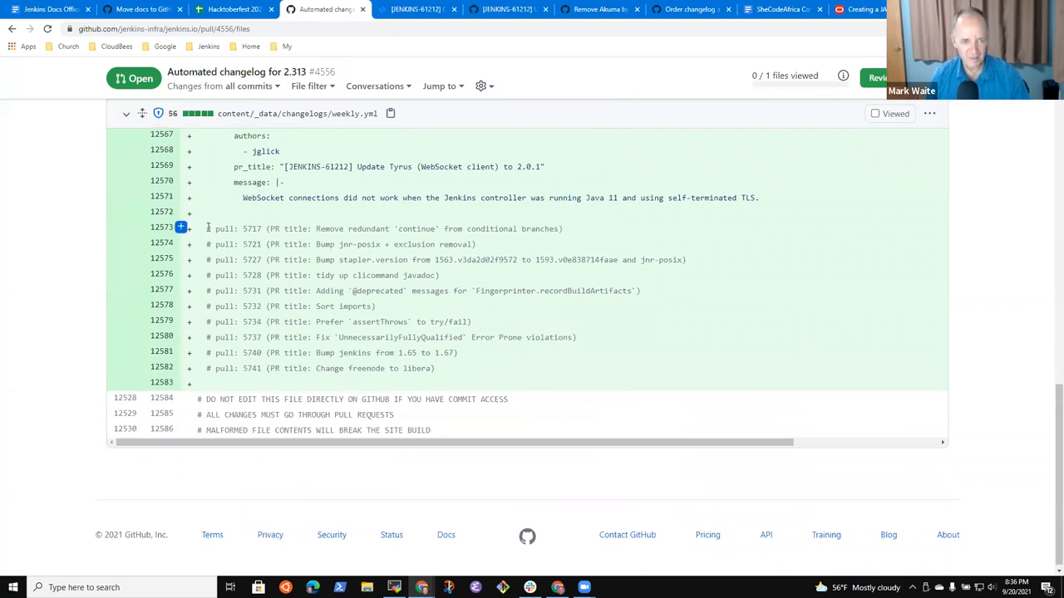
{"action": "mouse_move", "coordinate": [383, 255]}
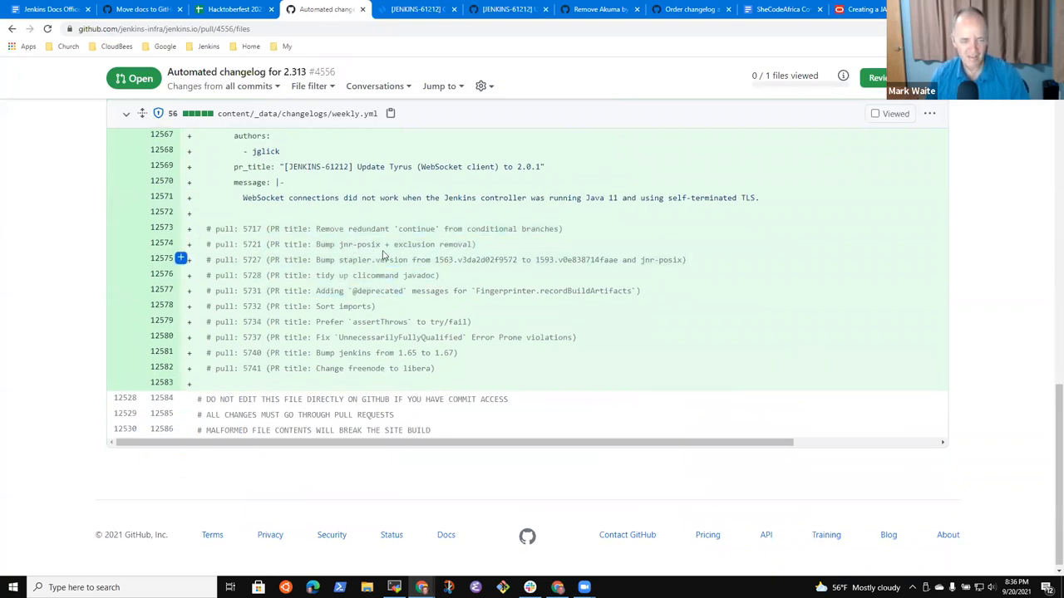
{"action": "mouse_move", "coordinate": [622, 281]}
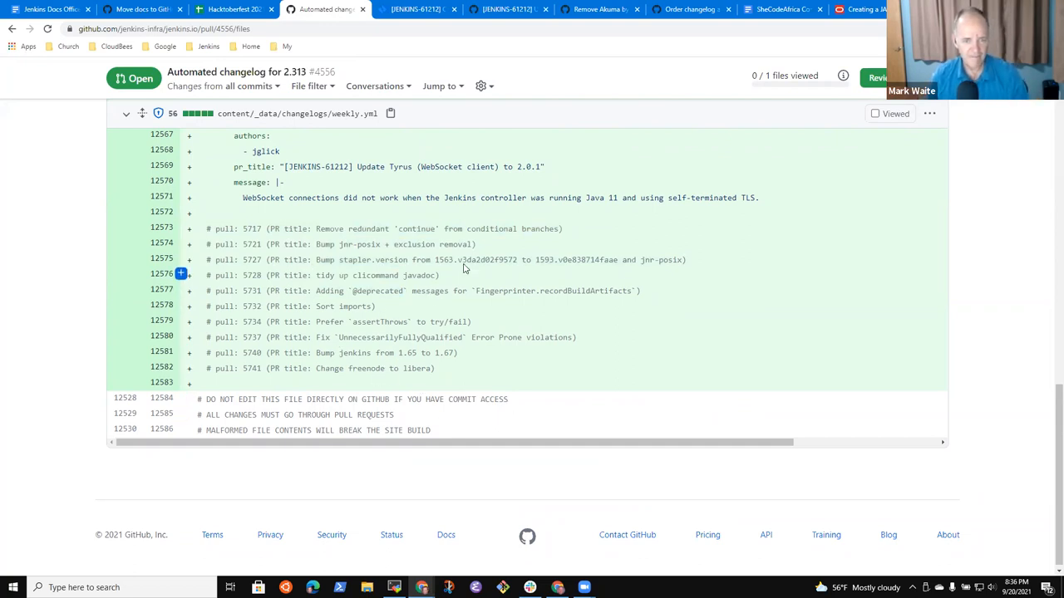
{"action": "mouse_move", "coordinate": [327, 258]}
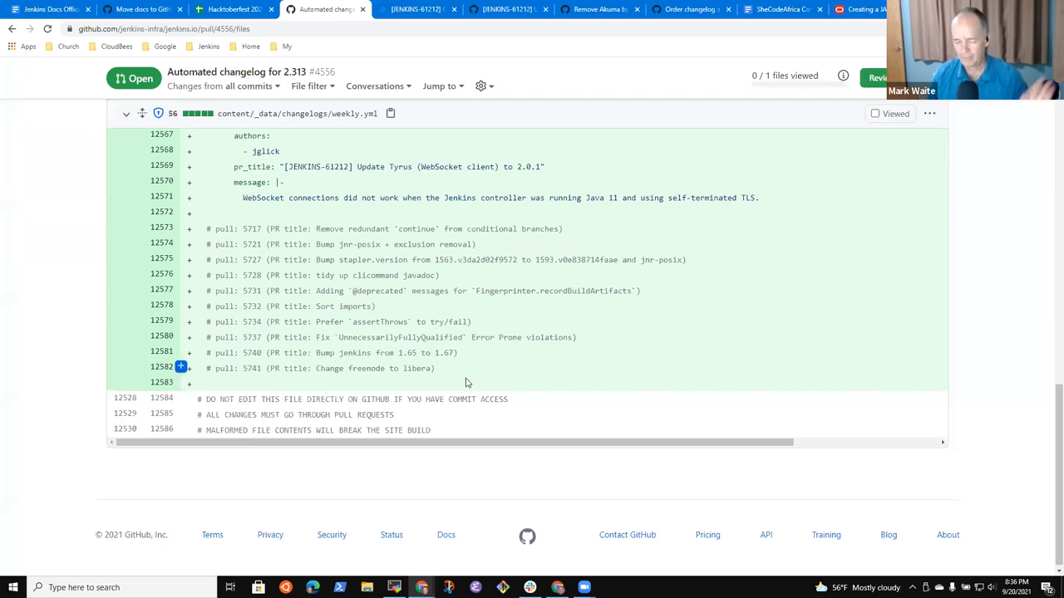
{"action": "scroll", "scroll_direction": "down", "scroll_amount": 3}
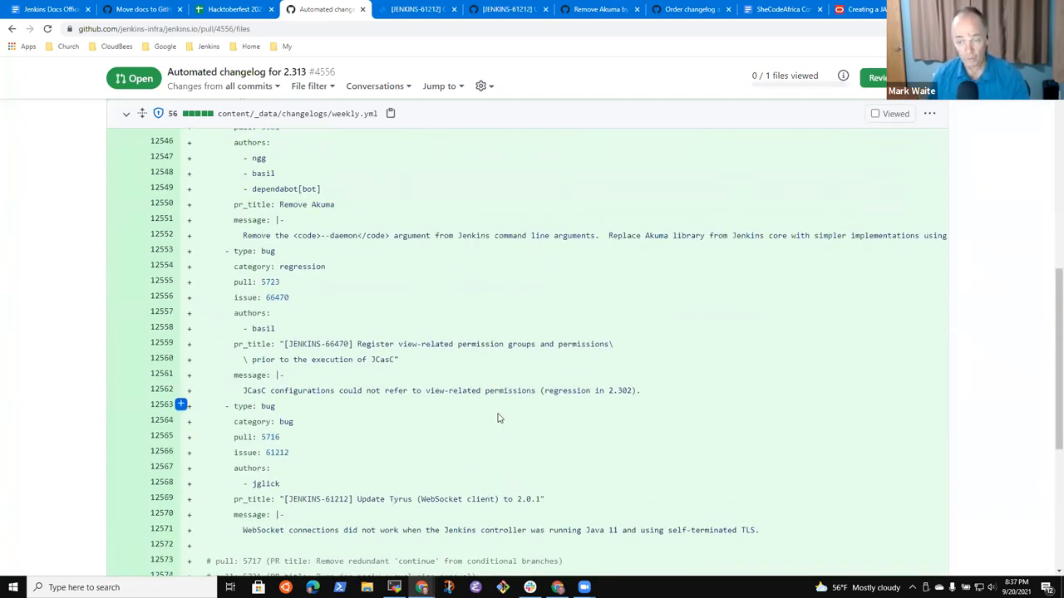
{"action": "scroll", "scroll_direction": "down", "scroll_amount": 3}
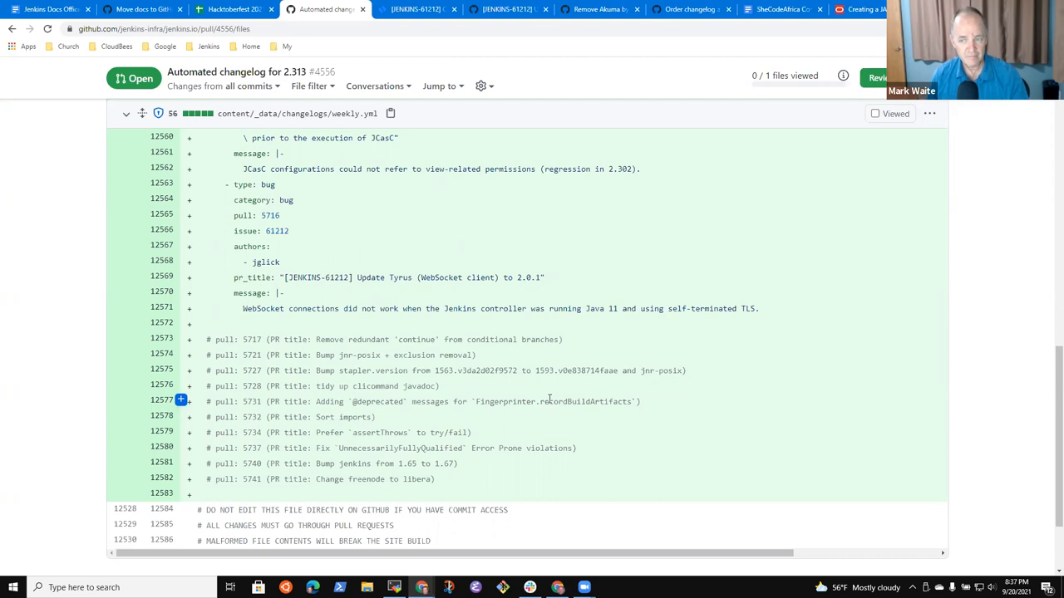
{"action": "mouse_move", "coordinate": [510, 316]}
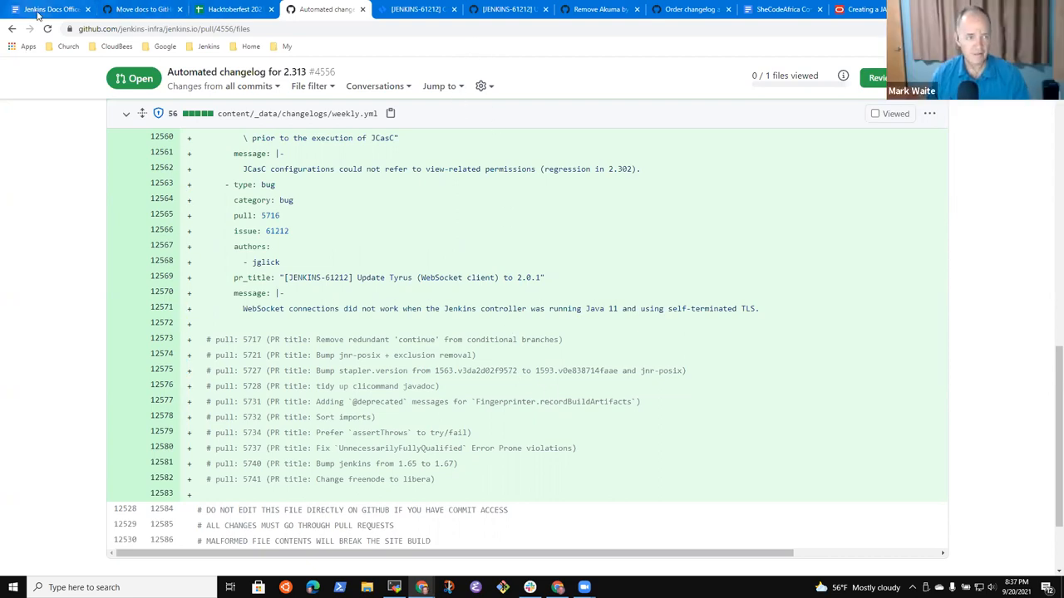
Edit the text of the changelog review item in the Jenkins Docs Office Hours notes
{"action": "left_click", "coordinate": [50, 9]}
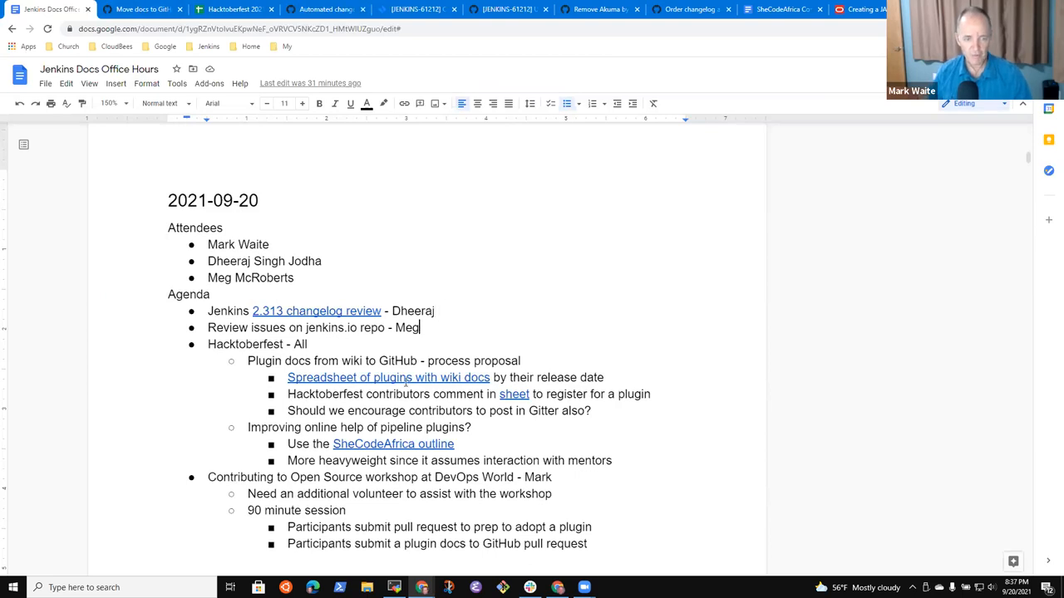
{"action": "type", "text": "DSo"}
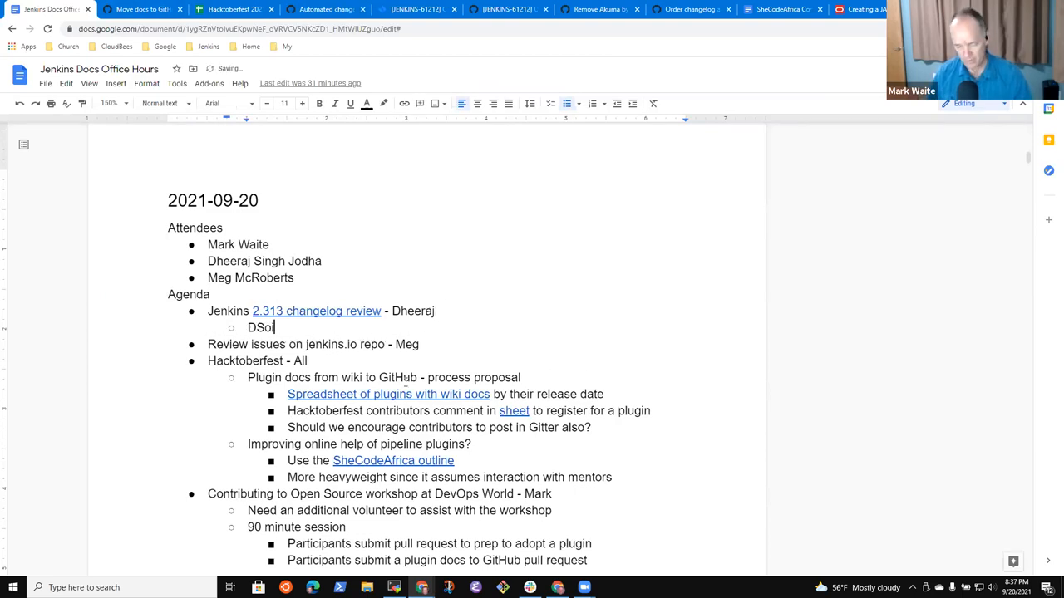
{"action": "type", "text": "Done, udpa"}
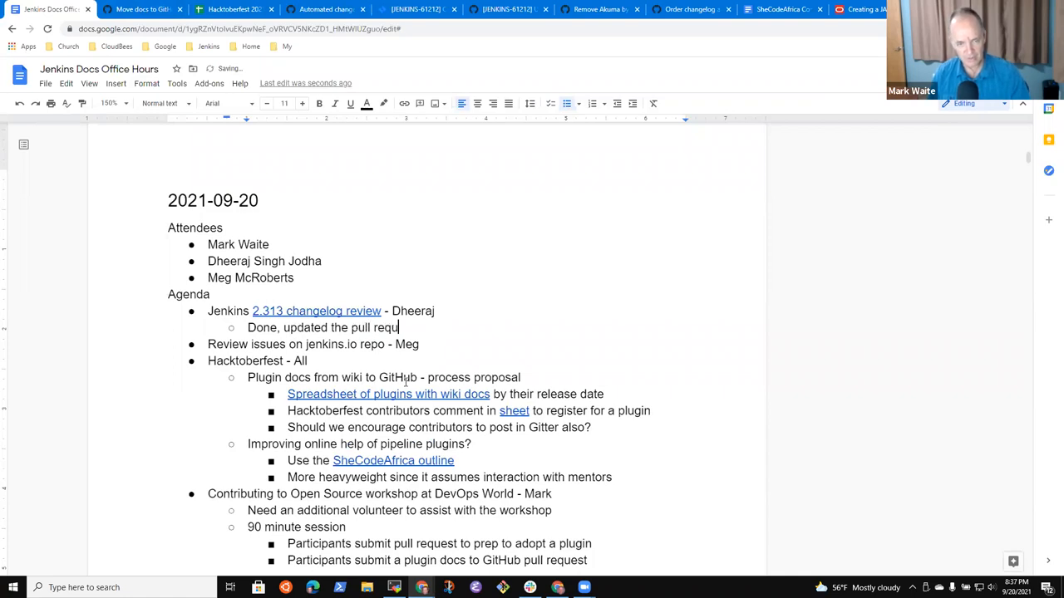
{"action": "type", "text": "est descrioptions to"}
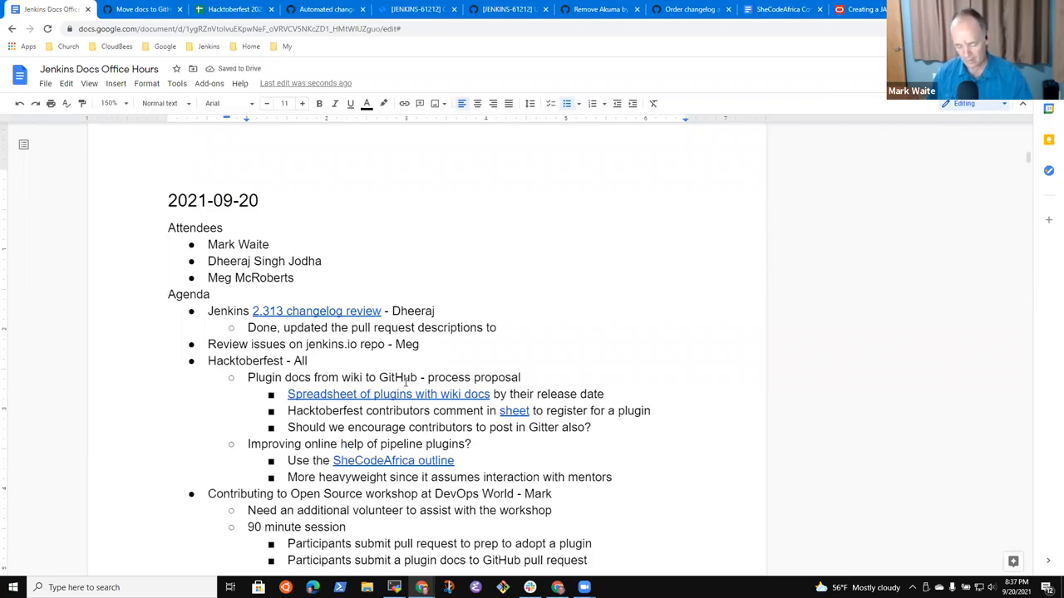
{"action": "type", "text": "be"}
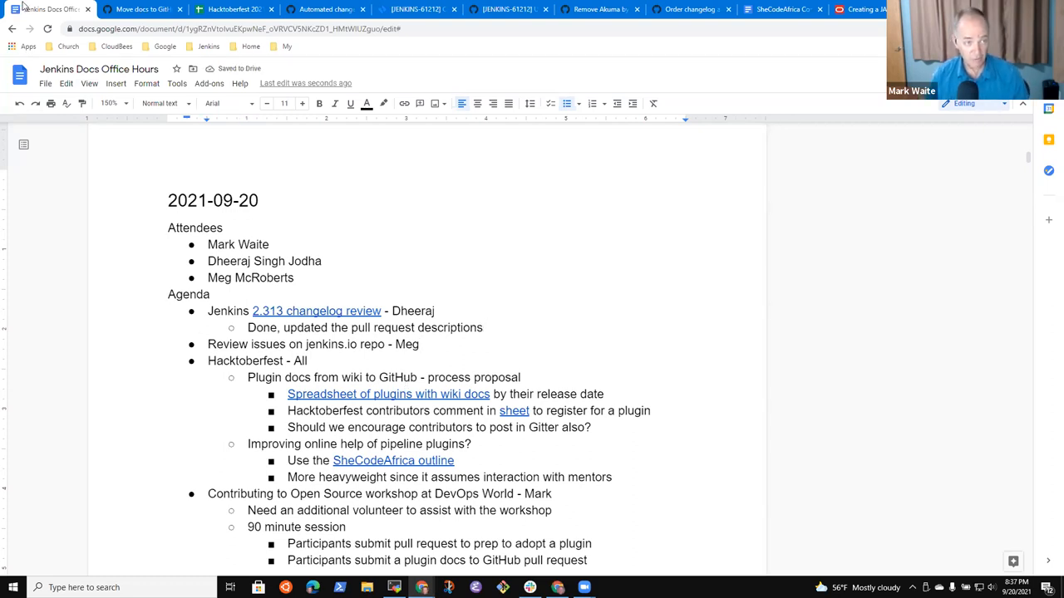
{"action": "right_click", "coordinate": [45, 9]}
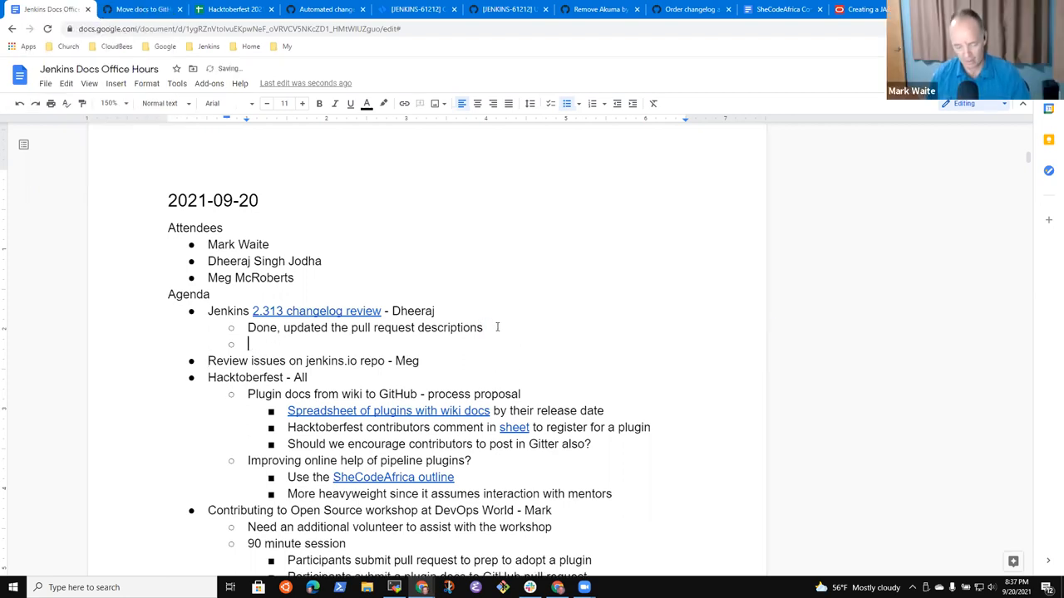
Make the sub-item read 'Logged ordering issue (developer and internal should be after everything else)'
{"action": "type", "text": "Recorded ordering issue"}
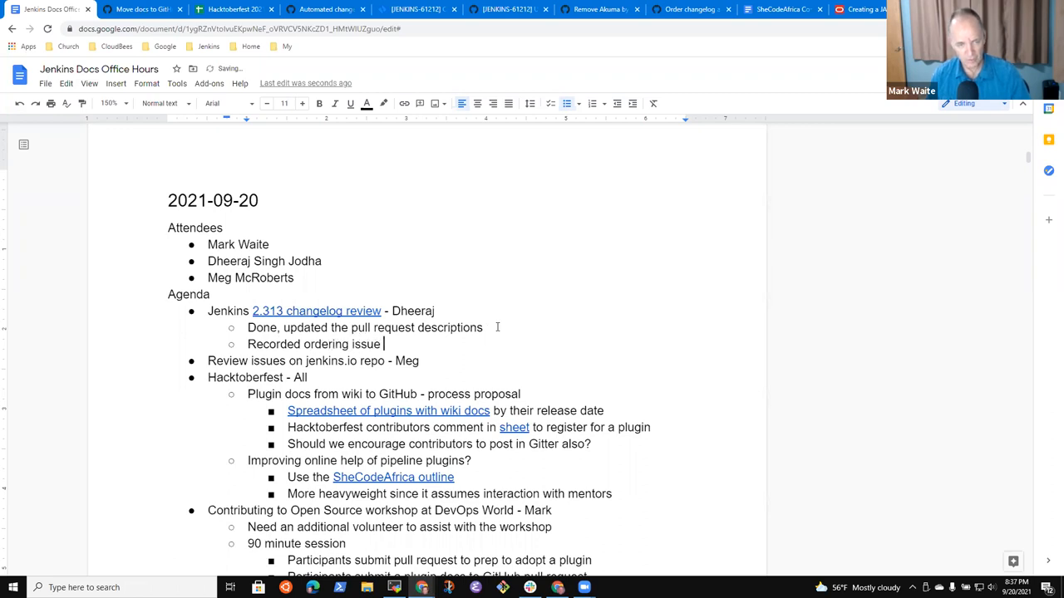
{"action": "type", "text": "(d"}
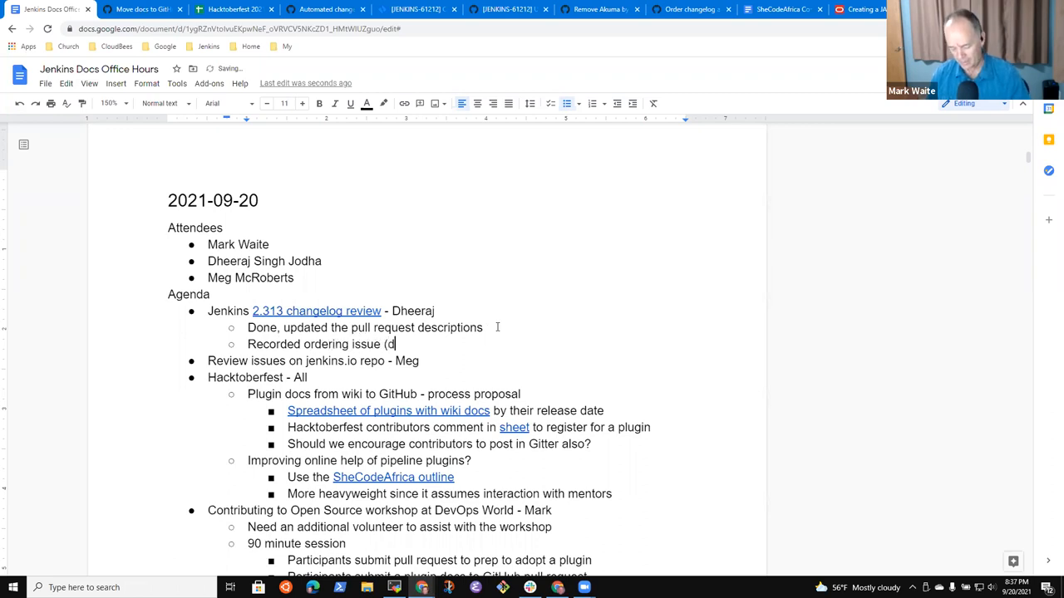
{"action": "type", "text": "eveloper and internal after"}
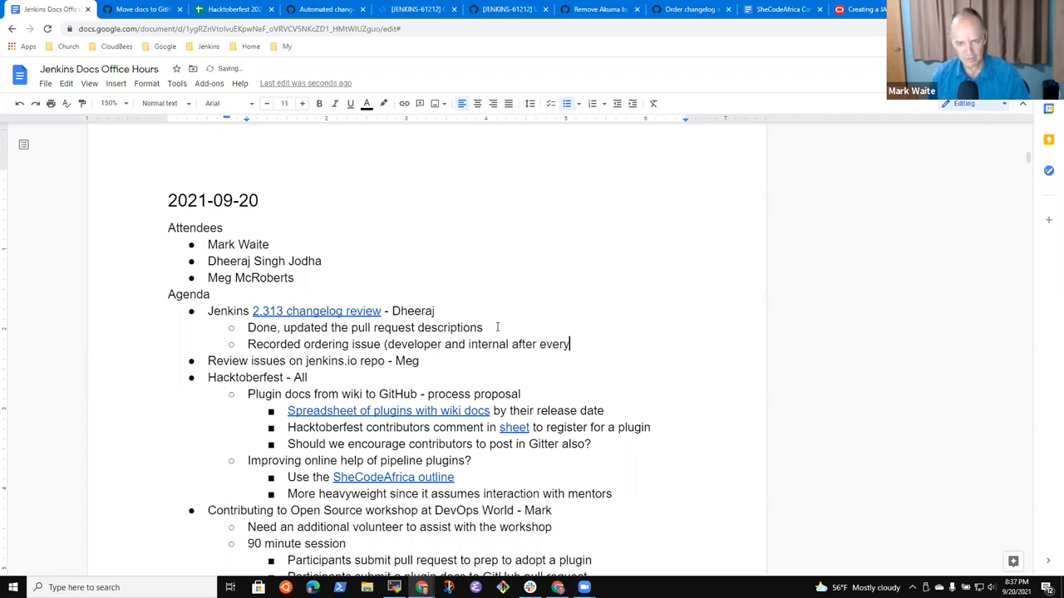
{"action": "type", "text": "everything else"}
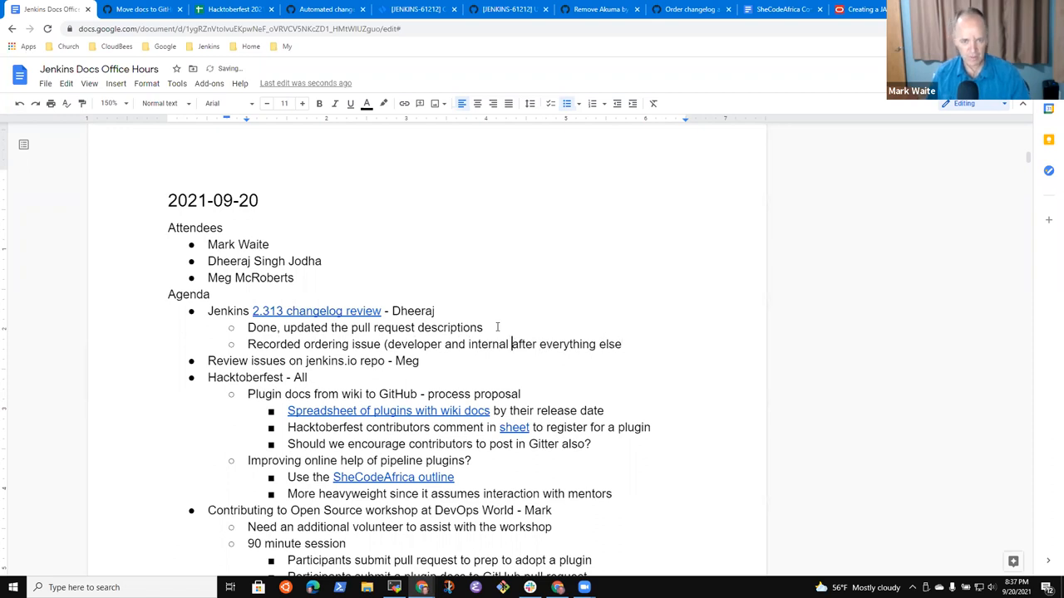
{"action": "type", "text": "should be"}
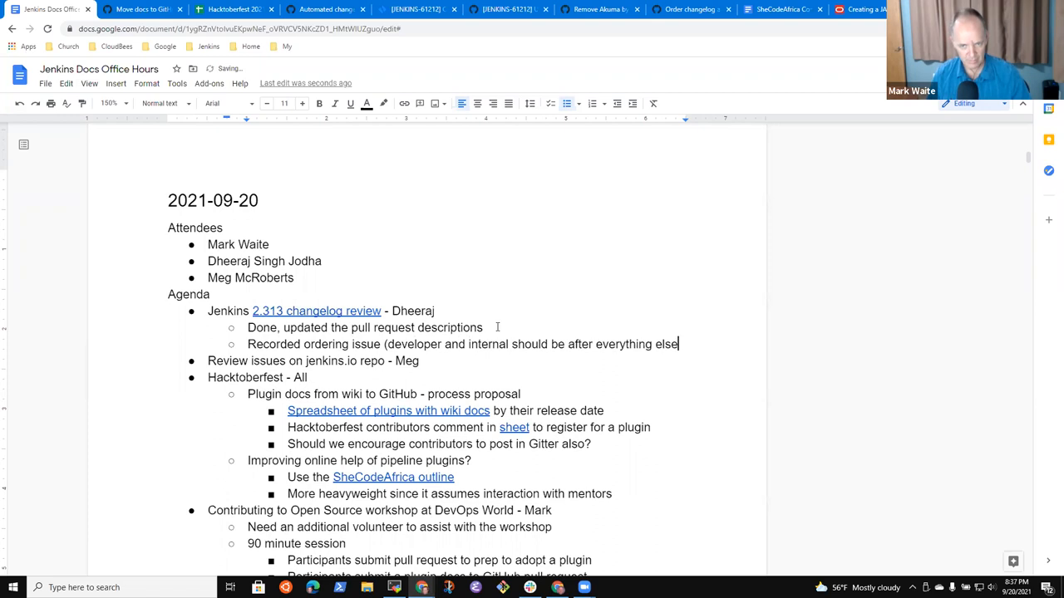
{"action": "type", "text": ")"}
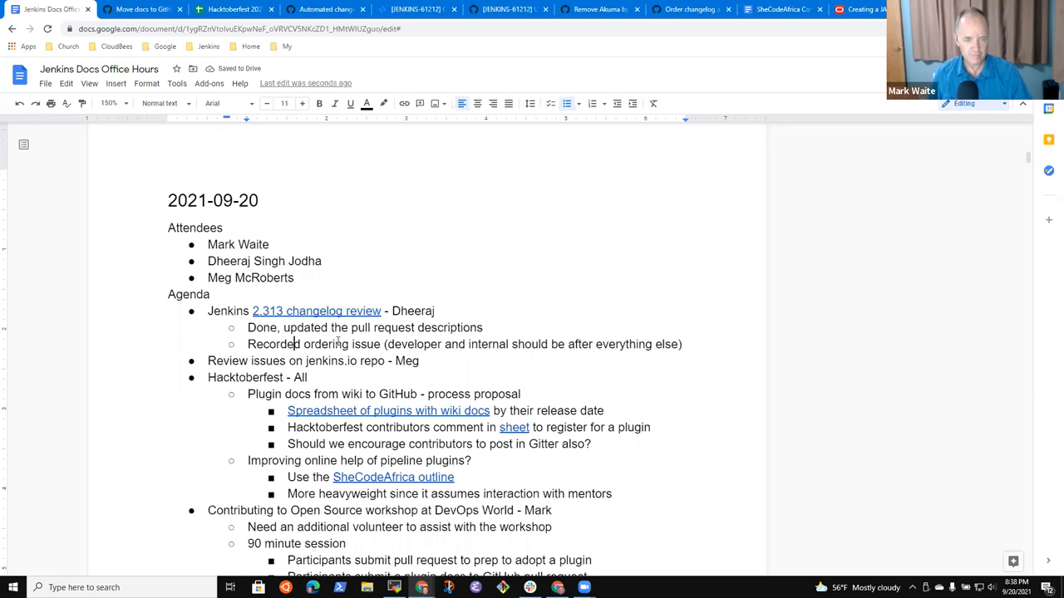
{"action": "key", "text": "Backspace"}
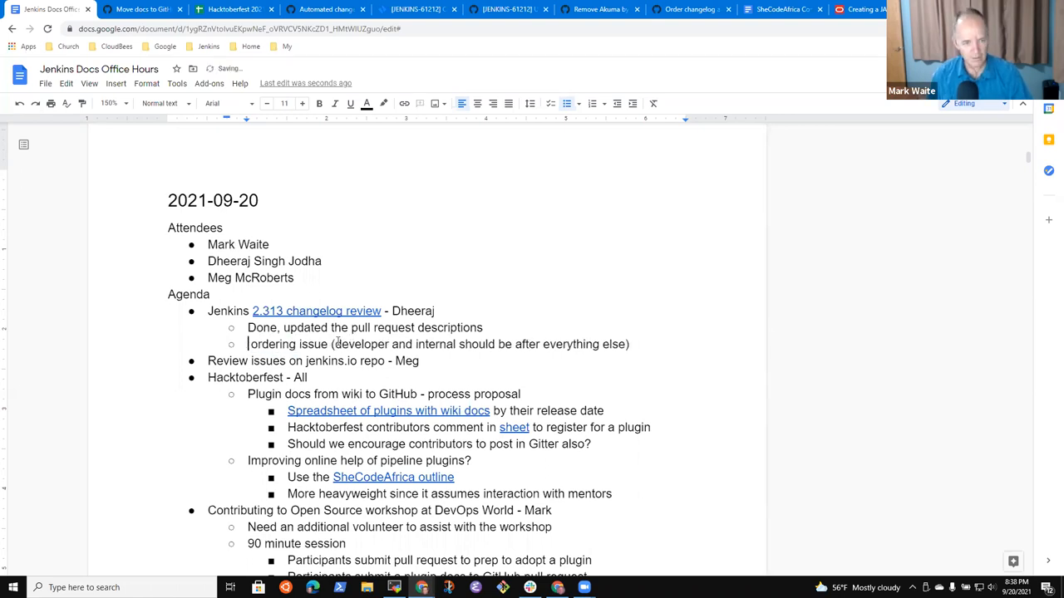
{"action": "type", "text": "Lo"}
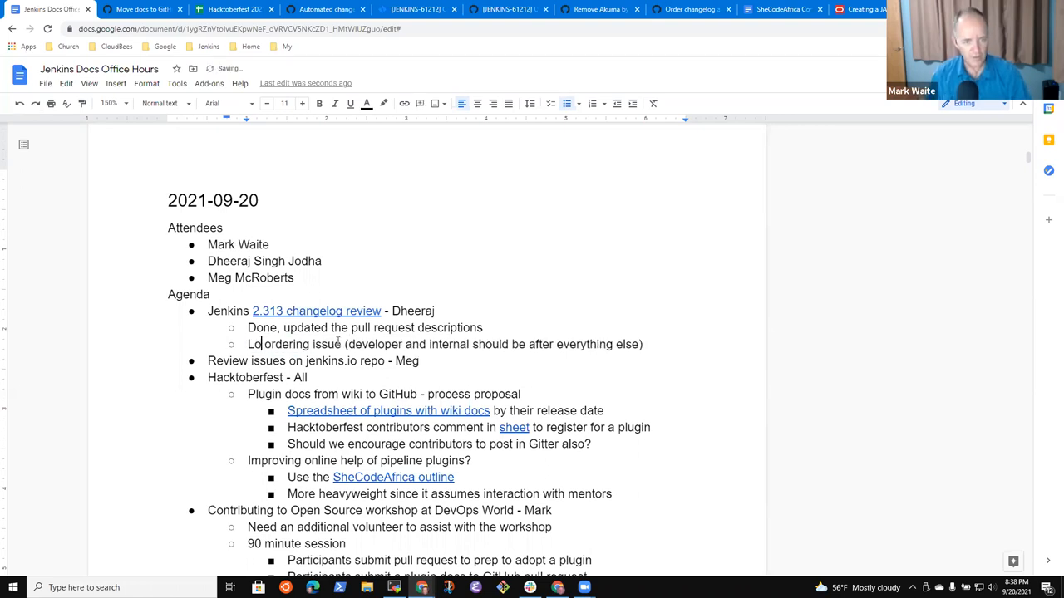
{"action": "type", "text": "ged"}
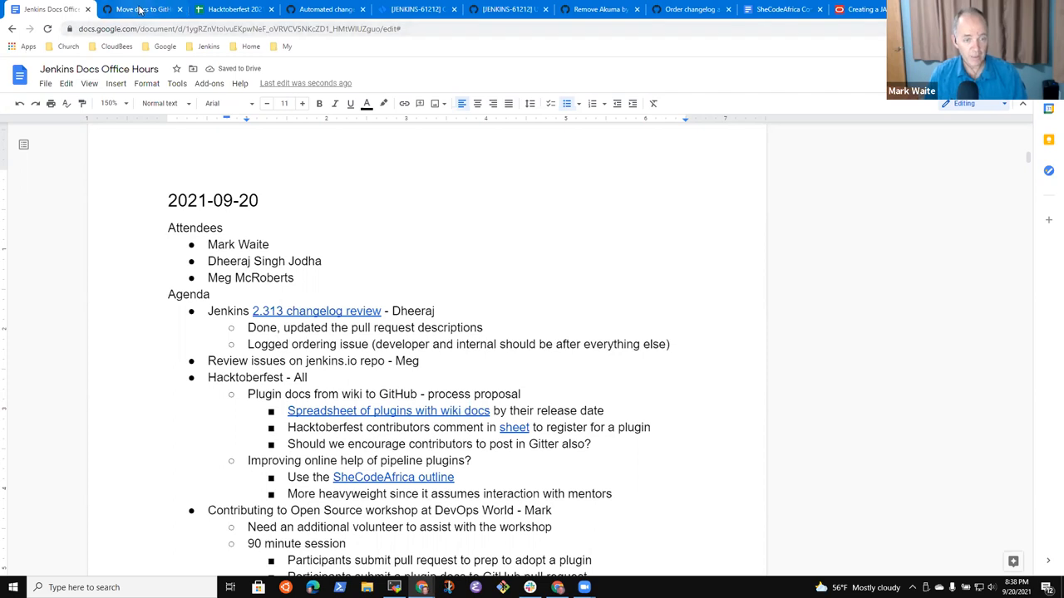
Open the jenkins.io repository issues from the Jenkins bookmarks folder
{"action": "left_click", "coordinate": [141, 9]}
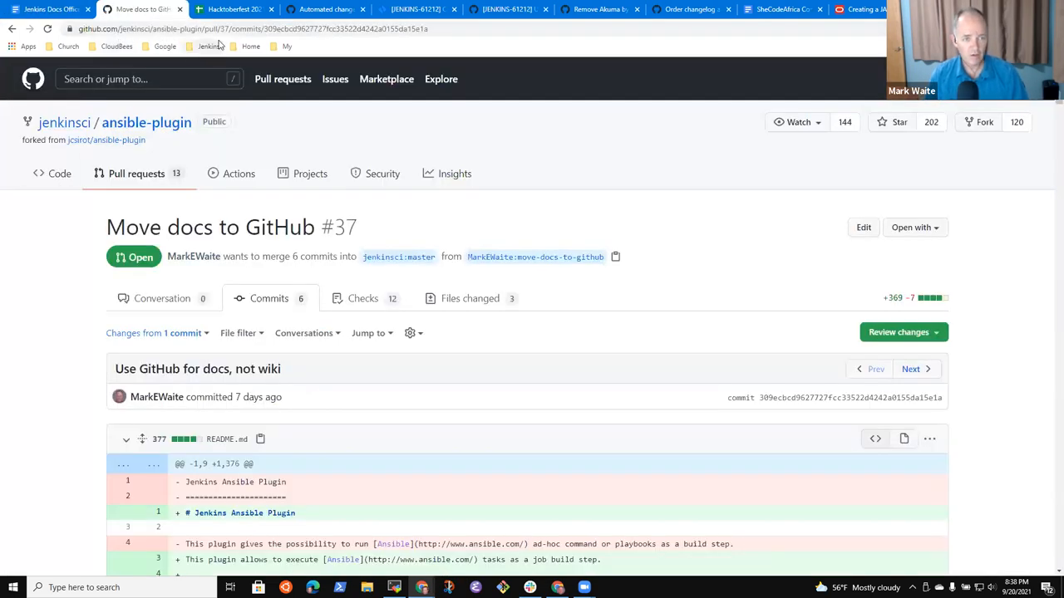
{"action": "left_click", "coordinate": [208, 45]}
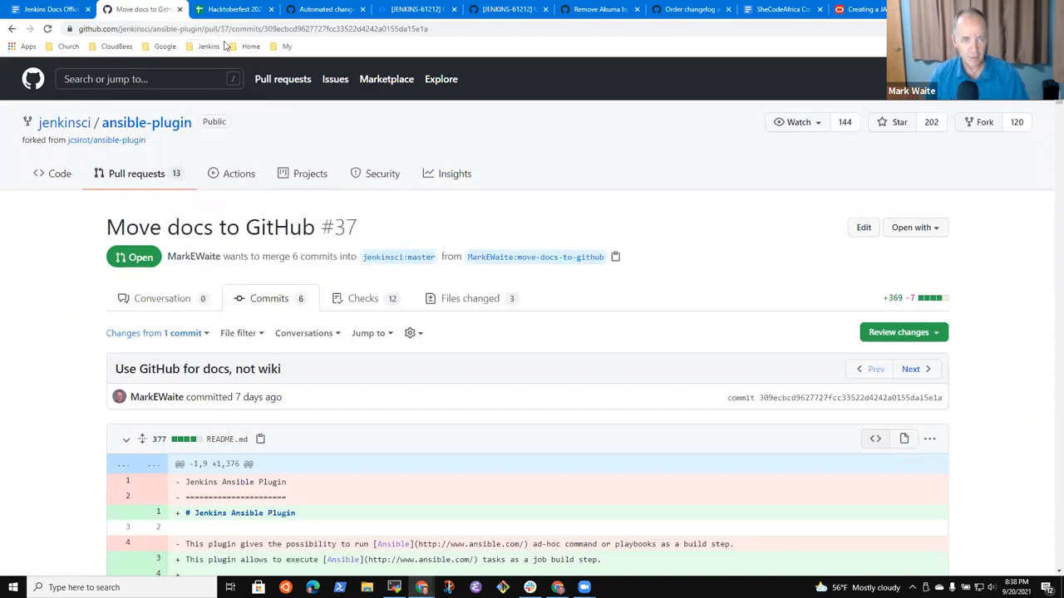
{"action": "left_click", "coordinate": [209, 46]}
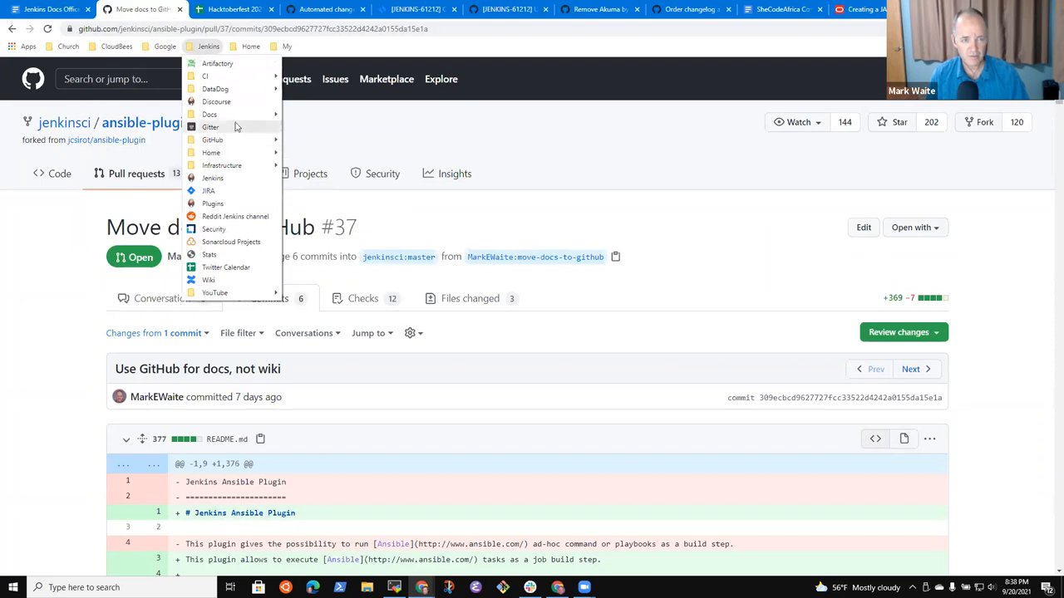
{"action": "left_click", "coordinate": [210, 126]}
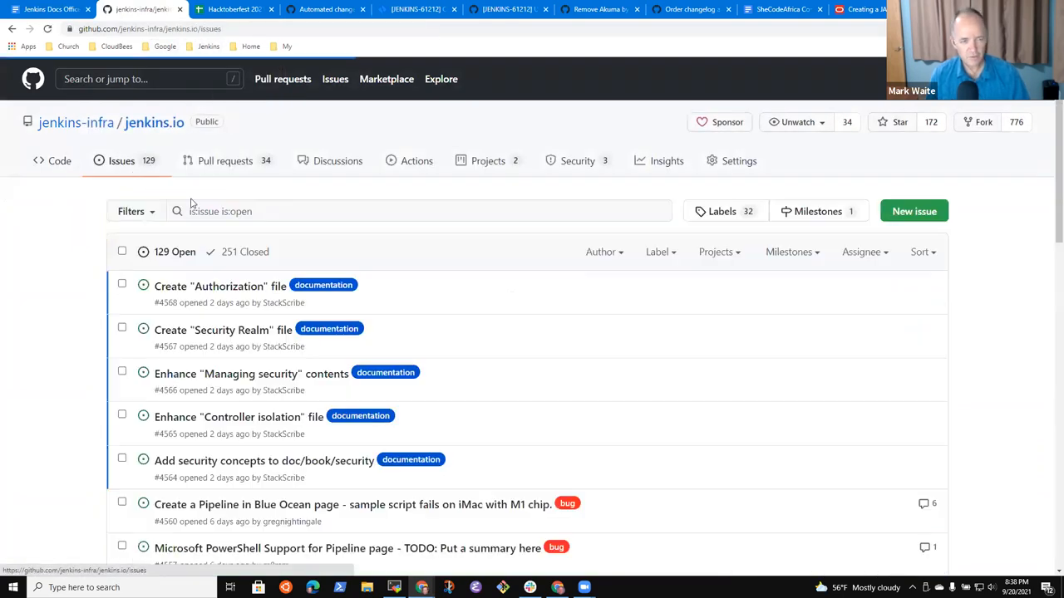
Start an Author filter on the issues, typing 'stackscribe'
{"action": "left_click", "coordinate": [601, 252]}
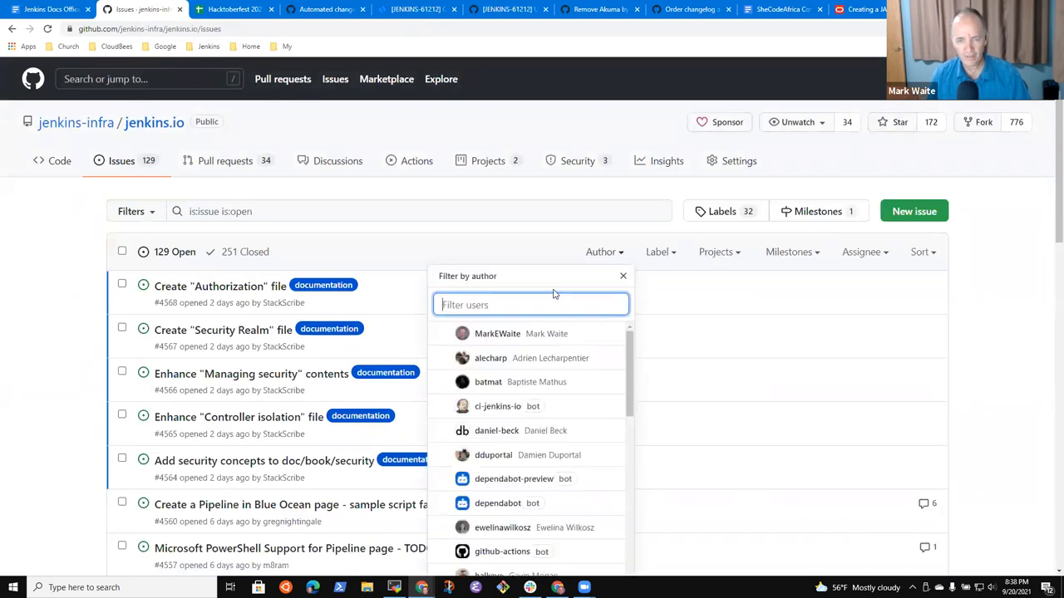
{"action": "type", "text": "stackscriub"}
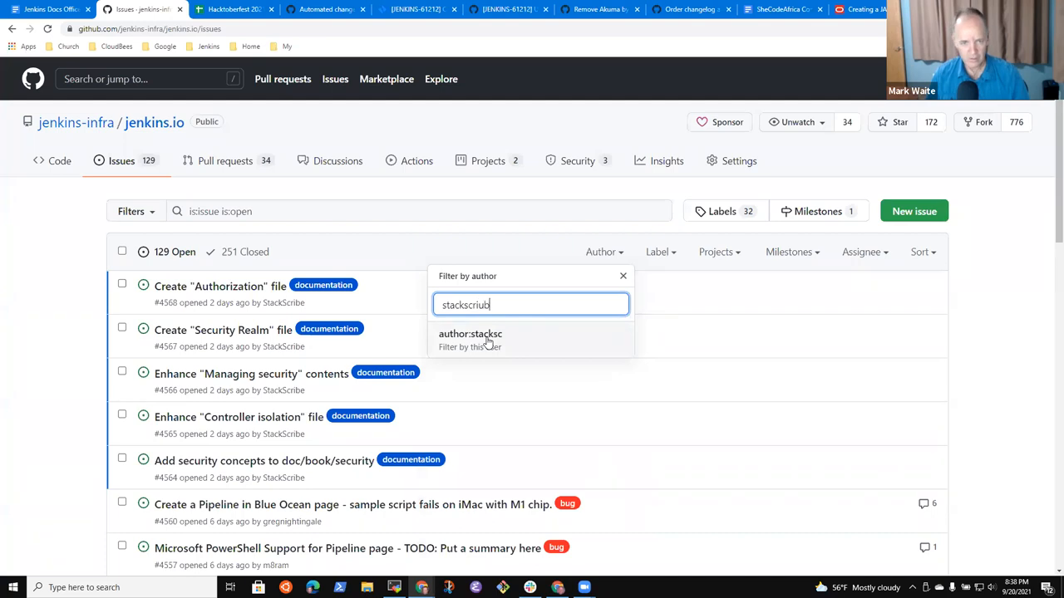
{"action": "key", "text": "Backspace"}
{"action": "type", "text": "e"}
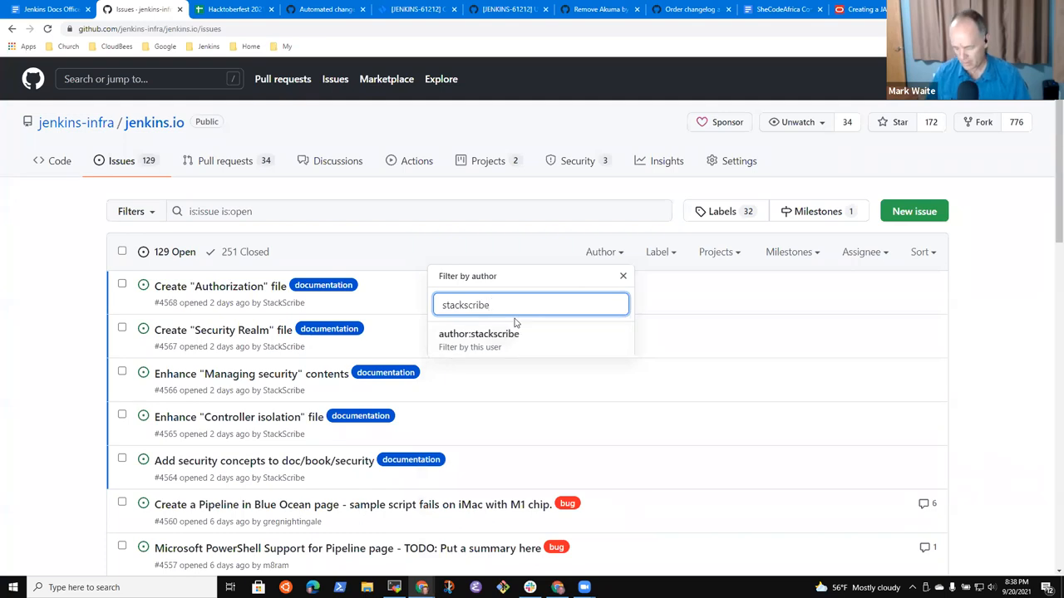
Filter to author:stackscribe and read the Authorization, Managing security and security concepts issues
{"action": "left_click", "coordinate": [478, 333]}
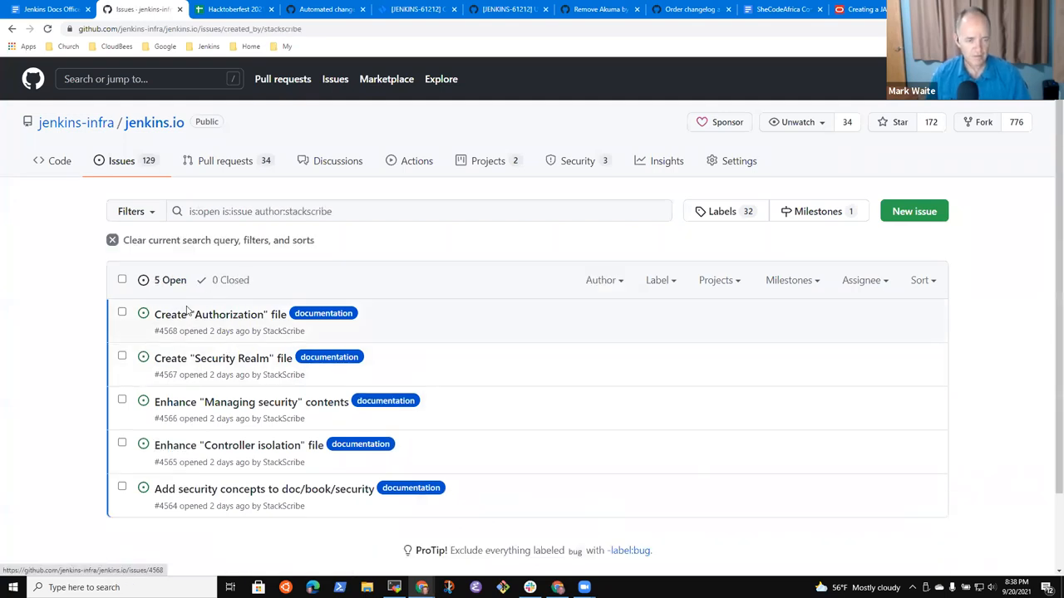
{"action": "mouse_move", "coordinate": [221, 314]}
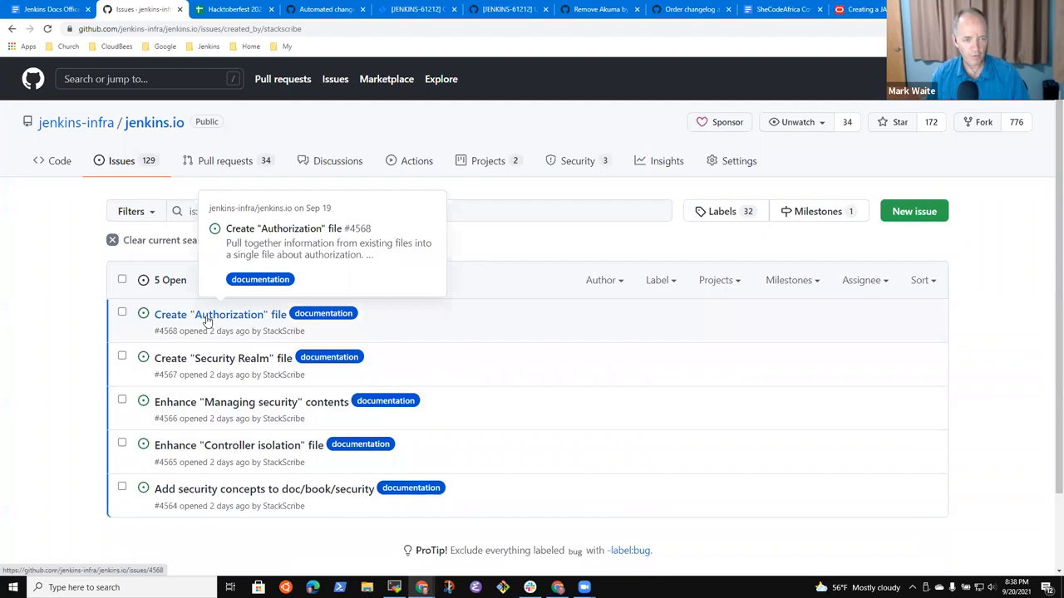
{"action": "left_click", "coordinate": [219, 314]}
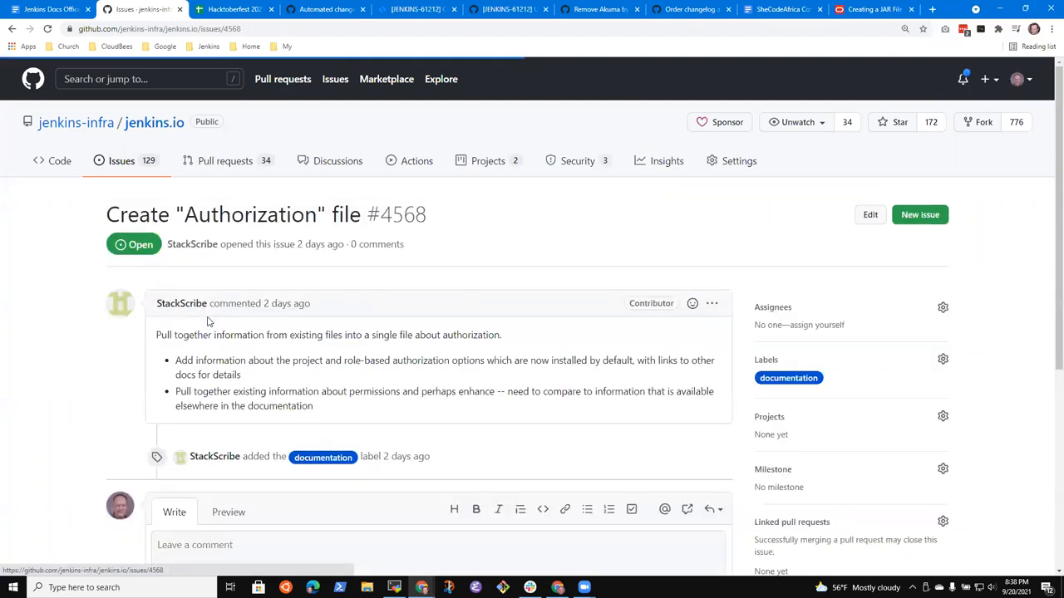
{"action": "mouse_move", "coordinate": [360, 377]}
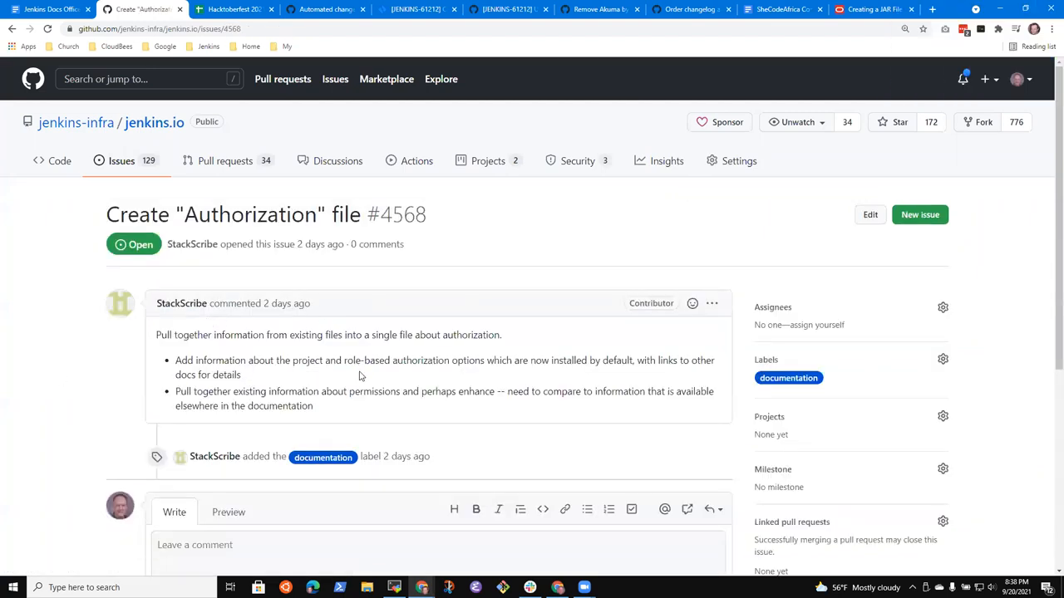
{"action": "mouse_move", "coordinate": [382, 385]}
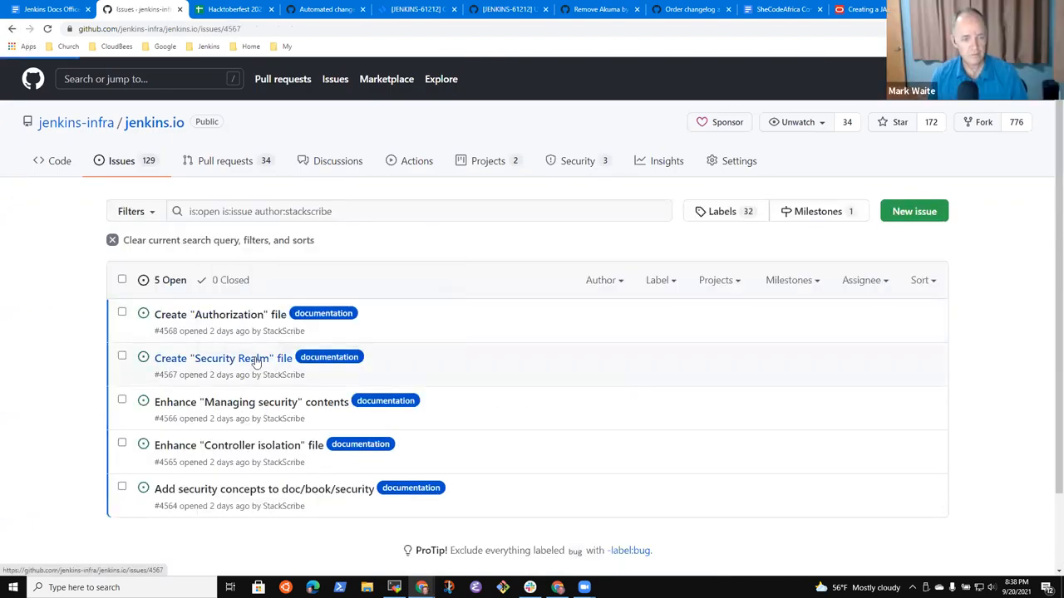
{"action": "left_click", "coordinate": [223, 358]}
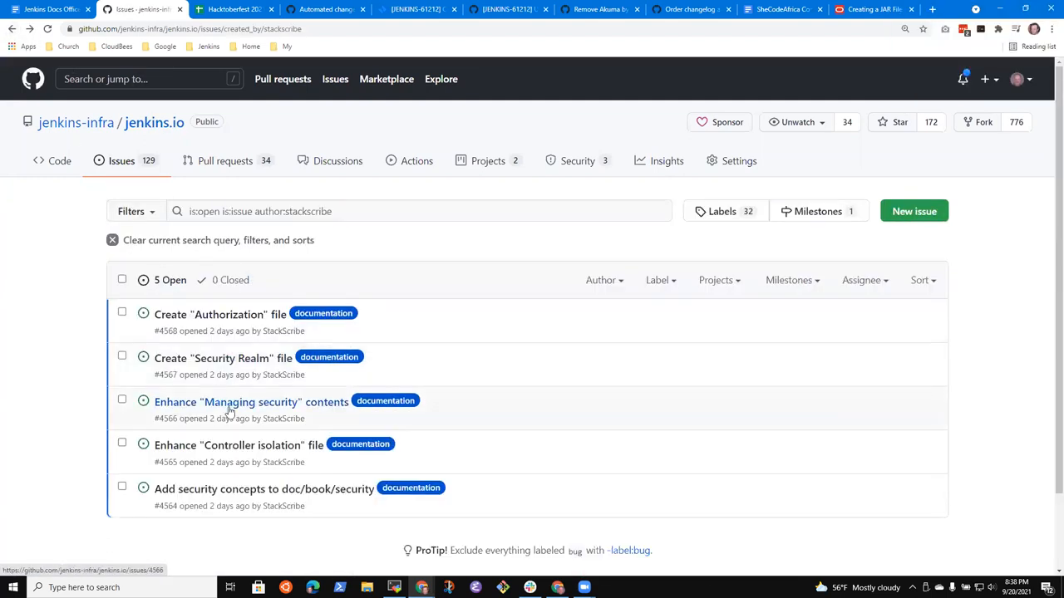
{"action": "left_click", "coordinate": [250, 401]}
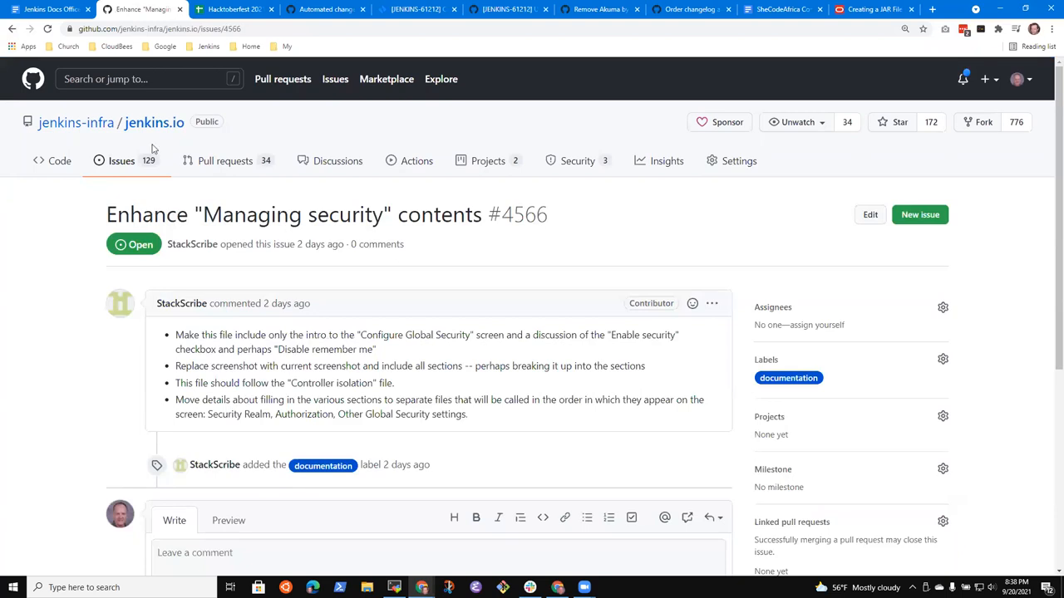
{"action": "mouse_move", "coordinate": [12, 28]}
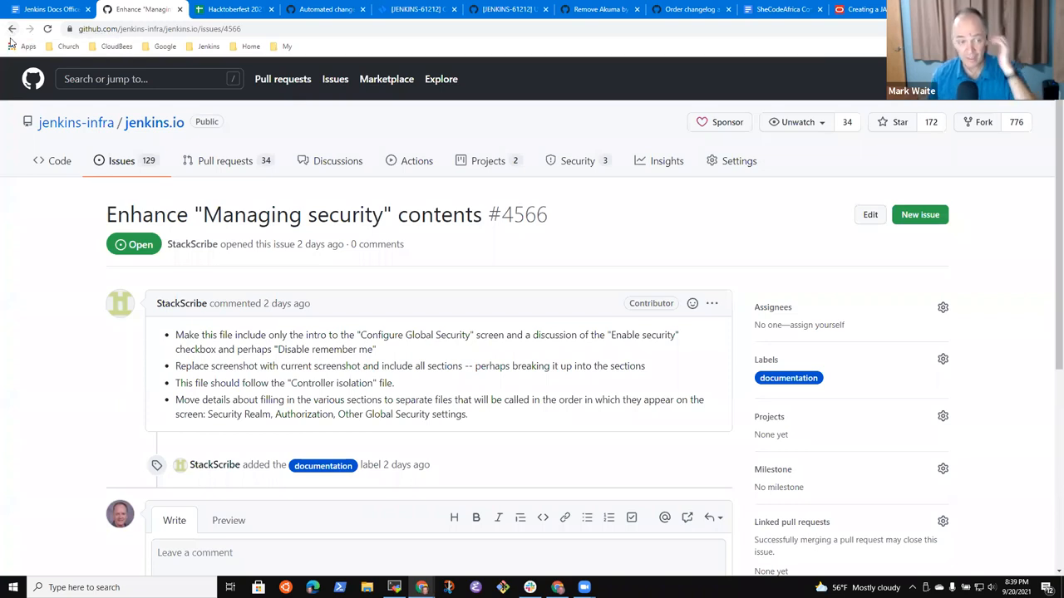
{"action": "mouse_move", "coordinate": [12, 37]}
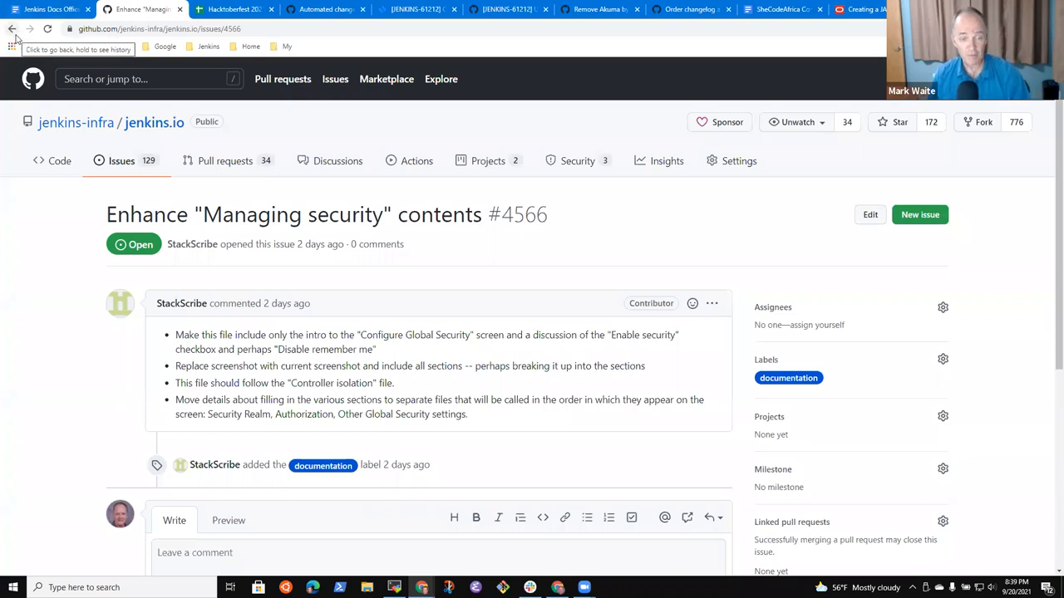
{"action": "left_click", "coordinate": [13, 29]}
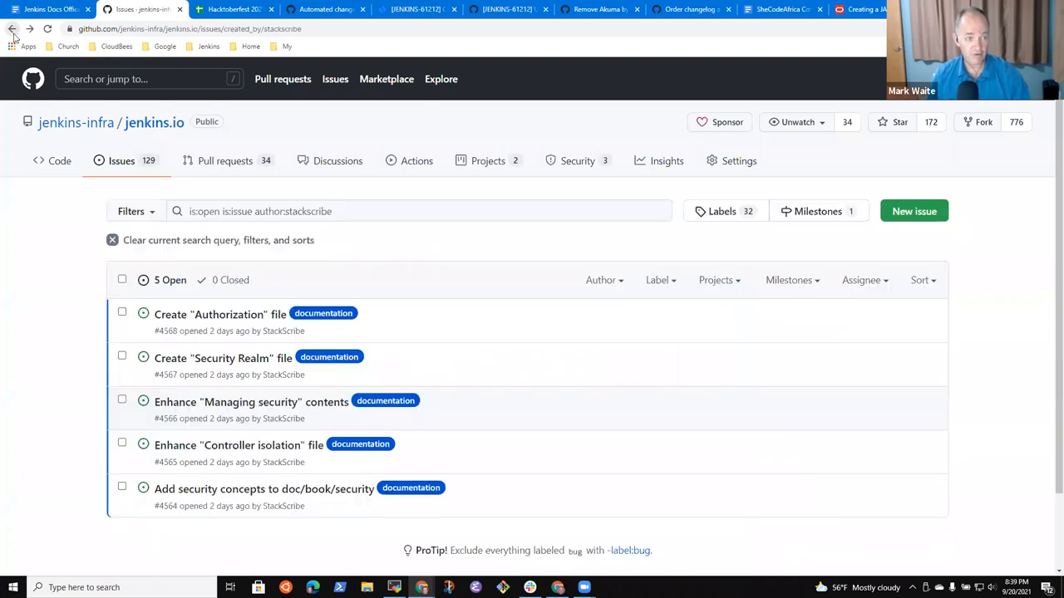
{"action": "mouse_move", "coordinate": [239, 403]}
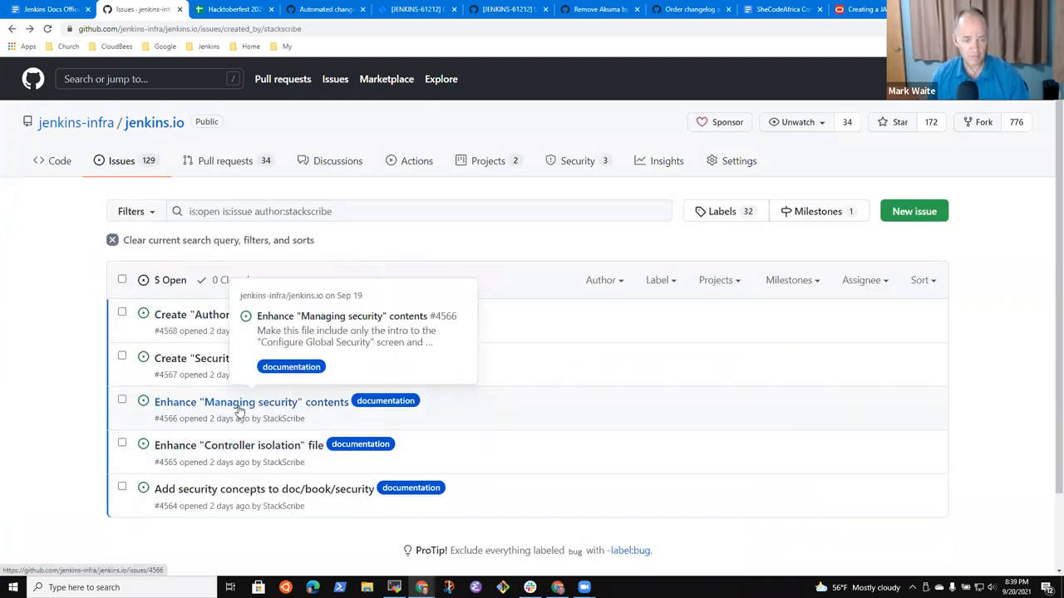
{"action": "left_click", "coordinate": [250, 401]}
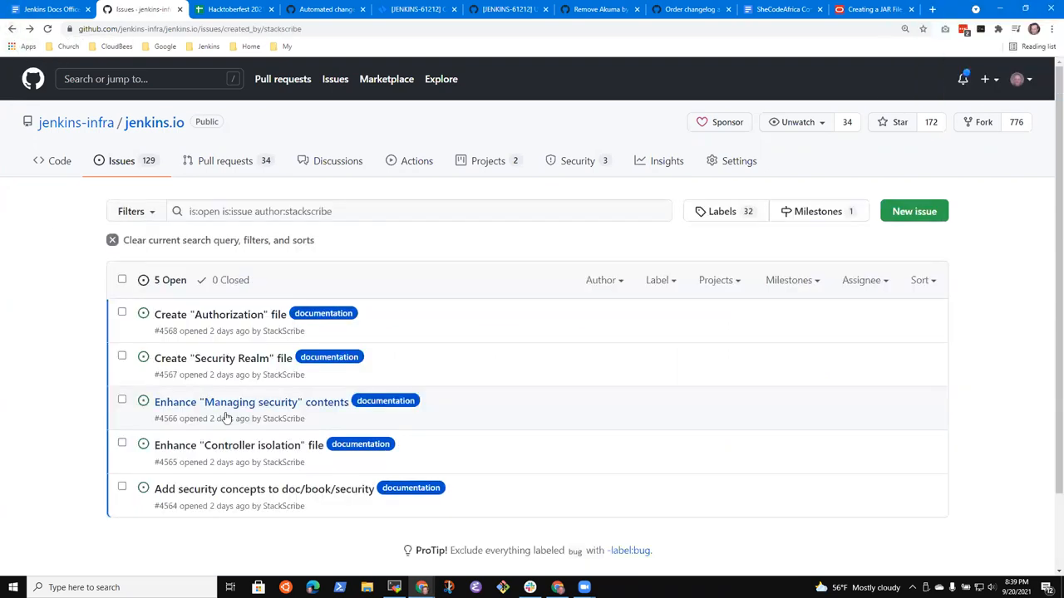
{"action": "left_click", "coordinate": [237, 444]}
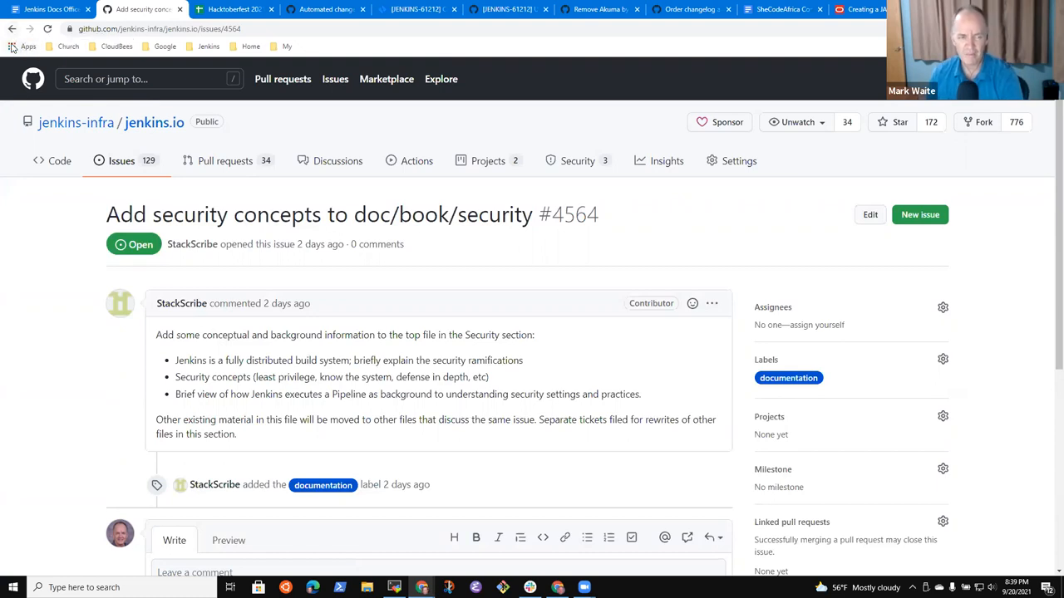
{"action": "mouse_move", "coordinate": [13, 45]}
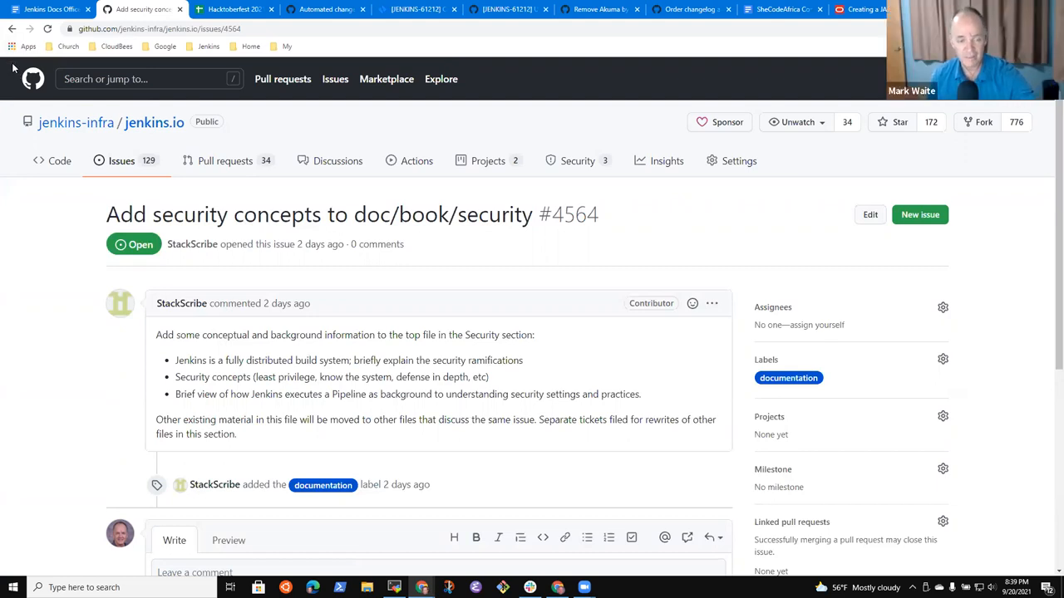
{"action": "mouse_move", "coordinate": [42, 69]}
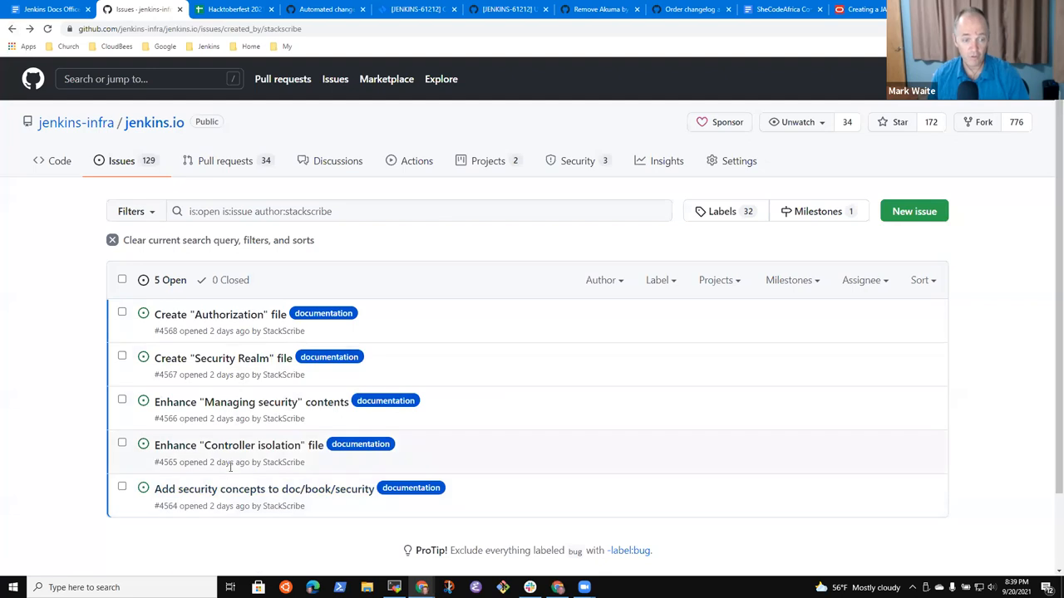
{"action": "left_click", "coordinate": [264, 489]}
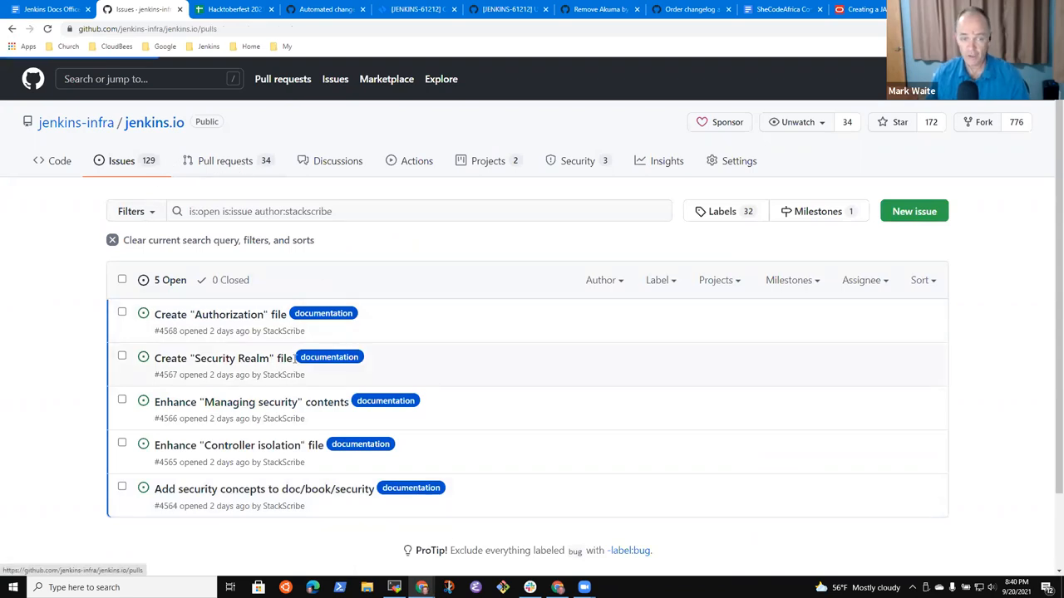
Open jenkins.io pull requests, switch to closed, and try a 'label:sec' security label filter
{"action": "left_click", "coordinate": [225, 161]}
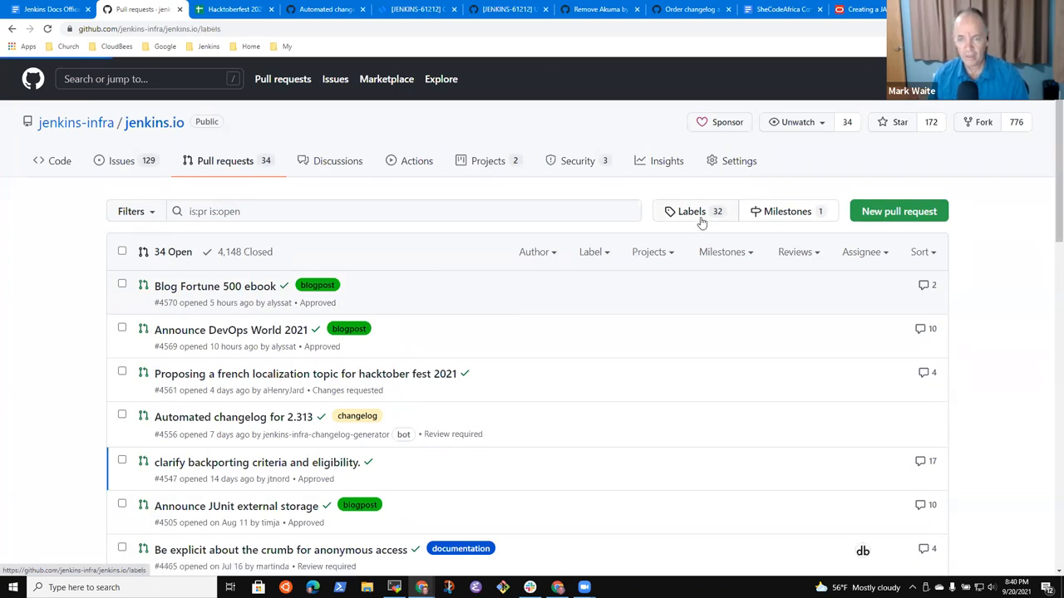
{"action": "left_click", "coordinate": [690, 211]}
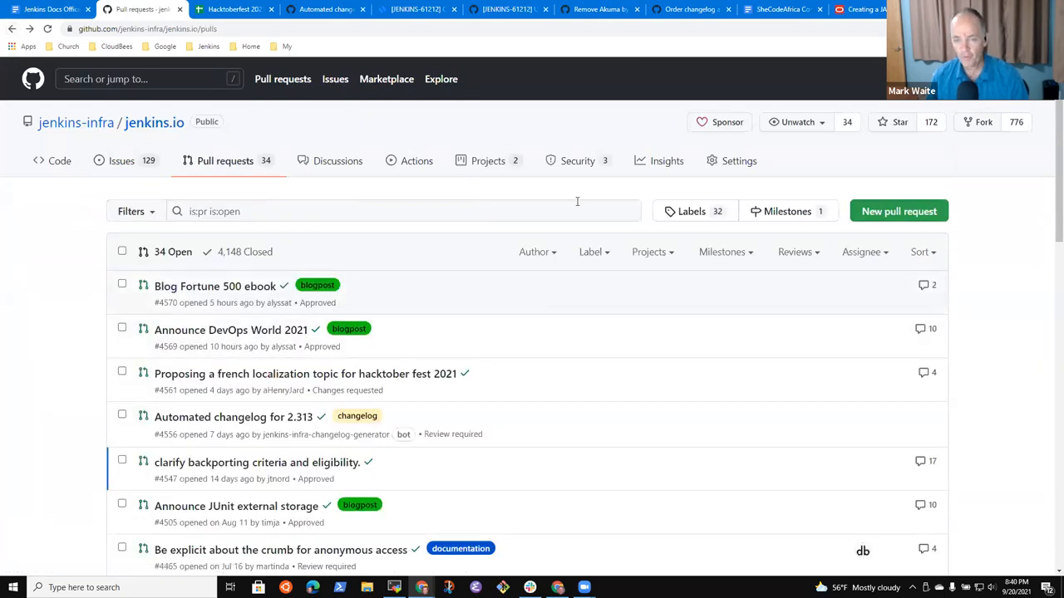
{"action": "mouse_move", "coordinate": [593, 251]}
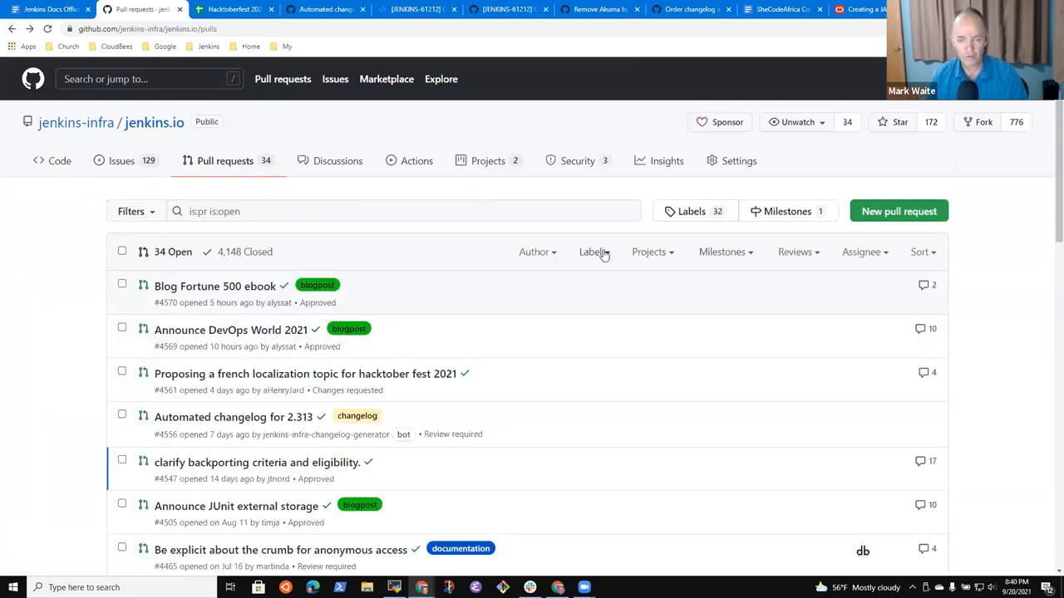
{"action": "left_click", "coordinate": [593, 252]}
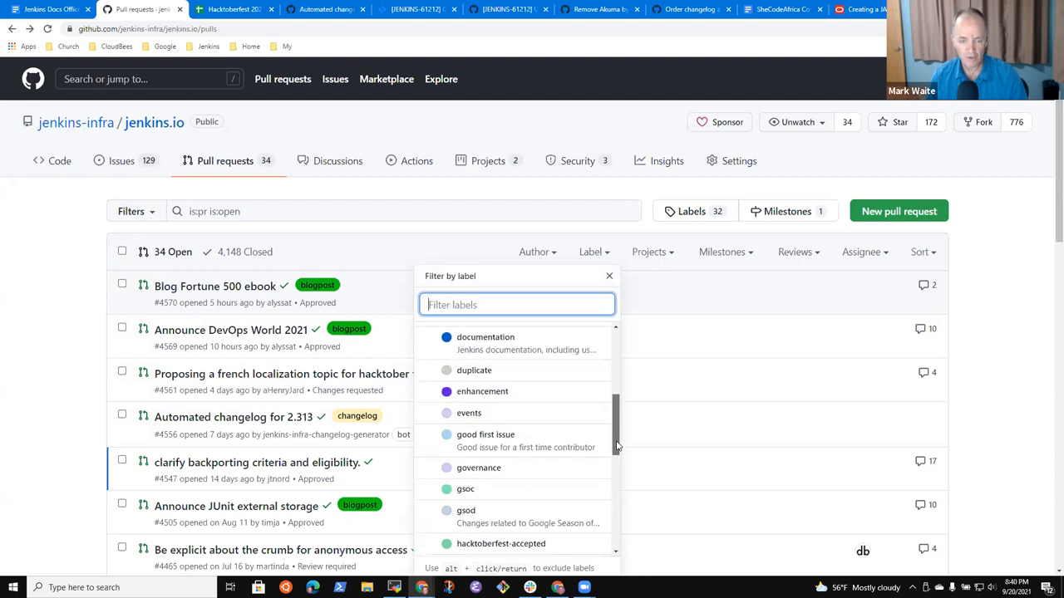
{"action": "scroll", "scroll_direction": "down", "scroll_amount": 3}
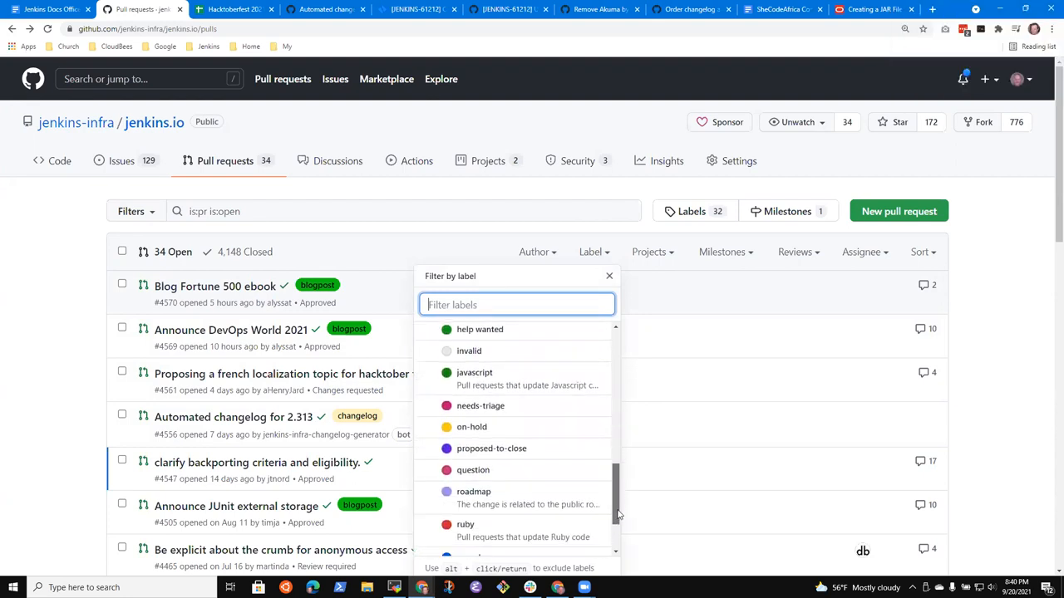
{"action": "scroll", "scroll_direction": "down", "scroll_amount": 3}
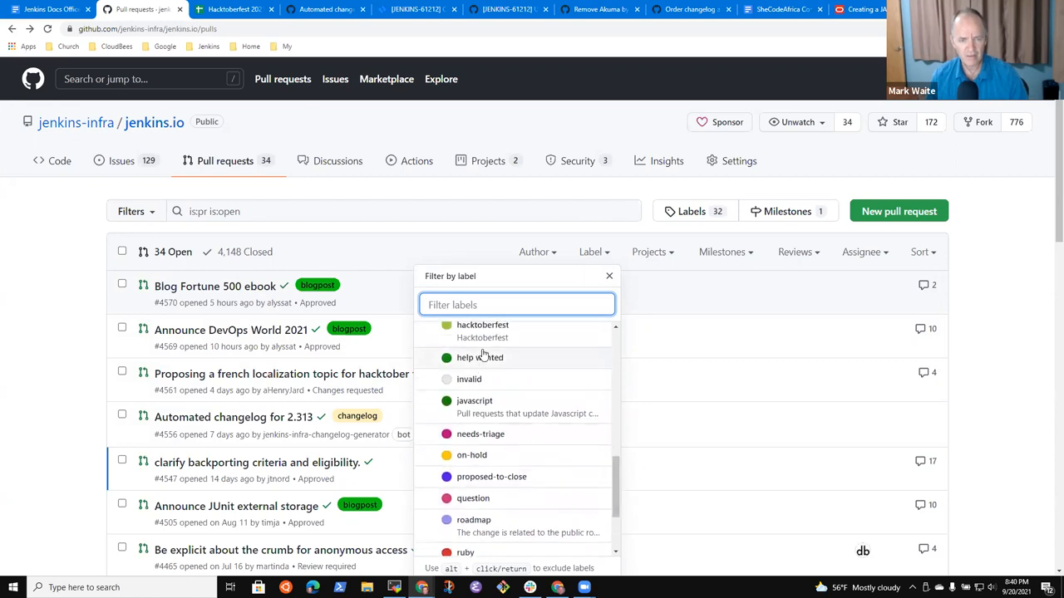
{"action": "type", "text": "secu"}
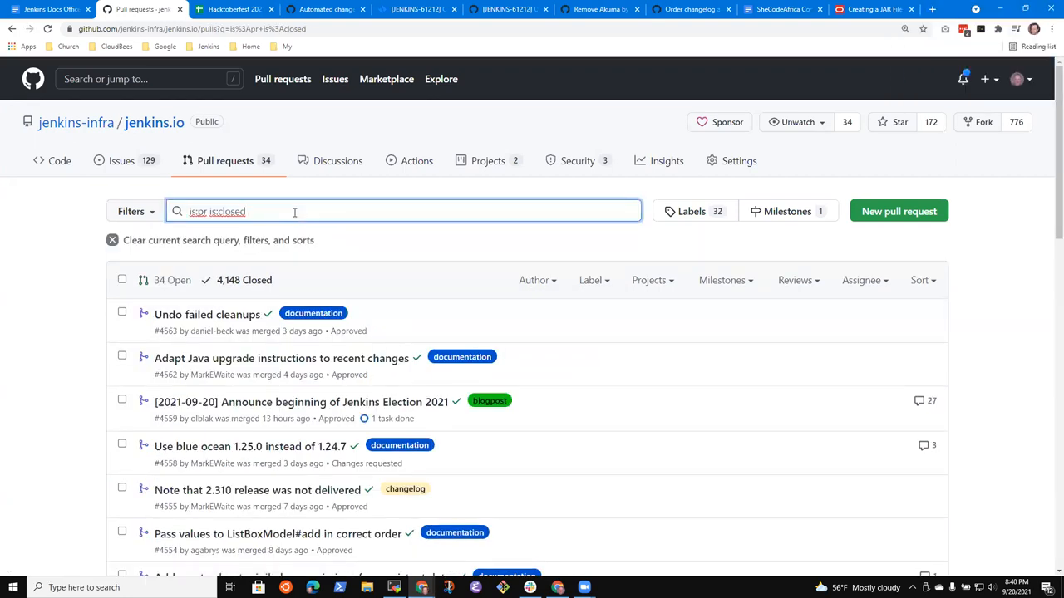
{"action": "type", "text": "label"}
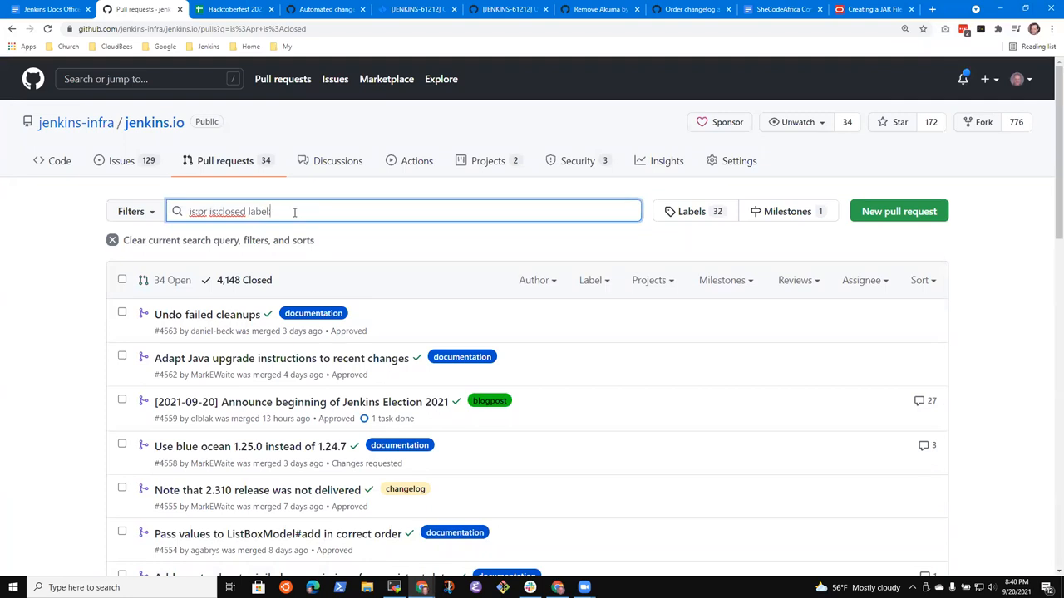
{"action": "type", "text": ":sec"}
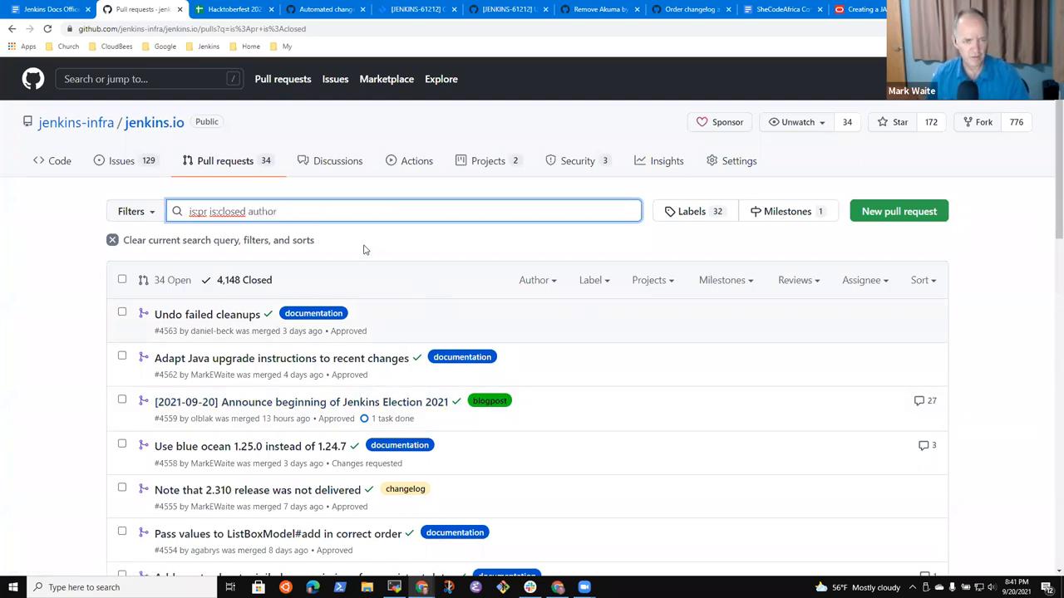
{"action": "left_click", "coordinate": [866, 9]}
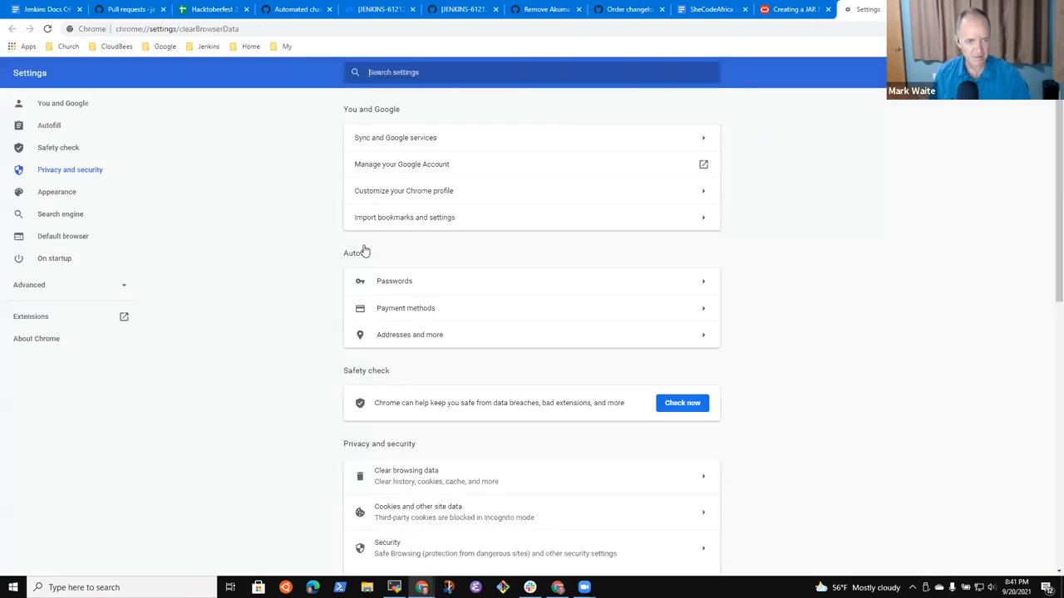
Filter closed pull requests to author daniel-beck and page through to page two and back
{"action": "left_click", "coordinate": [407, 476]}
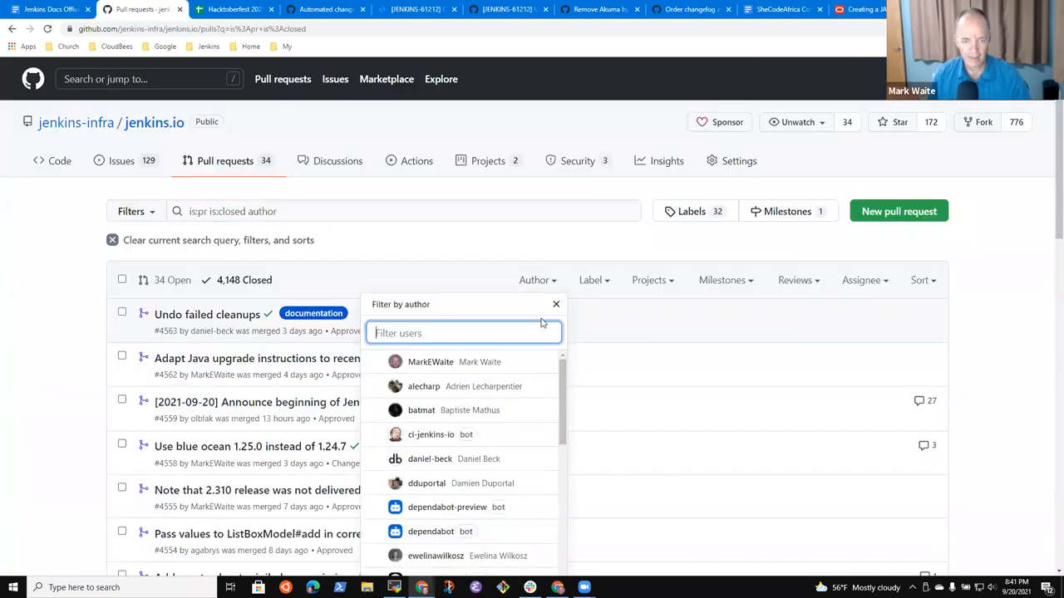
{"action": "type", "text": "daniel-beck"}
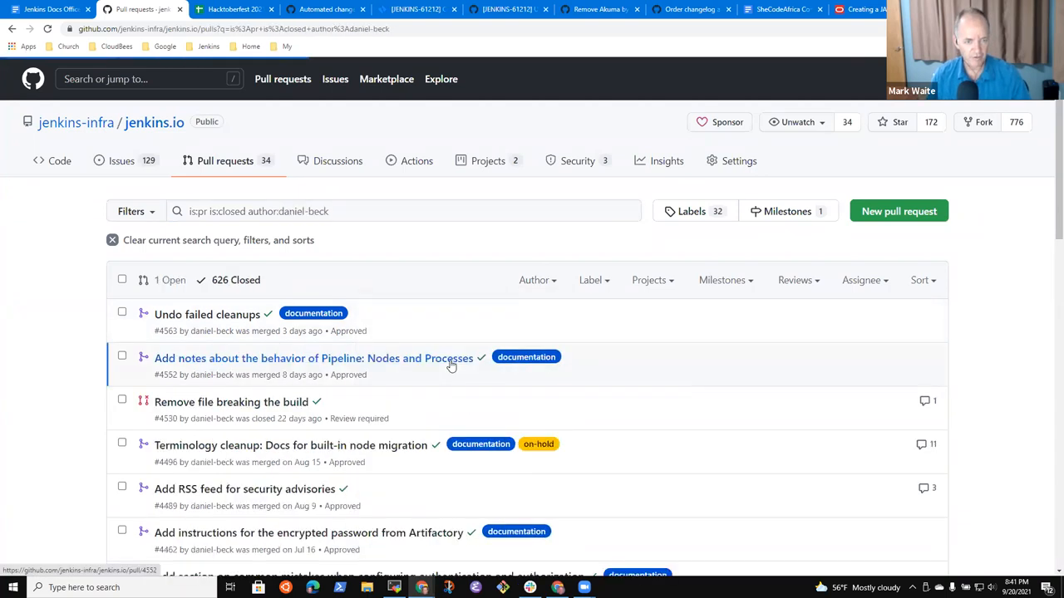
{"action": "scroll", "scroll_direction": "down", "scroll_amount": 3}
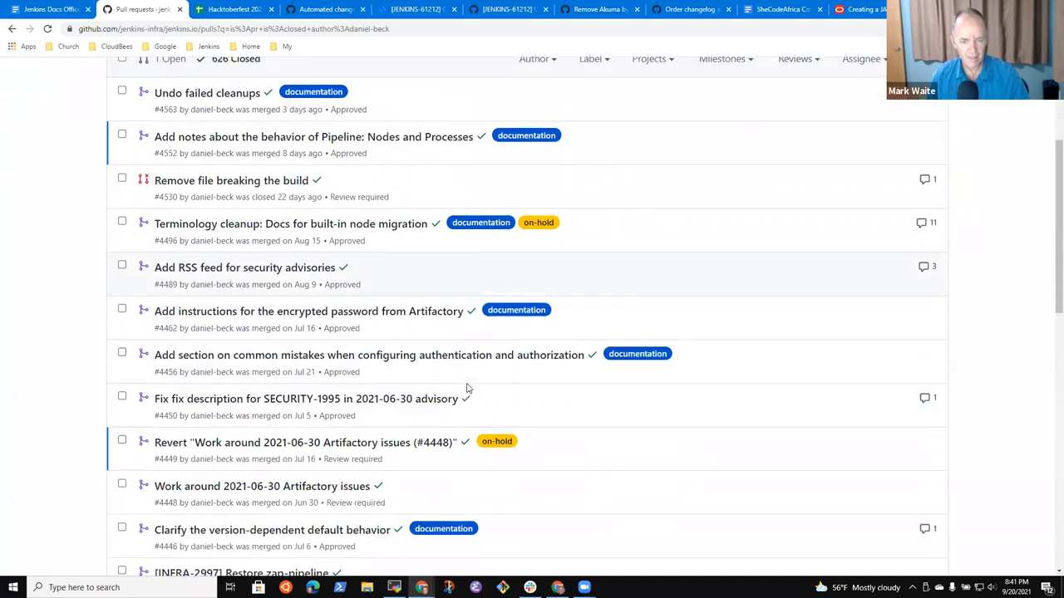
{"action": "scroll", "scroll_direction": "down", "scroll_amount": 3}
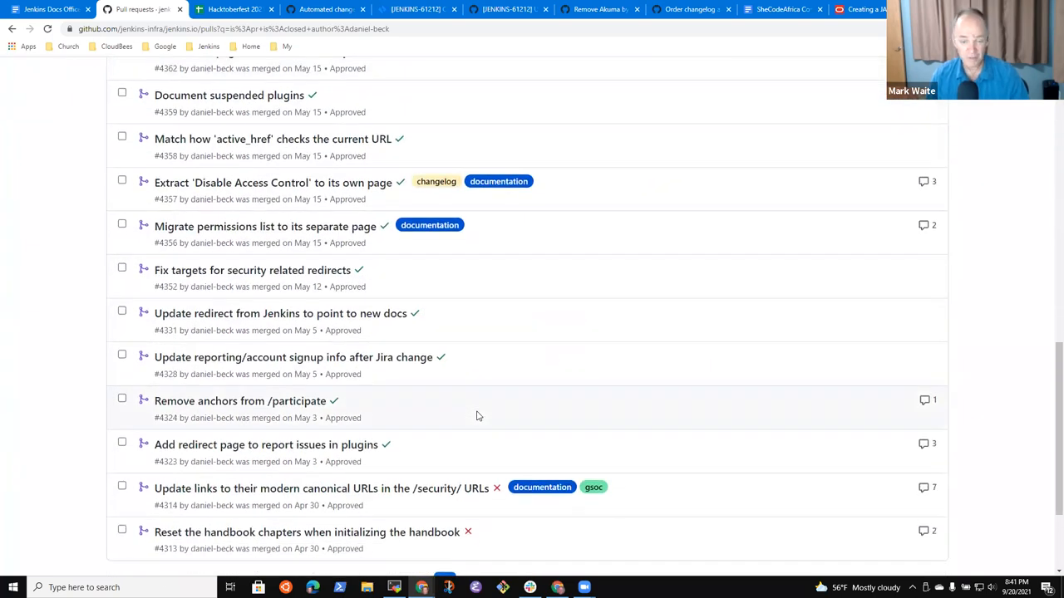
{"action": "scroll", "scroll_direction": "down", "scroll_amount": 3}
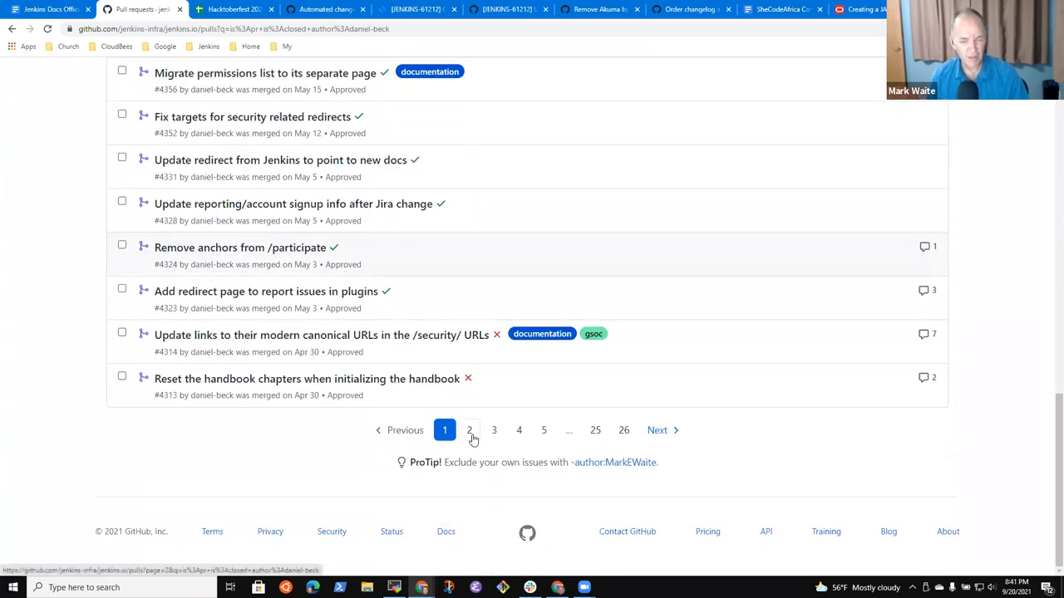
{"action": "left_click", "coordinate": [469, 430]}
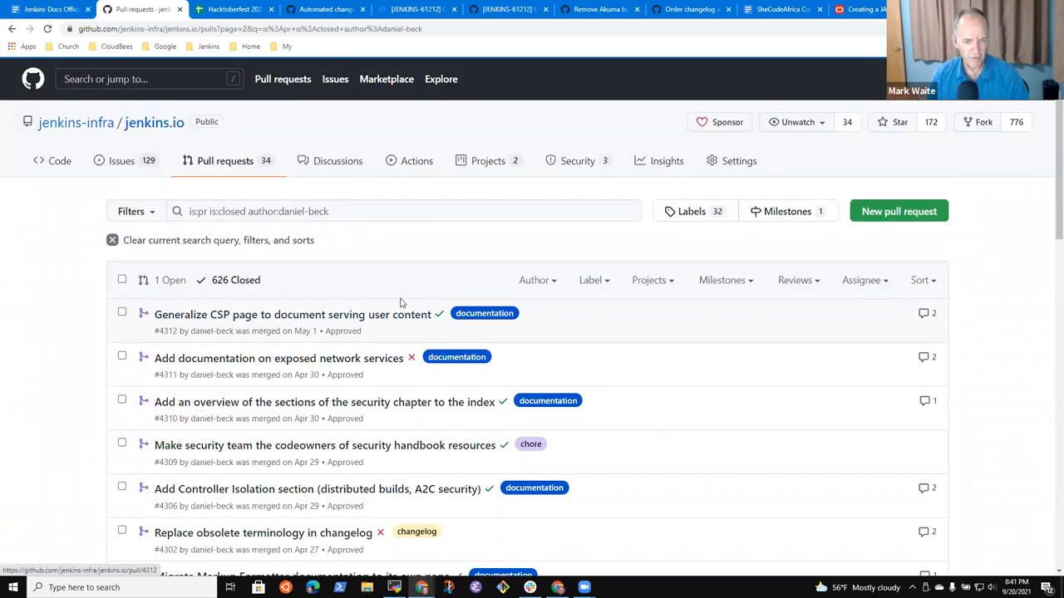
{"action": "scroll", "scroll_direction": "down", "scroll_amount": 3}
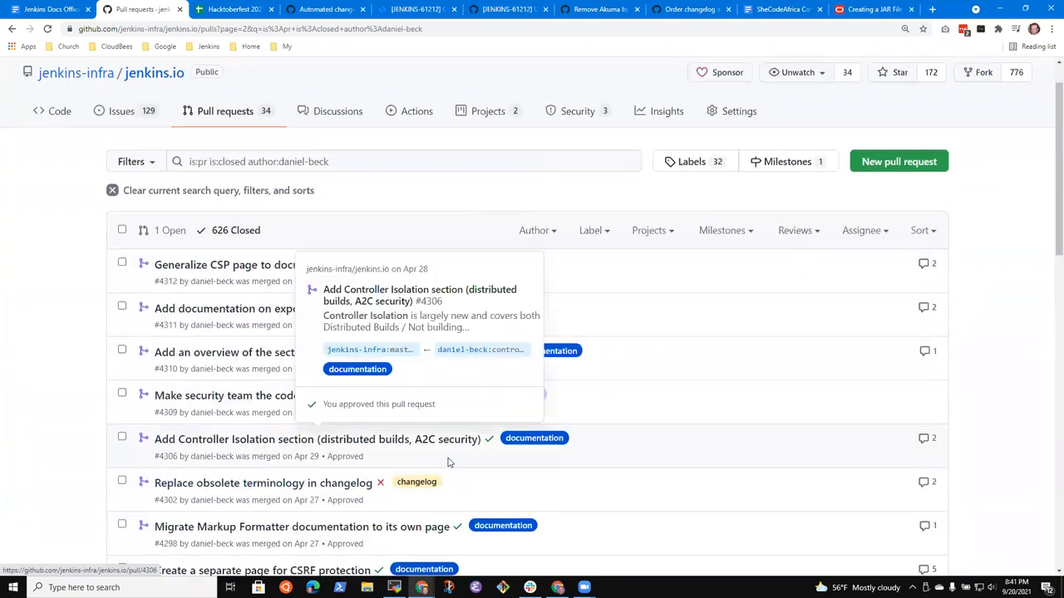
{"action": "left_click", "coordinate": [468, 473]}
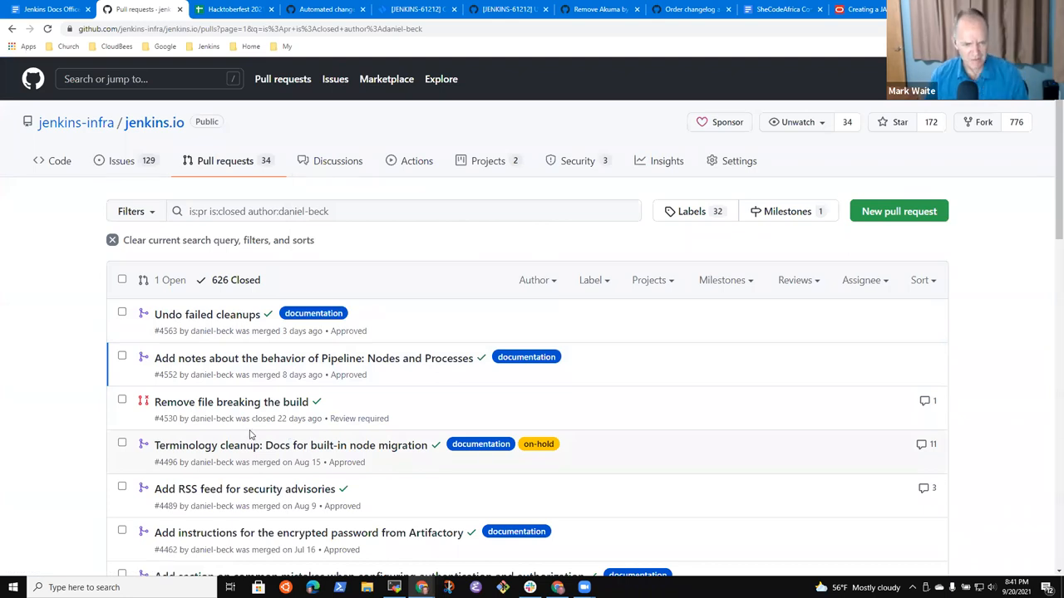
{"action": "scroll", "scroll_direction": "down", "scroll_amount": 3}
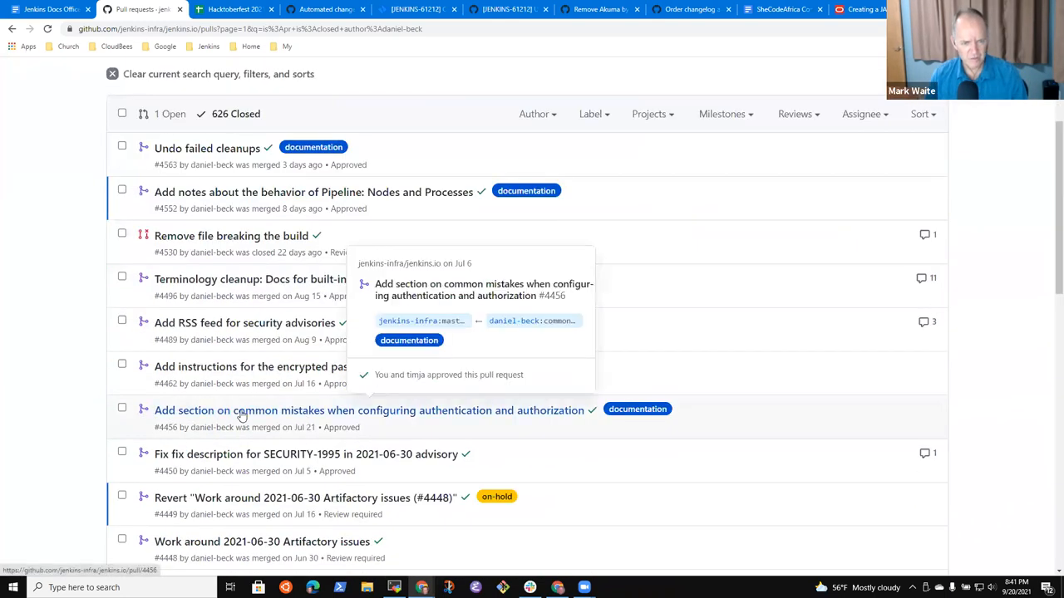
{"action": "scroll", "scroll_direction": "down", "scroll_amount": 3}
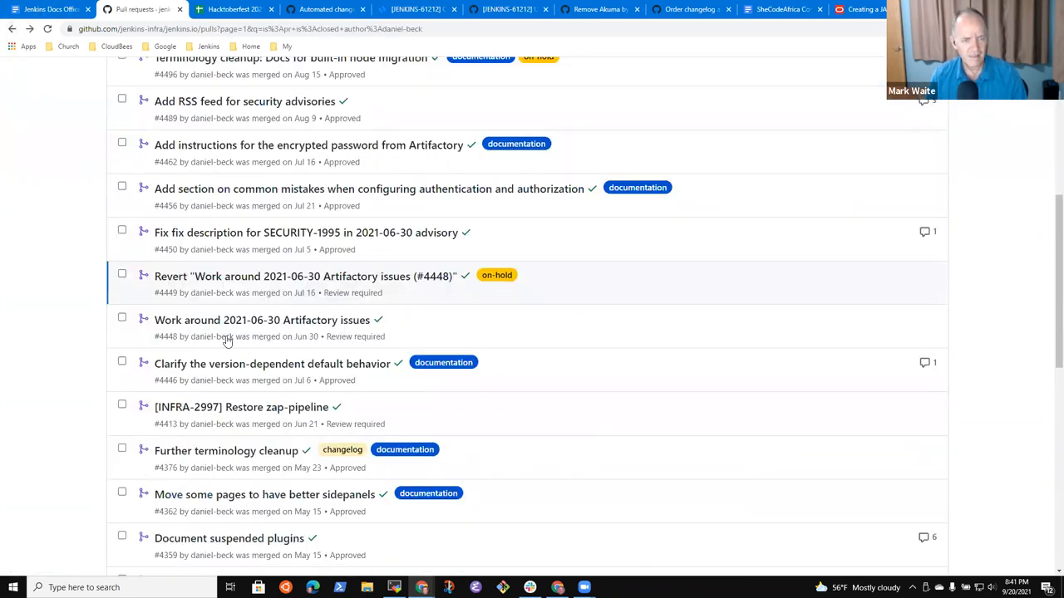
{"action": "left_click", "coordinate": [305, 233]}
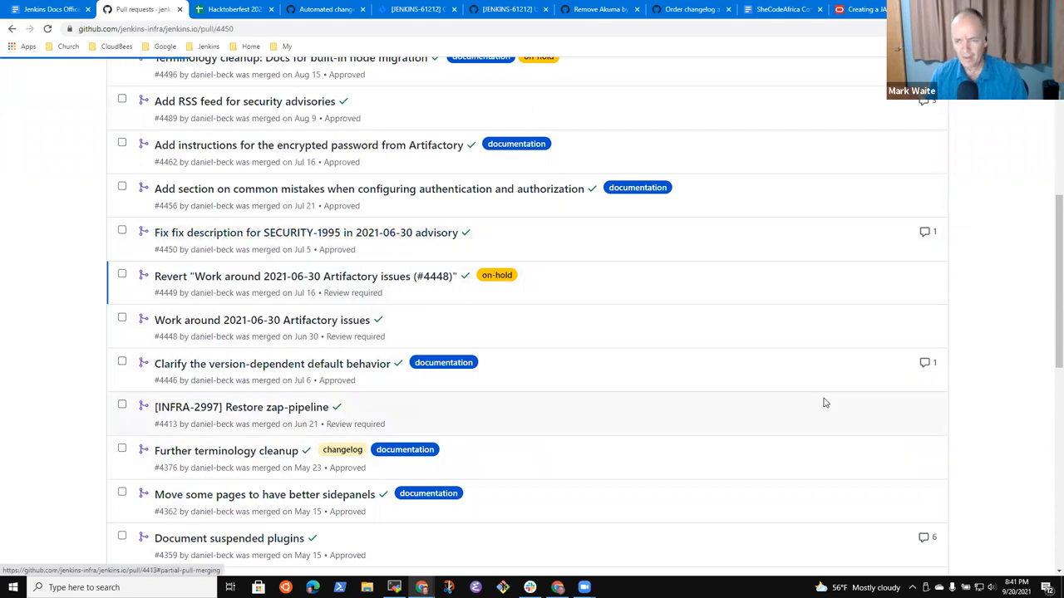
{"action": "left_click", "coordinate": [305, 233]}
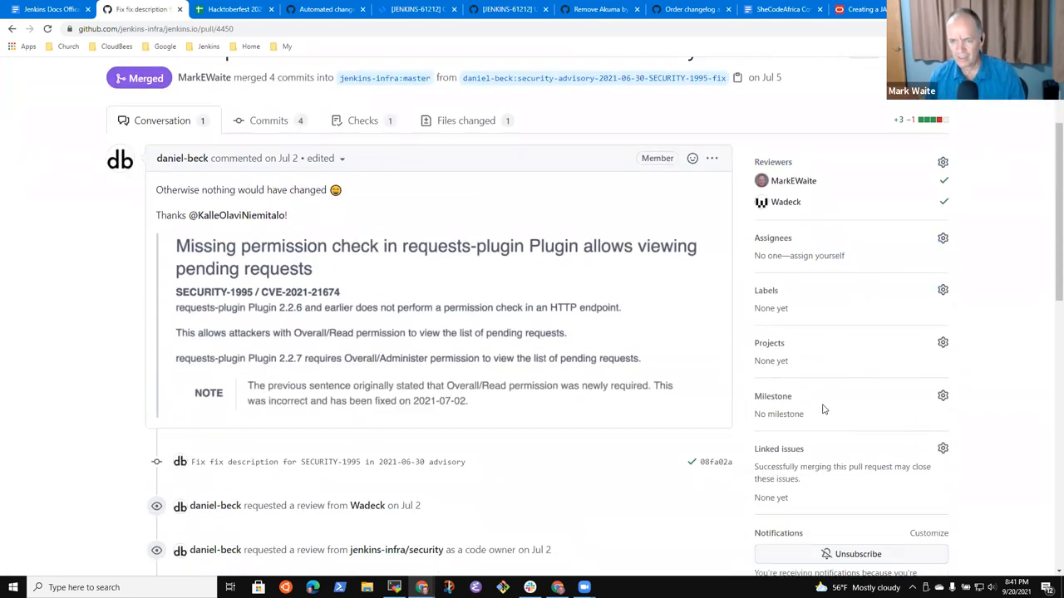
{"action": "scroll", "scroll_direction": "down", "scroll_amount": 3}
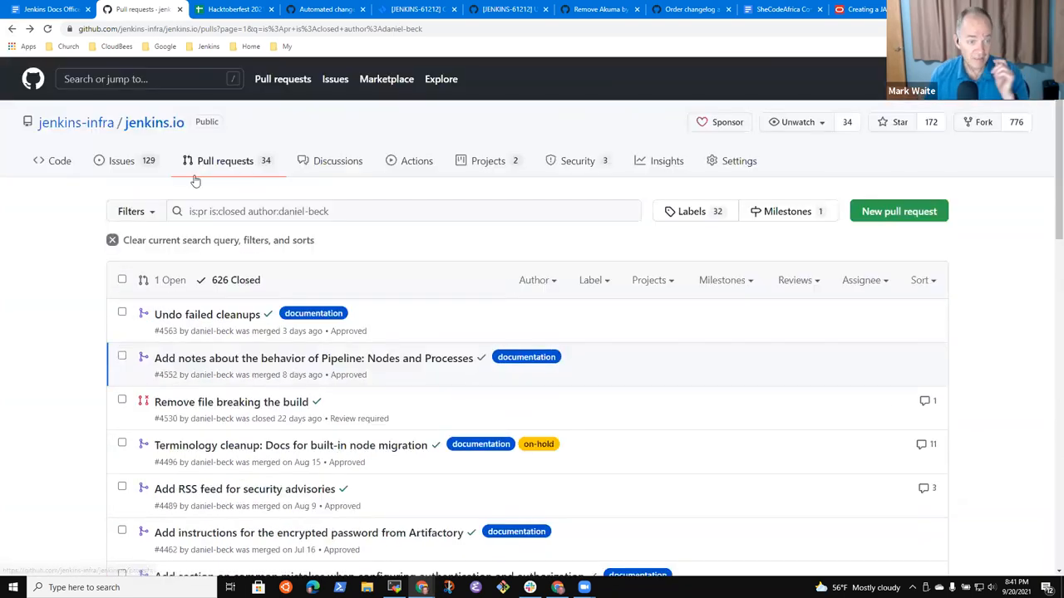
{"action": "mouse_move", "coordinate": [169, 286]}
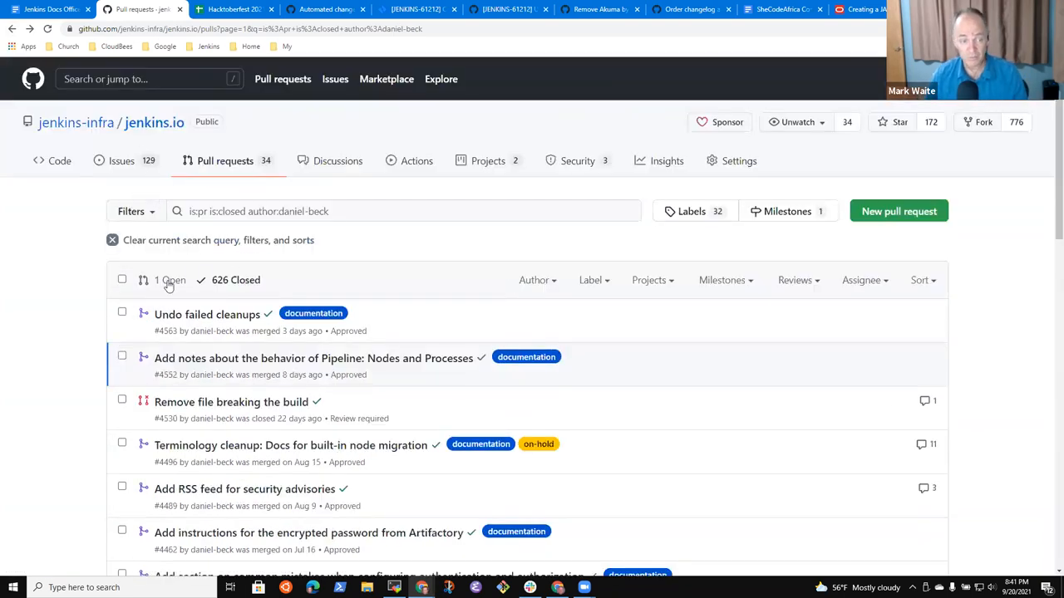
View daniel-beck's one open pull request, #3406, then bring up the repository's issues
{"action": "left_click", "coordinate": [169, 280]}
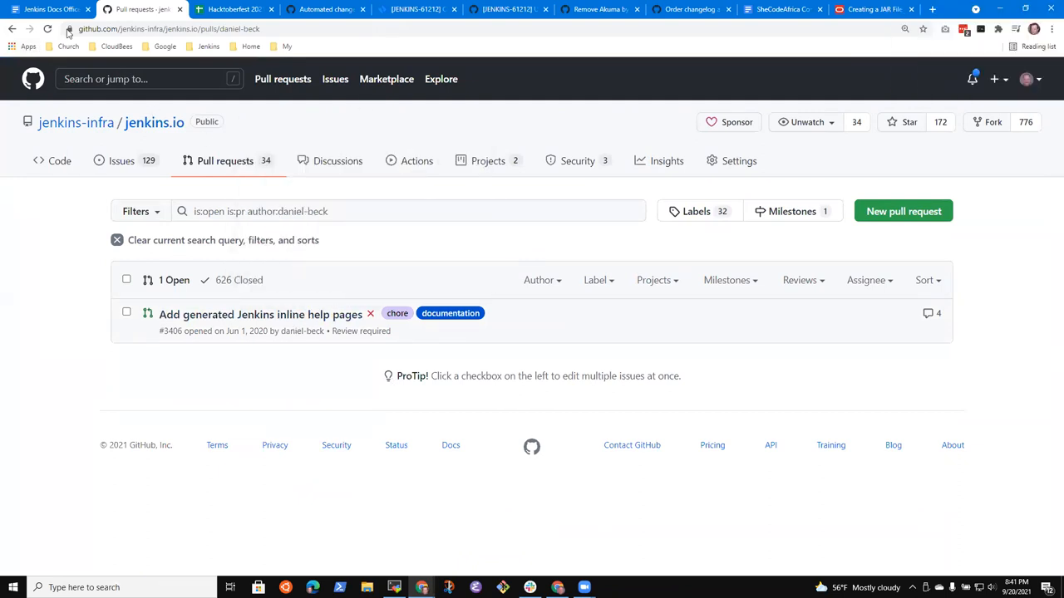
{"action": "left_click", "coordinate": [49, 10]}
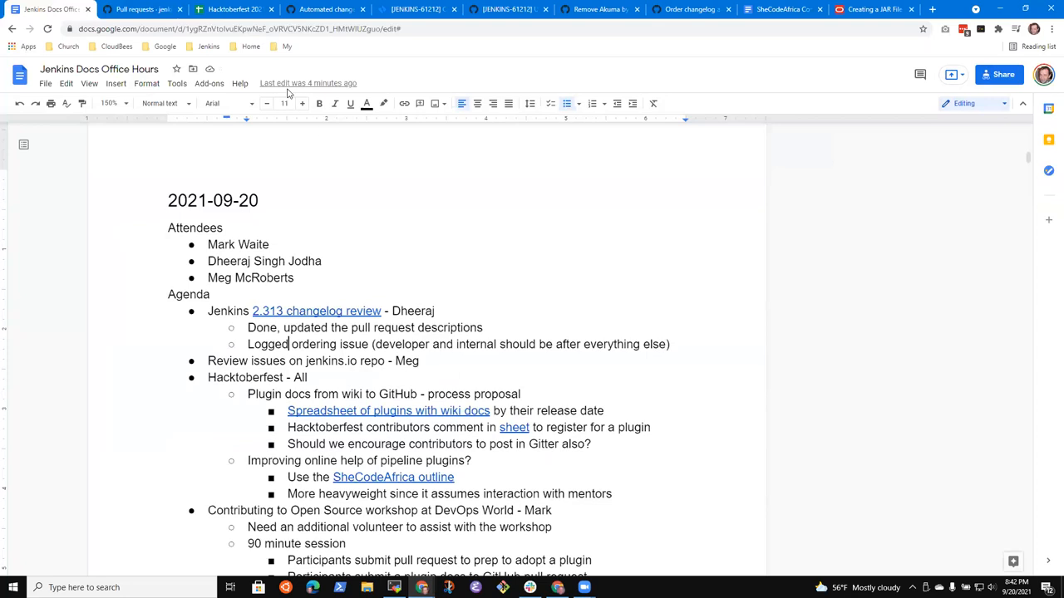
{"action": "left_click", "coordinate": [137, 9]}
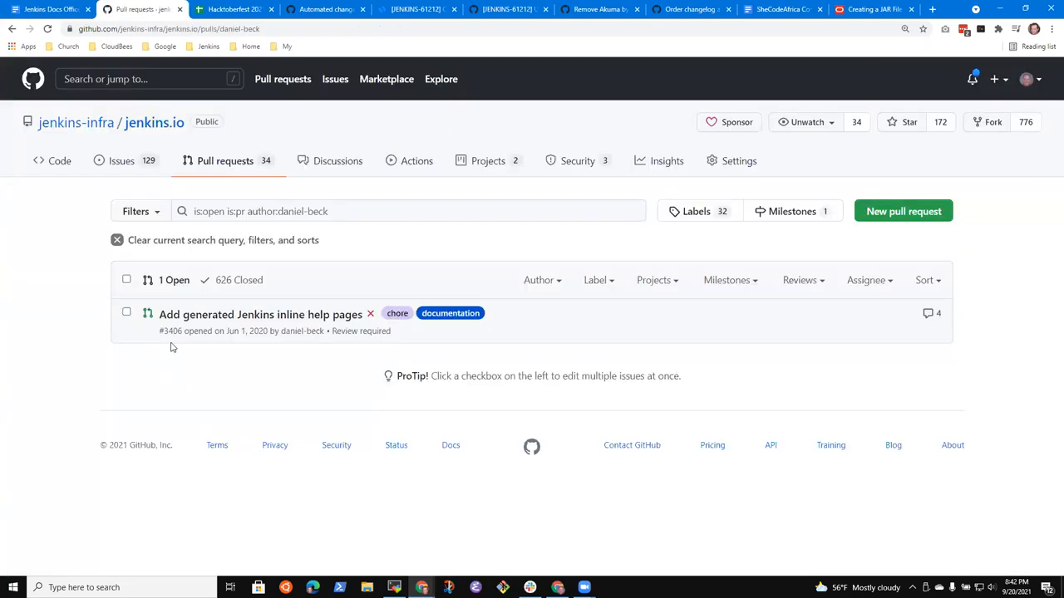
{"action": "left_click", "coordinate": [121, 161]}
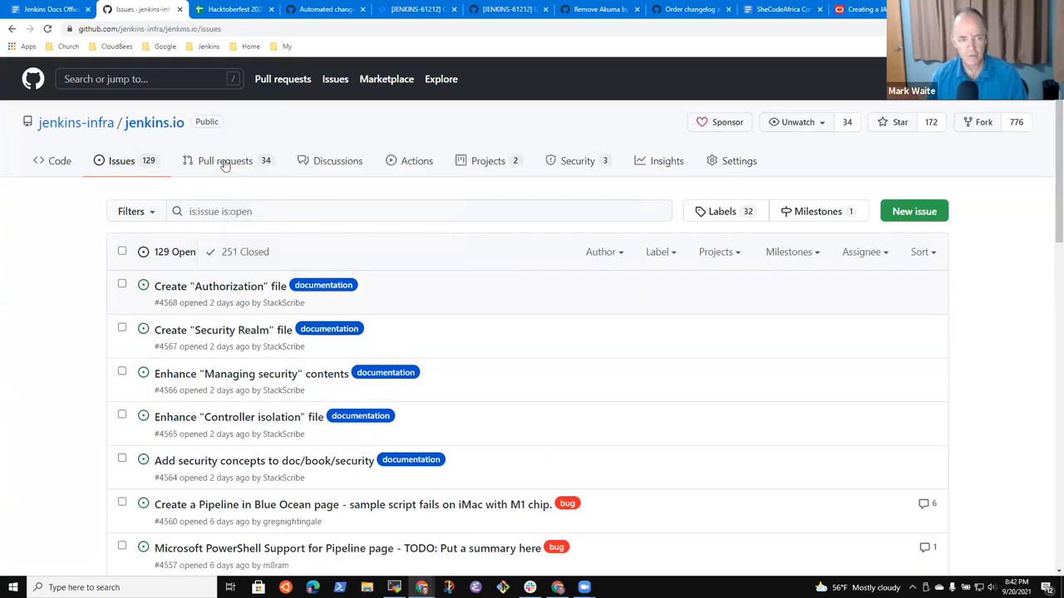
{"action": "mouse_move", "coordinate": [241, 260]}
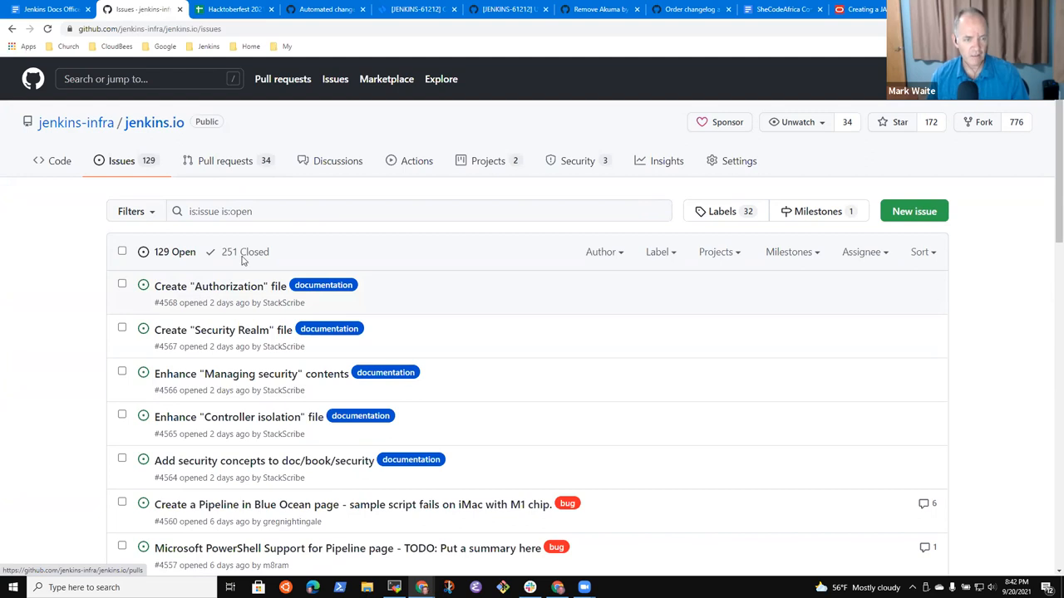
Briefly view merged pull request #4546 on comment URLs, then return to the pull requests list
{"action": "left_click", "coordinate": [225, 161]}
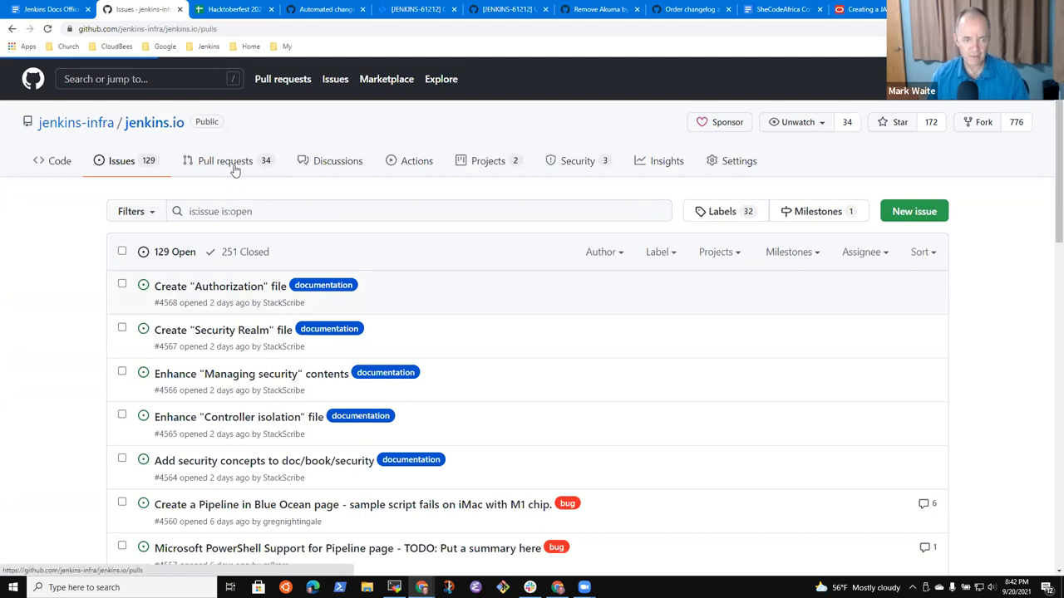
{"action": "left_click", "coordinate": [224, 161]}
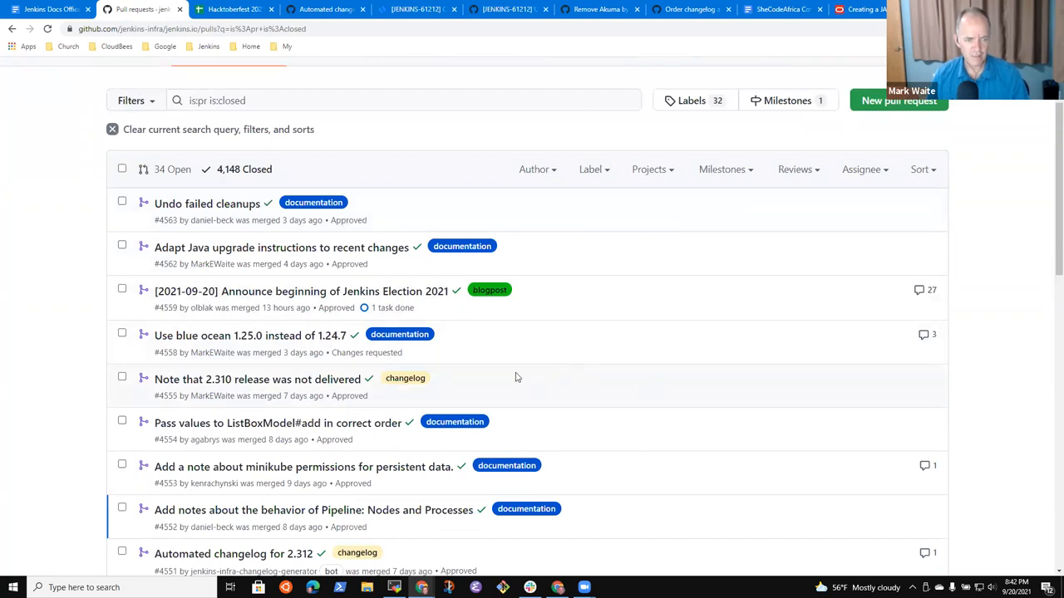
{"action": "scroll", "scroll_direction": "down", "scroll_amount": 3}
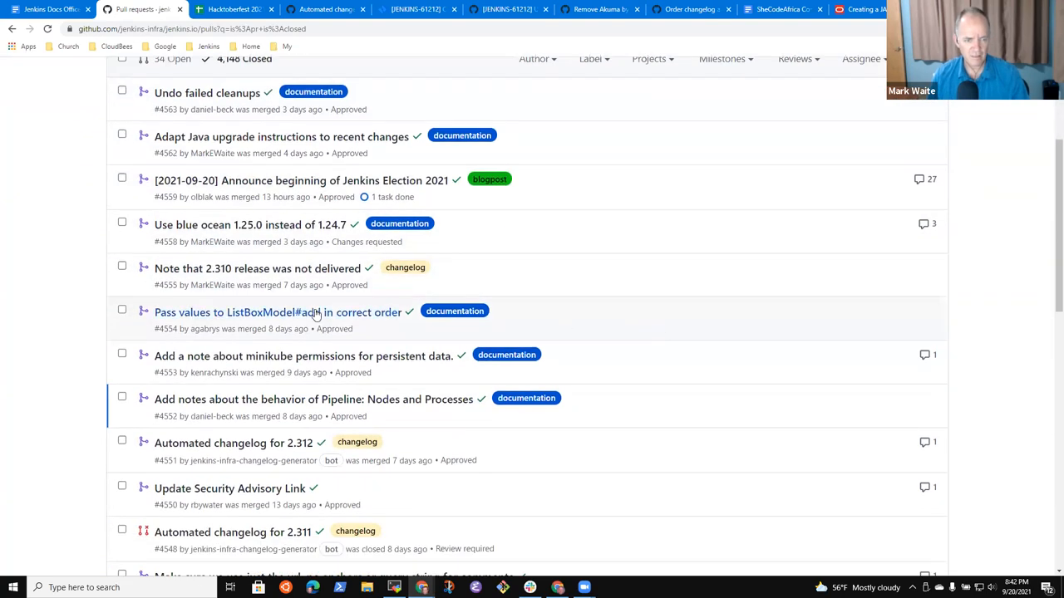
{"action": "scroll", "scroll_direction": "down", "scroll_amount": 3}
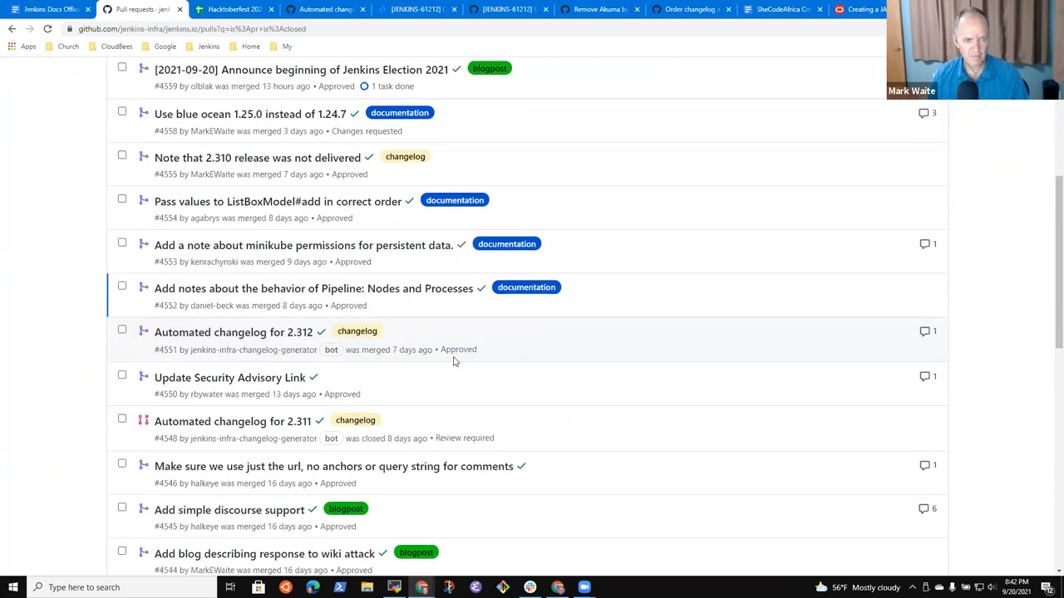
{"action": "scroll", "scroll_direction": "down", "scroll_amount": 3}
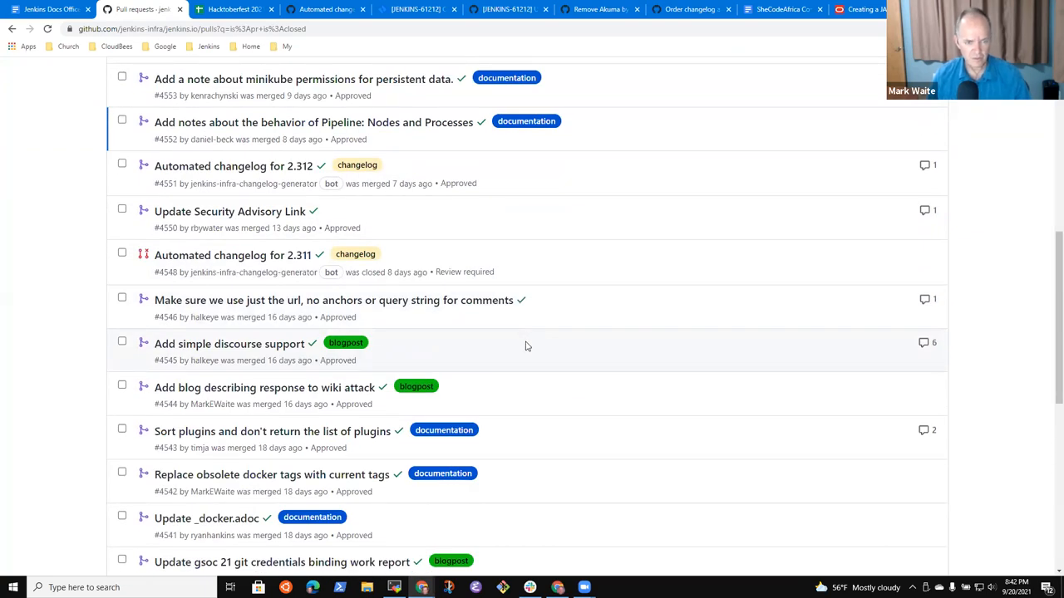
{"action": "scroll", "scroll_direction": "down", "scroll_amount": 3}
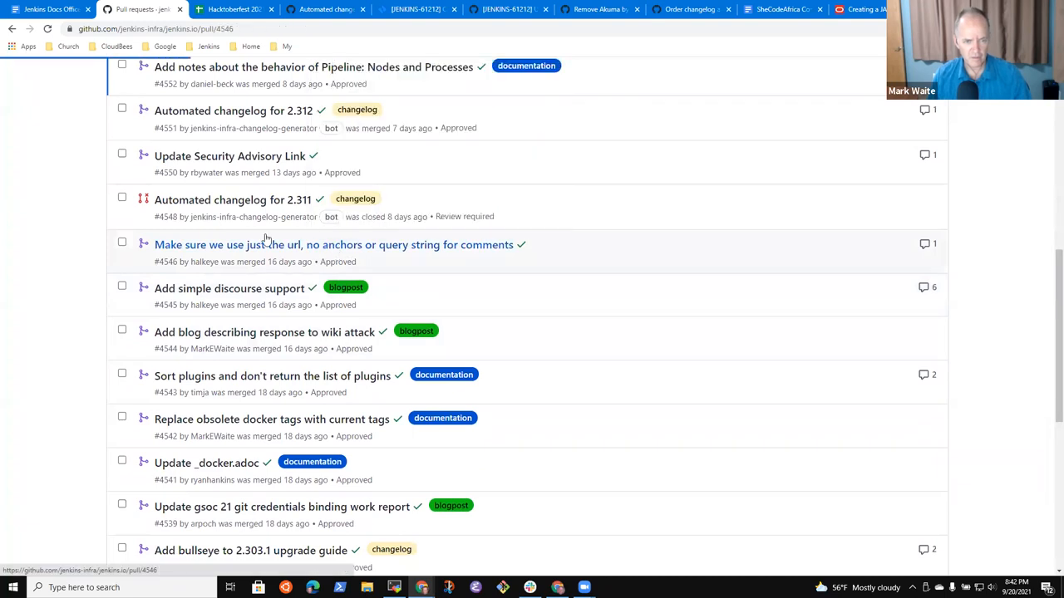
{"action": "left_click", "coordinate": [335, 244]}
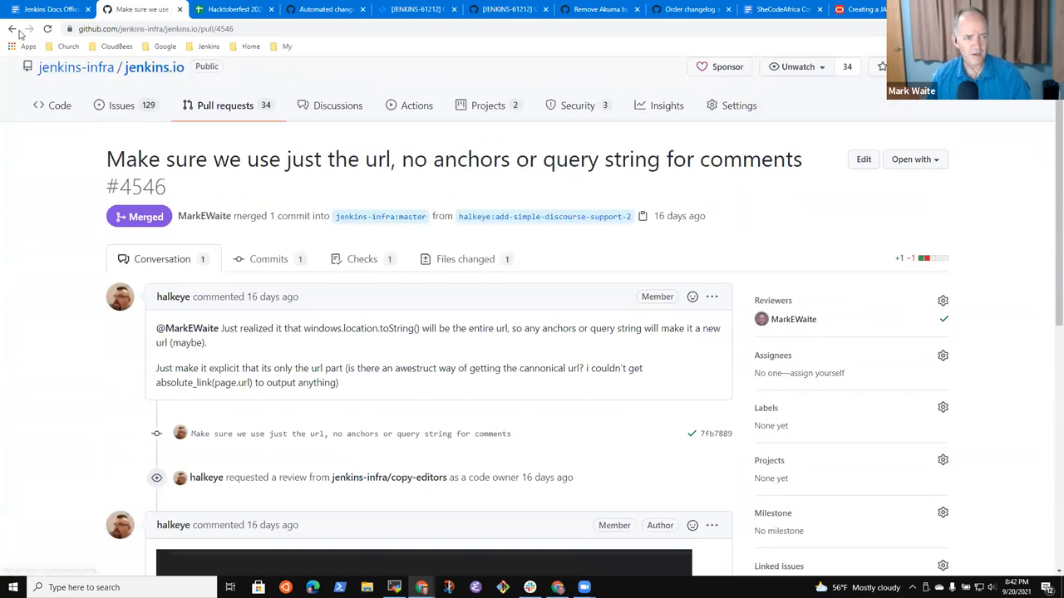
{"action": "left_click", "coordinate": [11, 29]}
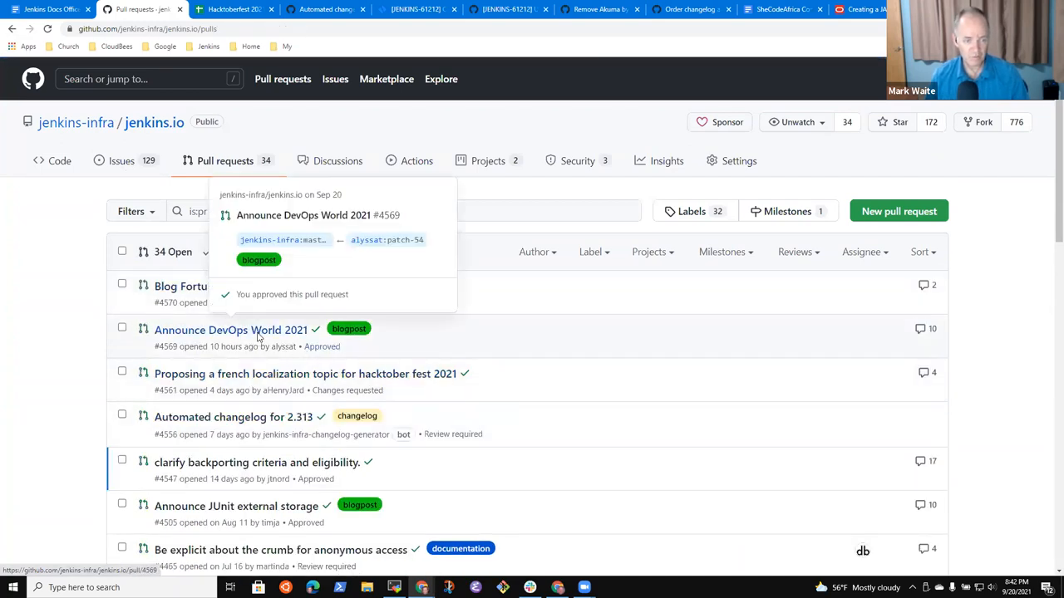
Open pull request #4569 'Announce DevOps World 2021', read it, and open its opening comment's menu
{"action": "left_click", "coordinate": [231, 330]}
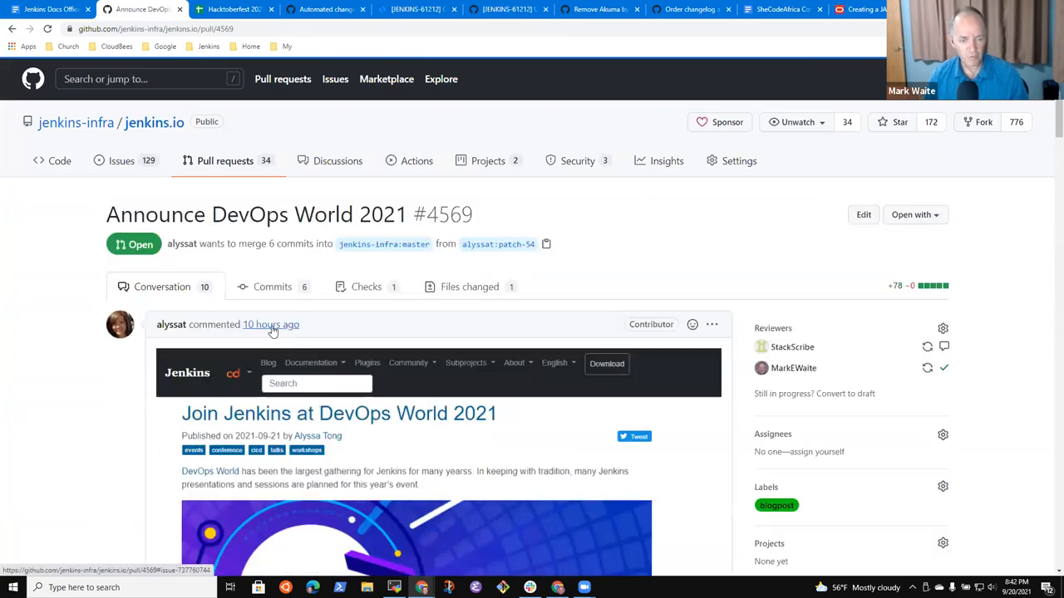
{"action": "scroll", "scroll_direction": "down", "scroll_amount": 3}
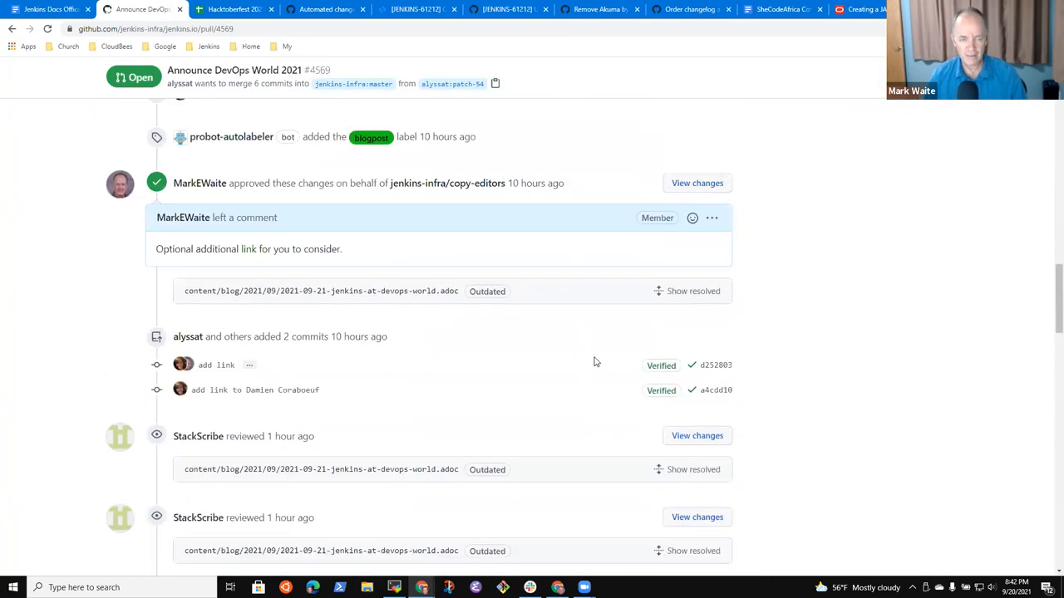
{"action": "scroll", "scroll_direction": "down", "scroll_amount": 3}
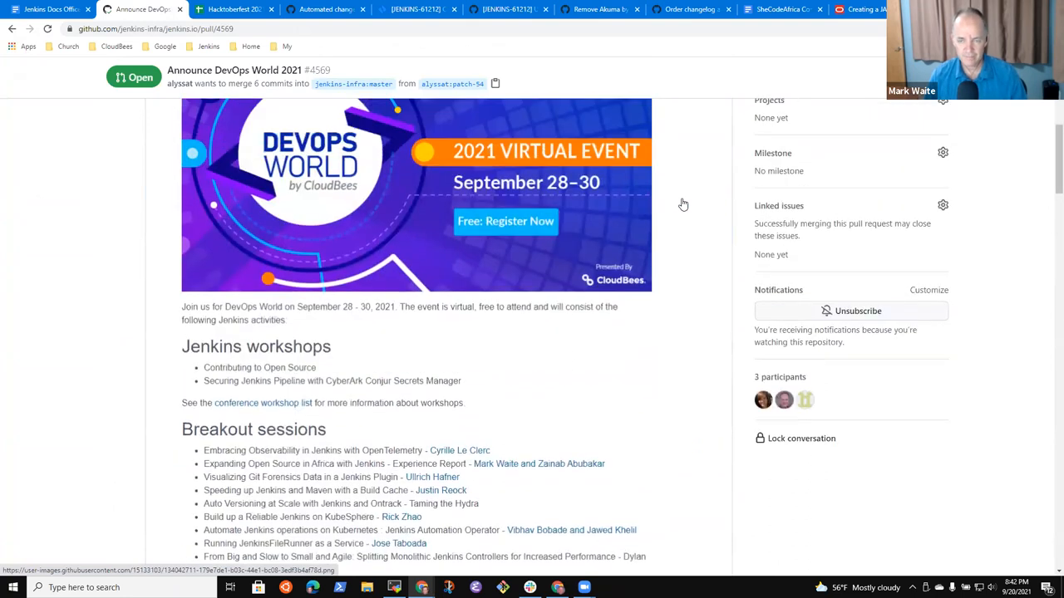
{"action": "left_click", "coordinate": [712, 269]}
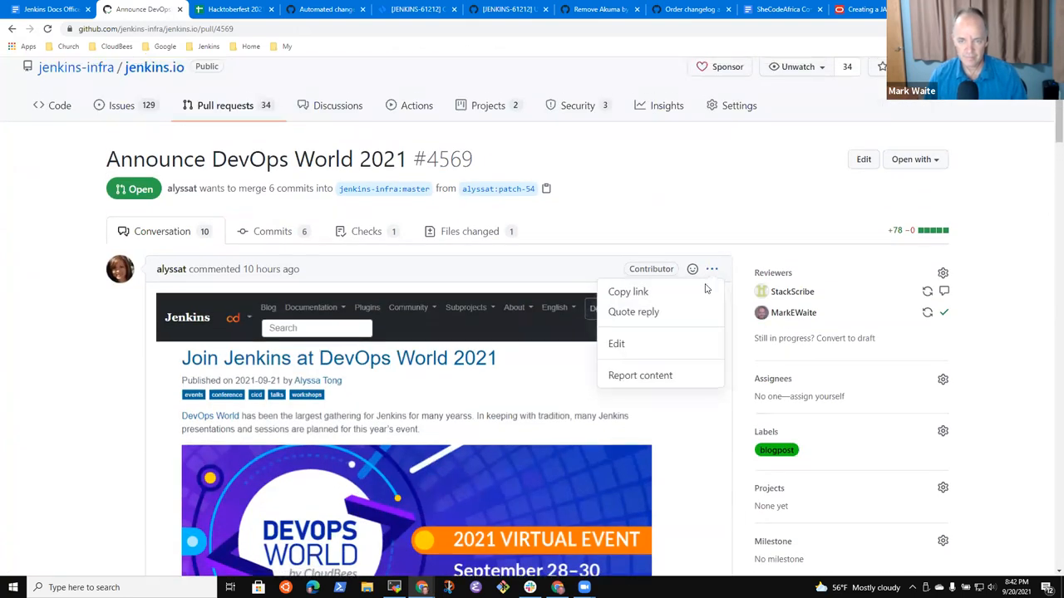
Begin editing the DevOps World PR's opening comment, then go back to the PR list and reopen it
{"action": "left_click", "coordinate": [615, 343]}
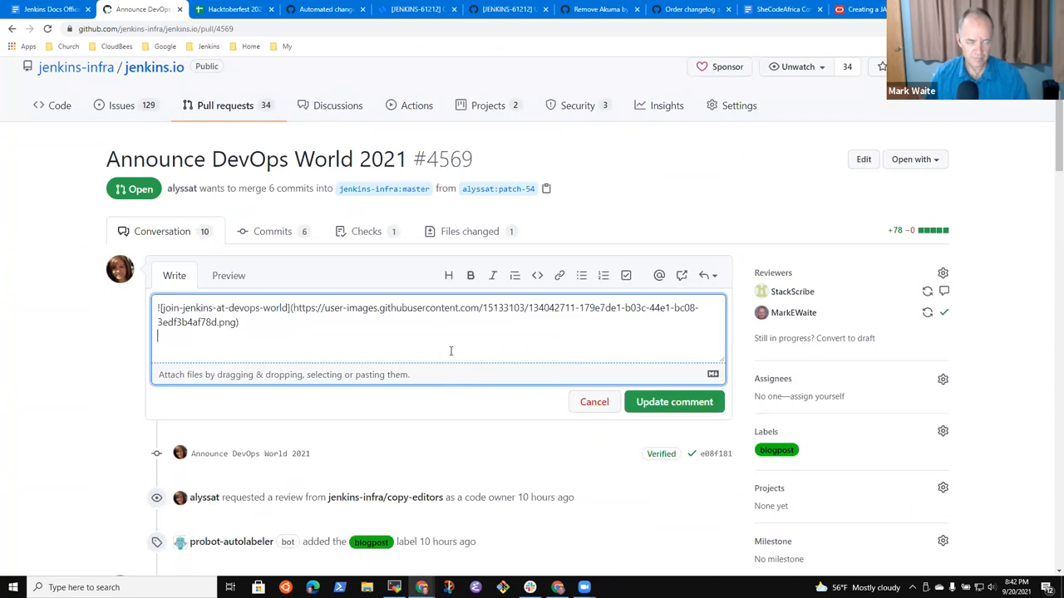
{"action": "type", "text": "R"}
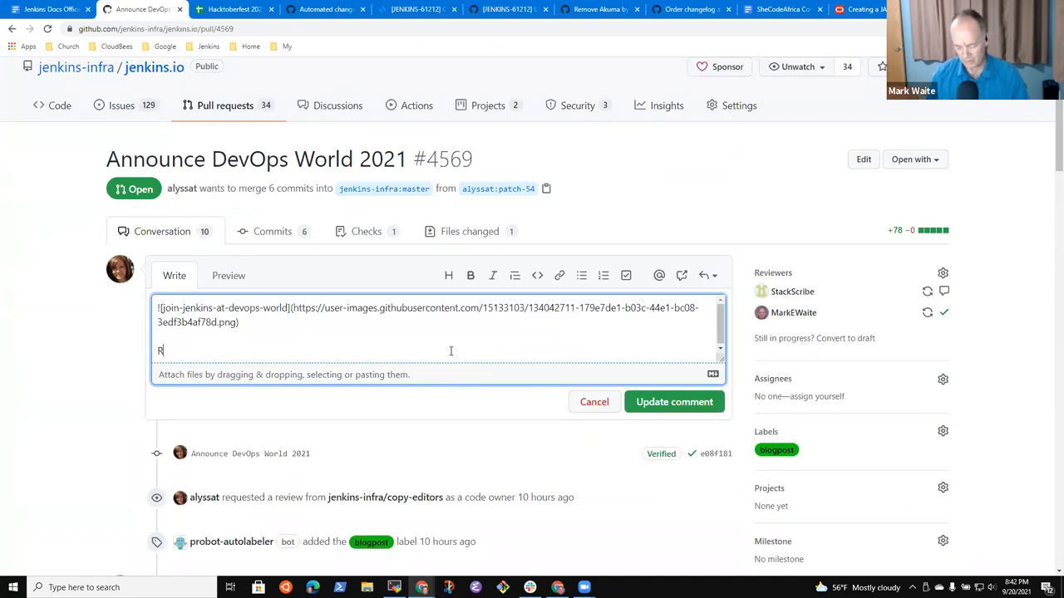
{"action": "type", "text": "Fixes #"}
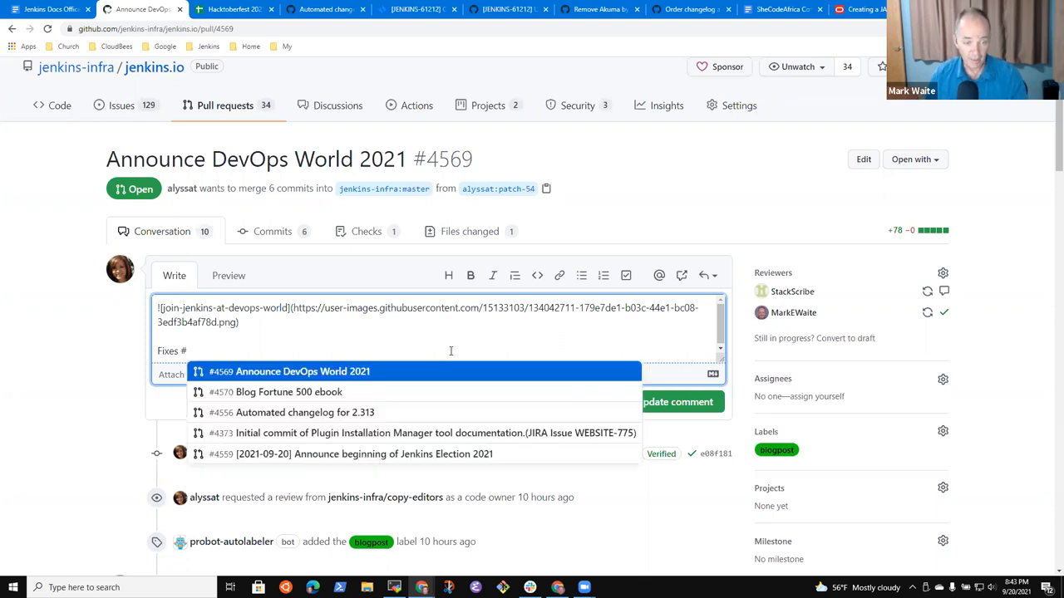
{"action": "mouse_move", "coordinate": [291, 412]}
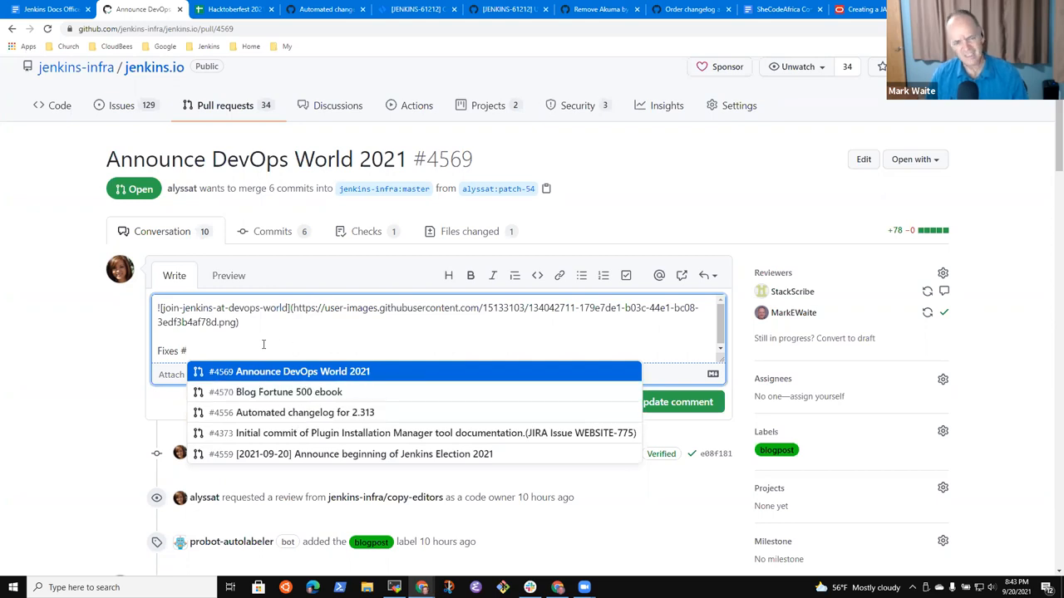
{"action": "mouse_move", "coordinate": [126, 96]}
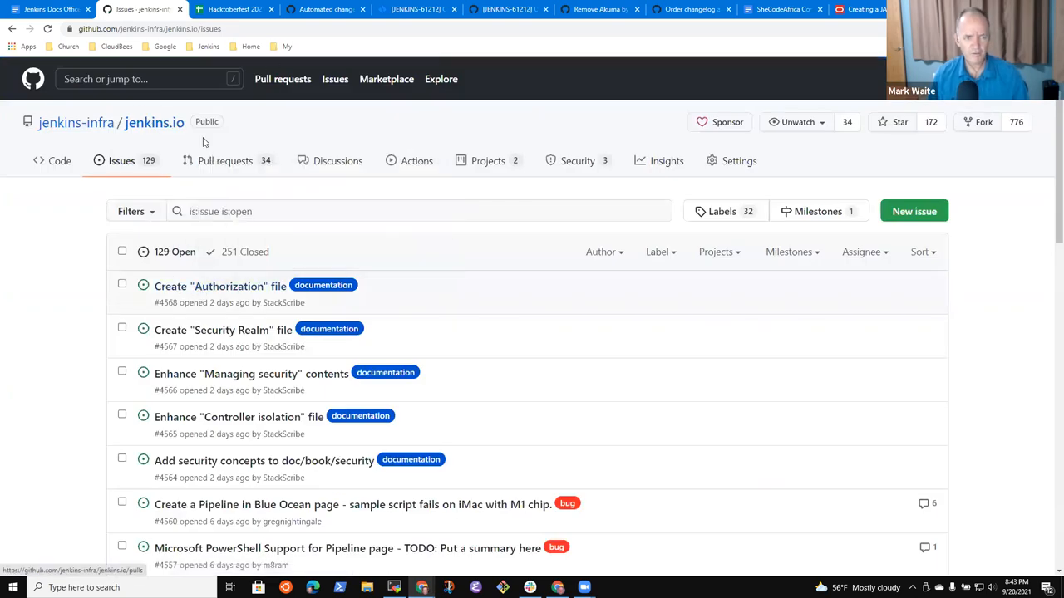
{"action": "left_click", "coordinate": [225, 160]}
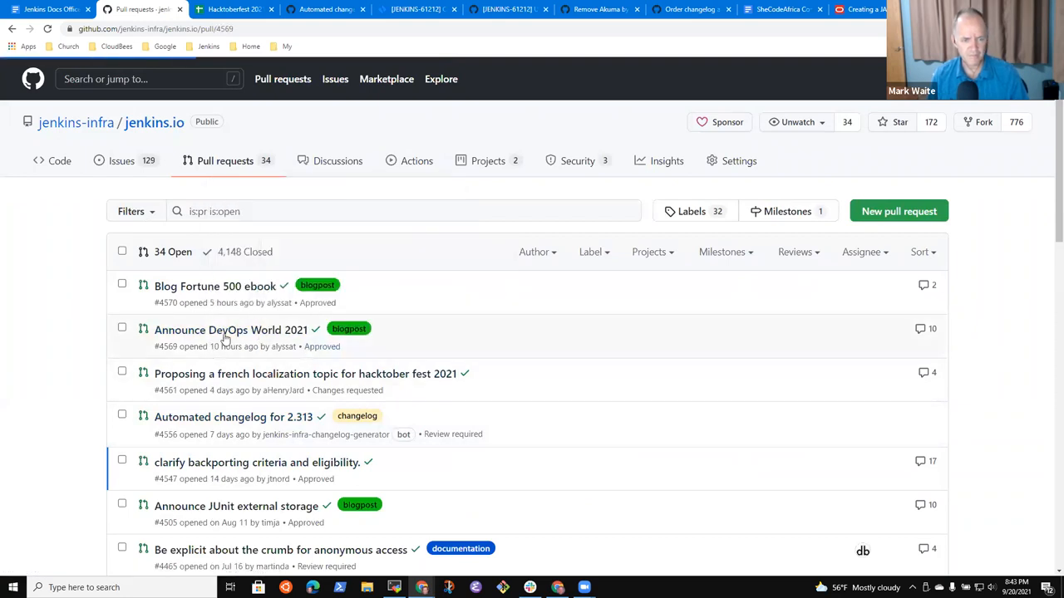
{"action": "left_click", "coordinate": [231, 330]}
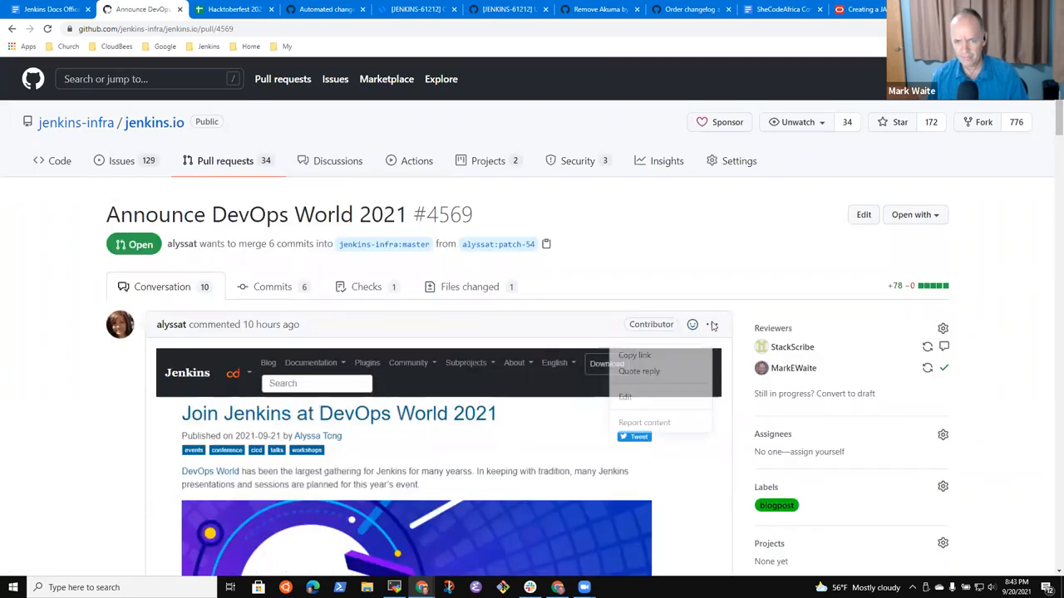
Type 'Fixes issue #' in the comment, discard the edit, and return to the office hours notes
{"action": "left_click", "coordinate": [624, 397]}
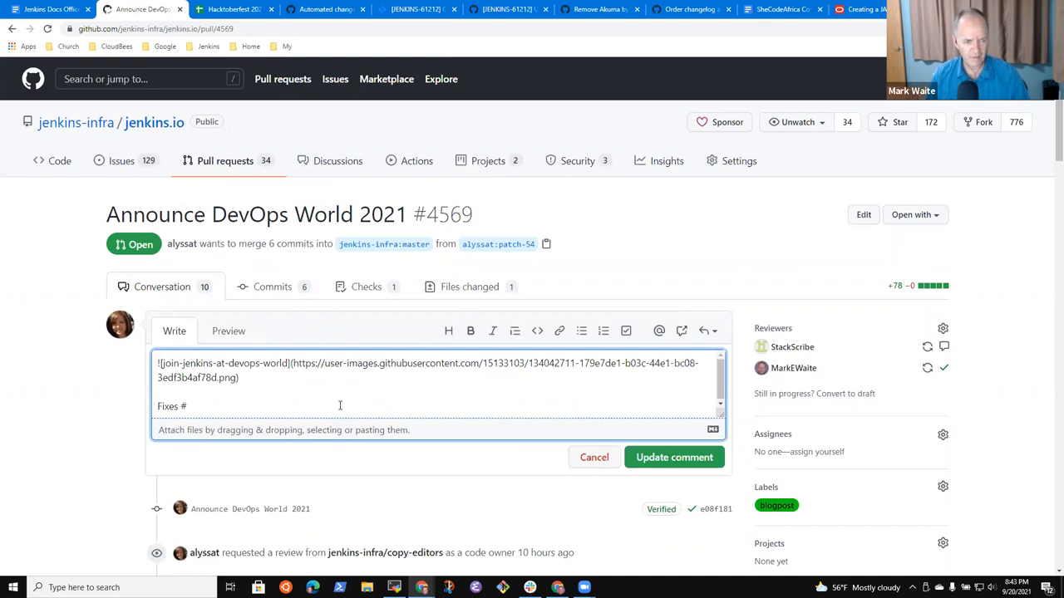
{"action": "type", "text": "iss"}
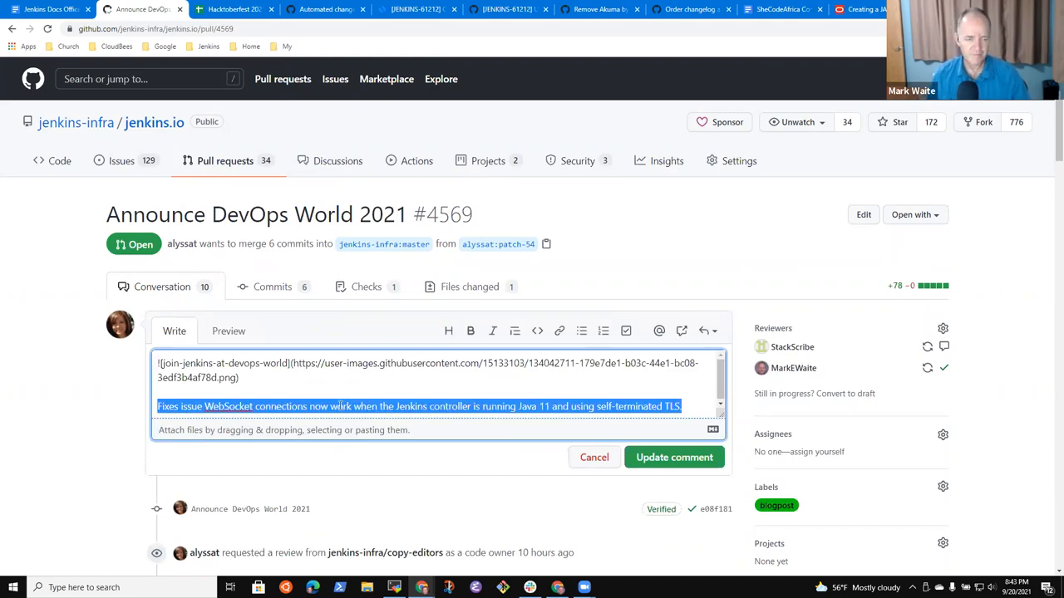
{"action": "type", "text": "Fixes issue #4568"}
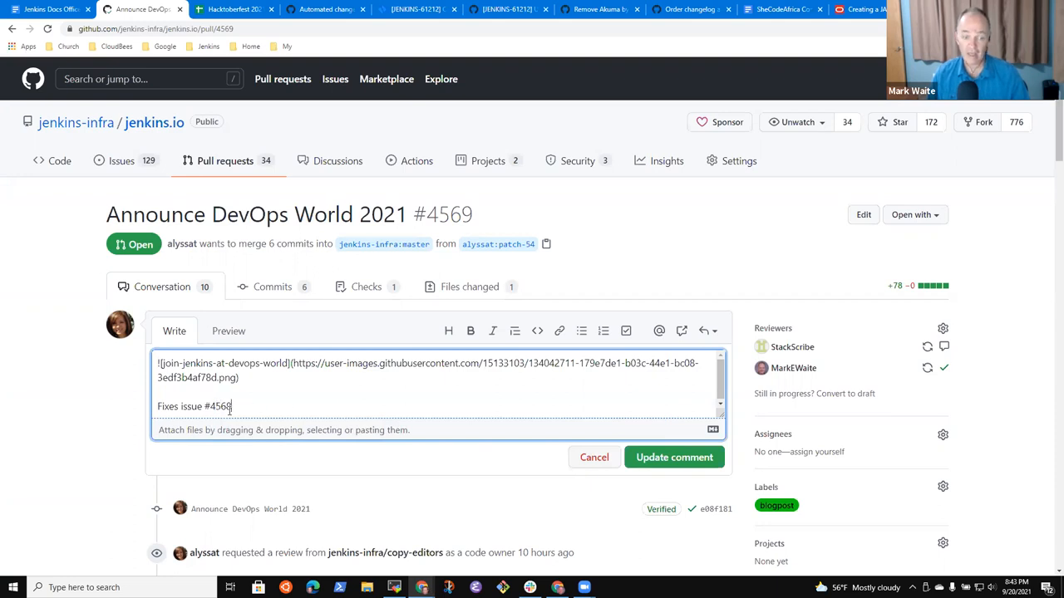
{"action": "scroll", "scroll_direction": "down", "scroll_amount": 3}
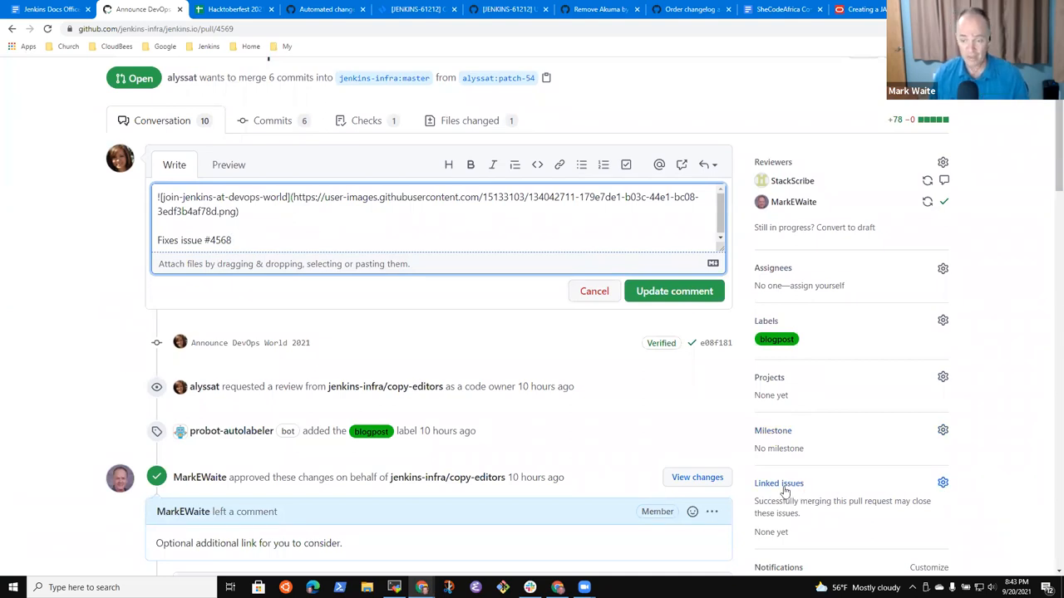
{"action": "mouse_move", "coordinate": [594, 291]}
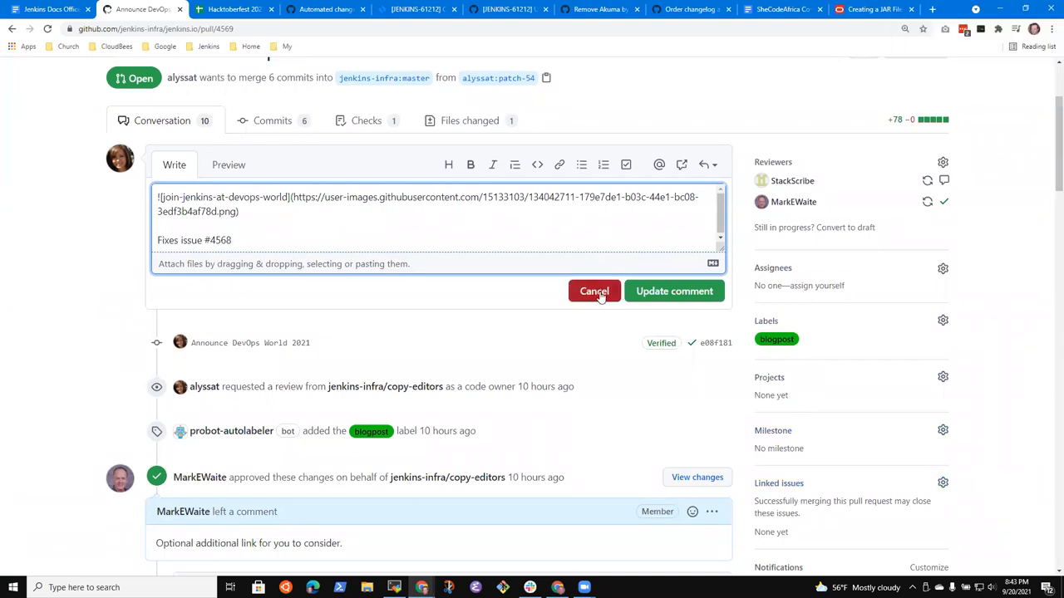
{"action": "left_click", "coordinate": [594, 290]}
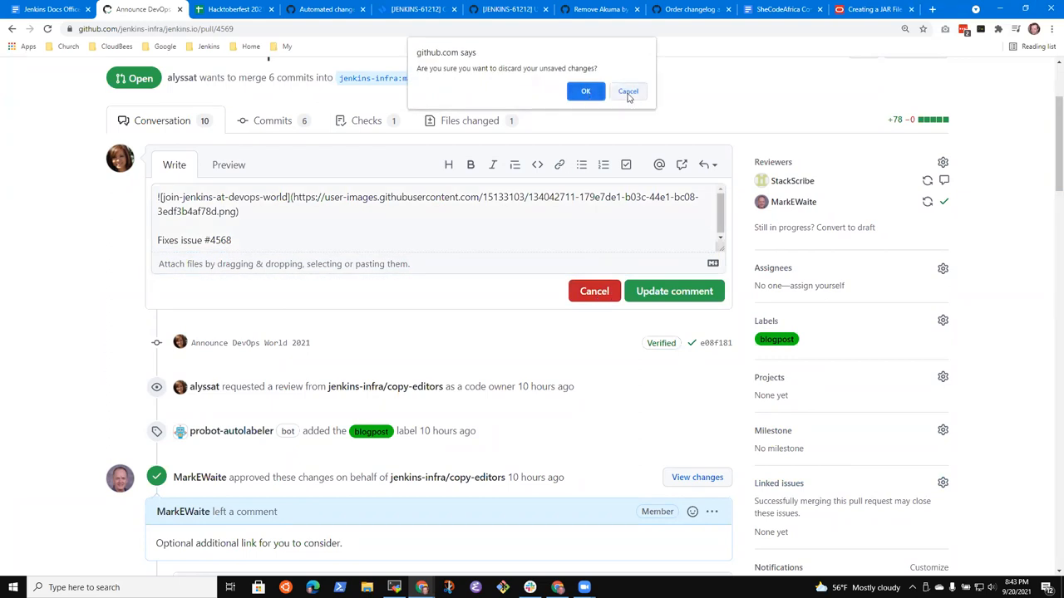
{"action": "left_click", "coordinate": [627, 90]}
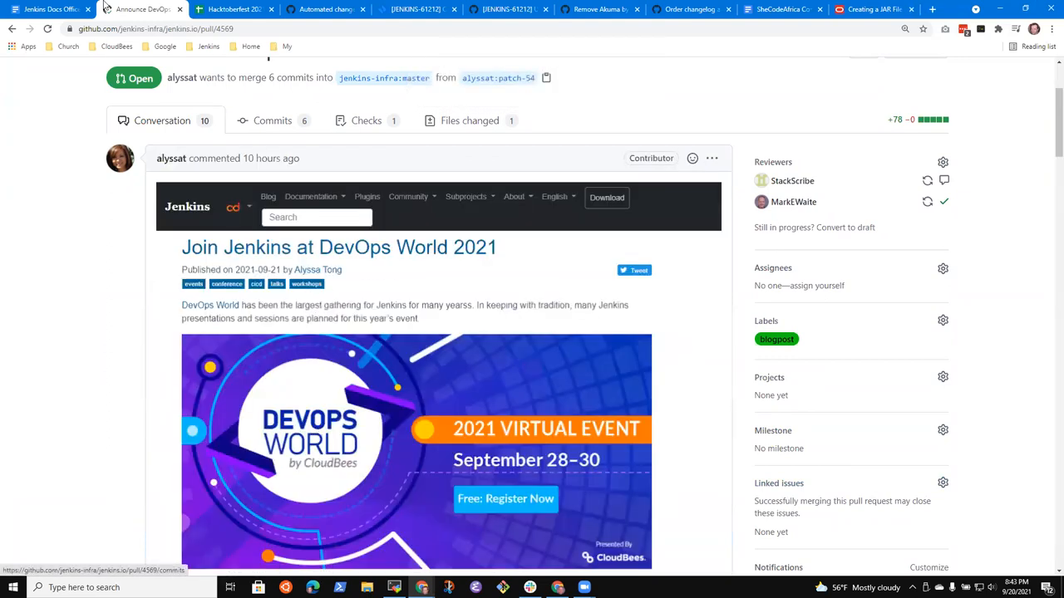
{"action": "mouse_move", "coordinate": [515, 350]}
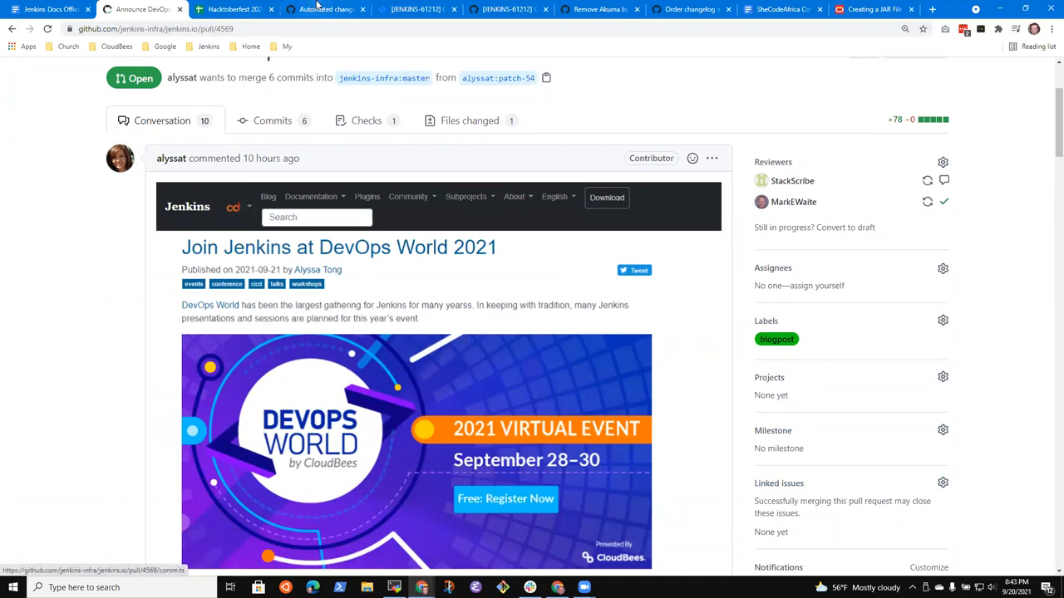
{"action": "left_click", "coordinate": [325, 9]}
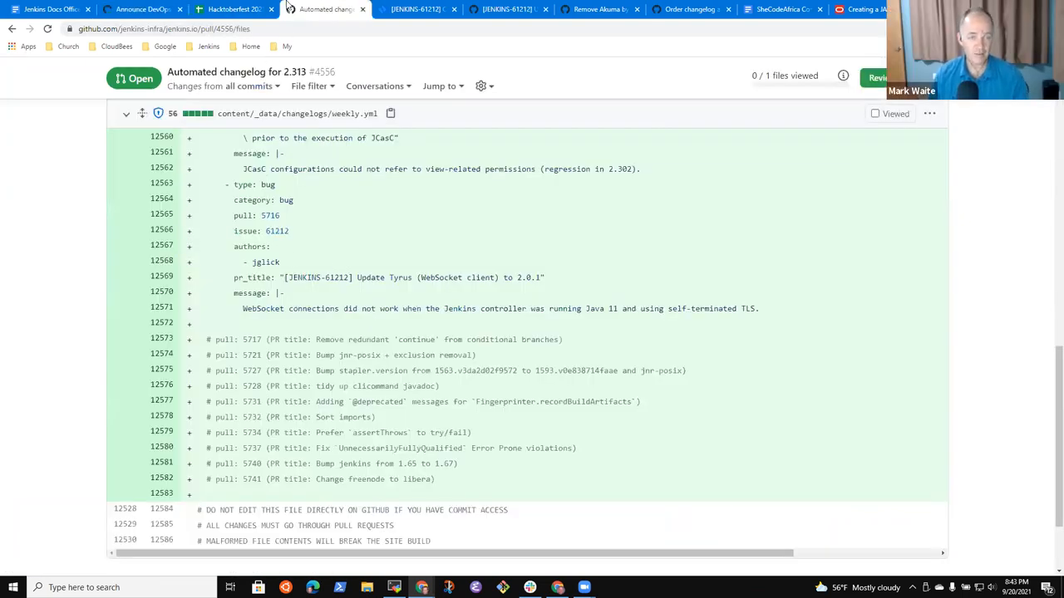
{"action": "left_click", "coordinate": [143, 9]}
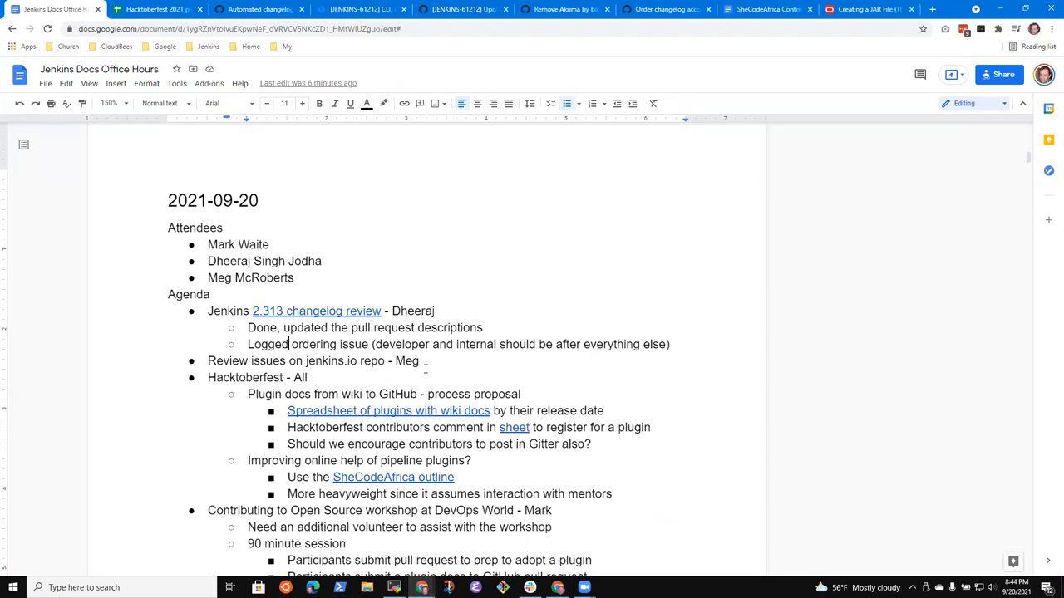
Add text about improving existing material and 'Request review from Dan' to the jenkins.io item
{"action": "type", "text": "Proposed 5 pull requests for security topics"}
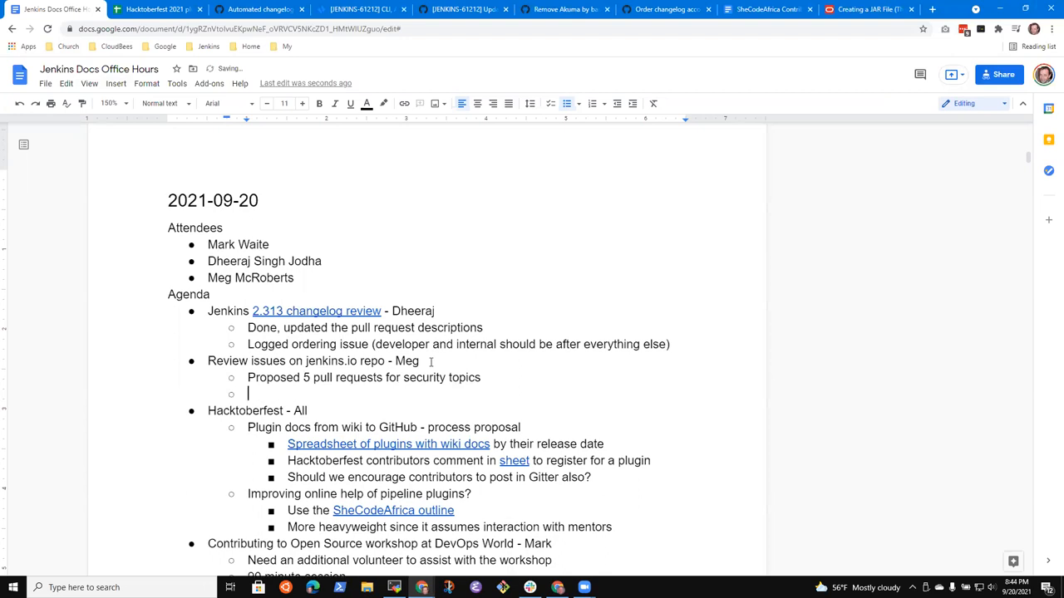
{"action": "type", "text": "Improve what we have based on e"}
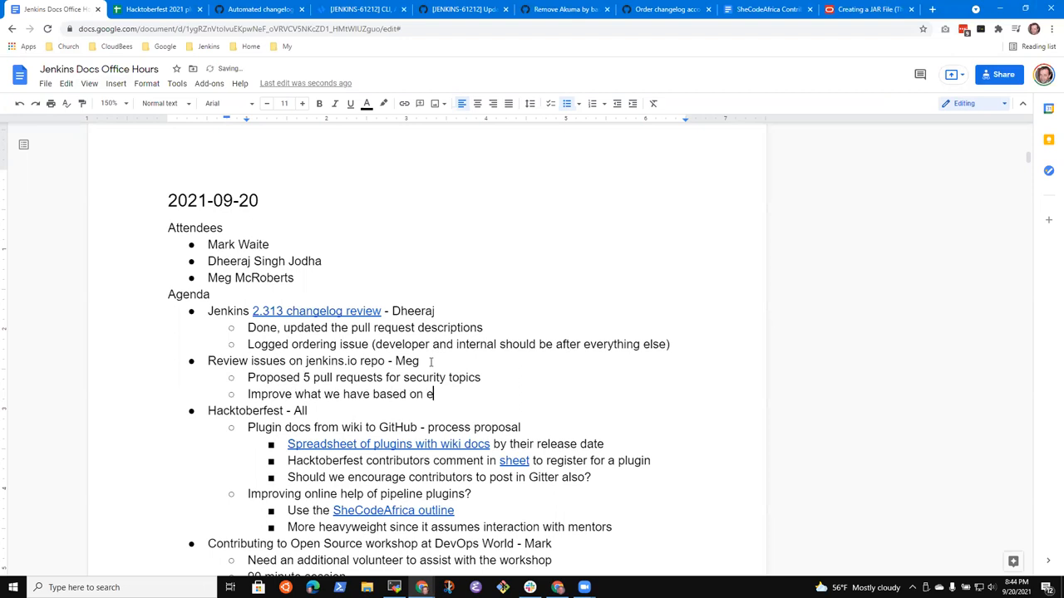
{"action": "type", "text": "xisting material"}
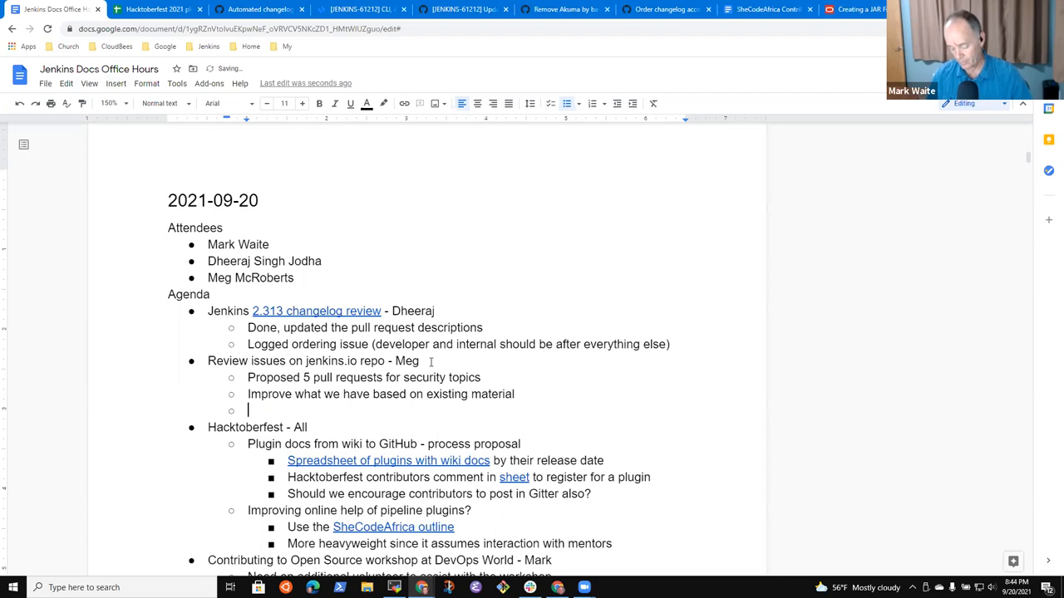
{"action": "type", "text": "Request review"}
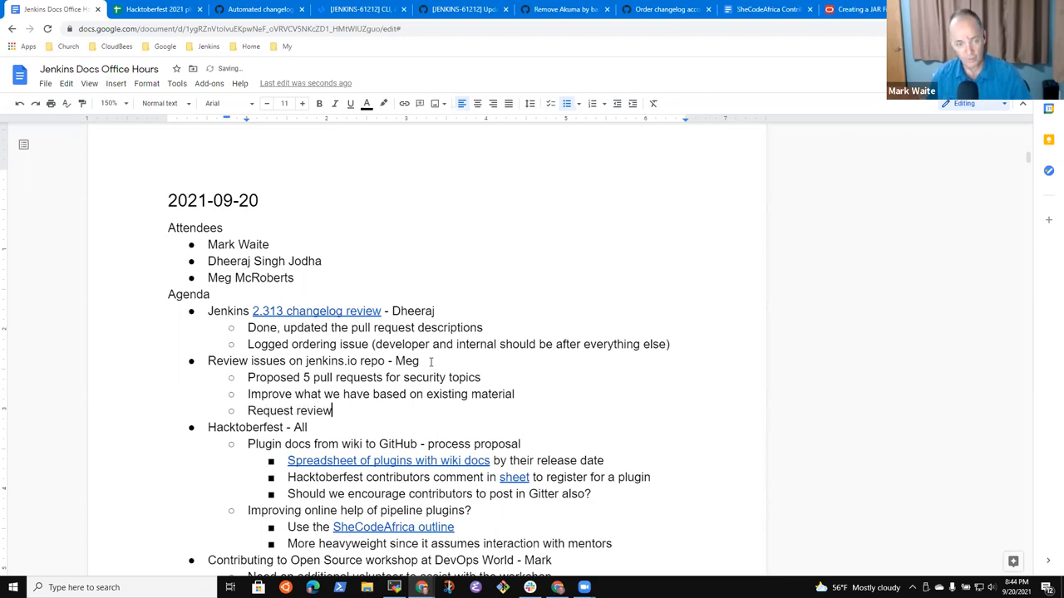
{"action": "type", "text": "from Daniel Beko"}
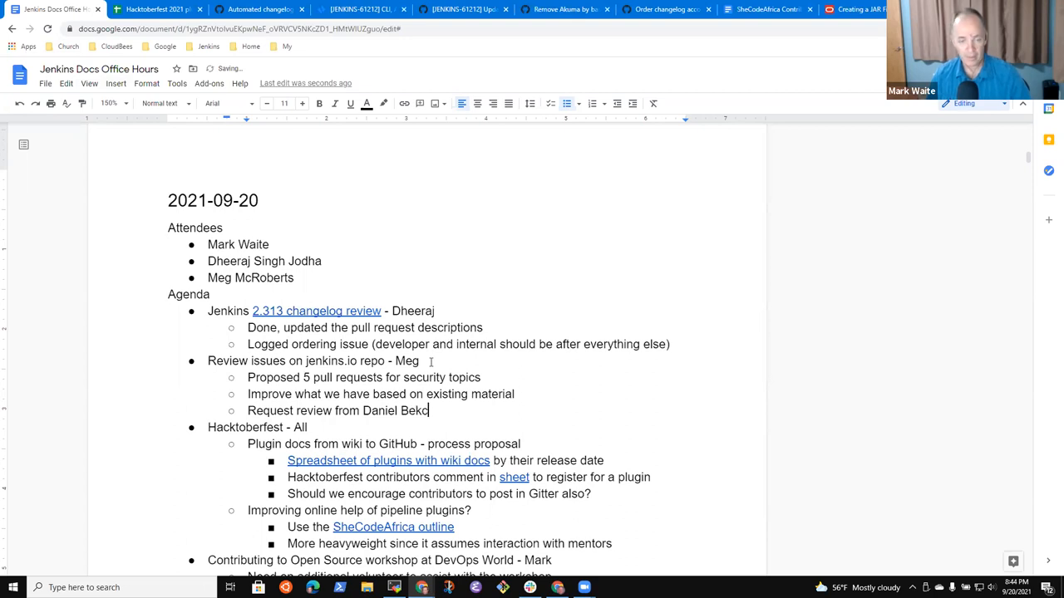
{"action": "type", "text": "and/or"}
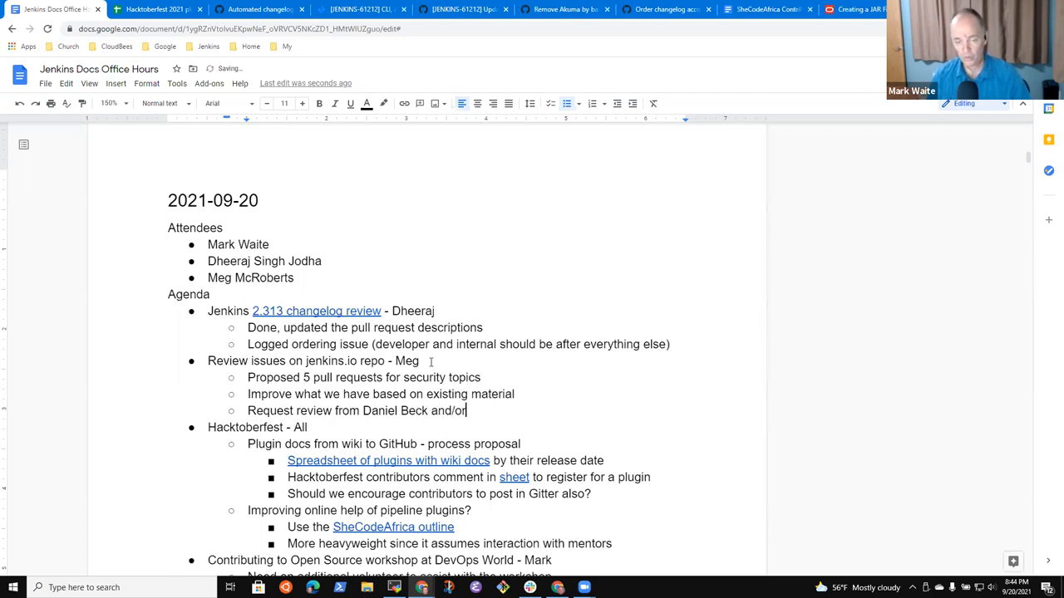
{"action": "type", "text": "Wadeckk"}
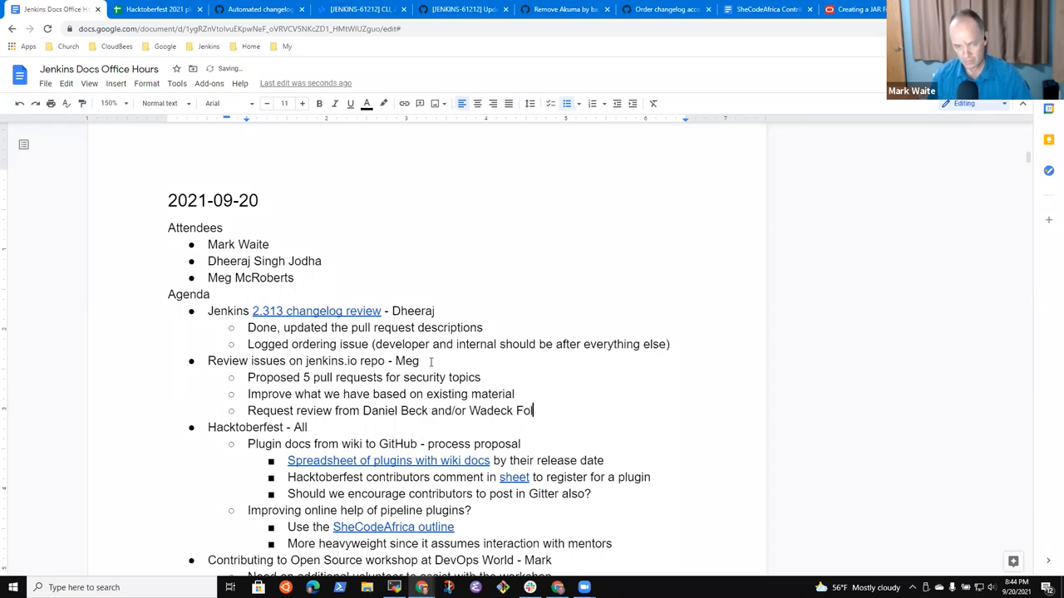
{"action": "type", "text": "onier"}
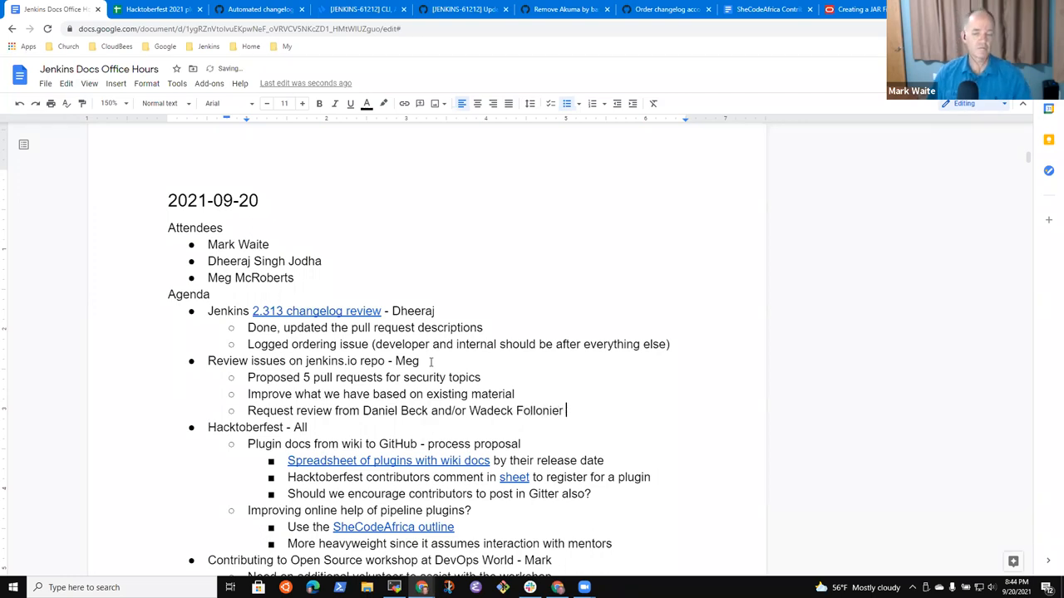
{"action": "type", "text": "(secu"}
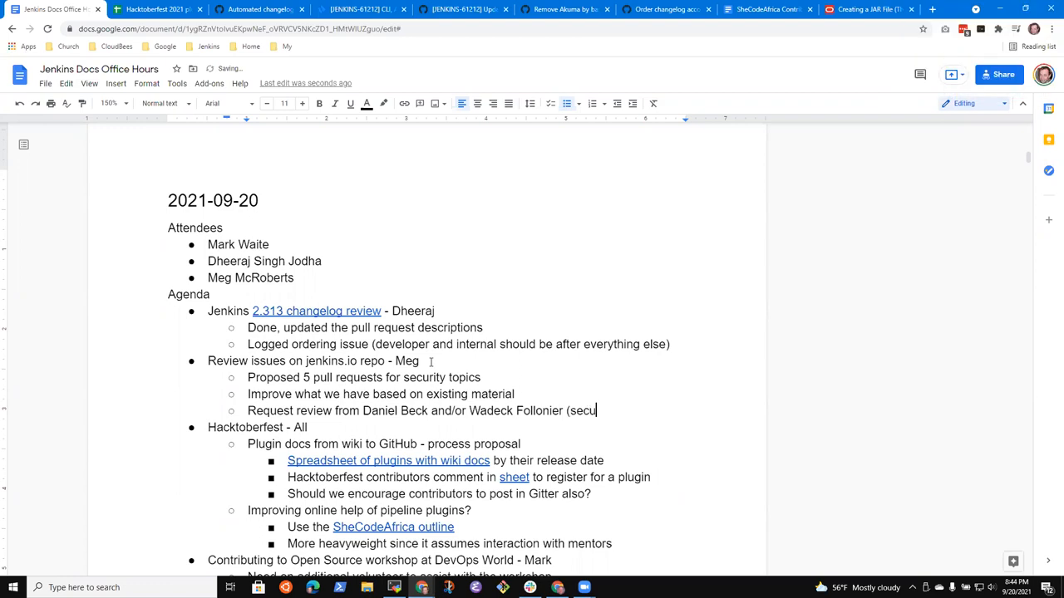
{"action": "type", "text": "rity team)"}
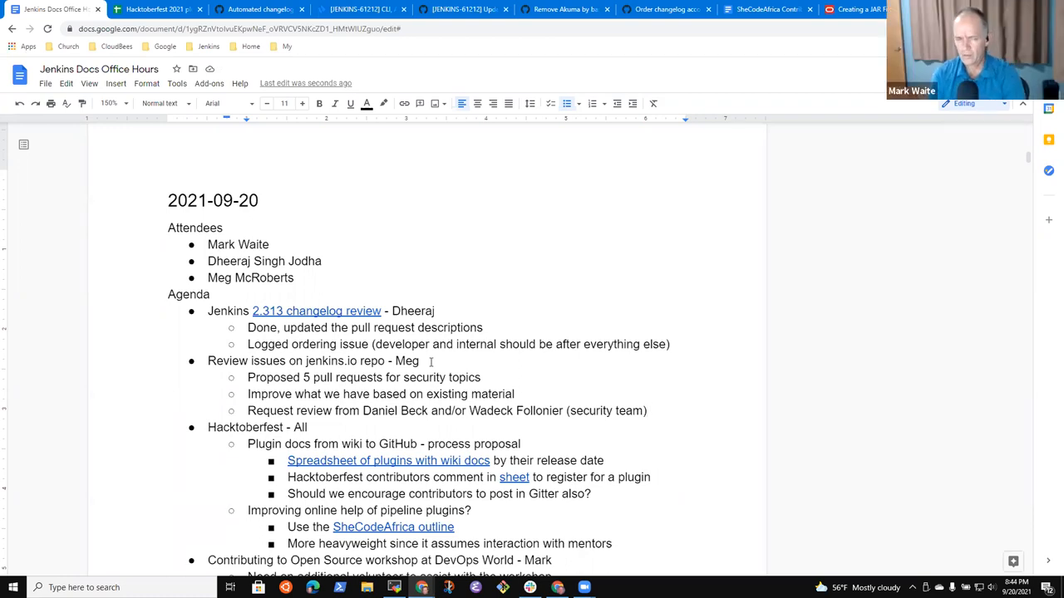
{"action": "key", "text": "enter"}
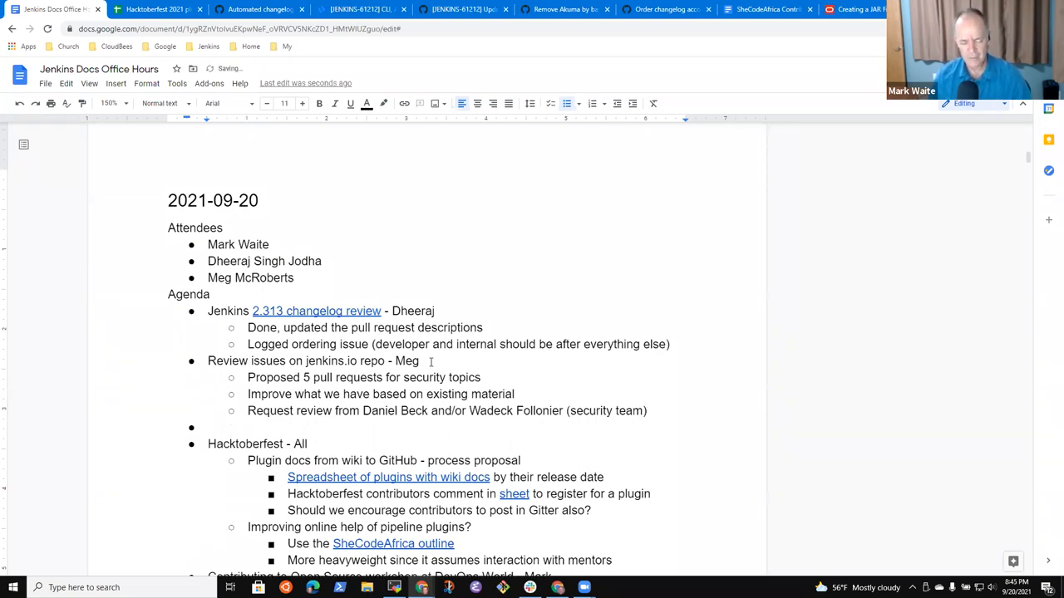
Type the bullet 'Meg still struggling with getting the docs site to build on her computer'
{"action": "type", "text": "Sc"}
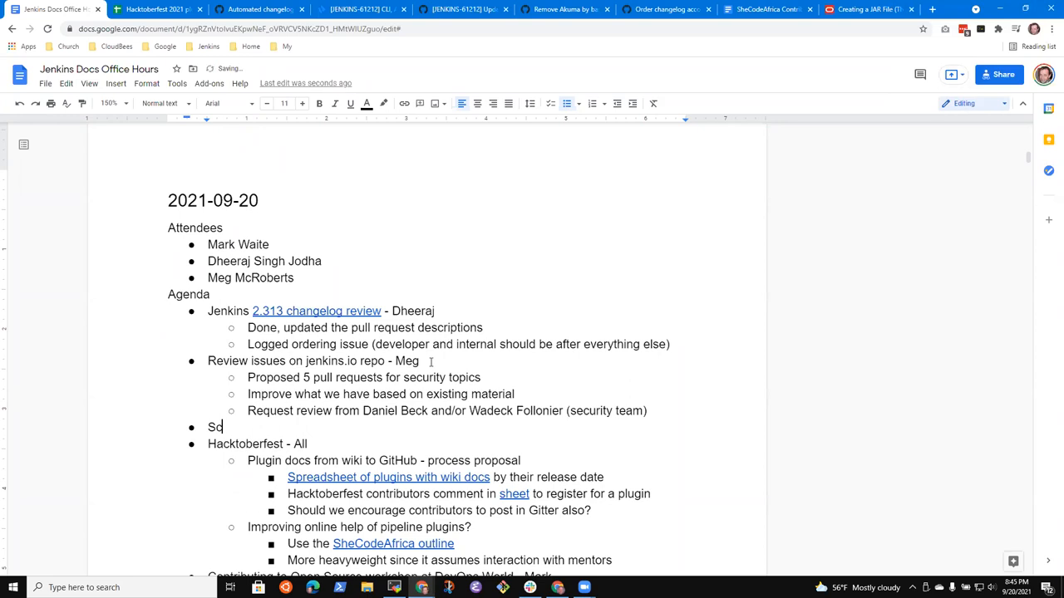
{"action": "key", "text": "Backspace"}
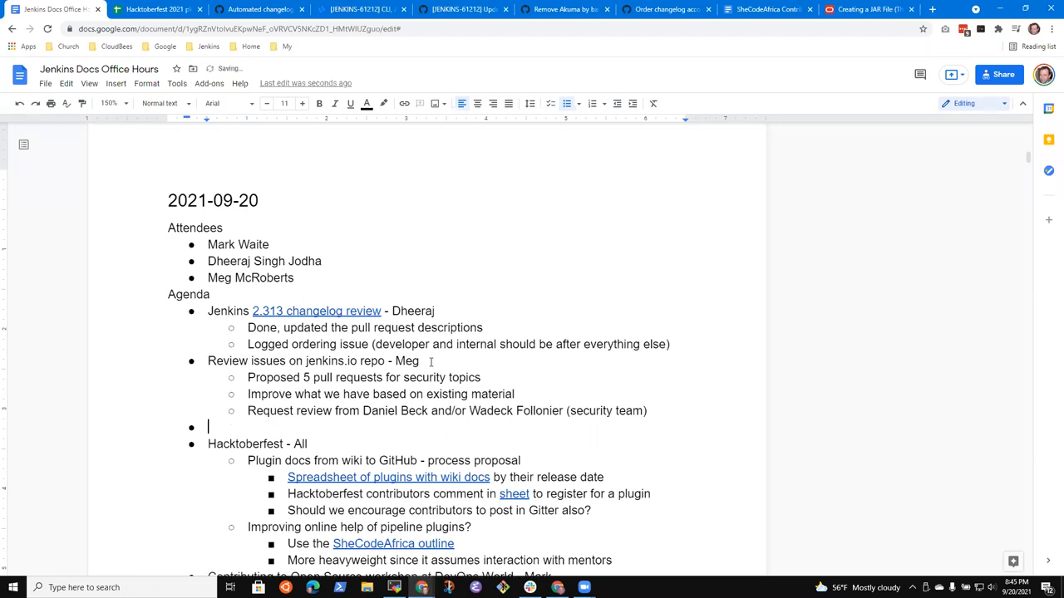
{"action": "type", "text": "Meg still s"}
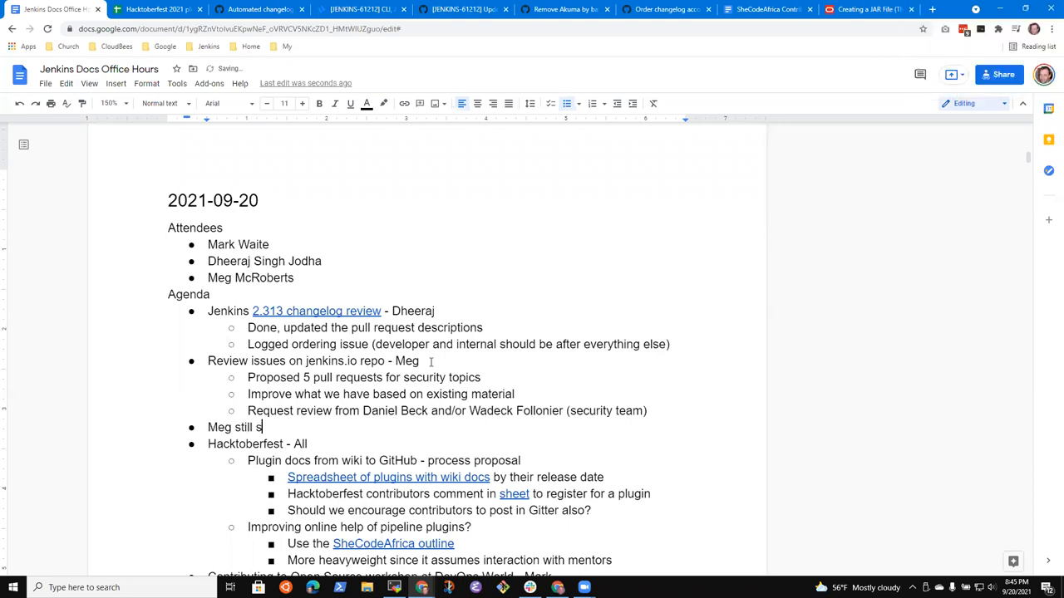
{"action": "type", "text": "truggling with"}
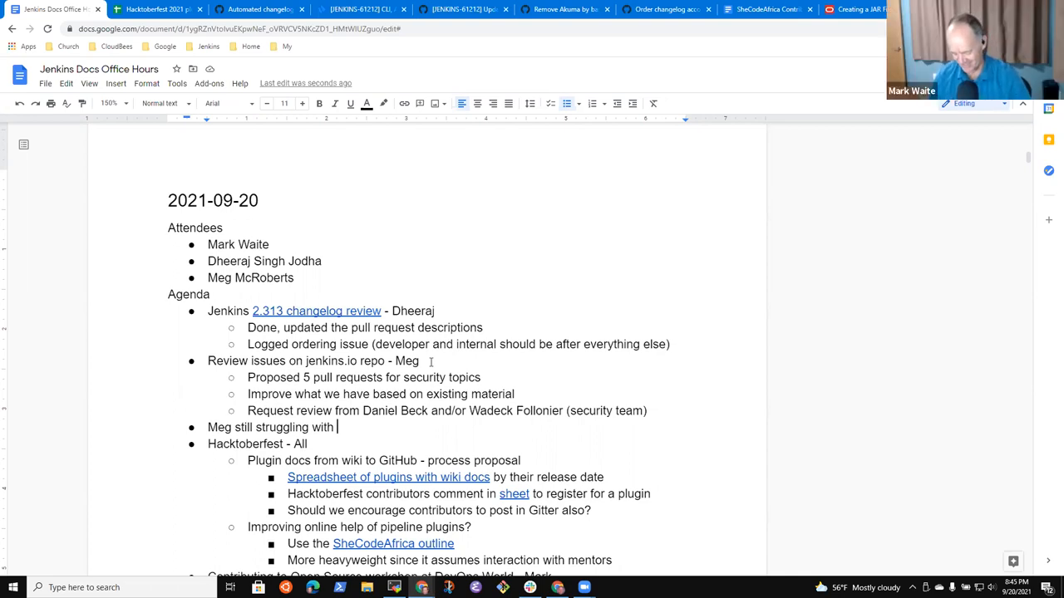
{"action": "type", "text": "getting the d"}
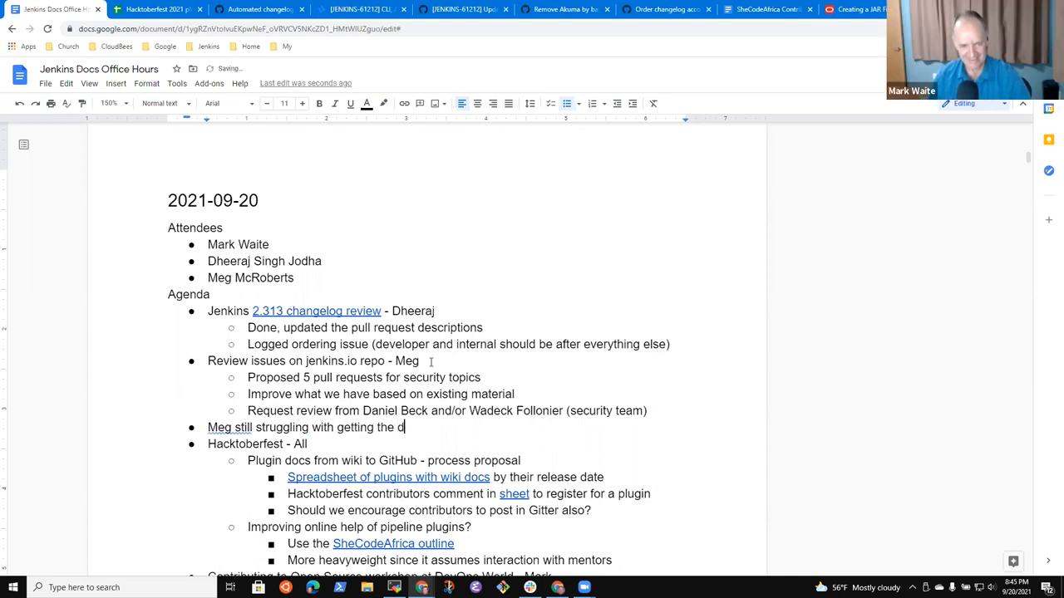
{"action": "type", "text": "ocs site to build"}
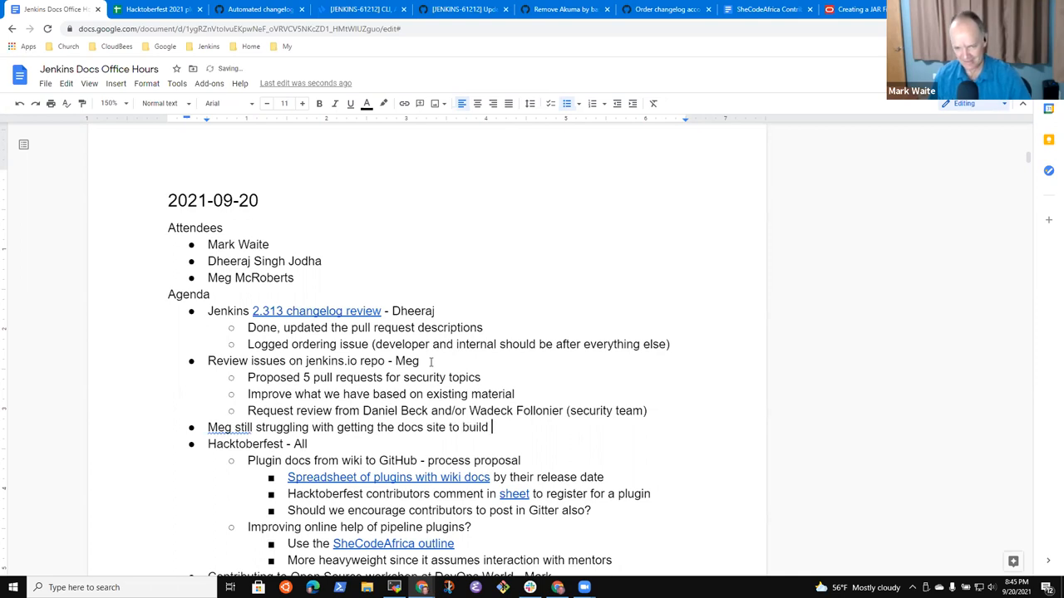
{"action": "type", "text": "on her computer"}
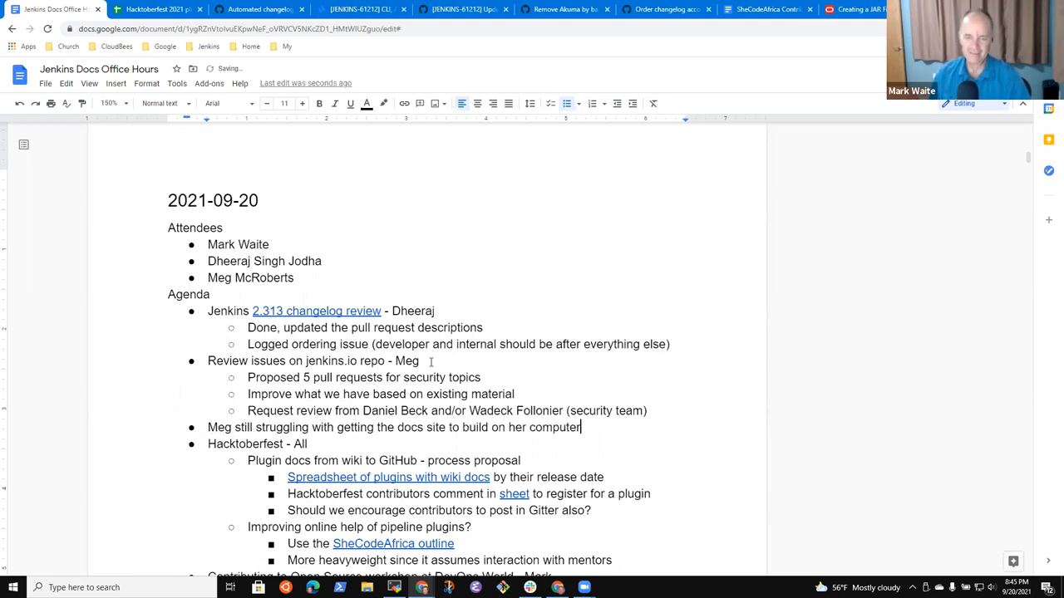
{"action": "left_click_drag", "start_coordinate": [208, 427], "coordinate": [580, 428]}
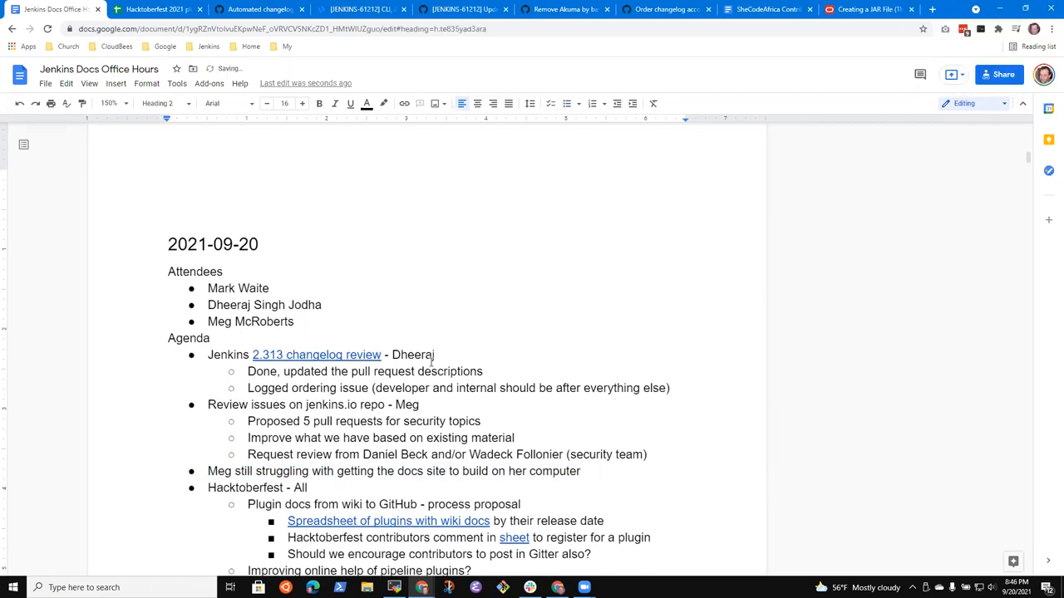
Add the heading '2021-09-27 - Cancelled due to DevOps World' and clear the placeholder Attendees/Agenda lines
{"action": "type", "text": "2021-09-27"}
{"action": "type", "text": "Attendees"}
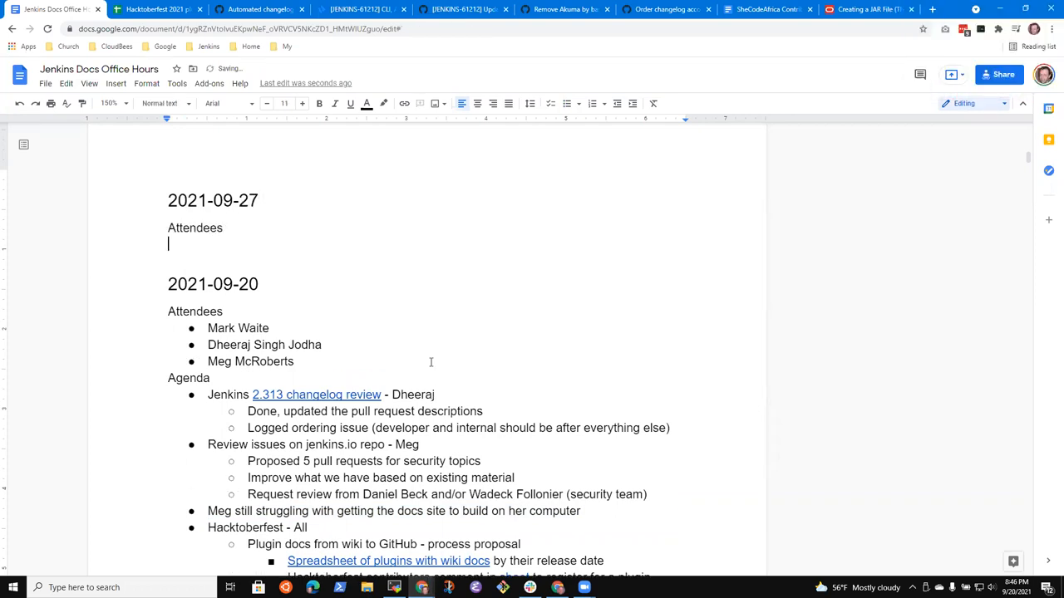
{"action": "left_click", "coordinate": [565, 103]}
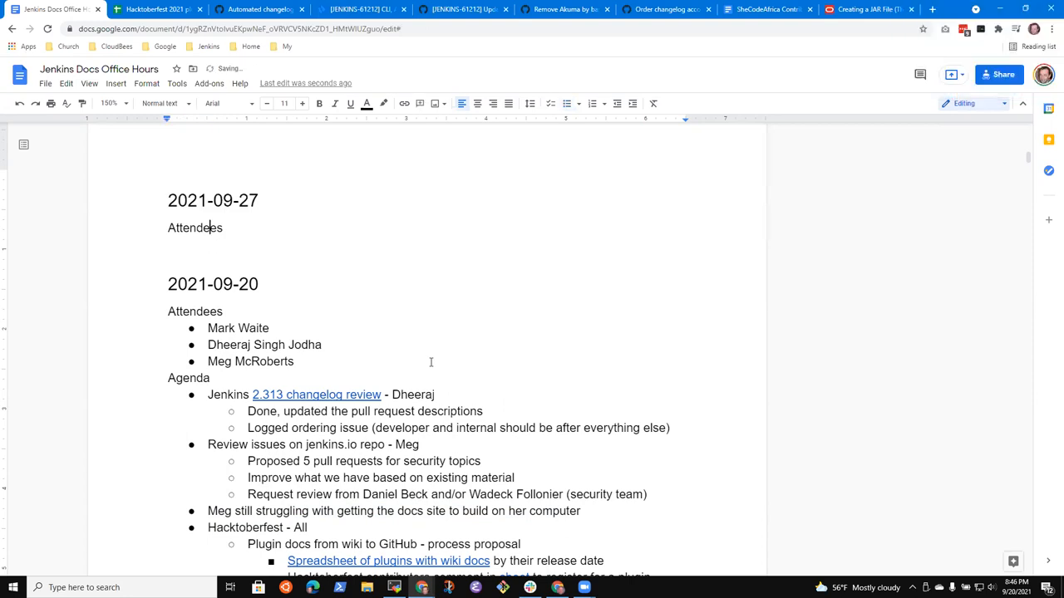
{"action": "type", "text": "Agenda"}
{"action": "left_click", "coordinate": [216, 200]}
{"action": "type", "text": " - Cancelled due to Mark"}
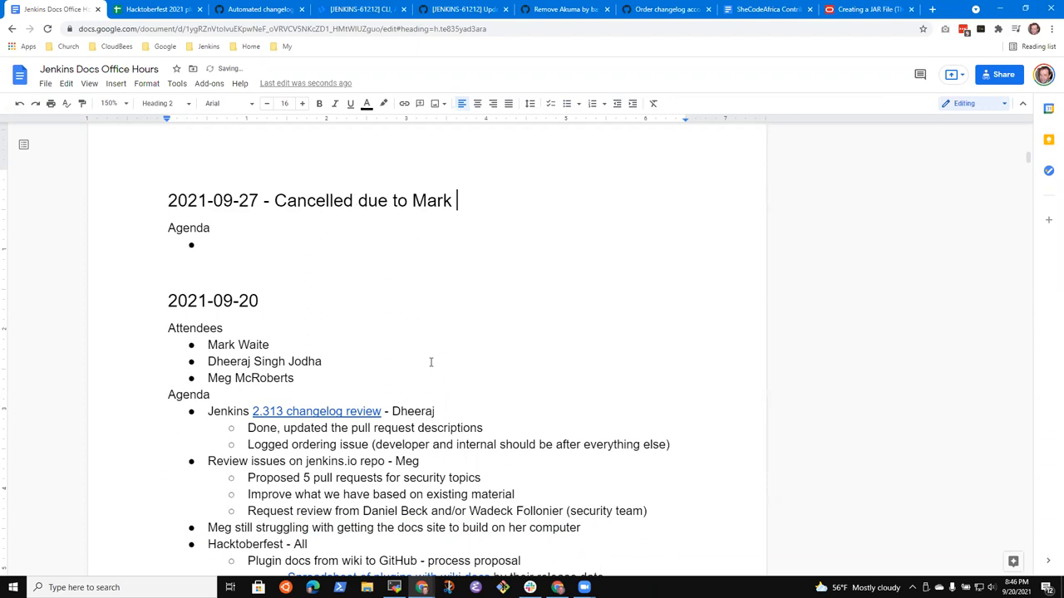
{"action": "type", "text": "De"}
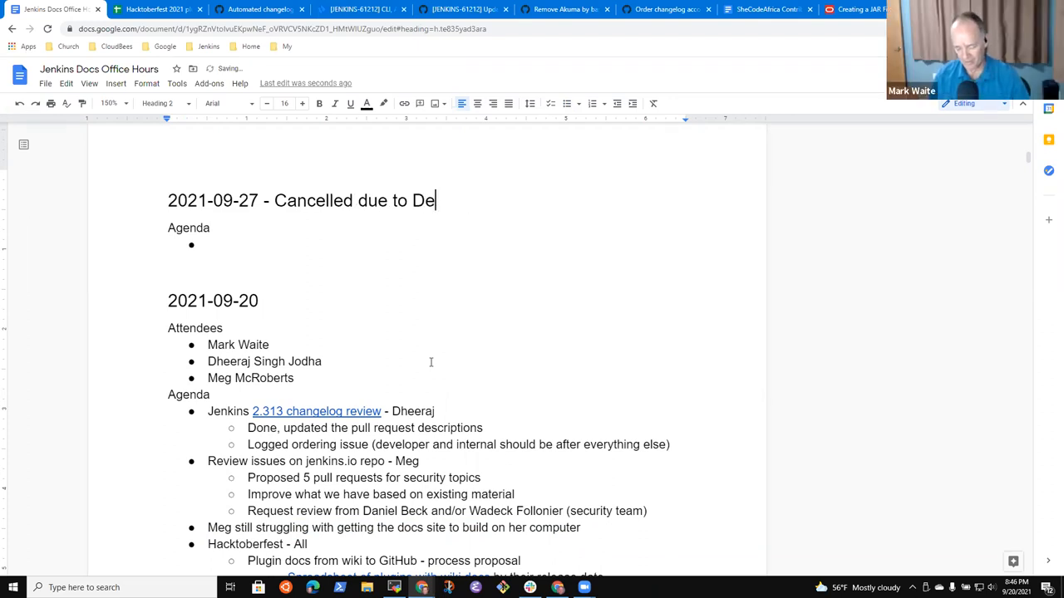
{"action": "type", "text": "vOops Wor"}
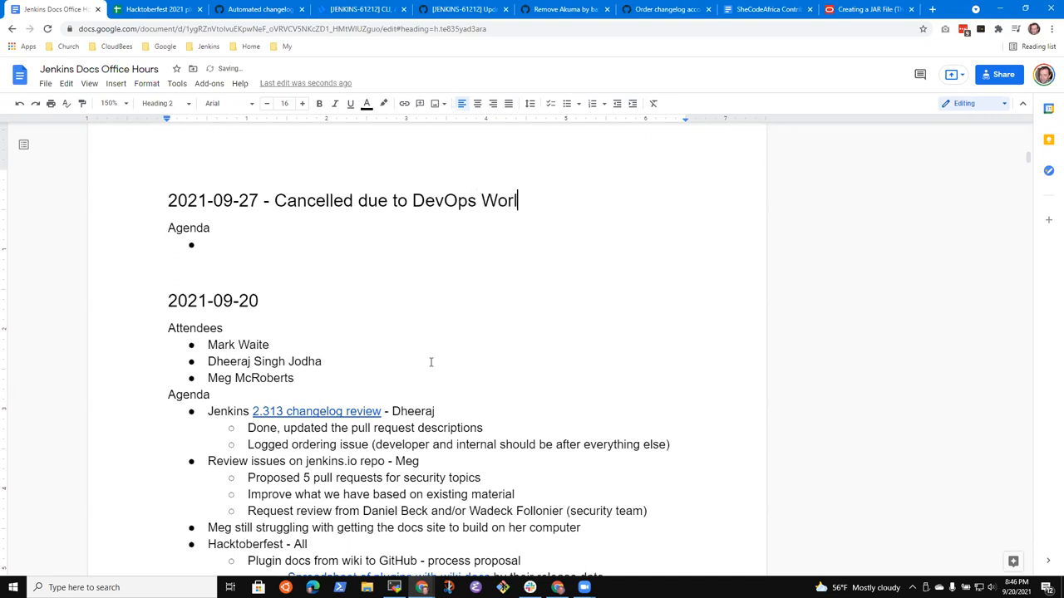
{"action": "type", "text": "ld"}
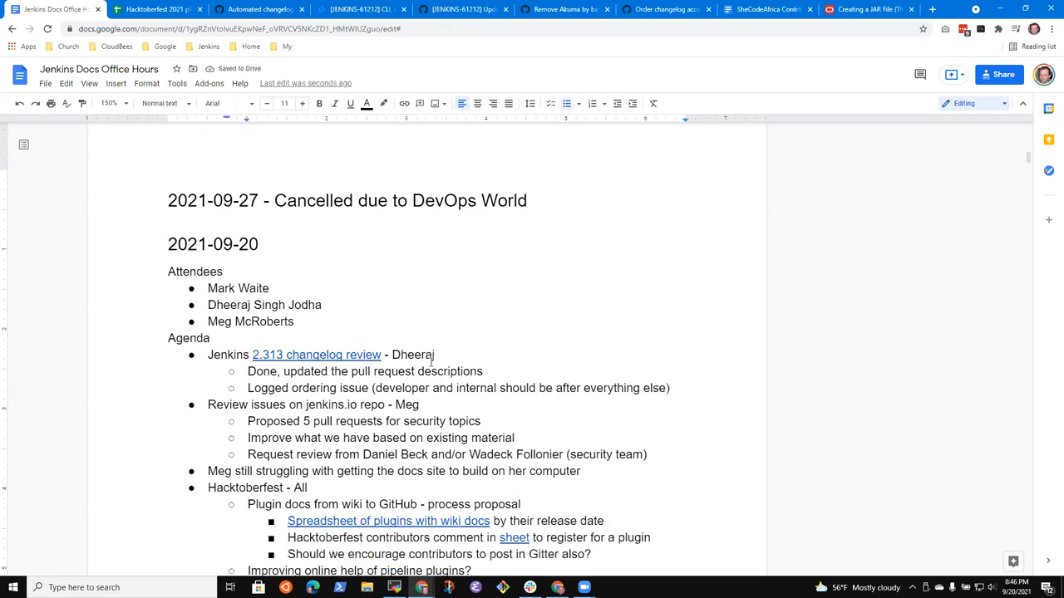
Under the recording item, add 'See last week's recording' and a sub-bullet about storing it on YouTube
{"action": "scroll", "scroll_direction": "down", "scroll_amount": 3}
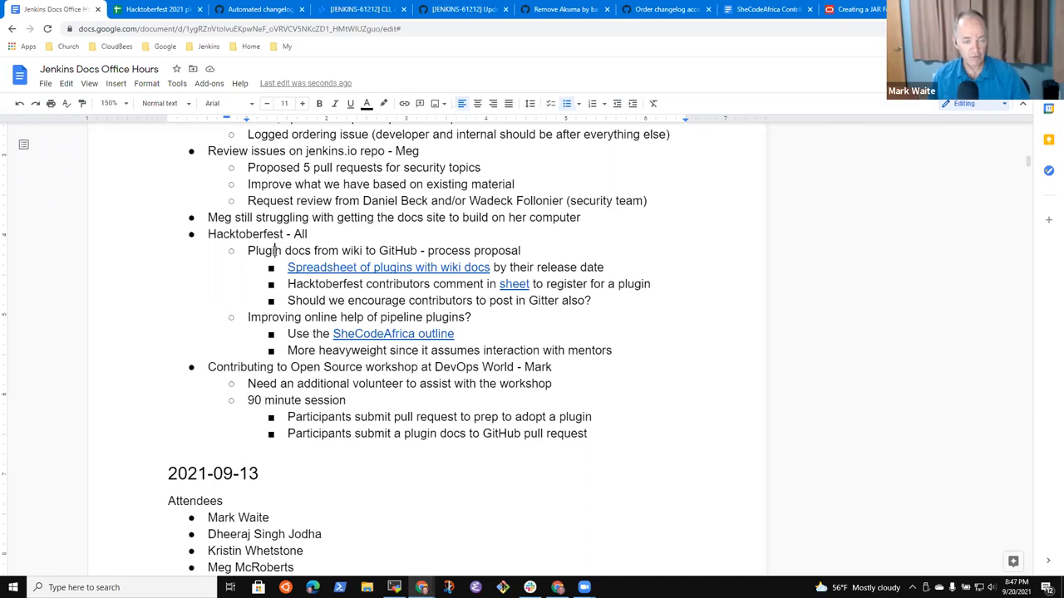
{"action": "left_click_drag", "start_coordinate": [247, 250], "coordinate": [376, 250]}
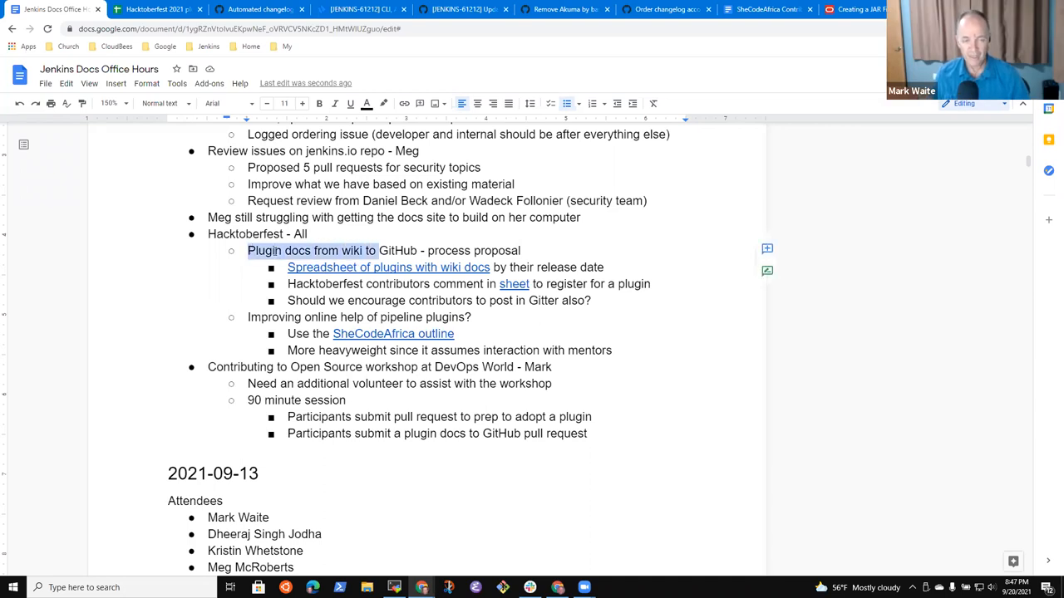
{"action": "left_click", "coordinate": [378, 250]}
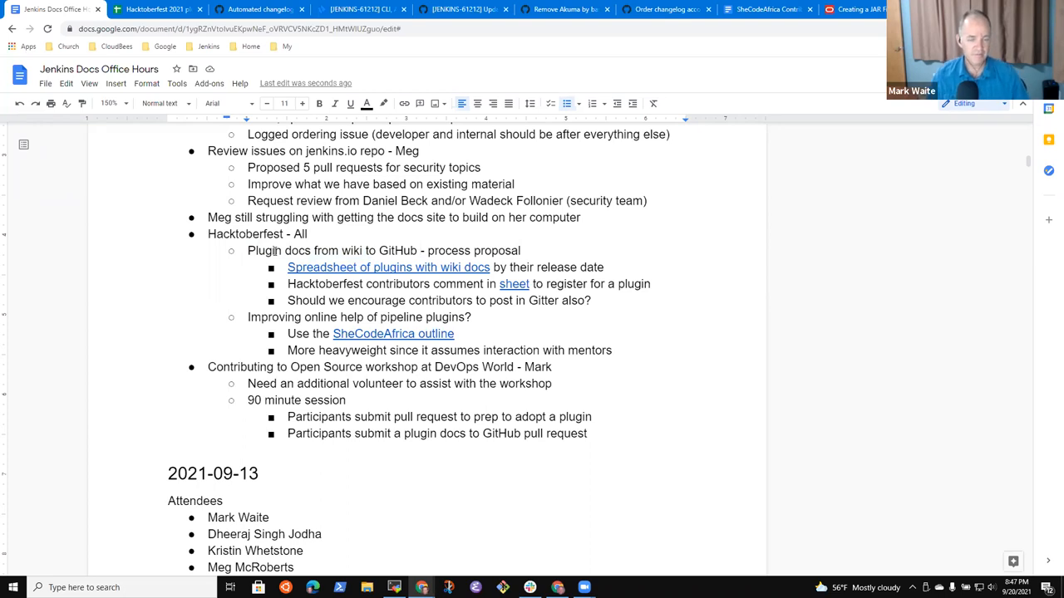
{"action": "mouse_move", "coordinate": [388, 267]}
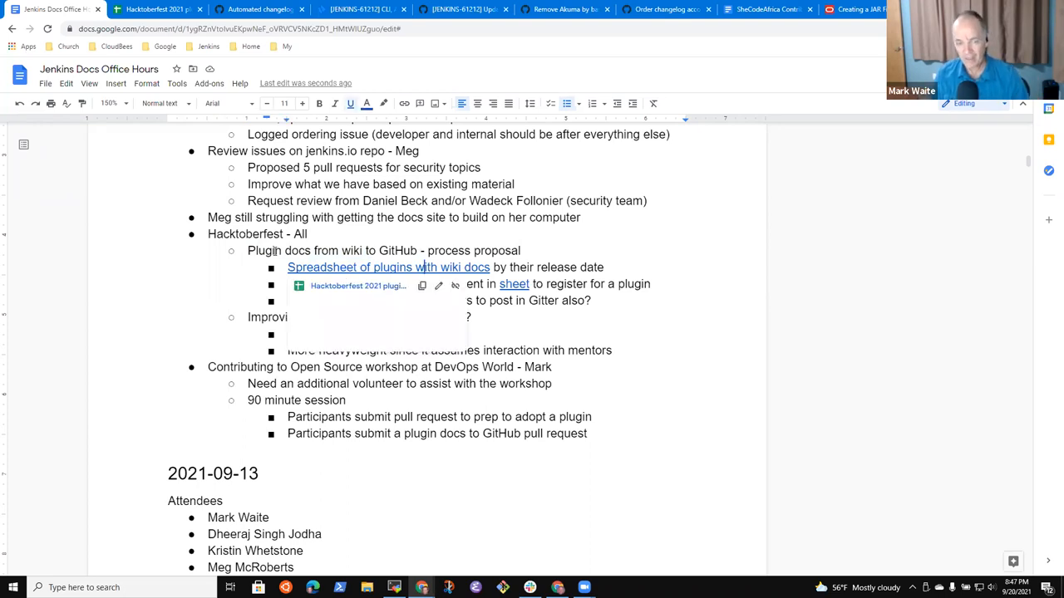
{"action": "type", "text": "See last week"}
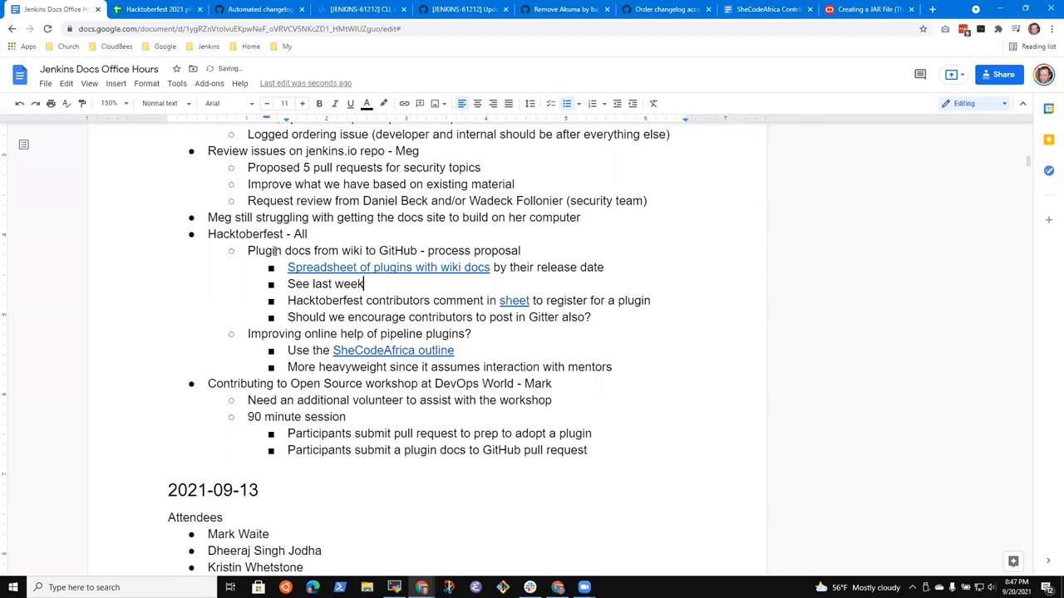
{"action": "type", "text": "'s recording"}
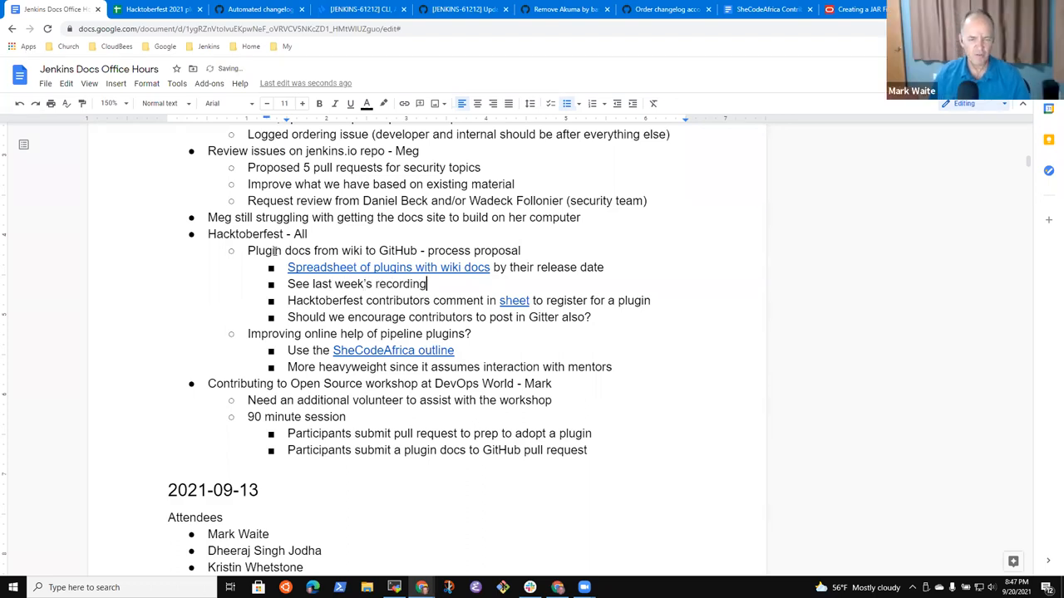
{"action": "type", "text": ", needs ot"}
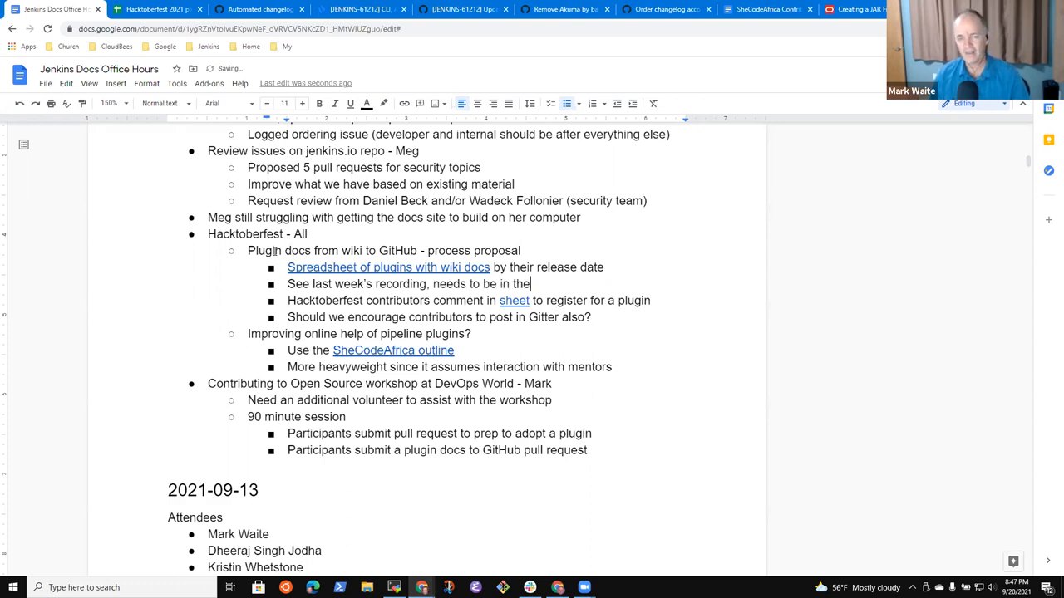
{"action": "type", "text": "Jenkins.io docs"}
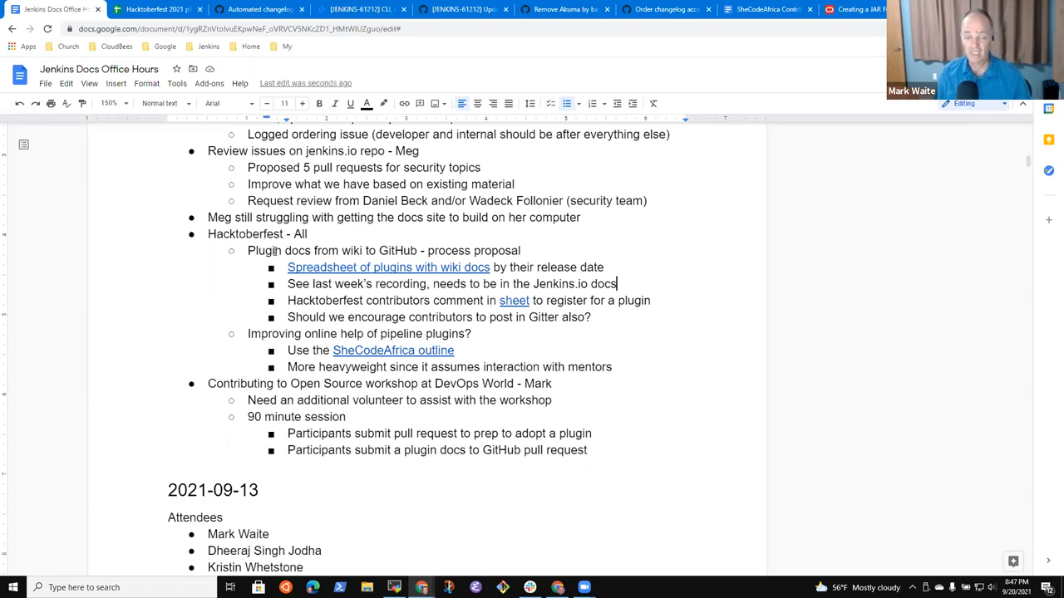
{"action": "key", "text": "enter"}
{"action": "type", "text": "Need the"}
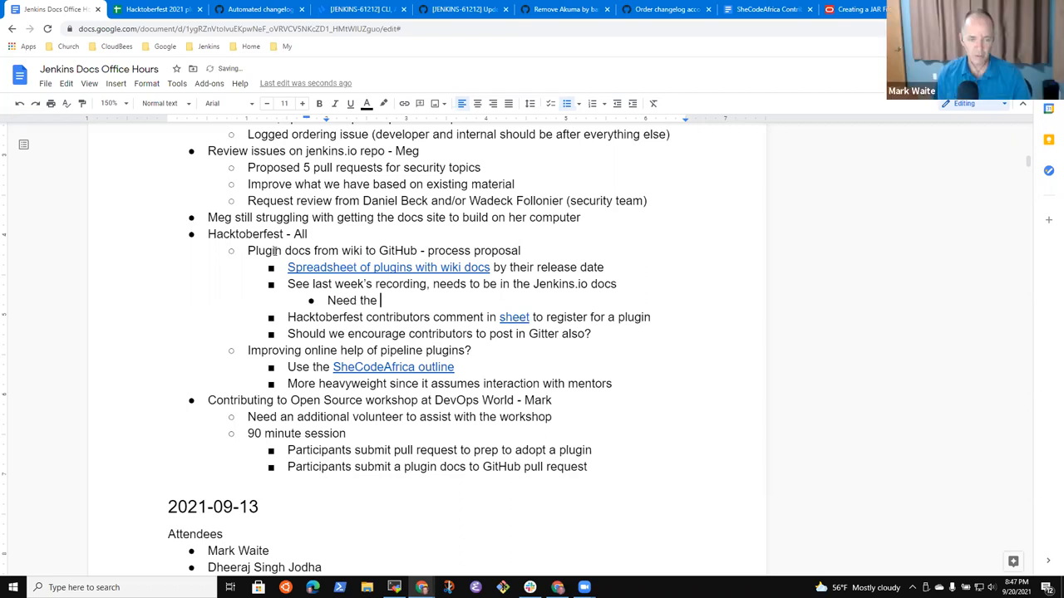
{"action": "type", "text": "recording stored on YouTube"}
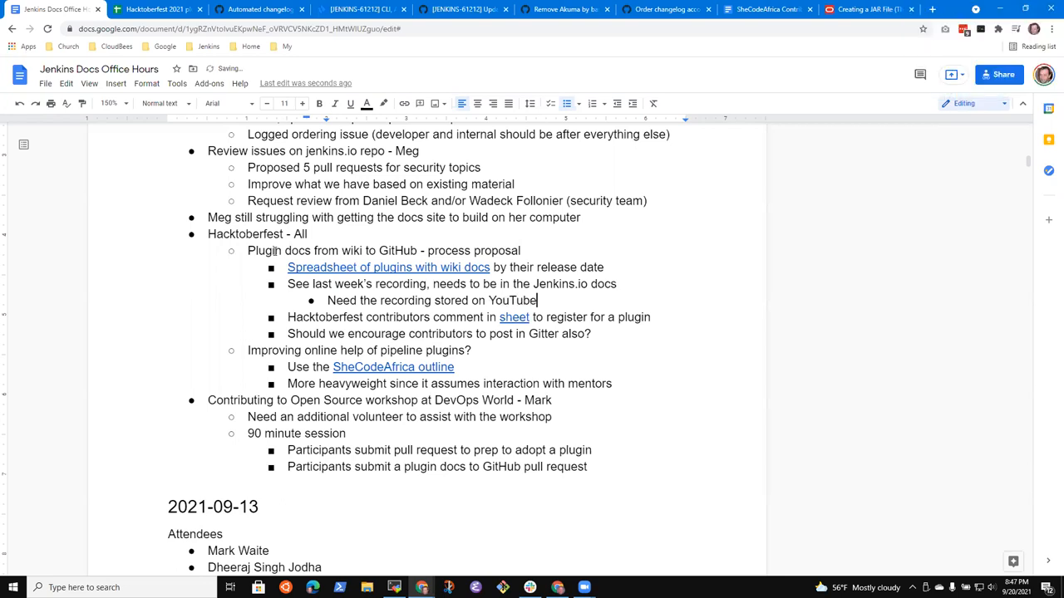
{"action": "mouse_move", "coordinate": [388, 267]}
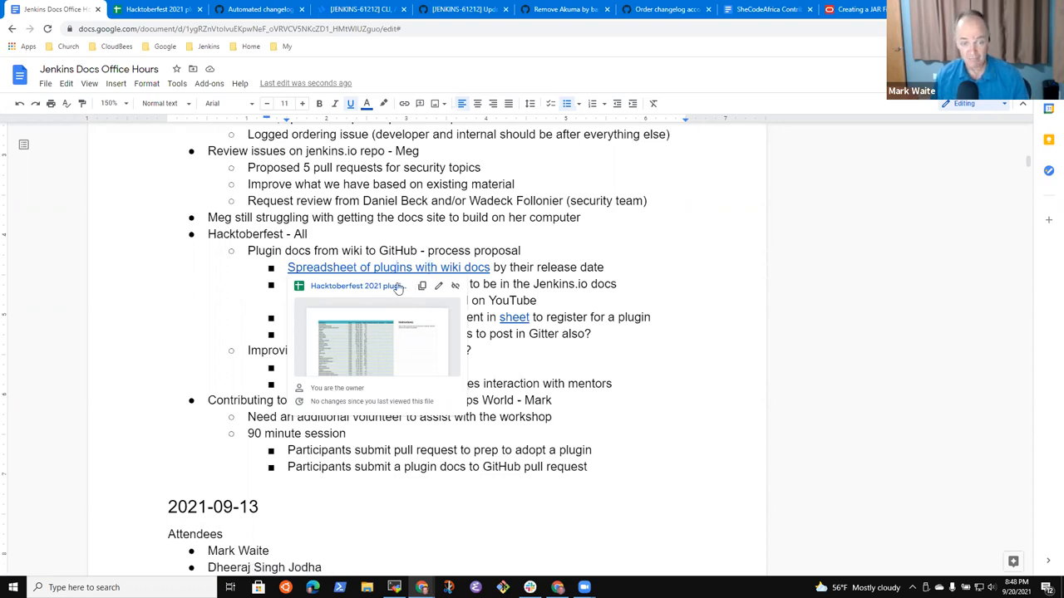
Open the Hacktoberfest 2021 plugins docs tracker from its link and browse plugin rows and install counts
{"action": "left_click", "coordinate": [388, 267]}
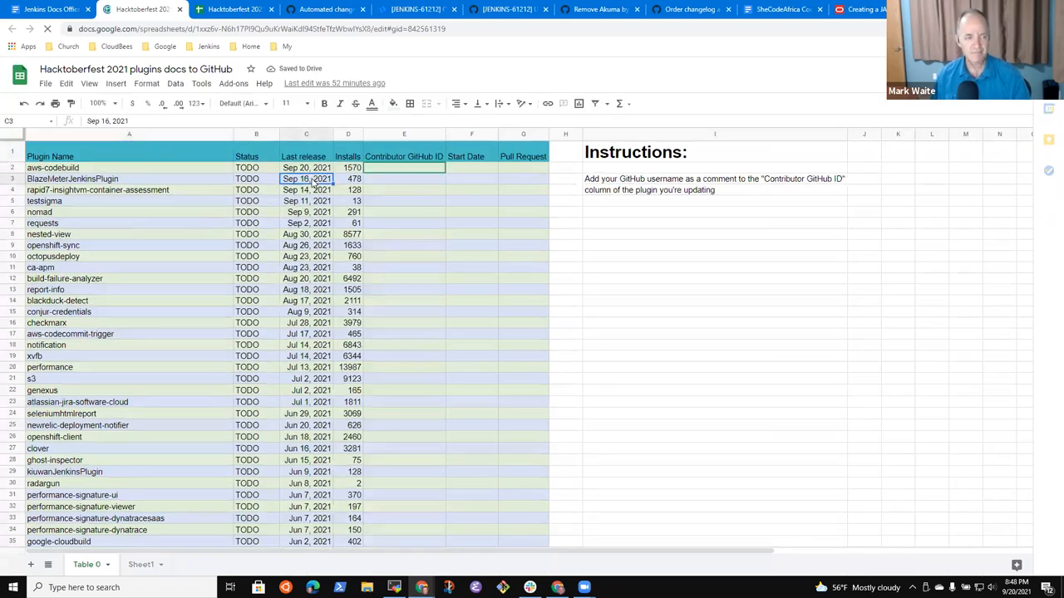
{"action": "left_click", "coordinate": [305, 156]}
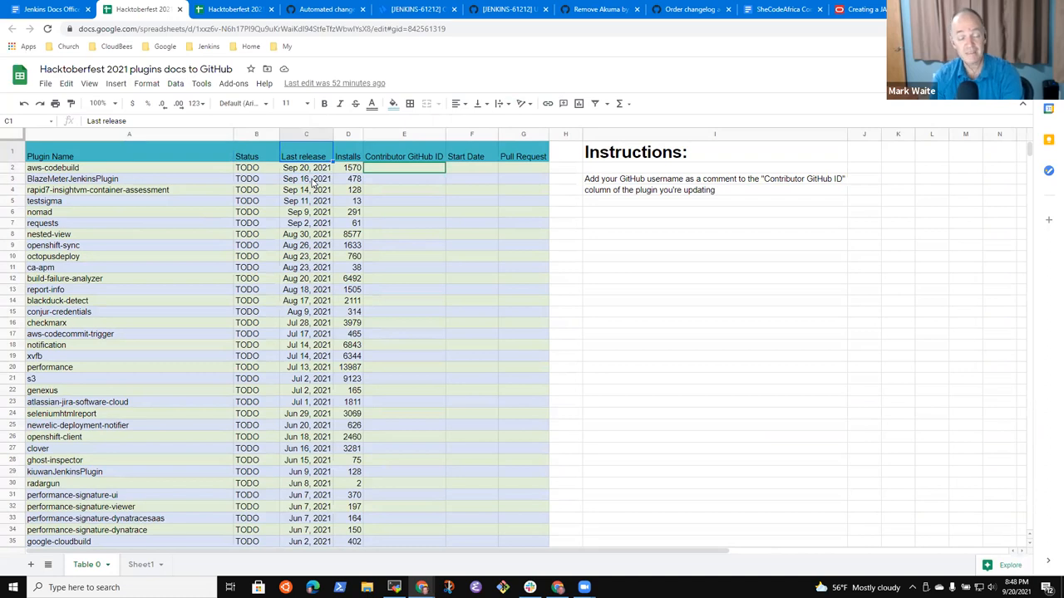
{"action": "left_click", "coordinate": [306, 167]}
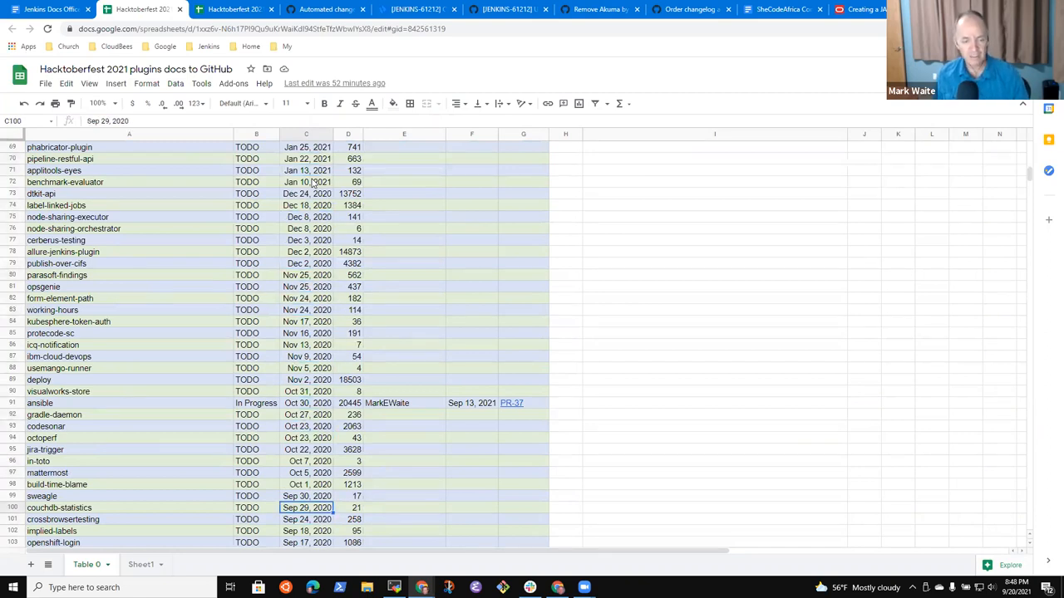
{"action": "left_click", "coordinate": [306, 496]}
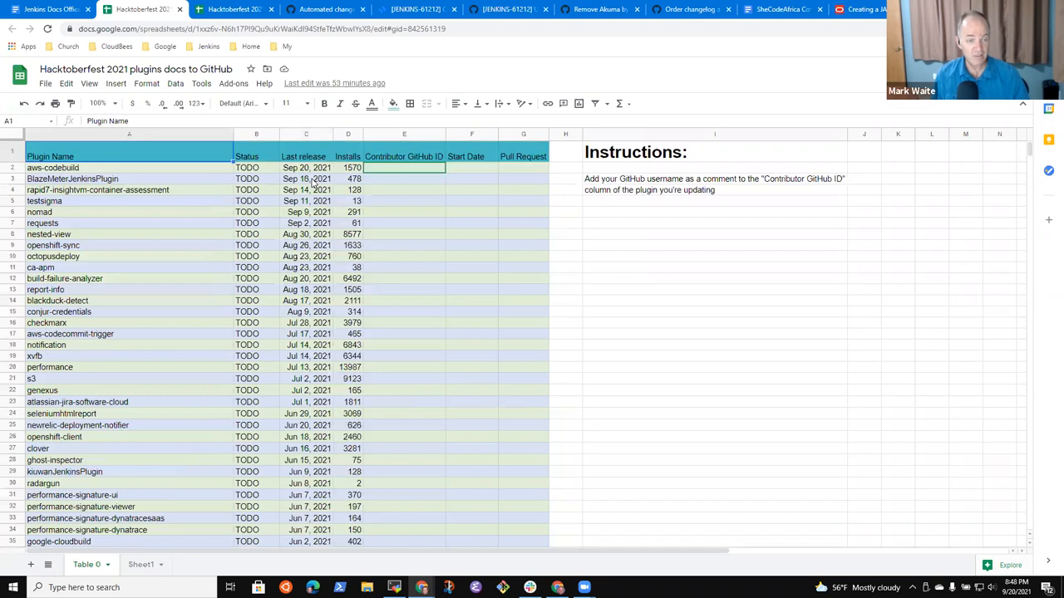
{"action": "left_click", "coordinate": [306, 167]}
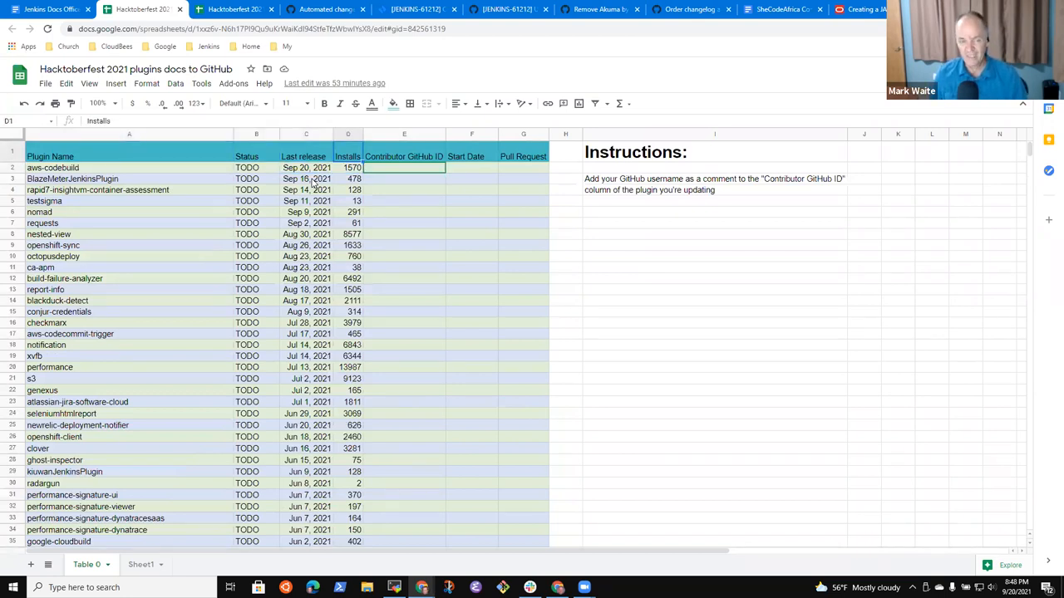
{"action": "left_click", "coordinate": [347, 167]}
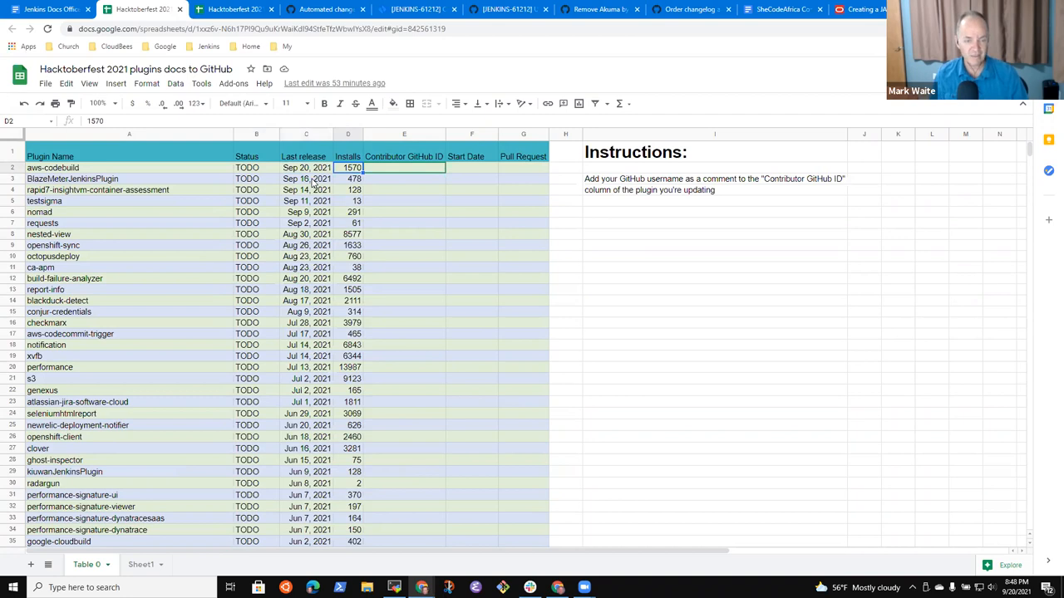
{"action": "scroll", "scroll_direction": "down", "scroll_amount": 3}
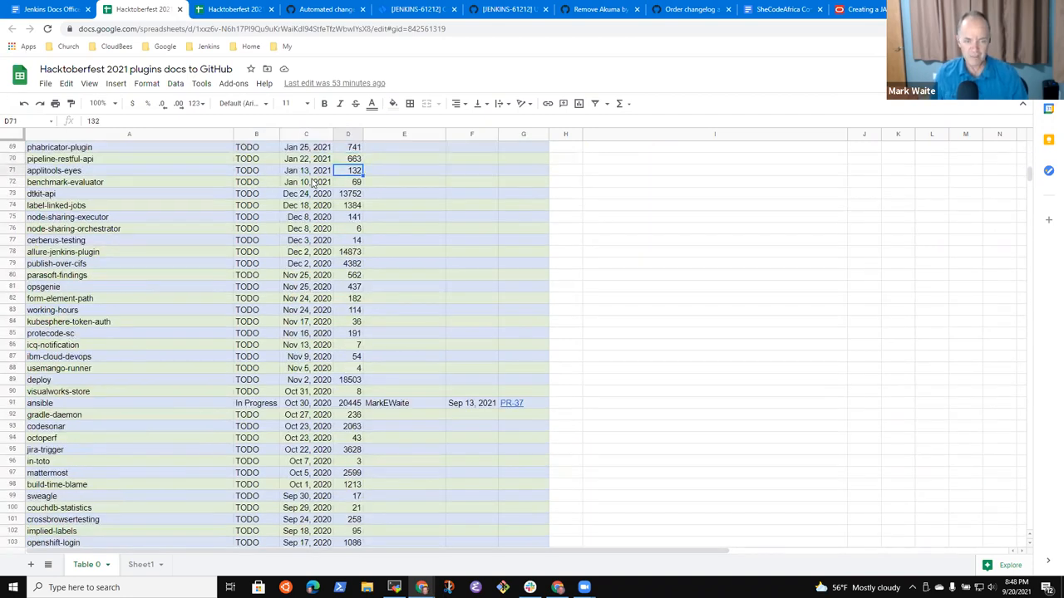
{"action": "left_click", "coordinate": [40, 403]}
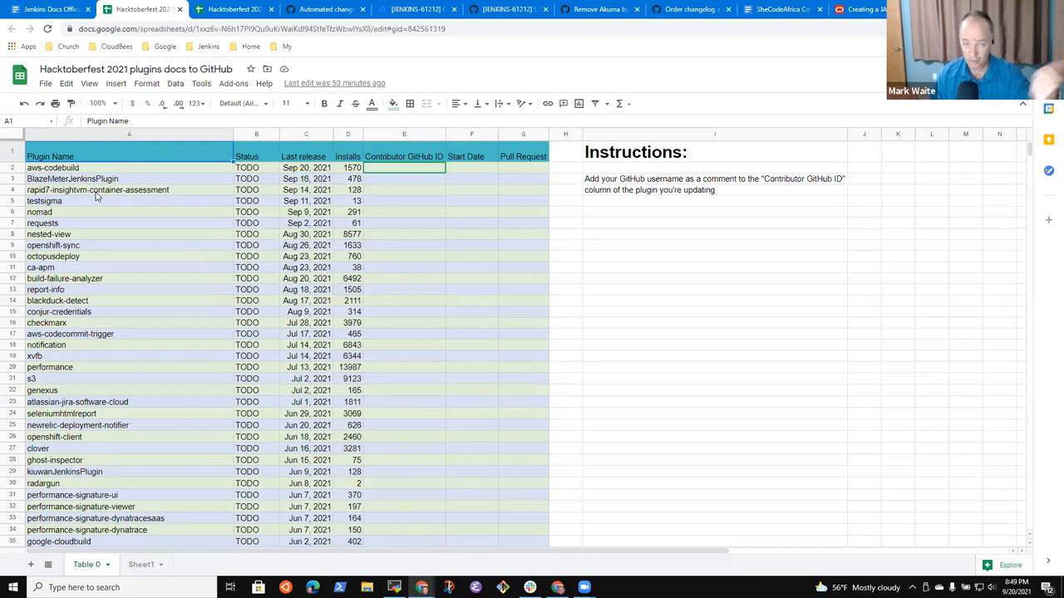
{"action": "mouse_move", "coordinate": [267, 225]}
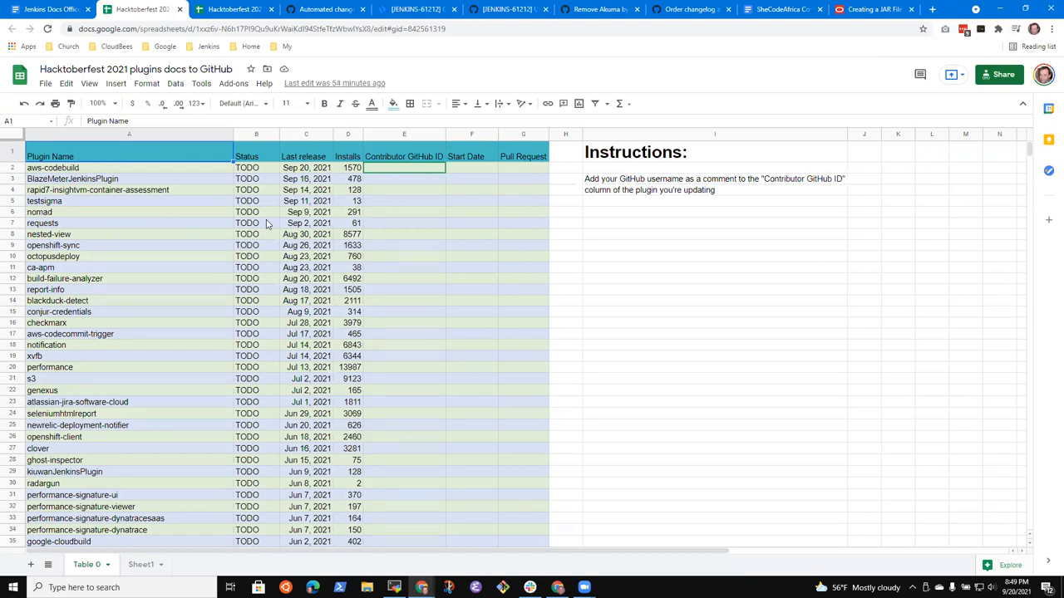
{"action": "scroll", "scroll_direction": "down", "scroll_amount": 3}
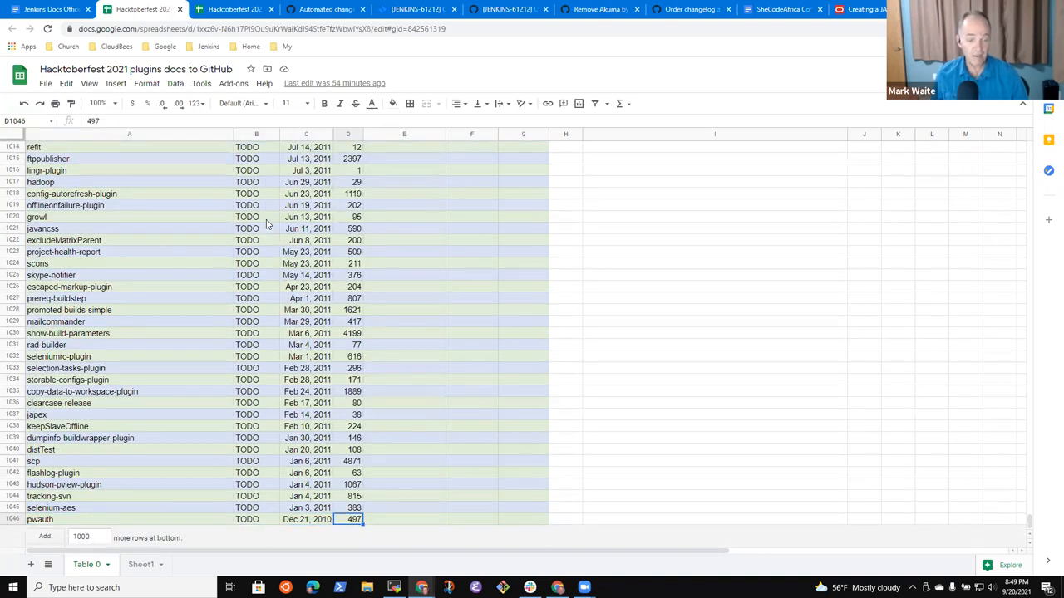
{"action": "scroll", "scroll_direction": "up", "scroll_amount": 3}
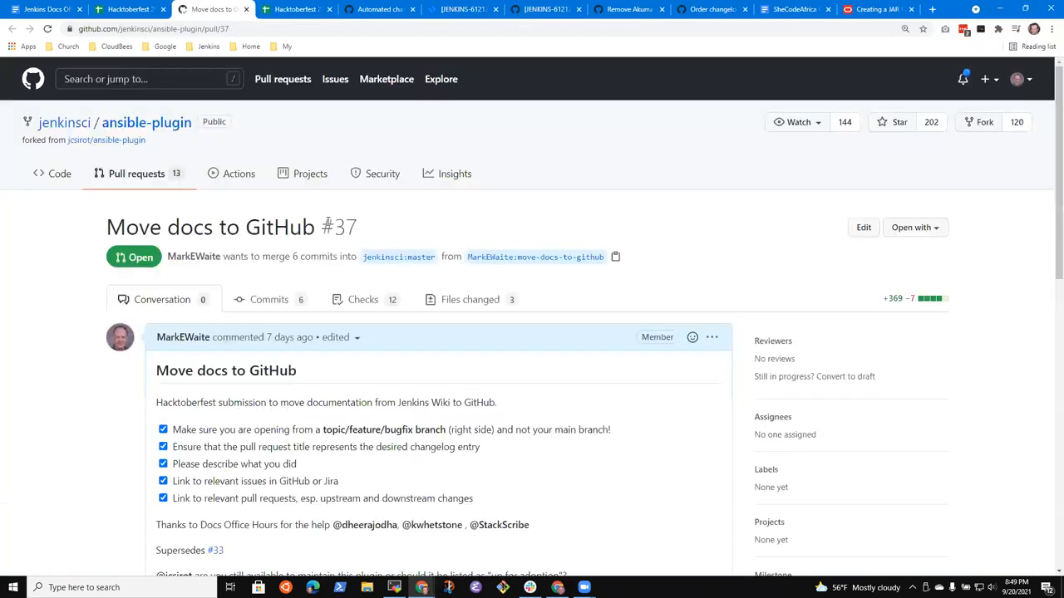
{"action": "scroll", "scroll_direction": "down", "scroll_amount": 3}
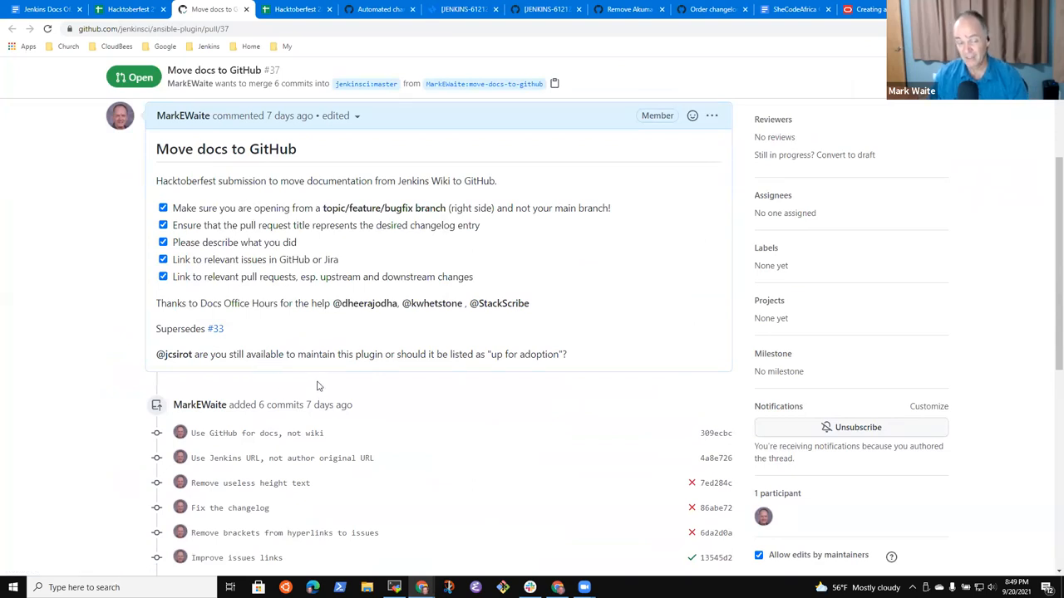
{"action": "mouse_move", "coordinate": [209, 381]}
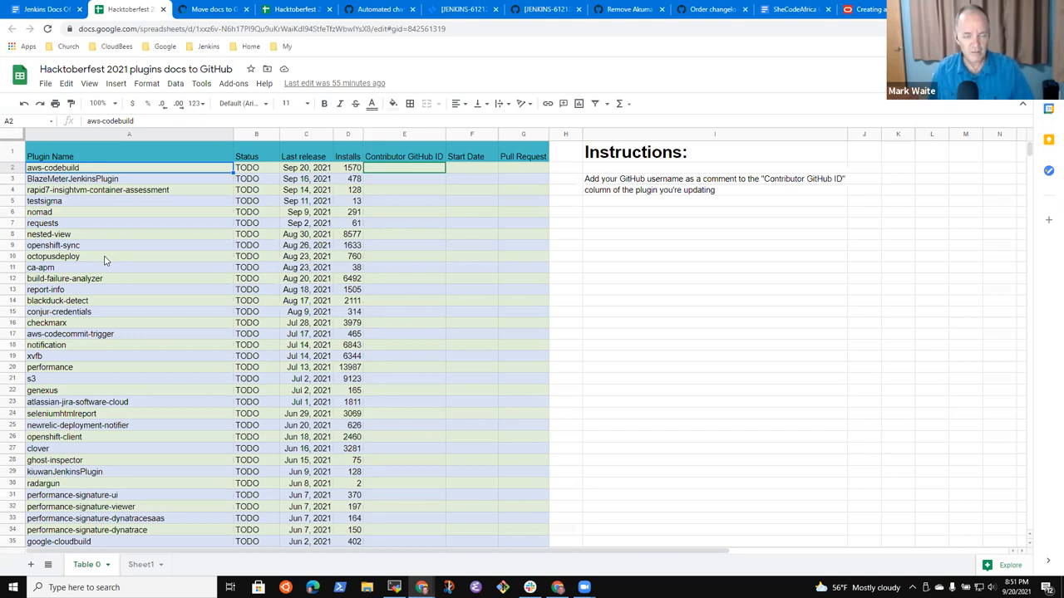
{"action": "mouse_move", "coordinate": [48, 141]}
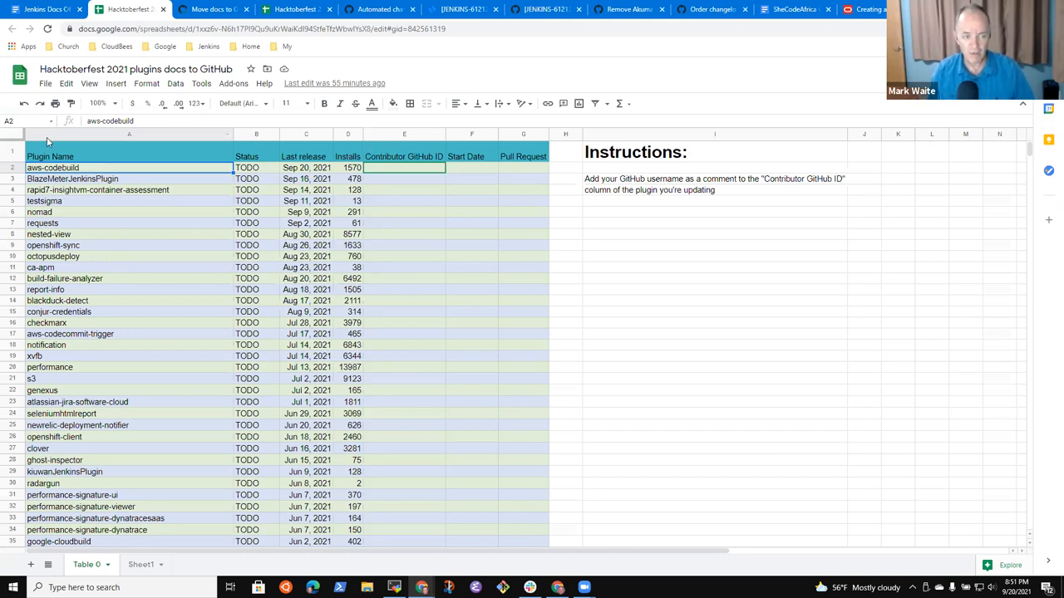
{"action": "mouse_move", "coordinate": [103, 155]}
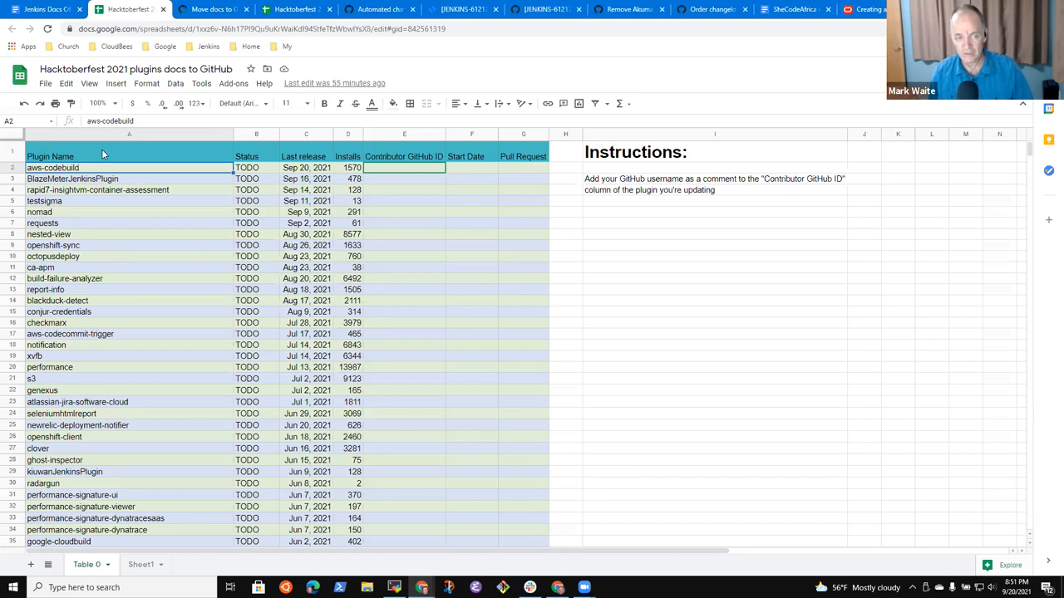
{"action": "mouse_move", "coordinate": [208, 175]}
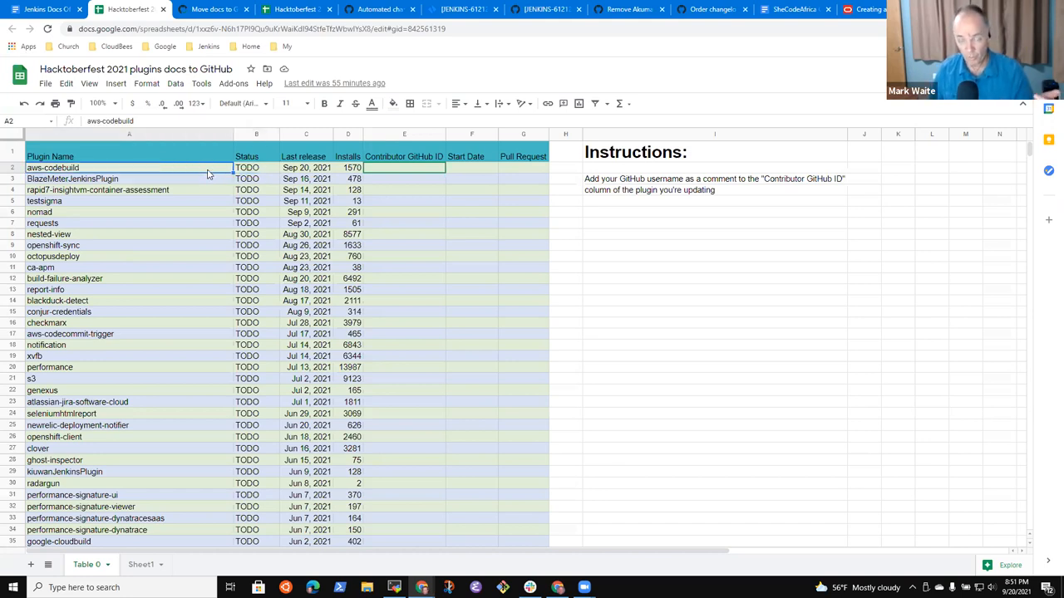
{"action": "mouse_move", "coordinate": [241, 103]}
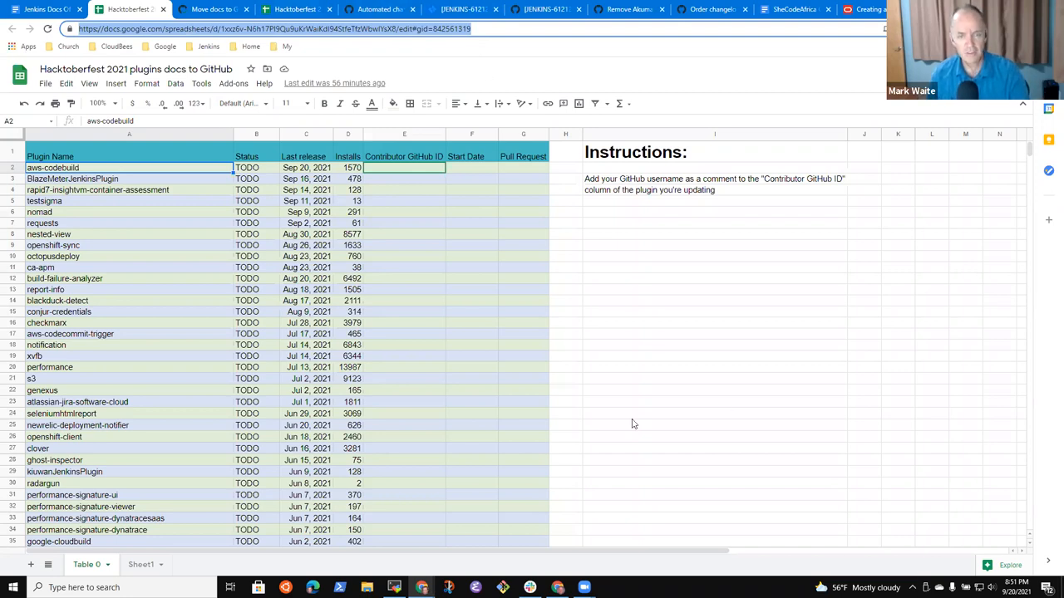
{"action": "mouse_move", "coordinate": [872, 438]}
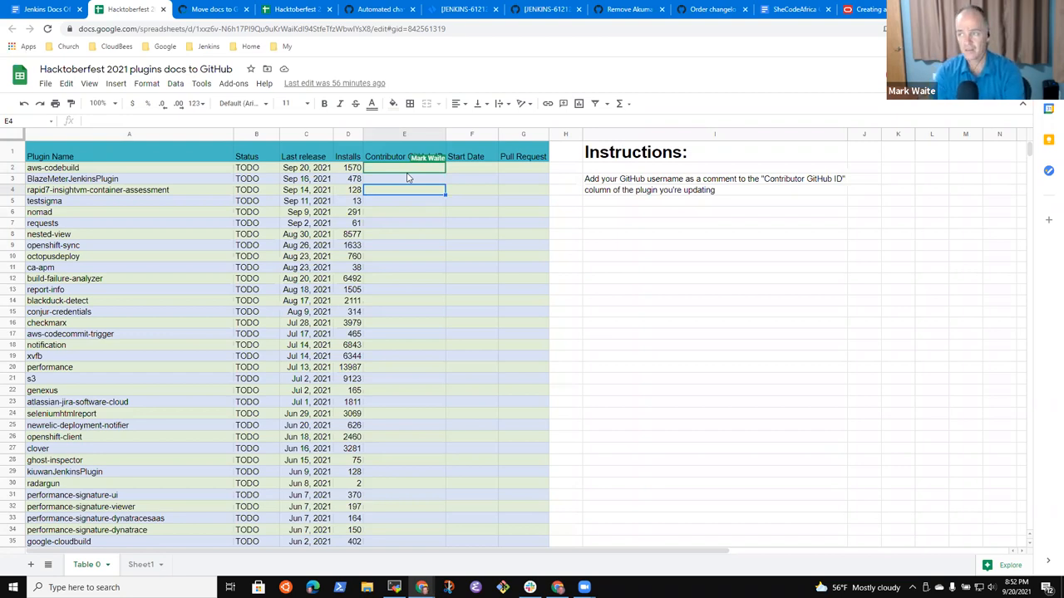
{"action": "mouse_move", "coordinate": [309, 125]}
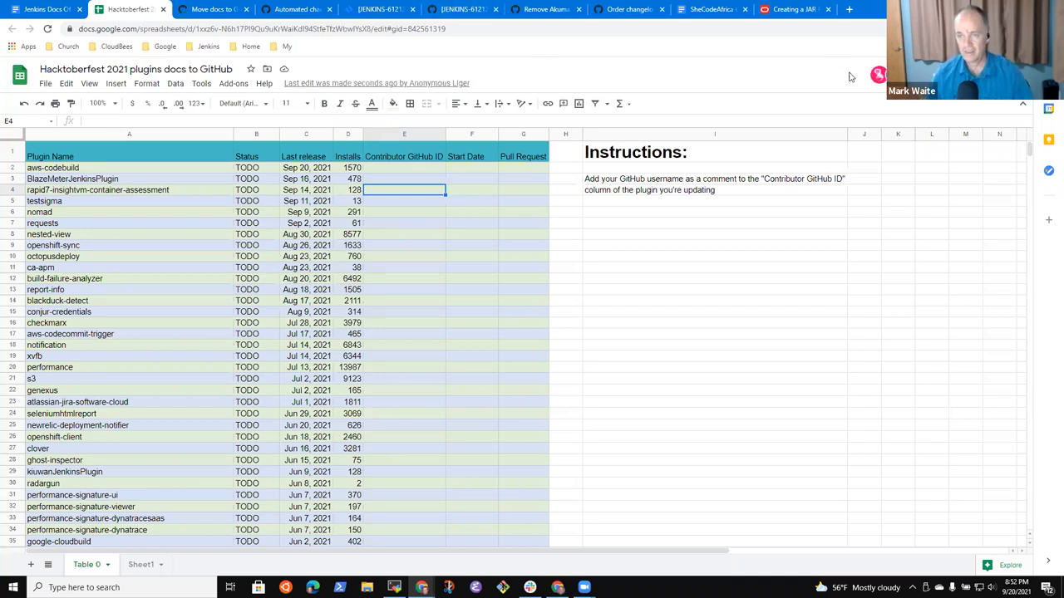
{"action": "mouse_move", "coordinate": [878, 76]}
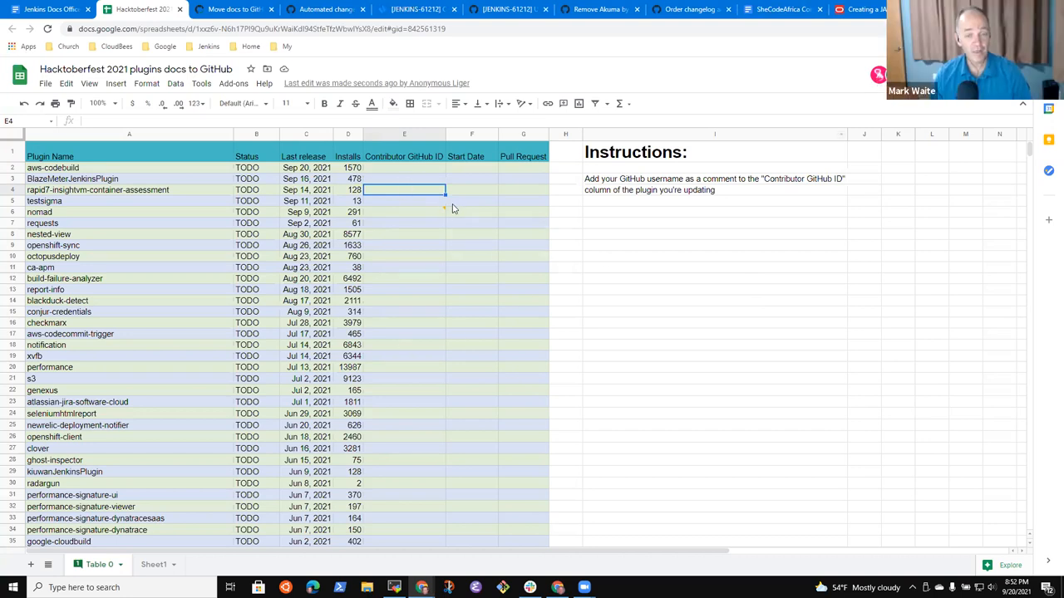
{"action": "mouse_move", "coordinate": [441, 210]}
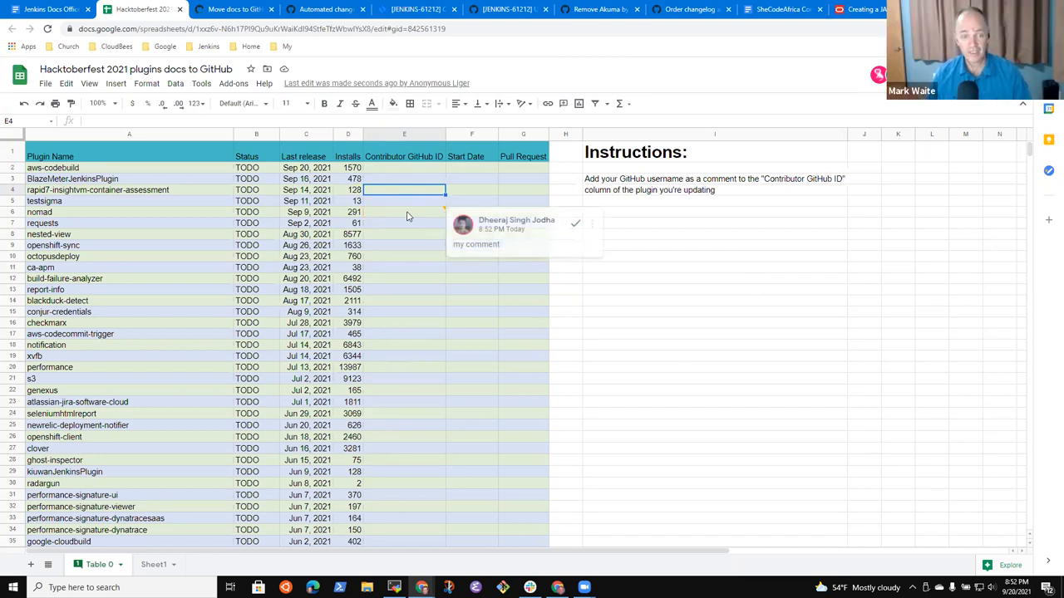
{"action": "type", "text": "dheer"}
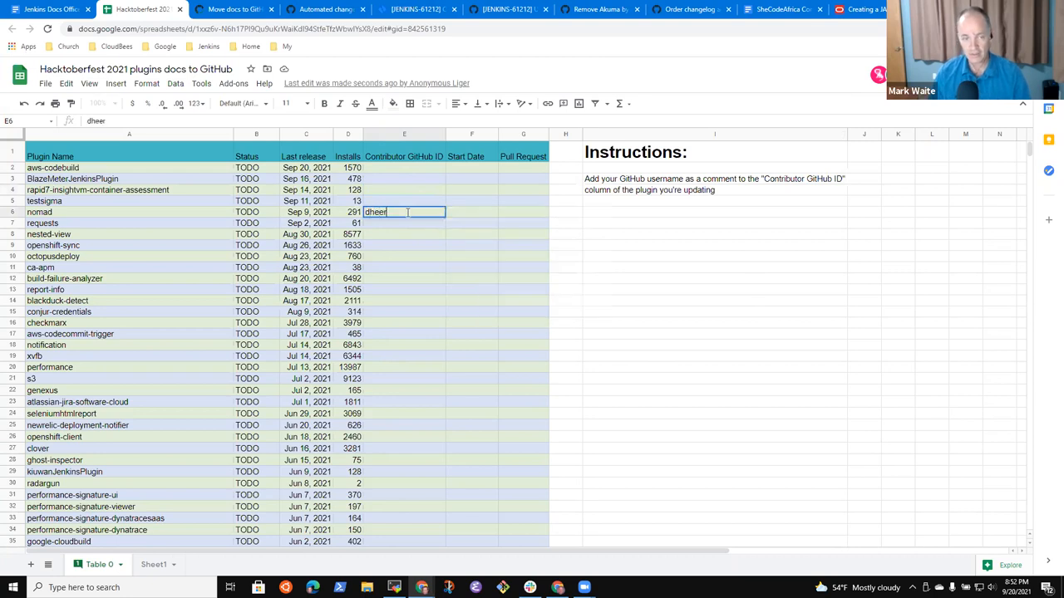
{"action": "type", "text": "ajo"}
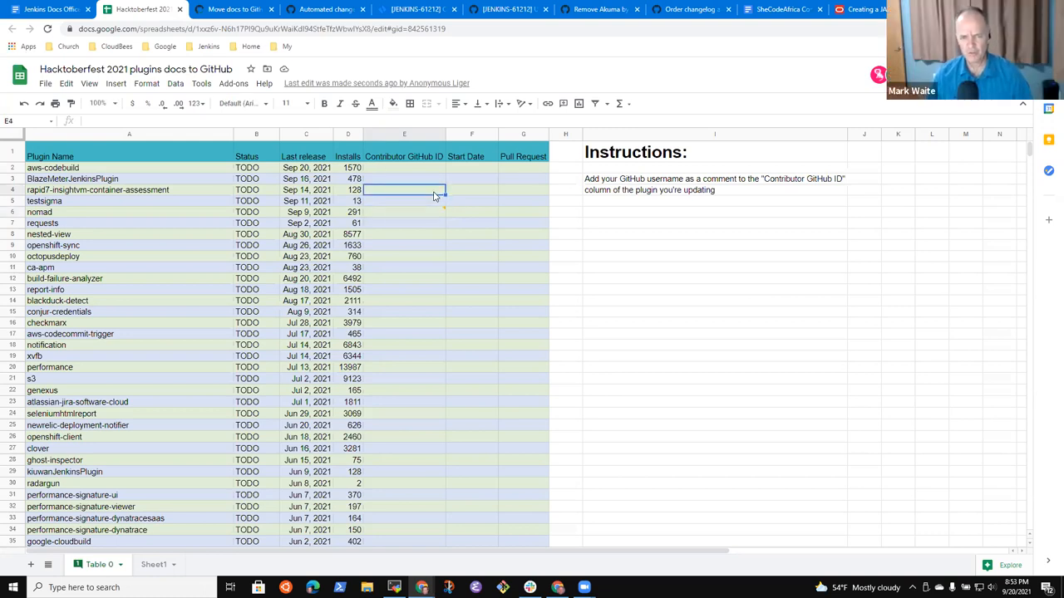
{"action": "right_click", "coordinate": [404, 191]}
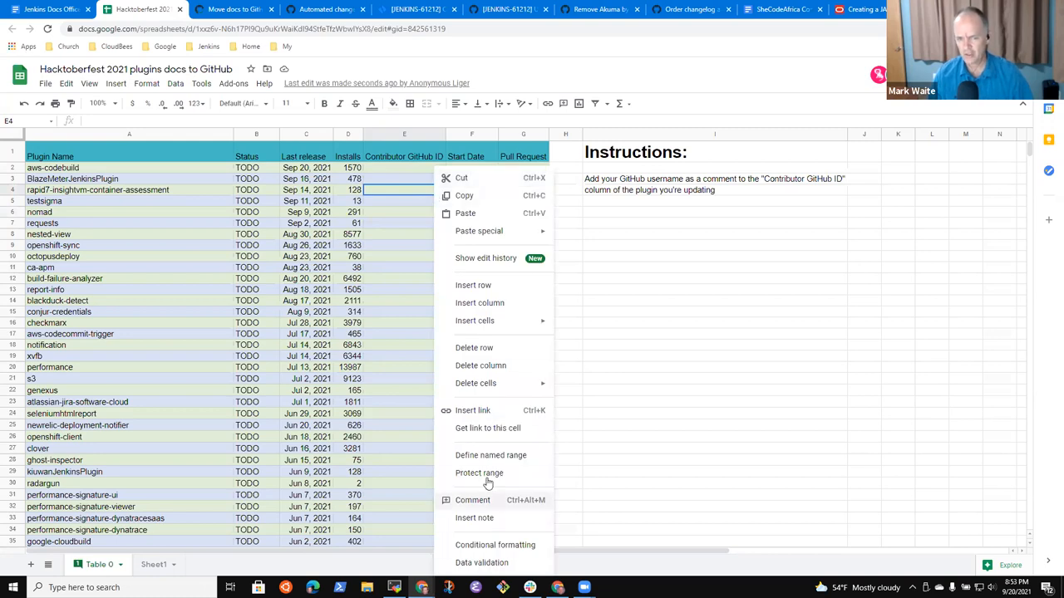
{"action": "mouse_move", "coordinate": [488, 499]}
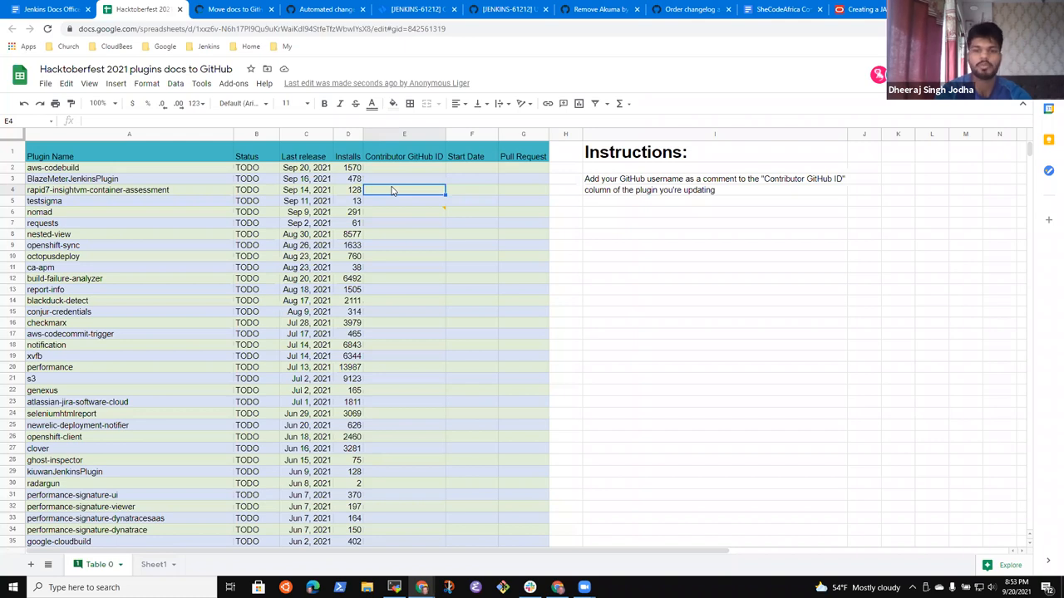
Append 'Comment is a "right click" action' to the instruction text in cell I4
{"action": "left_click", "coordinate": [715, 189]}
{"action": "type", "text": "."}
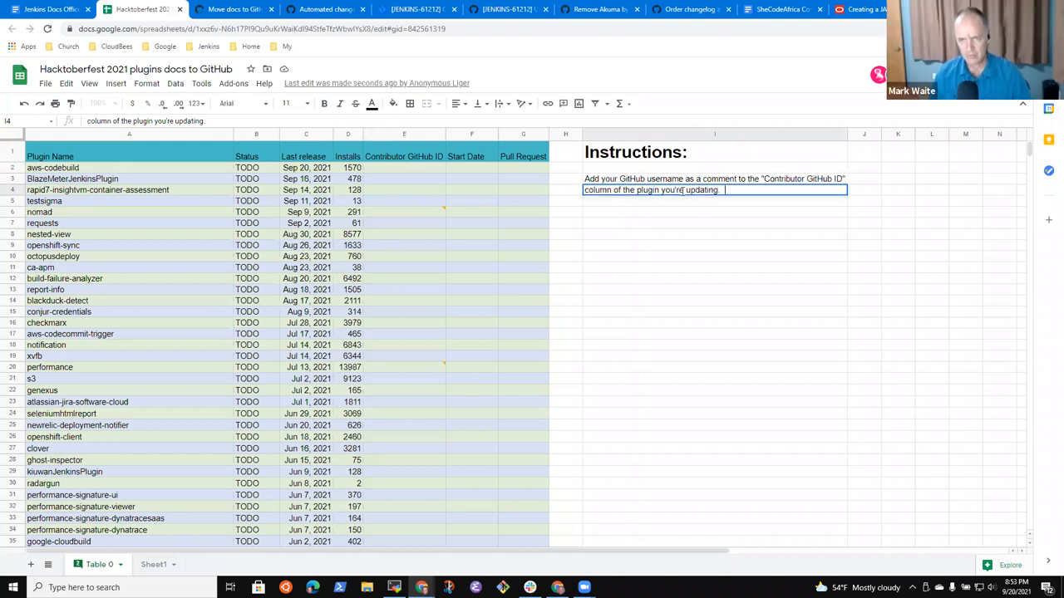
{"action": "type", "text": "Comment is a"}
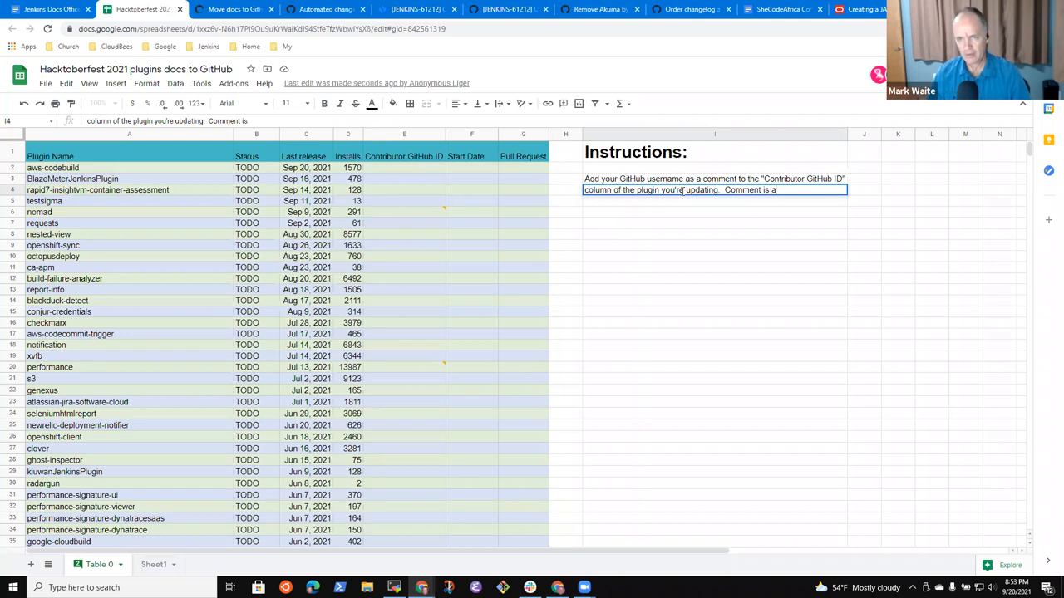
{"action": "type", "text": "\"right click\" action"}
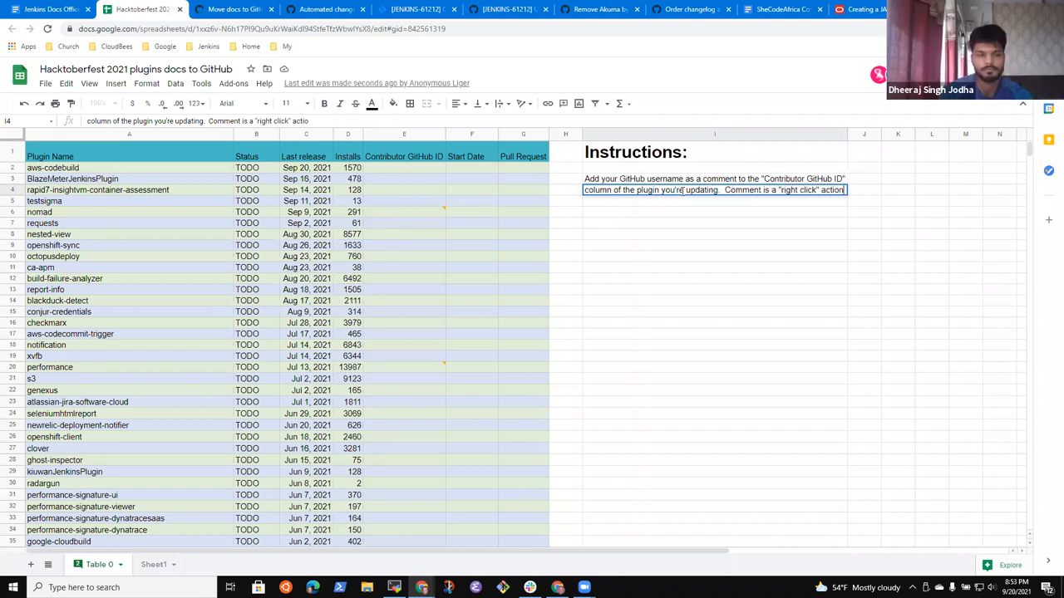
{"action": "left_click", "coordinate": [714, 201]}
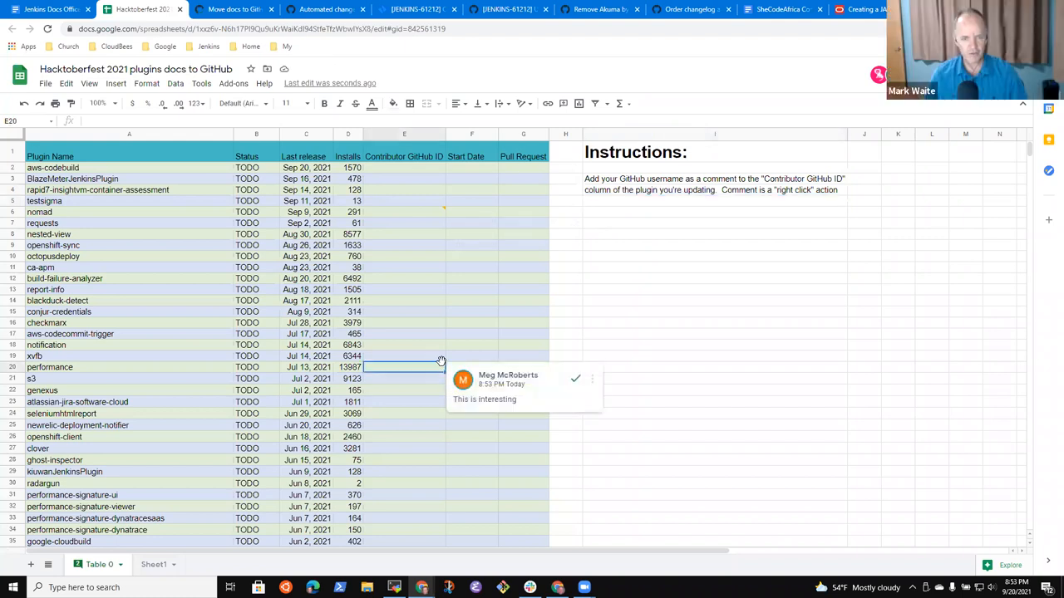
{"action": "left_click", "coordinate": [484, 399]}
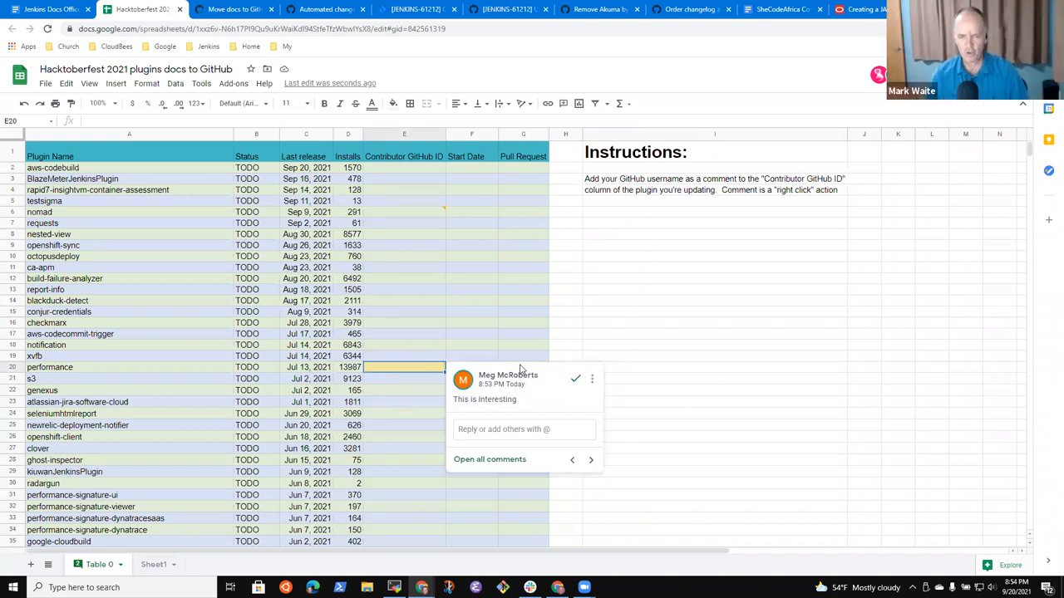
{"action": "mouse_move", "coordinate": [429, 376]}
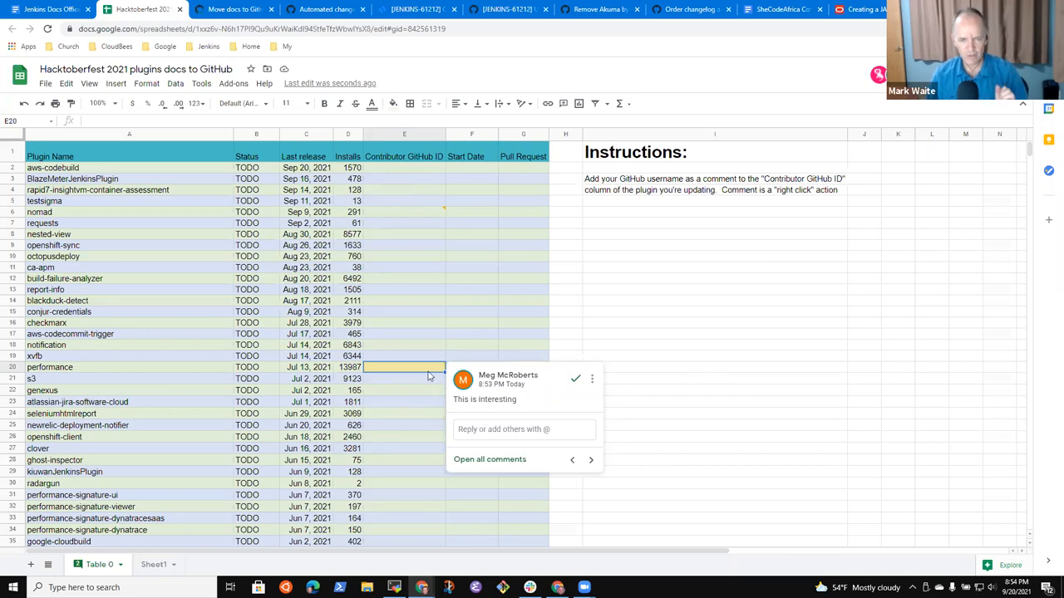
{"action": "left_click", "coordinate": [714, 356]}
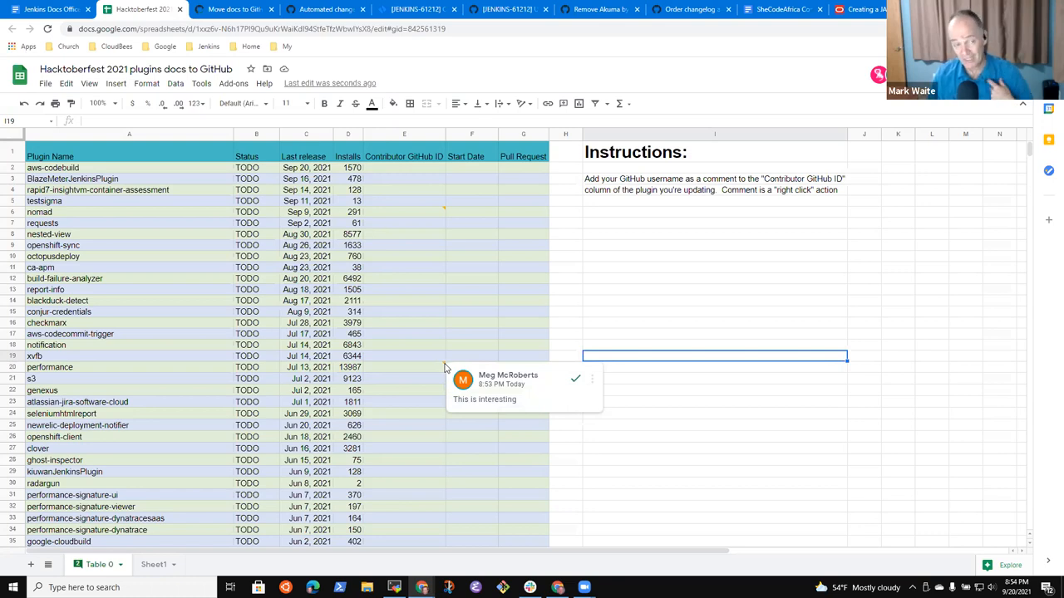
{"action": "mouse_move", "coordinate": [443, 370]}
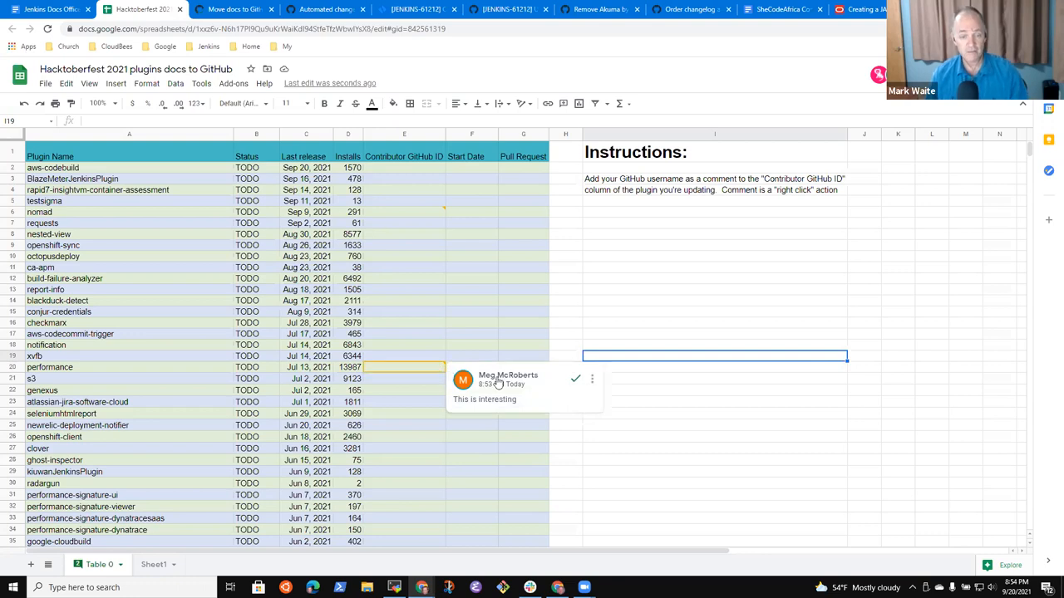
{"action": "left_click", "coordinate": [404, 367]}
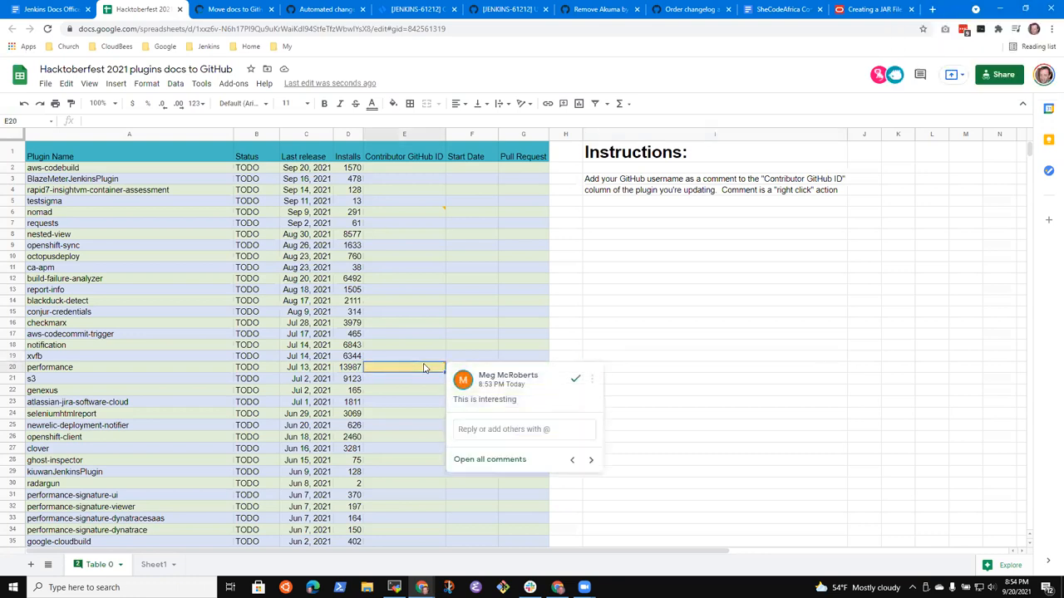
{"action": "type", "text": "stackscribe"}
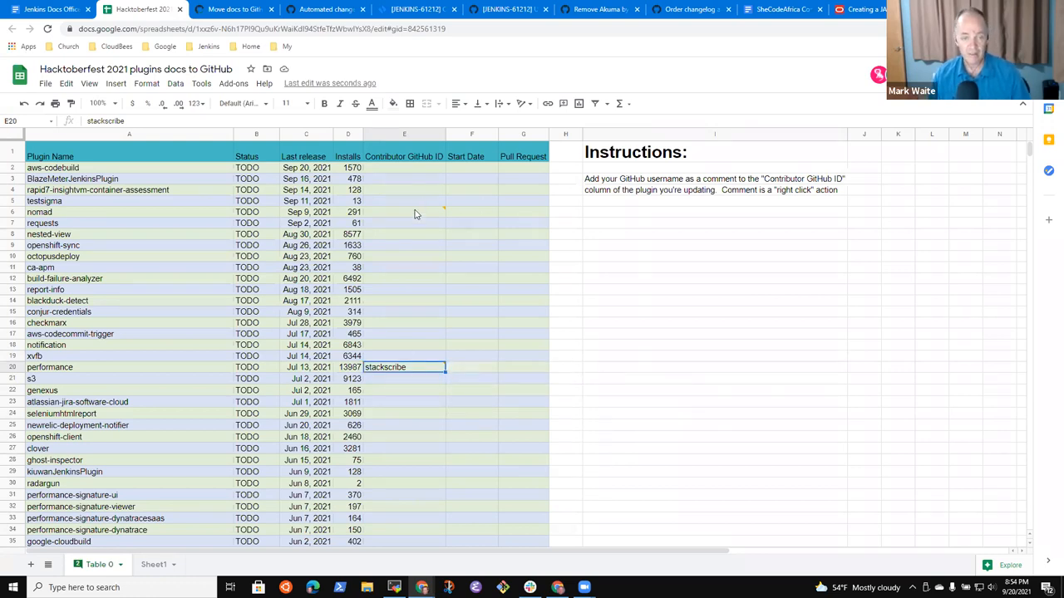
{"action": "type", "text": "dheerajodha"}
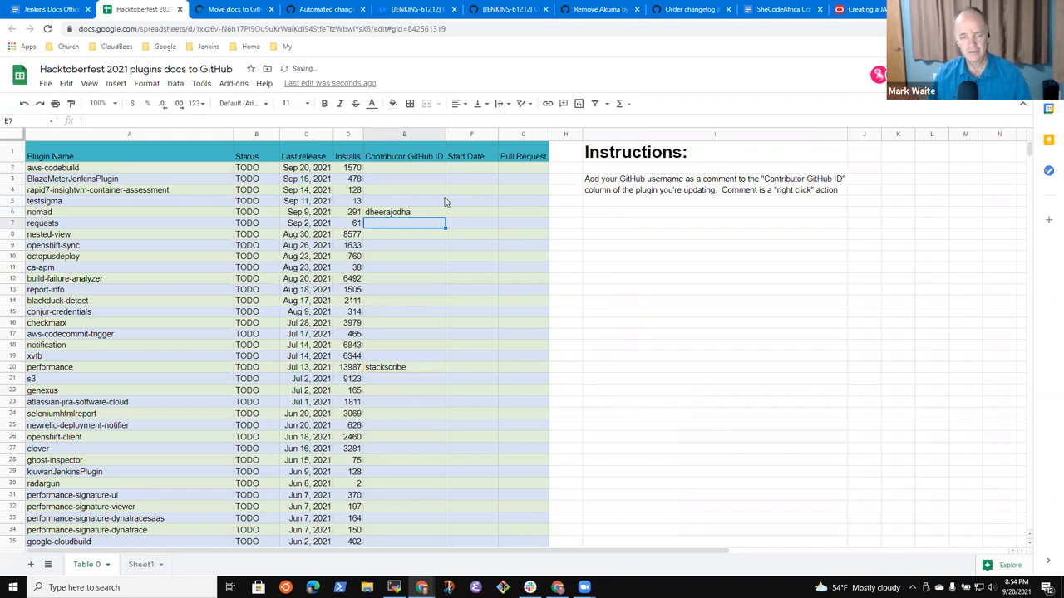
{"action": "left_click", "coordinate": [403, 212]}
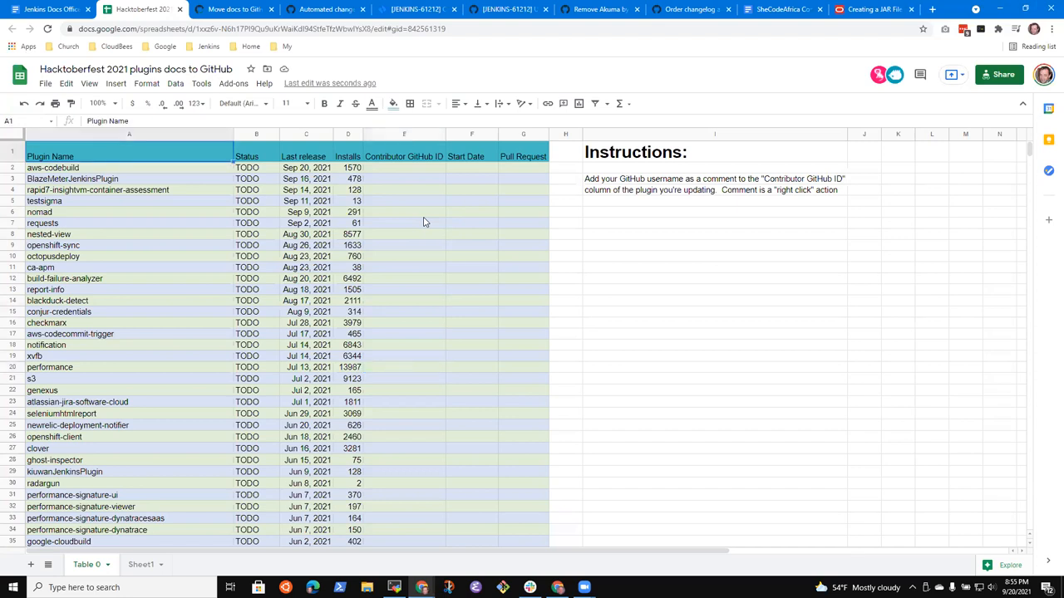
{"action": "left_click", "coordinate": [52, 167]}
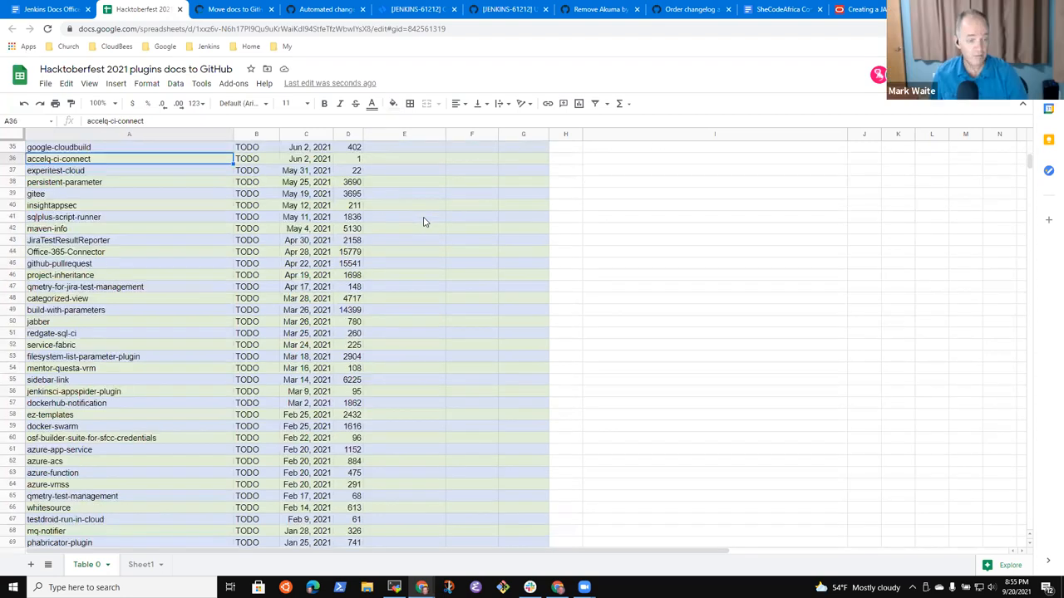
{"action": "scroll", "scroll_direction": "down", "scroll_amount": 3}
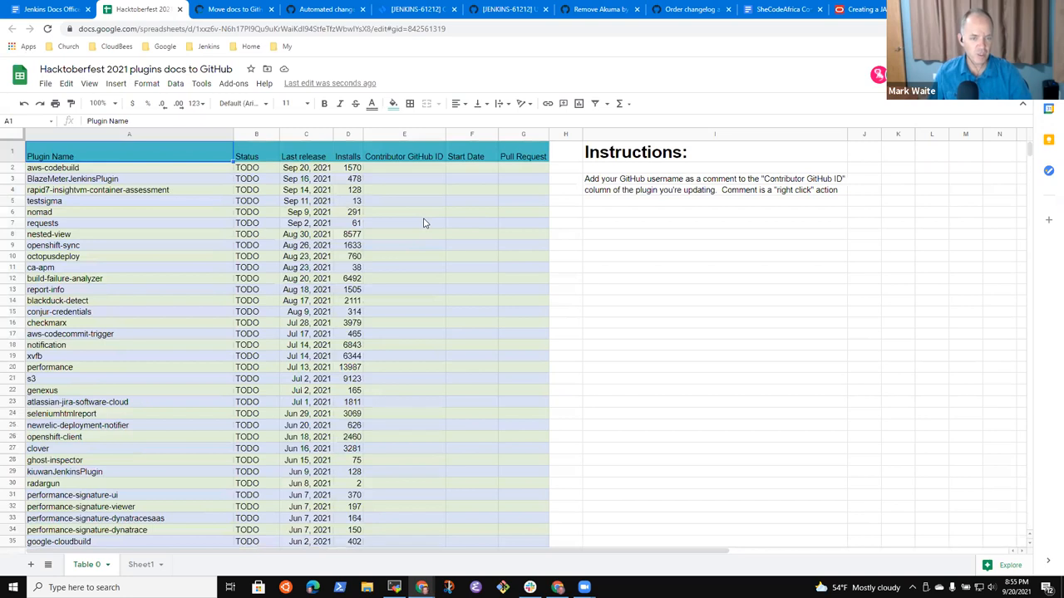
{"action": "scroll", "scroll_direction": "down", "scroll_amount": 3}
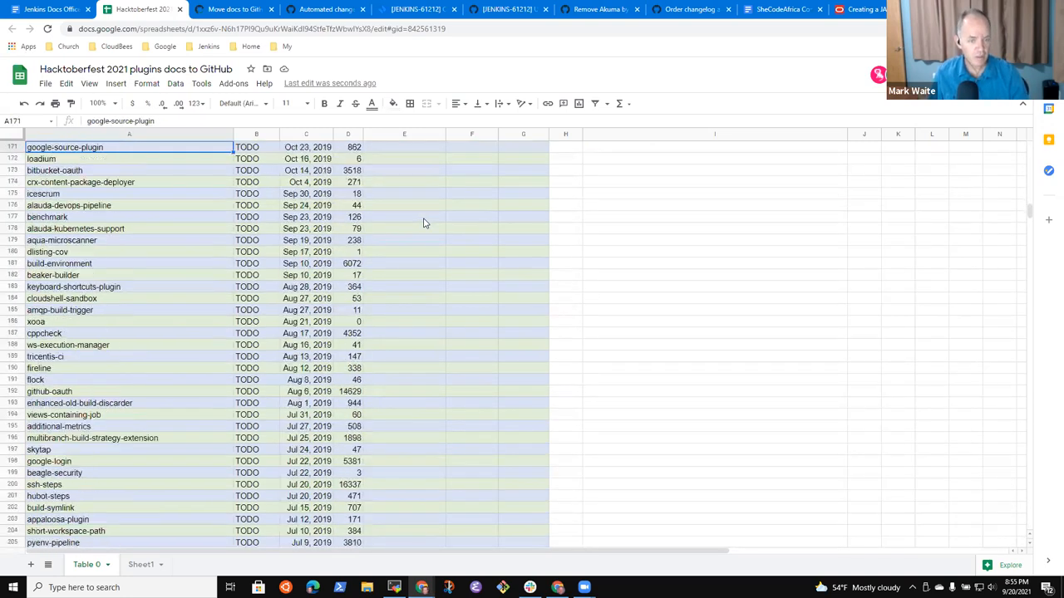
{"action": "scroll", "scroll_direction": "down", "scroll_amount": 3}
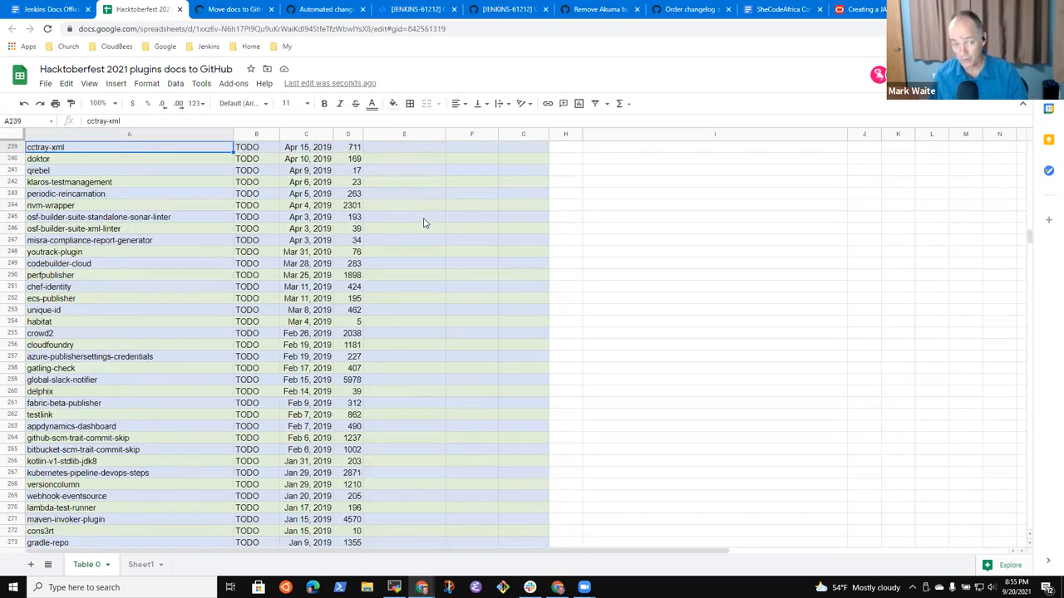
{"action": "scroll", "scroll_direction": "down", "scroll_amount": 3}
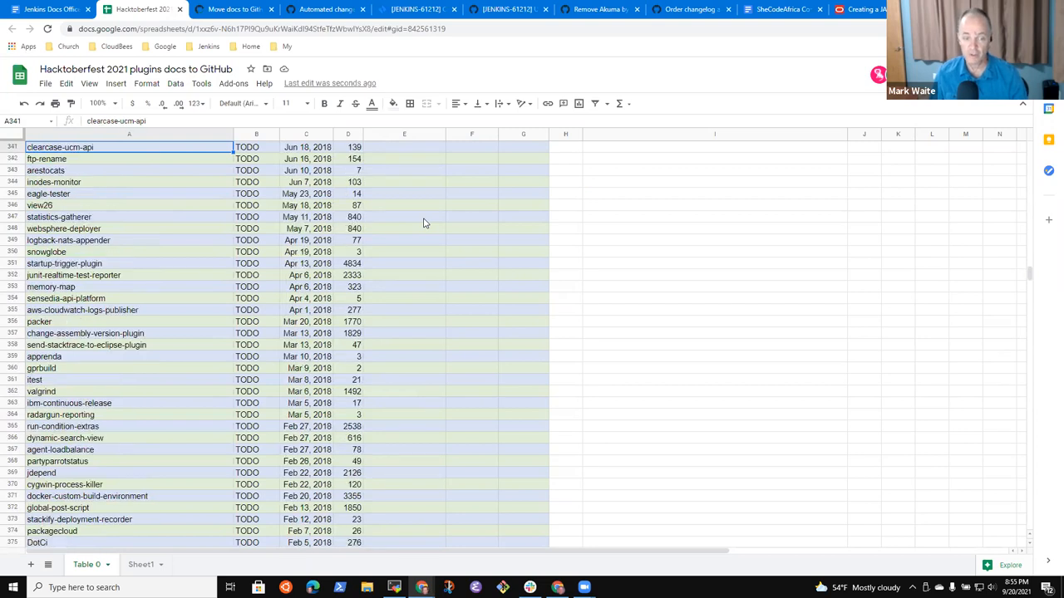
{"action": "scroll", "scroll_direction": "down", "scroll_amount": 3}
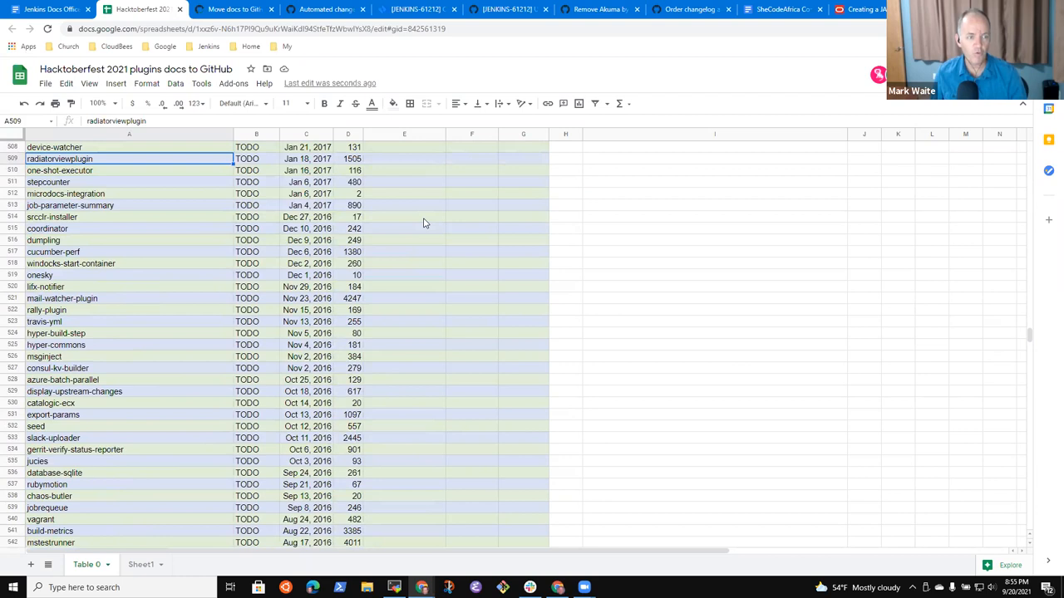
{"action": "left_click", "coordinate": [129, 147]}
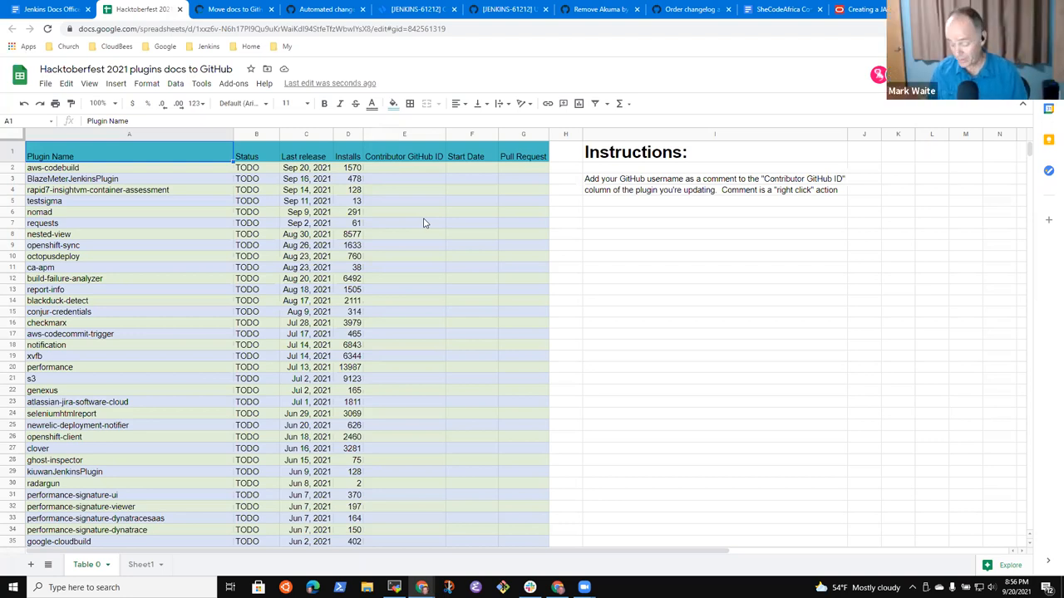
{"action": "scroll", "scroll_direction": "down", "scroll_amount": 3}
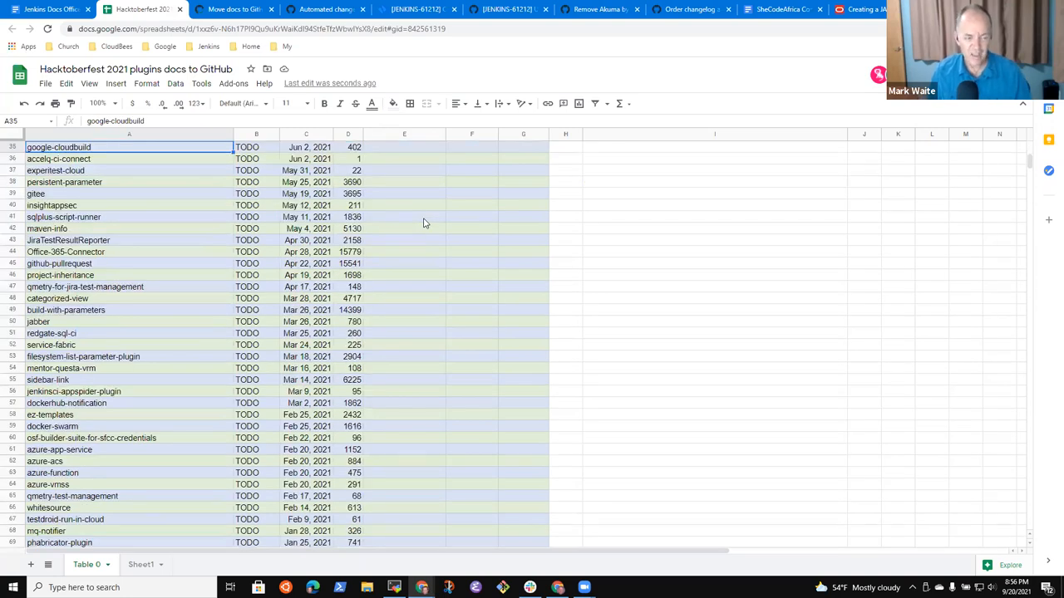
{"action": "left_click", "coordinate": [59, 264]}
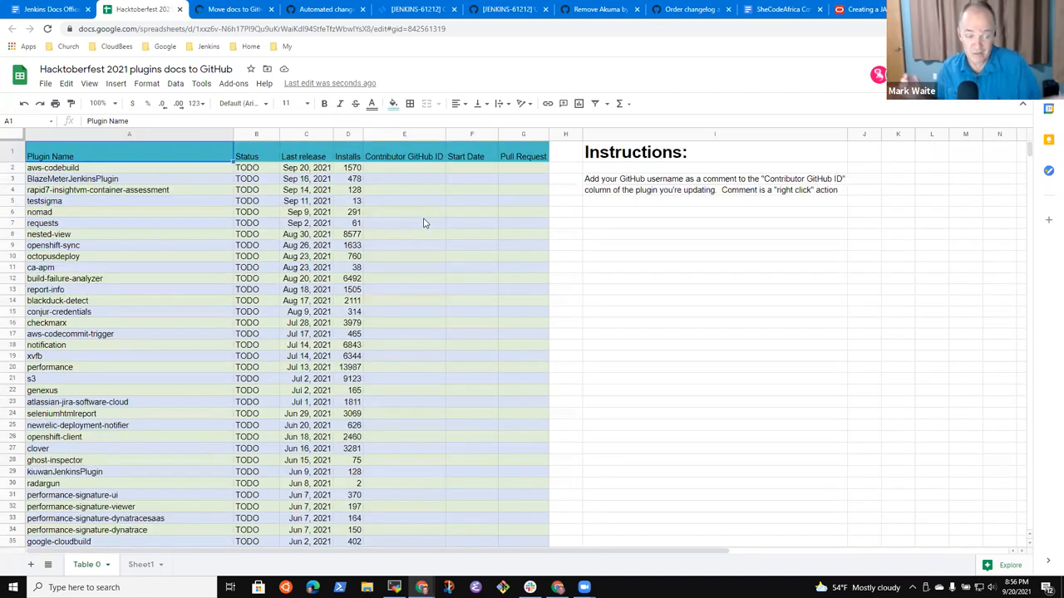
{"action": "scroll", "scroll_direction": "down", "scroll_amount": 3}
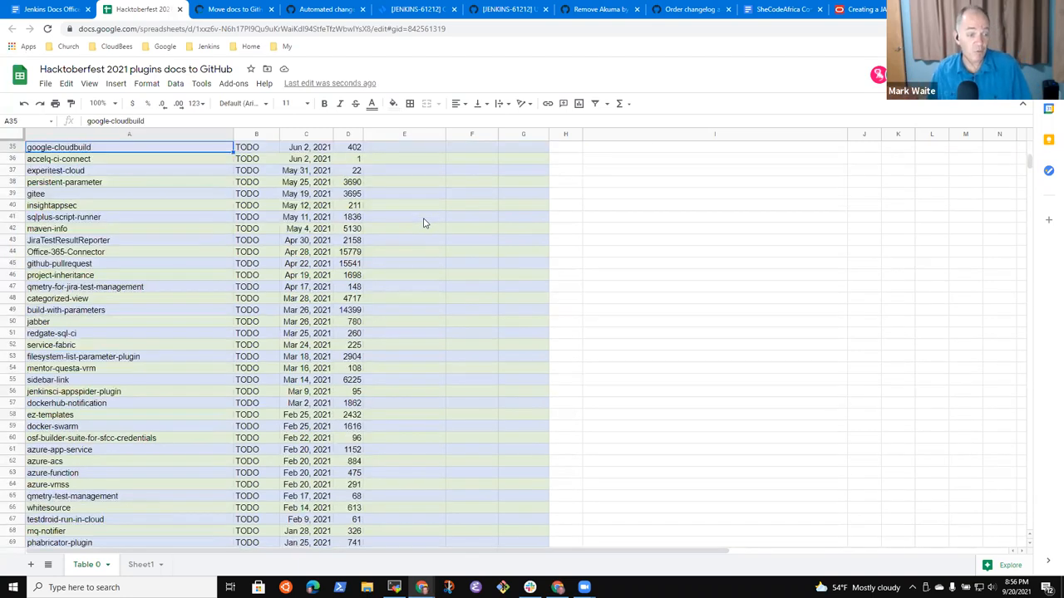
{"action": "scroll", "scroll_direction": "down", "scroll_amount": 3}
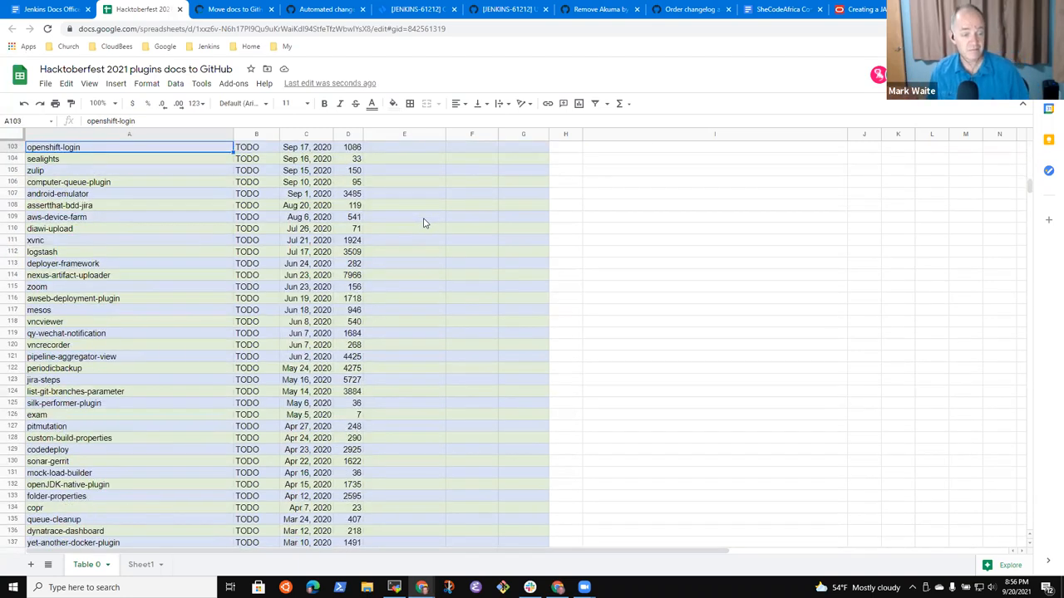
{"action": "scroll", "scroll_direction": "down", "scroll_amount": 3}
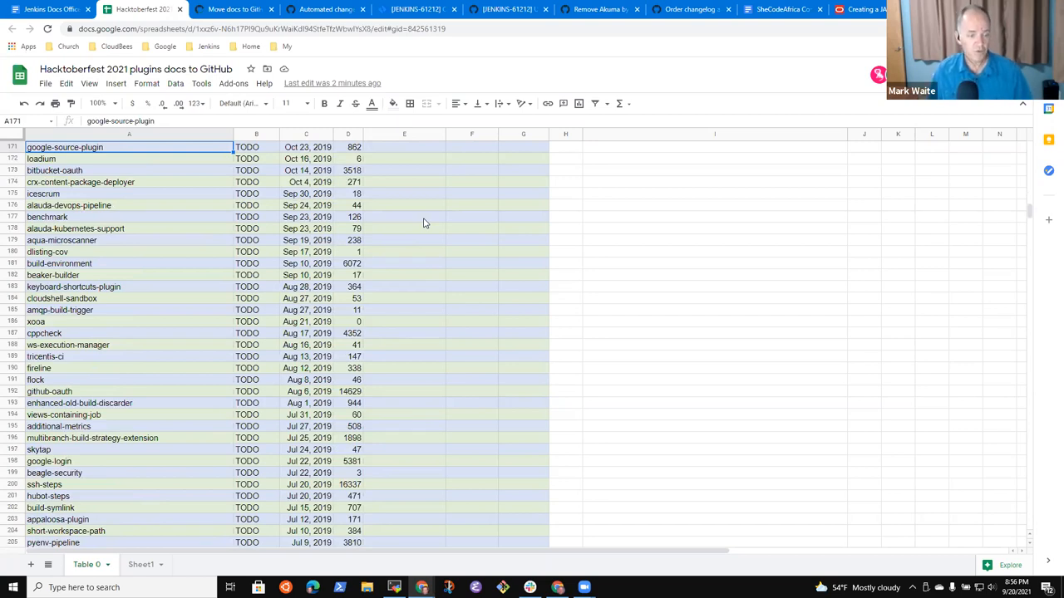
{"action": "scroll", "scroll_direction": "down", "scroll_amount": 3}
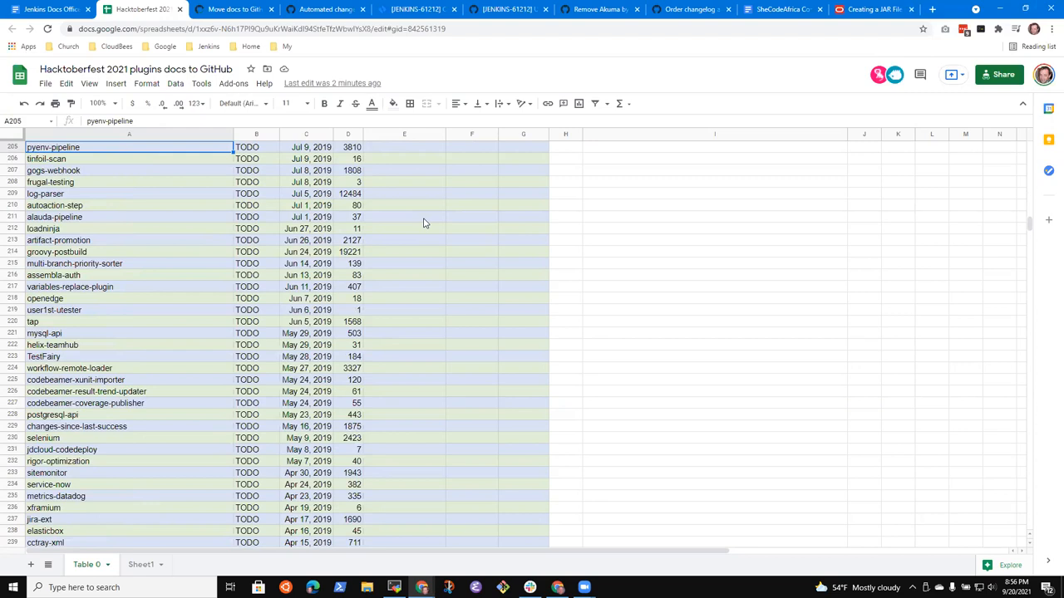
{"action": "scroll", "scroll_direction": "down", "scroll_amount": 3}
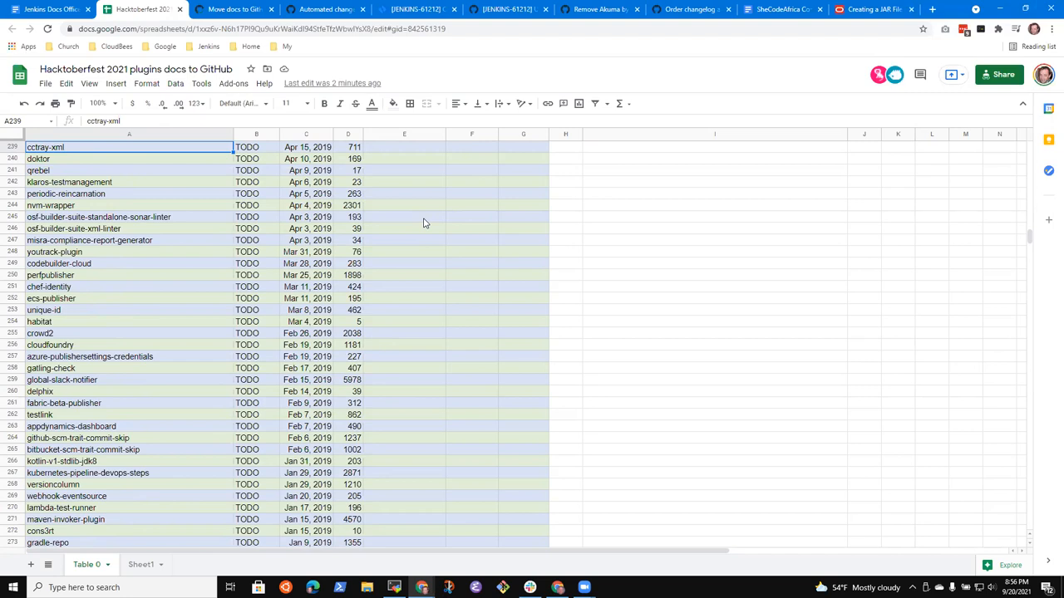
{"action": "scroll", "scroll_direction": "down", "scroll_amount": 3}
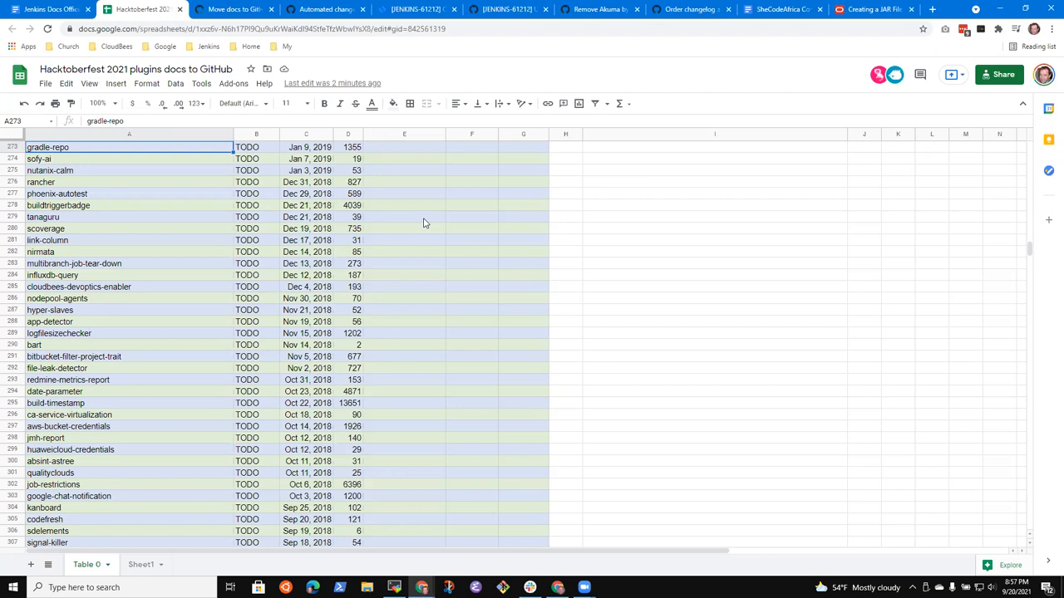
{"action": "scroll", "scroll_direction": "down", "scroll_amount": 3}
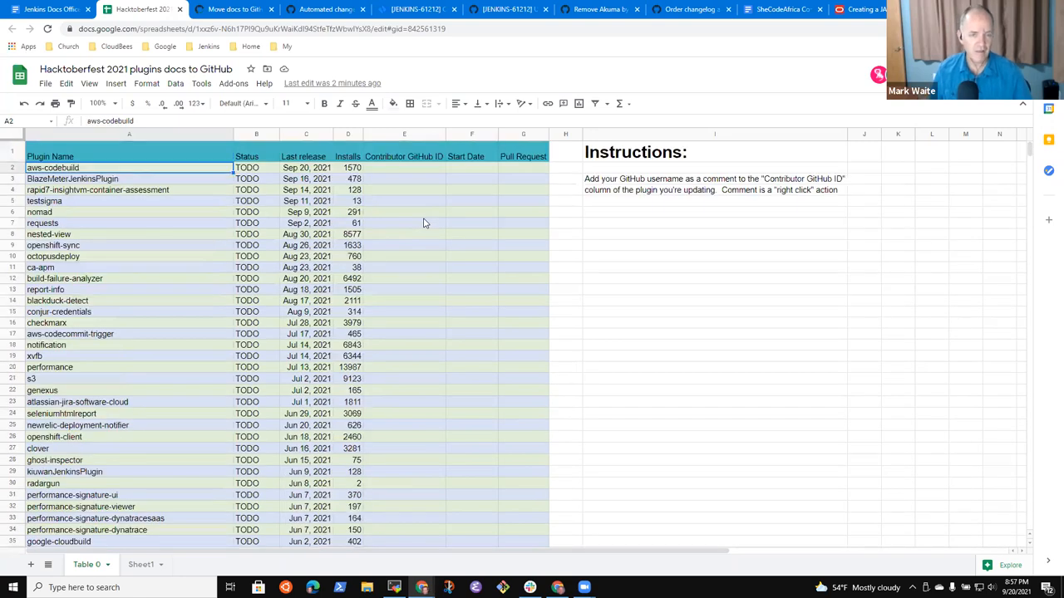
{"action": "left_click", "coordinate": [348, 167]}
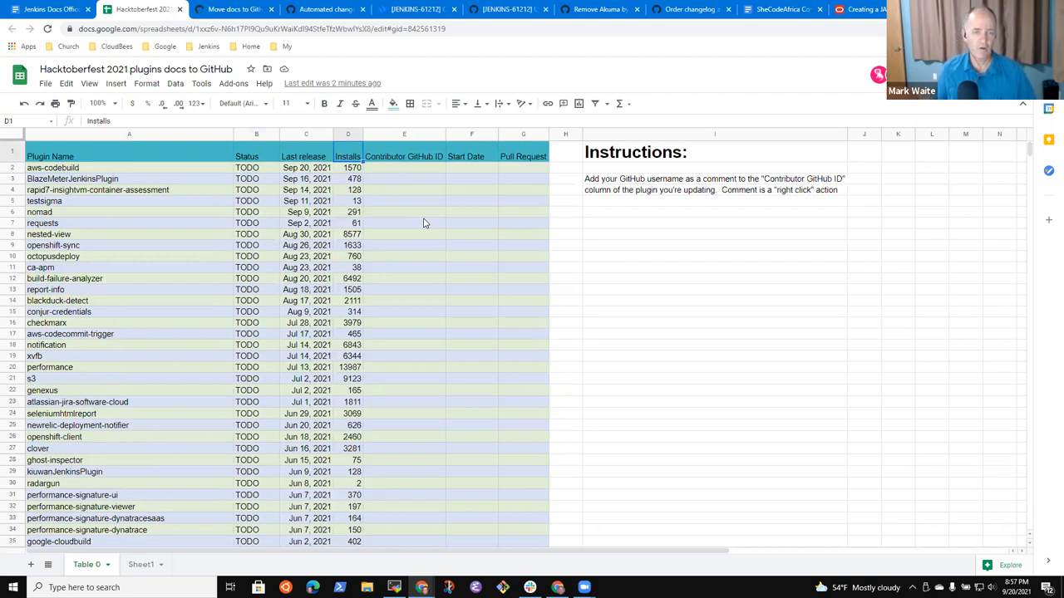
{"action": "left_click", "coordinate": [347, 200]}
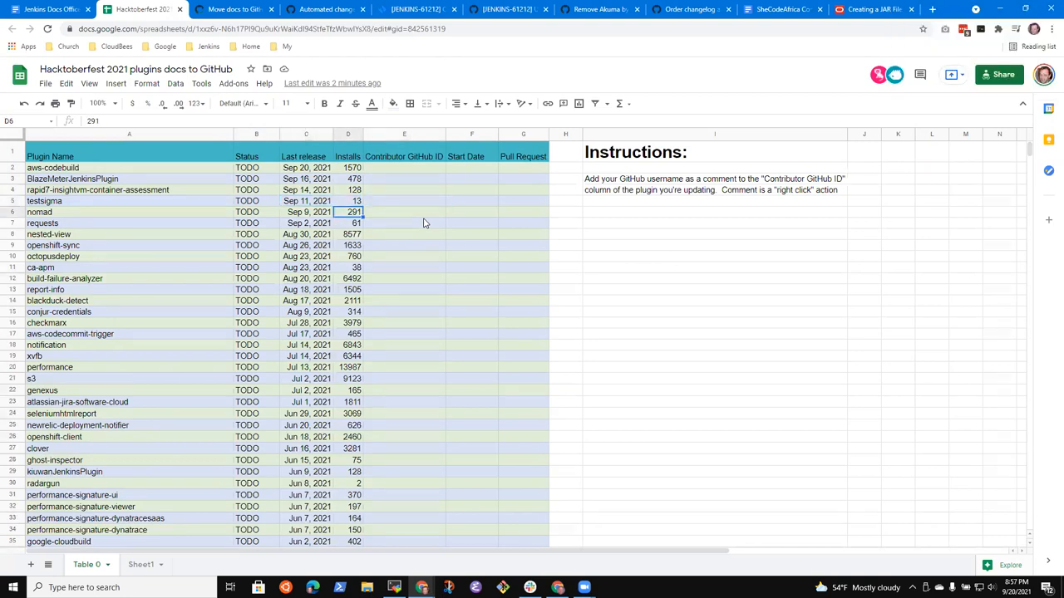
{"action": "left_click", "coordinate": [347, 200]}
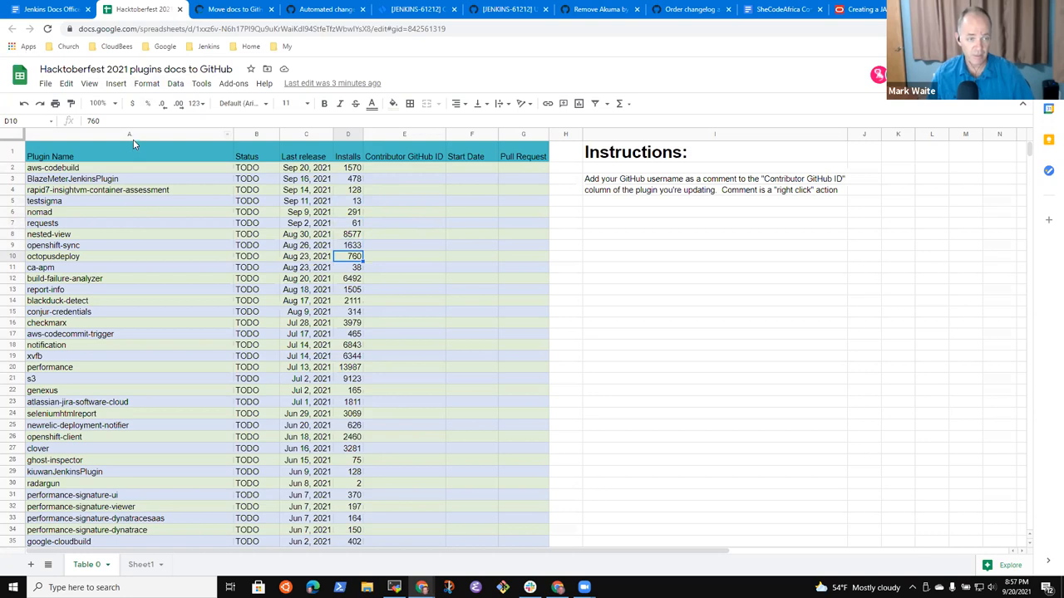
{"action": "left_click", "coordinate": [129, 134]}
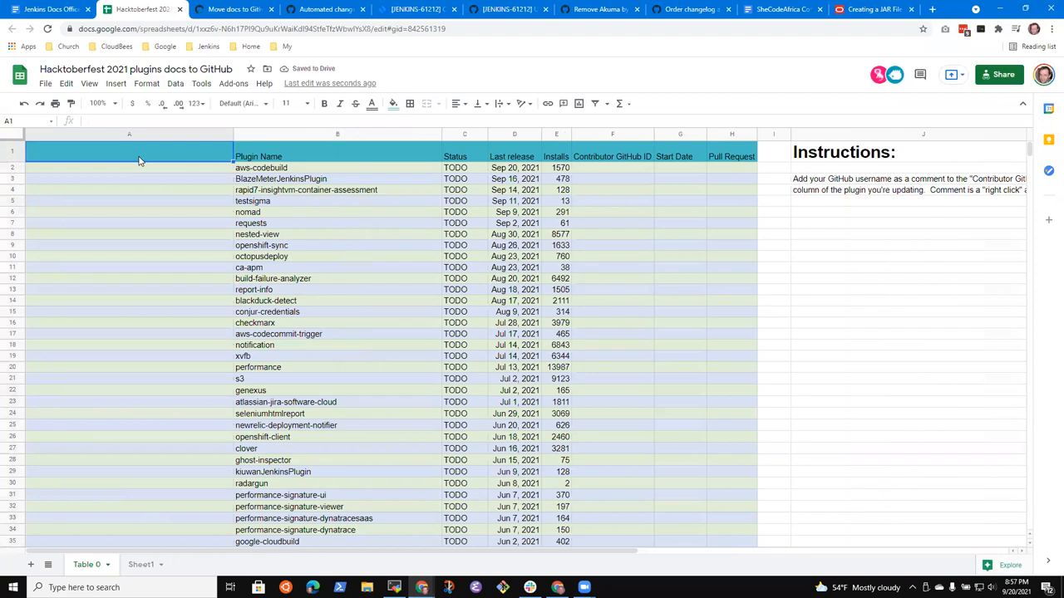
{"action": "type", "text": "Priotist"}
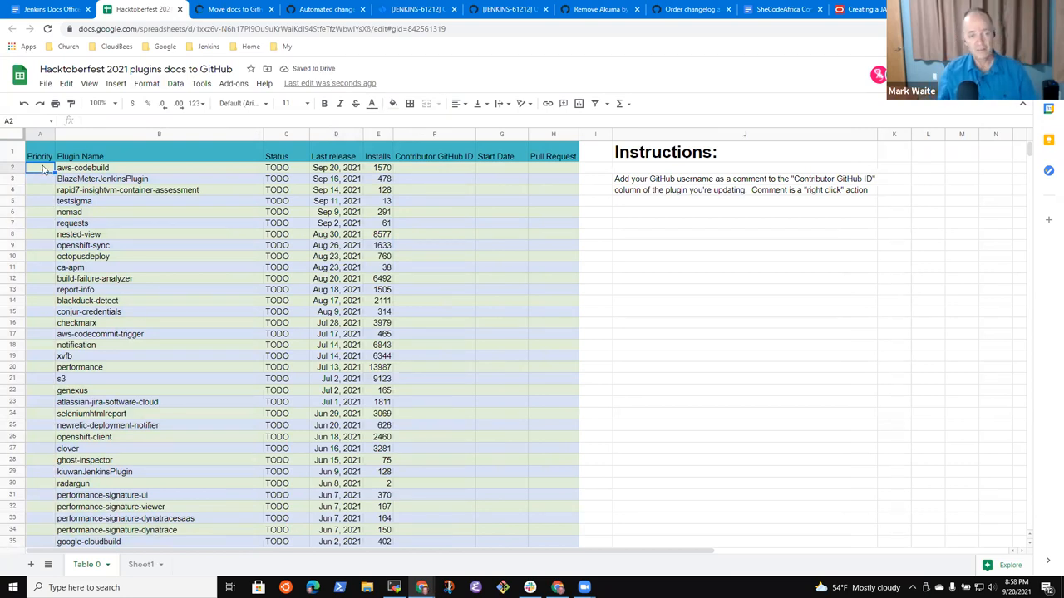
{"action": "left_click", "coordinate": [277, 167]}
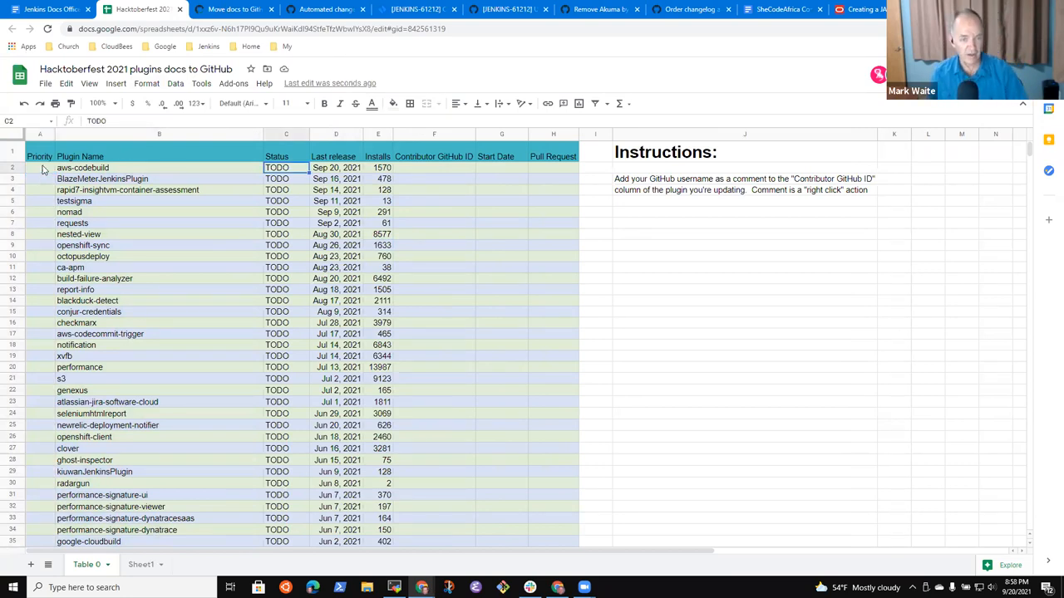
{"action": "left_click", "coordinate": [39, 168]}
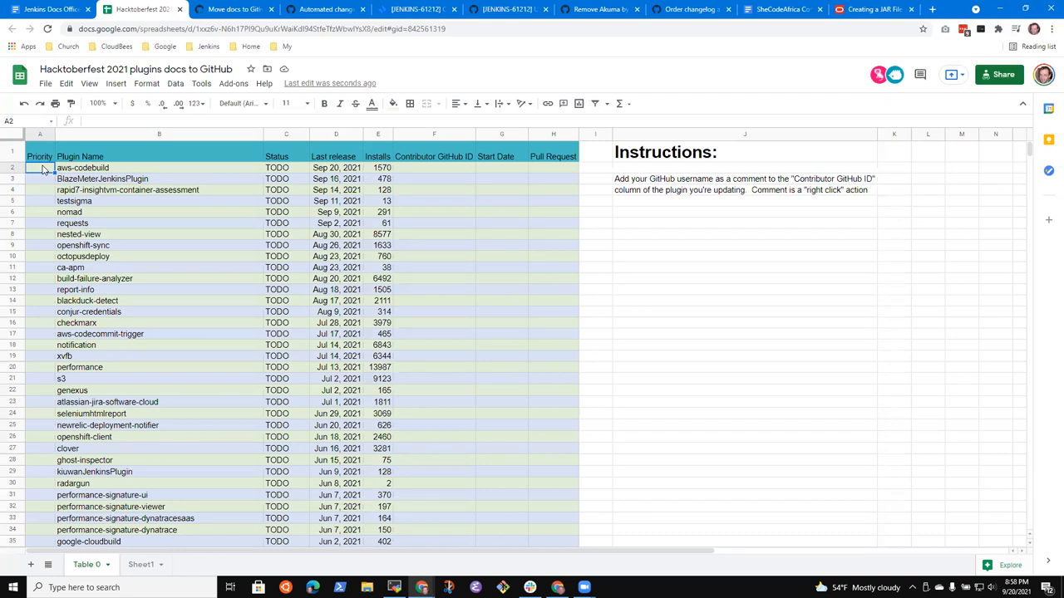
{"action": "left_click", "coordinate": [378, 167]}
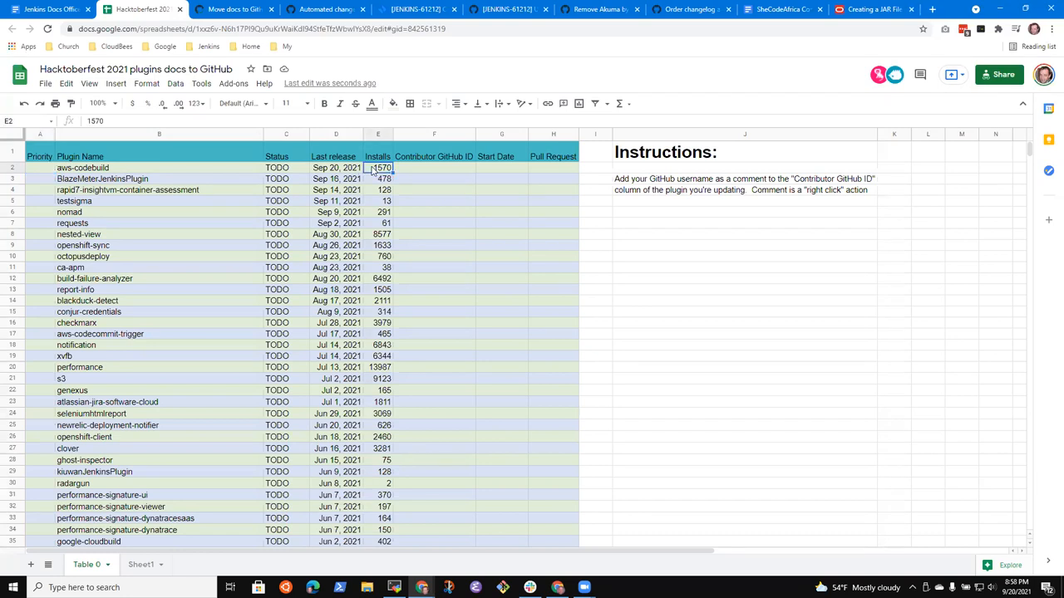
{"action": "scroll", "scroll_direction": "down", "scroll_amount": 3}
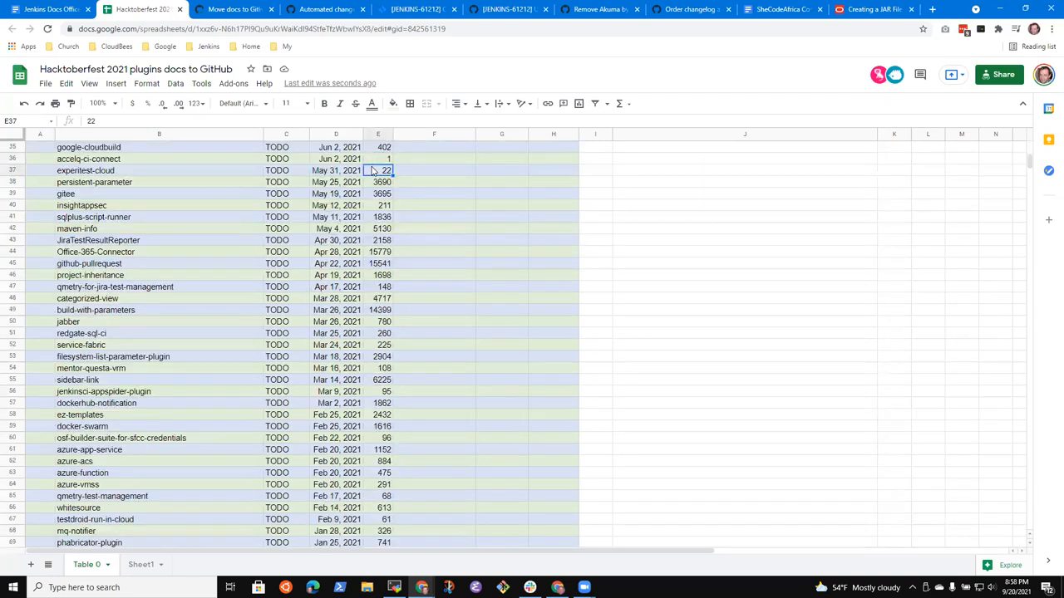
{"action": "left_click", "coordinate": [377, 263]}
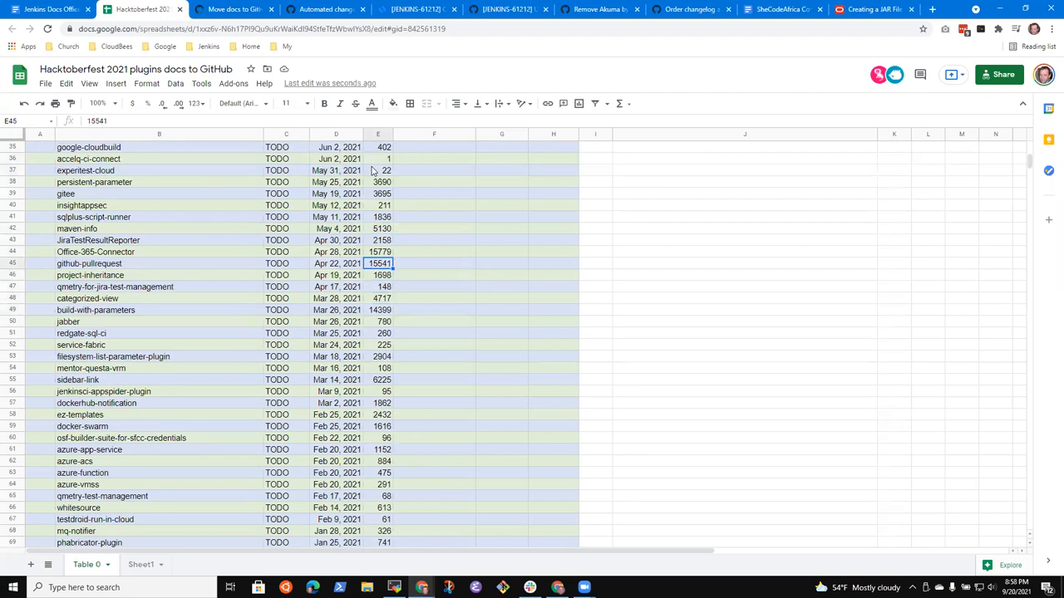
{"action": "scroll", "scroll_direction": "down", "scroll_amount": 3}
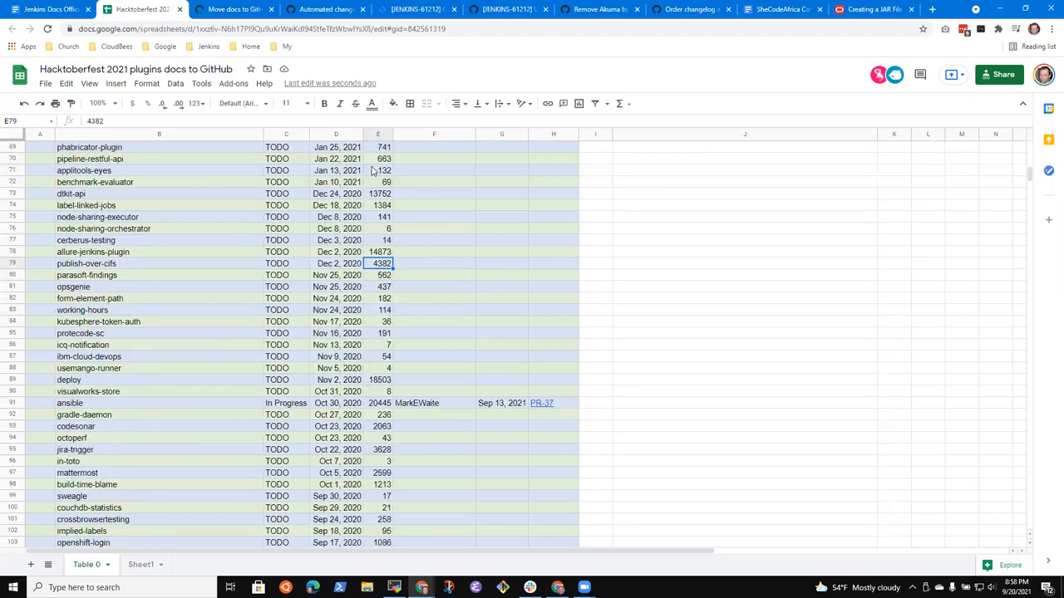
{"action": "scroll", "scroll_direction": "down", "scroll_amount": 3}
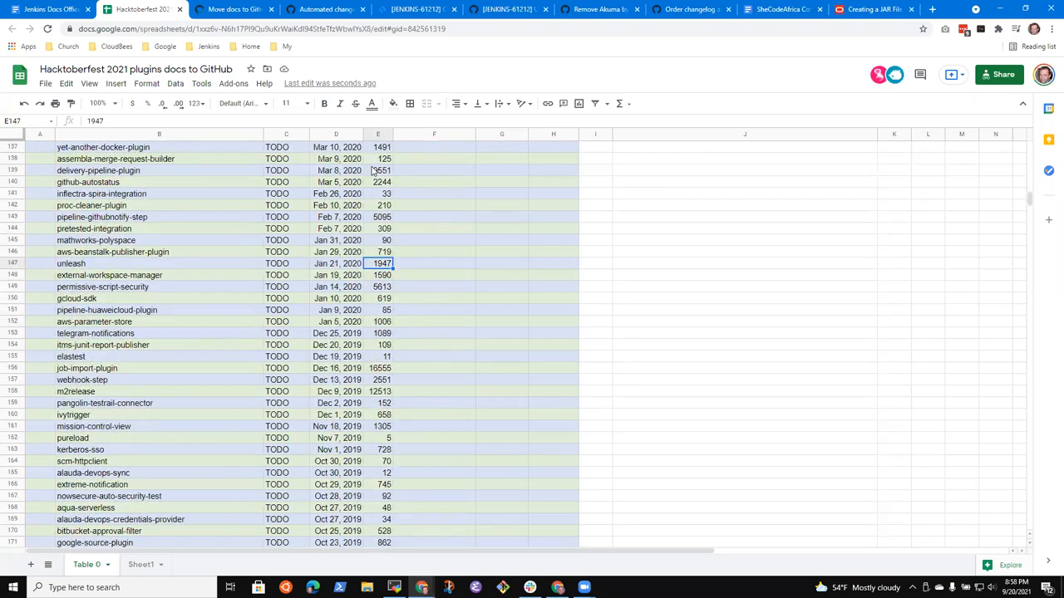
{"action": "scroll", "scroll_direction": "down", "scroll_amount": 3}
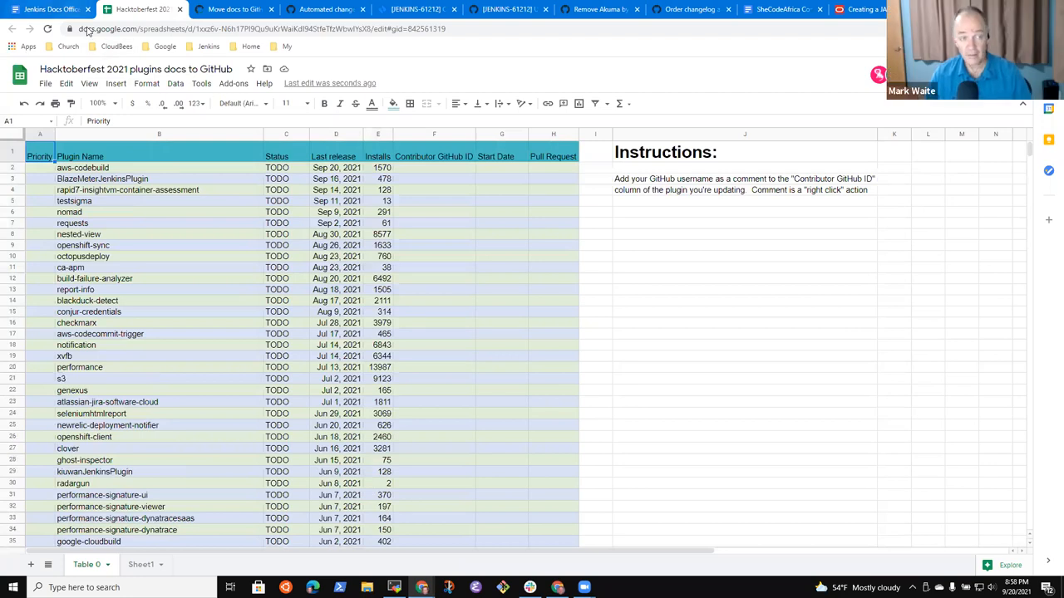
In the meeting notes, append '(off the list)' to the pipeline plugins online help bullet
{"action": "left_click", "coordinate": [46, 9]}
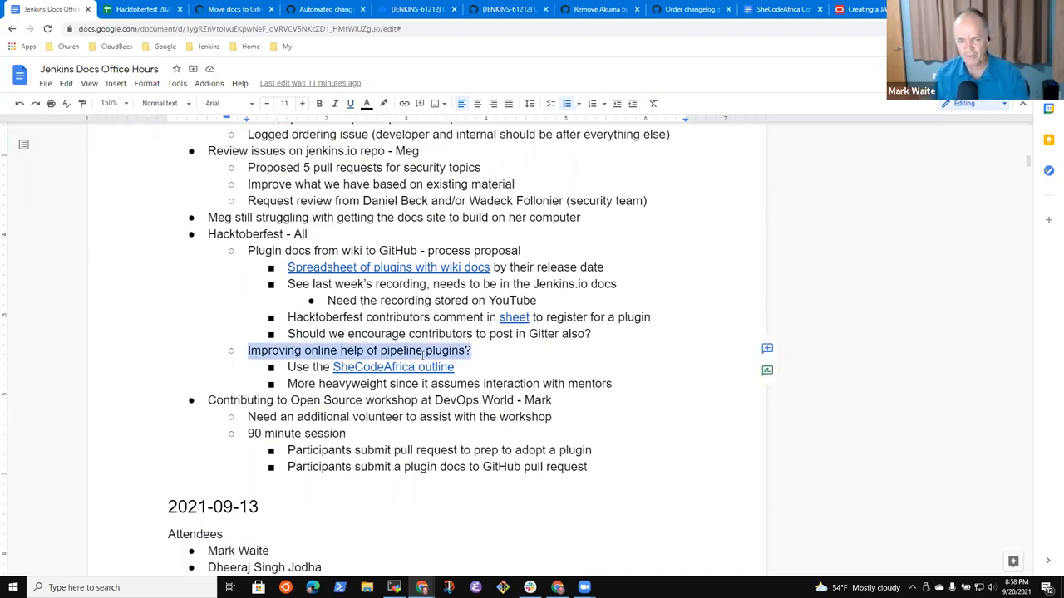
{"action": "type", "text": "(off t"}
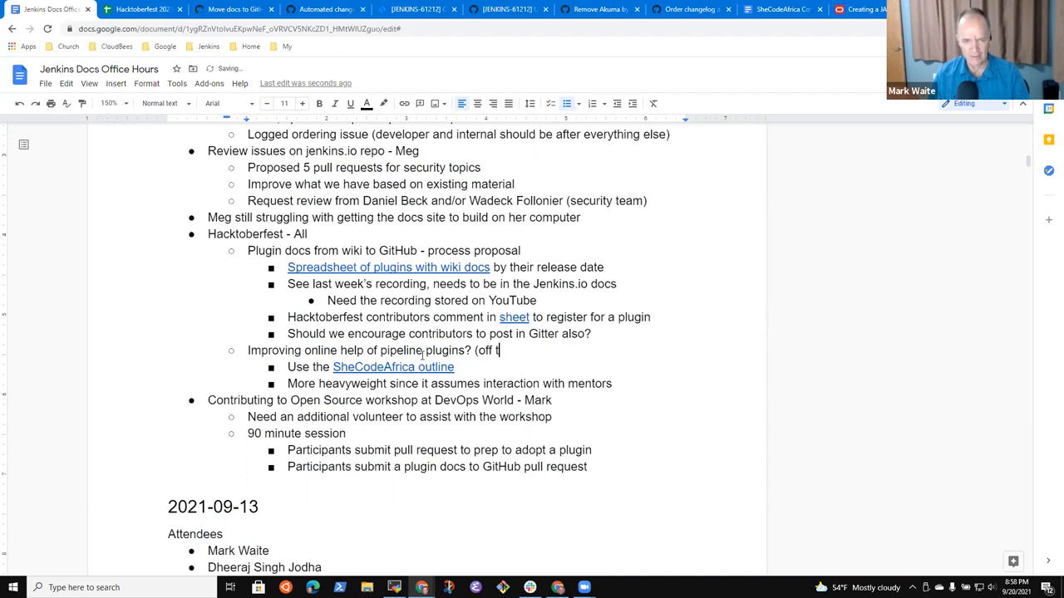
{"action": "type", "text": "he list)"}
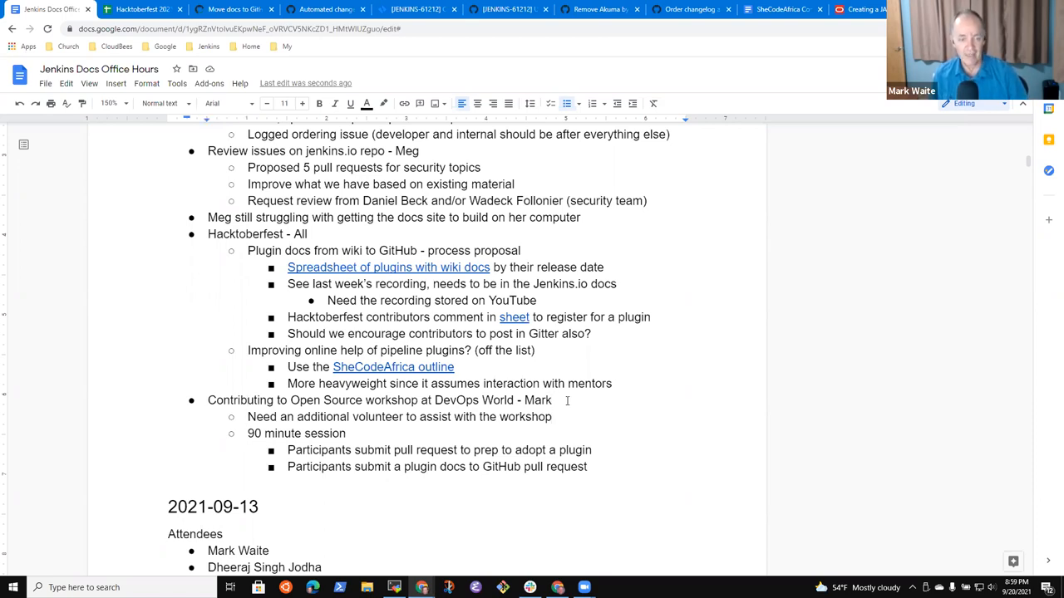
Select the plugin docs pull request bullets, then return to the plugins spreadsheet
{"action": "triple_click", "coordinate": [378, 400]}
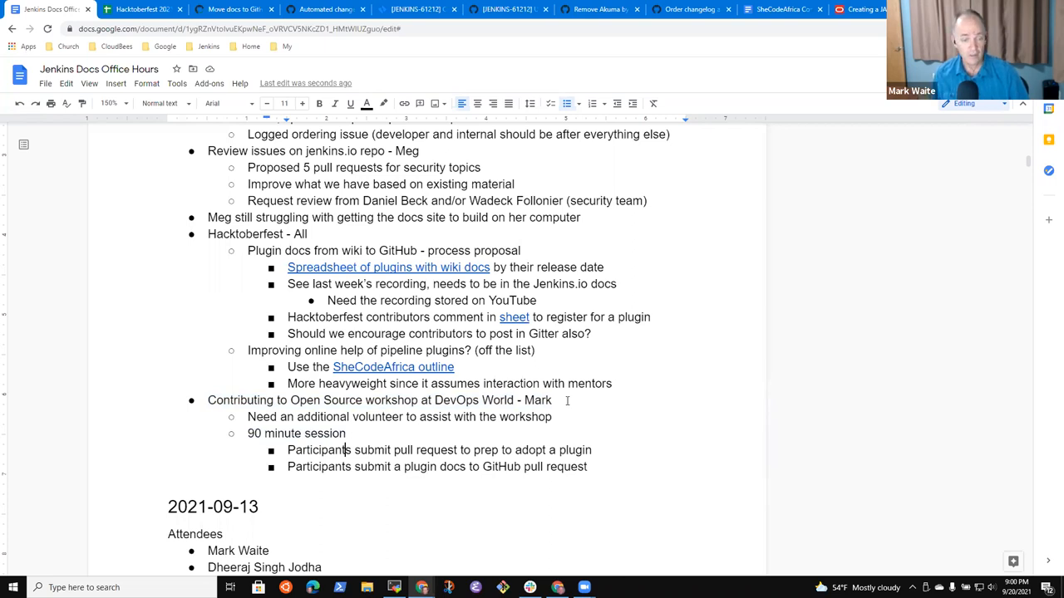
{"action": "triple_click", "coordinate": [439, 450]}
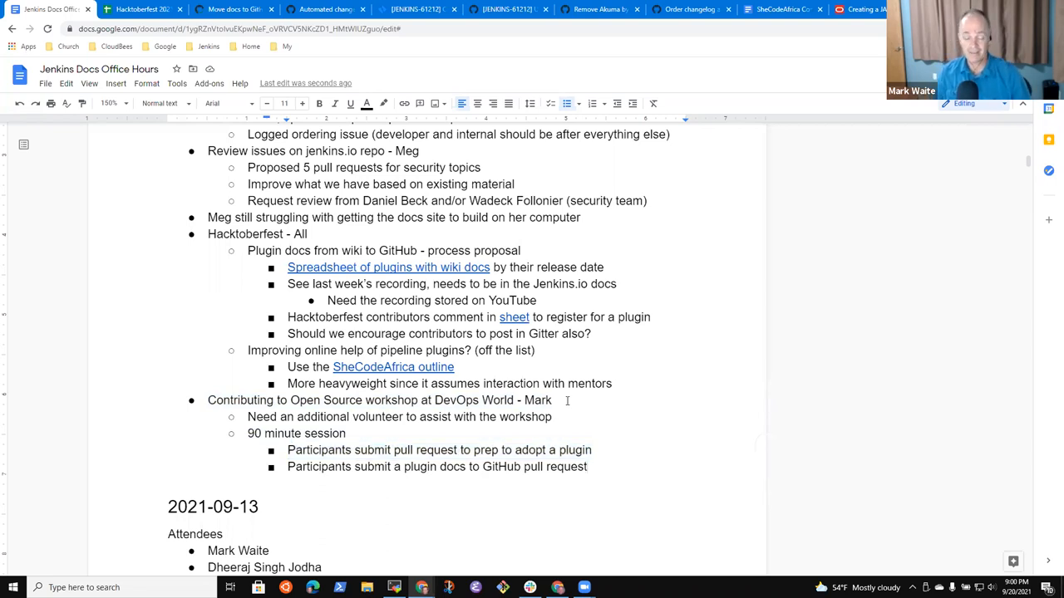
{"action": "triple_click", "coordinate": [436, 466]}
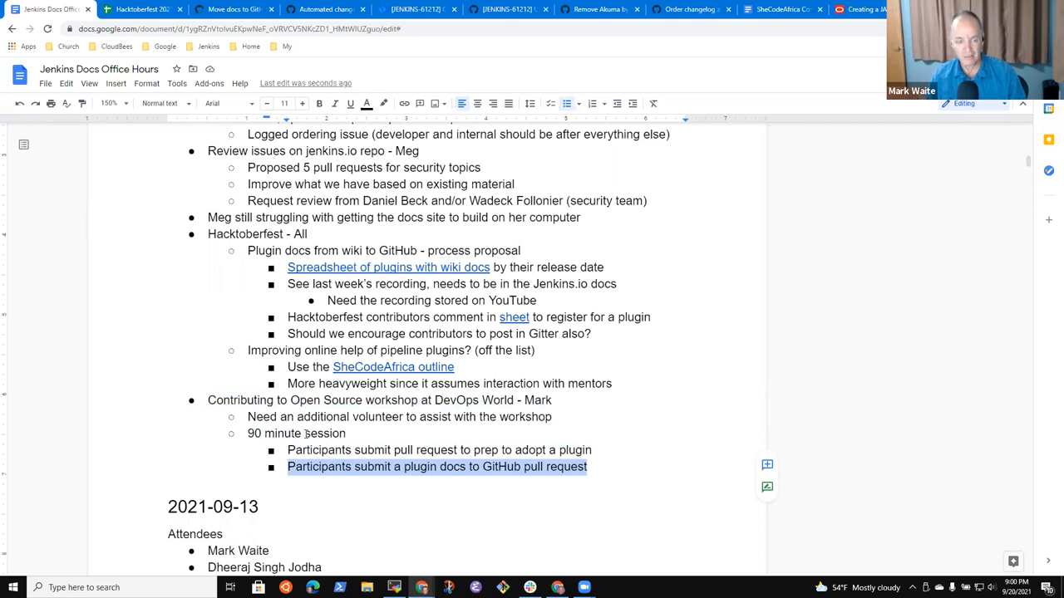
{"action": "left_click", "coordinate": [141, 10]}
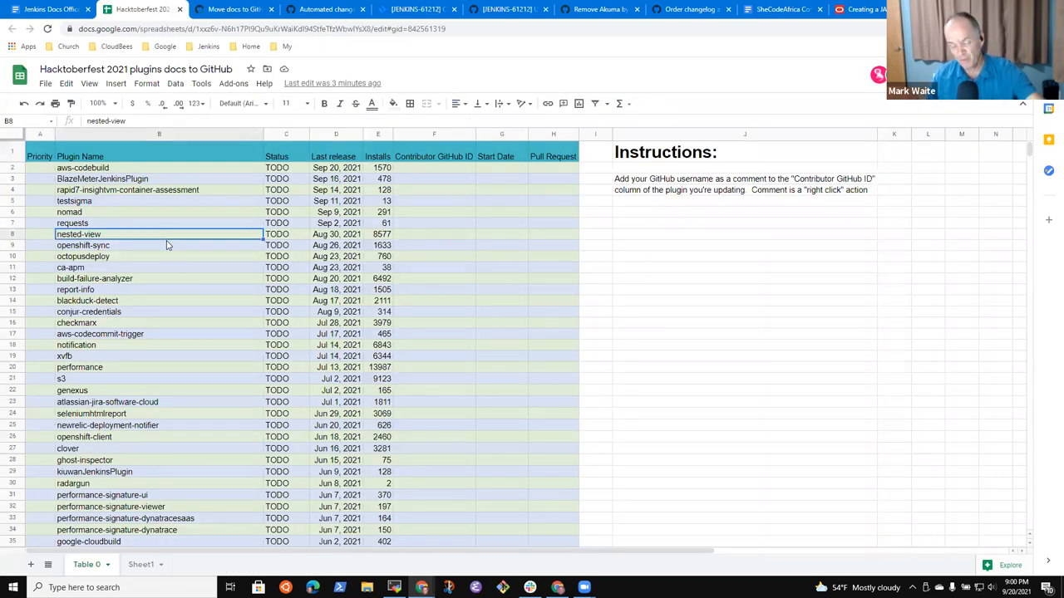
{"action": "mouse_move", "coordinate": [186, 469]}
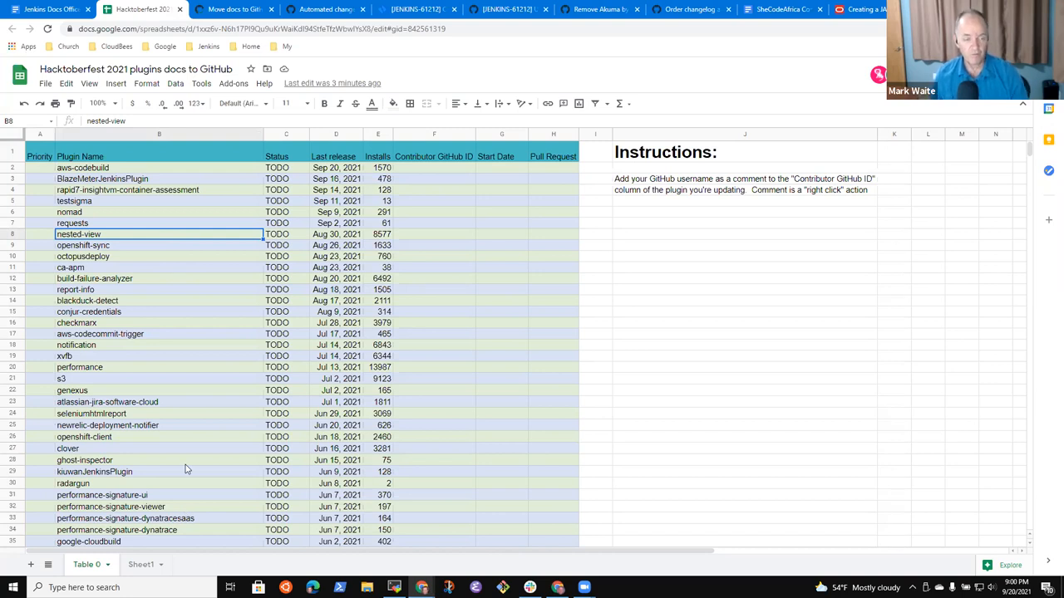
Select the first empty Priority cell, glance at pull request #37, then return to the office hours notes
{"action": "left_click", "coordinate": [40, 178]}
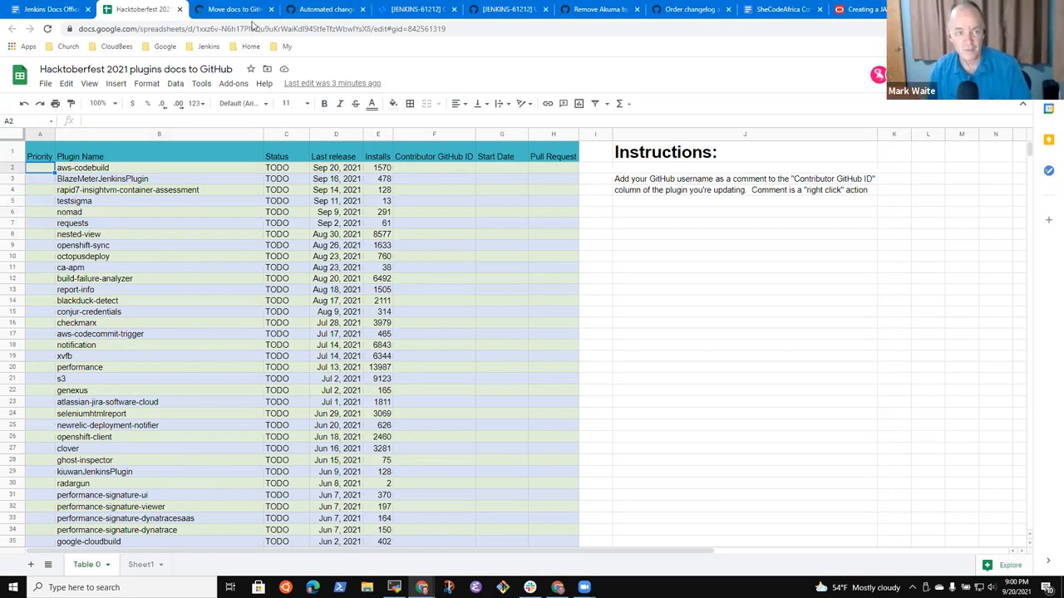
{"action": "left_click", "coordinate": [235, 9]}
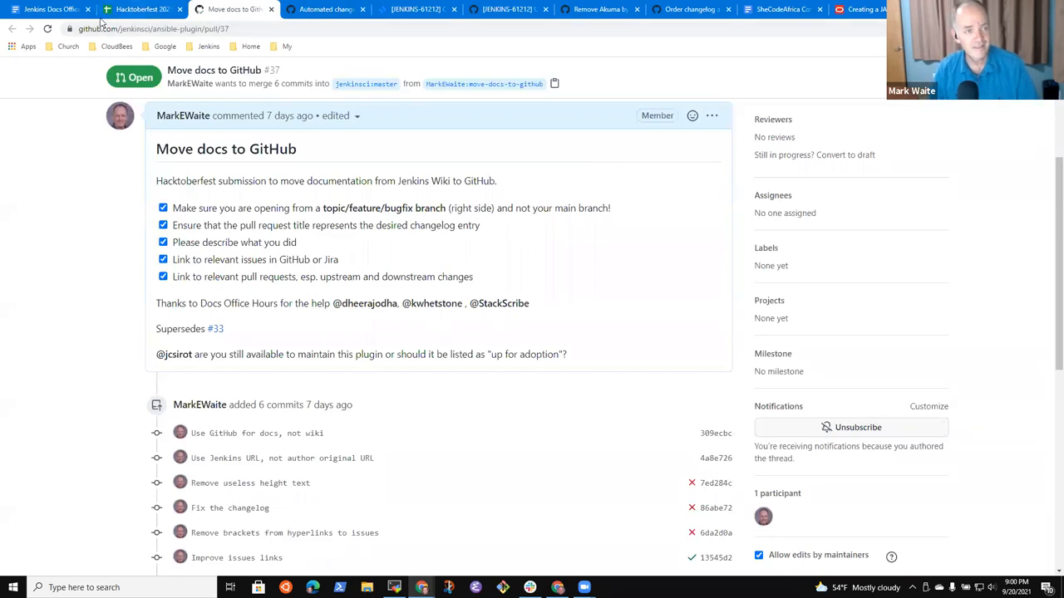
{"action": "left_click", "coordinate": [50, 9]}
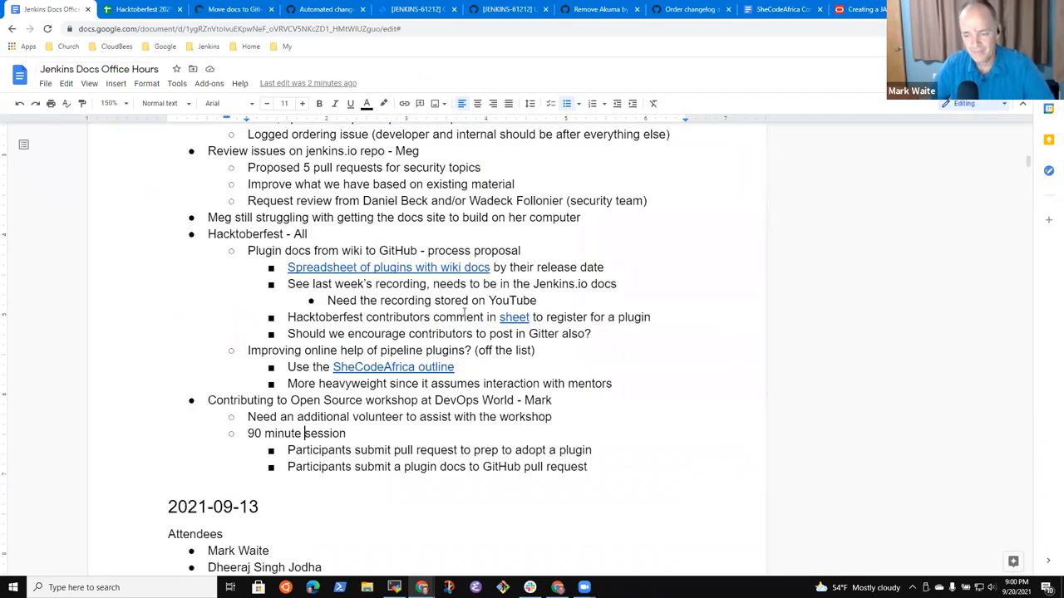